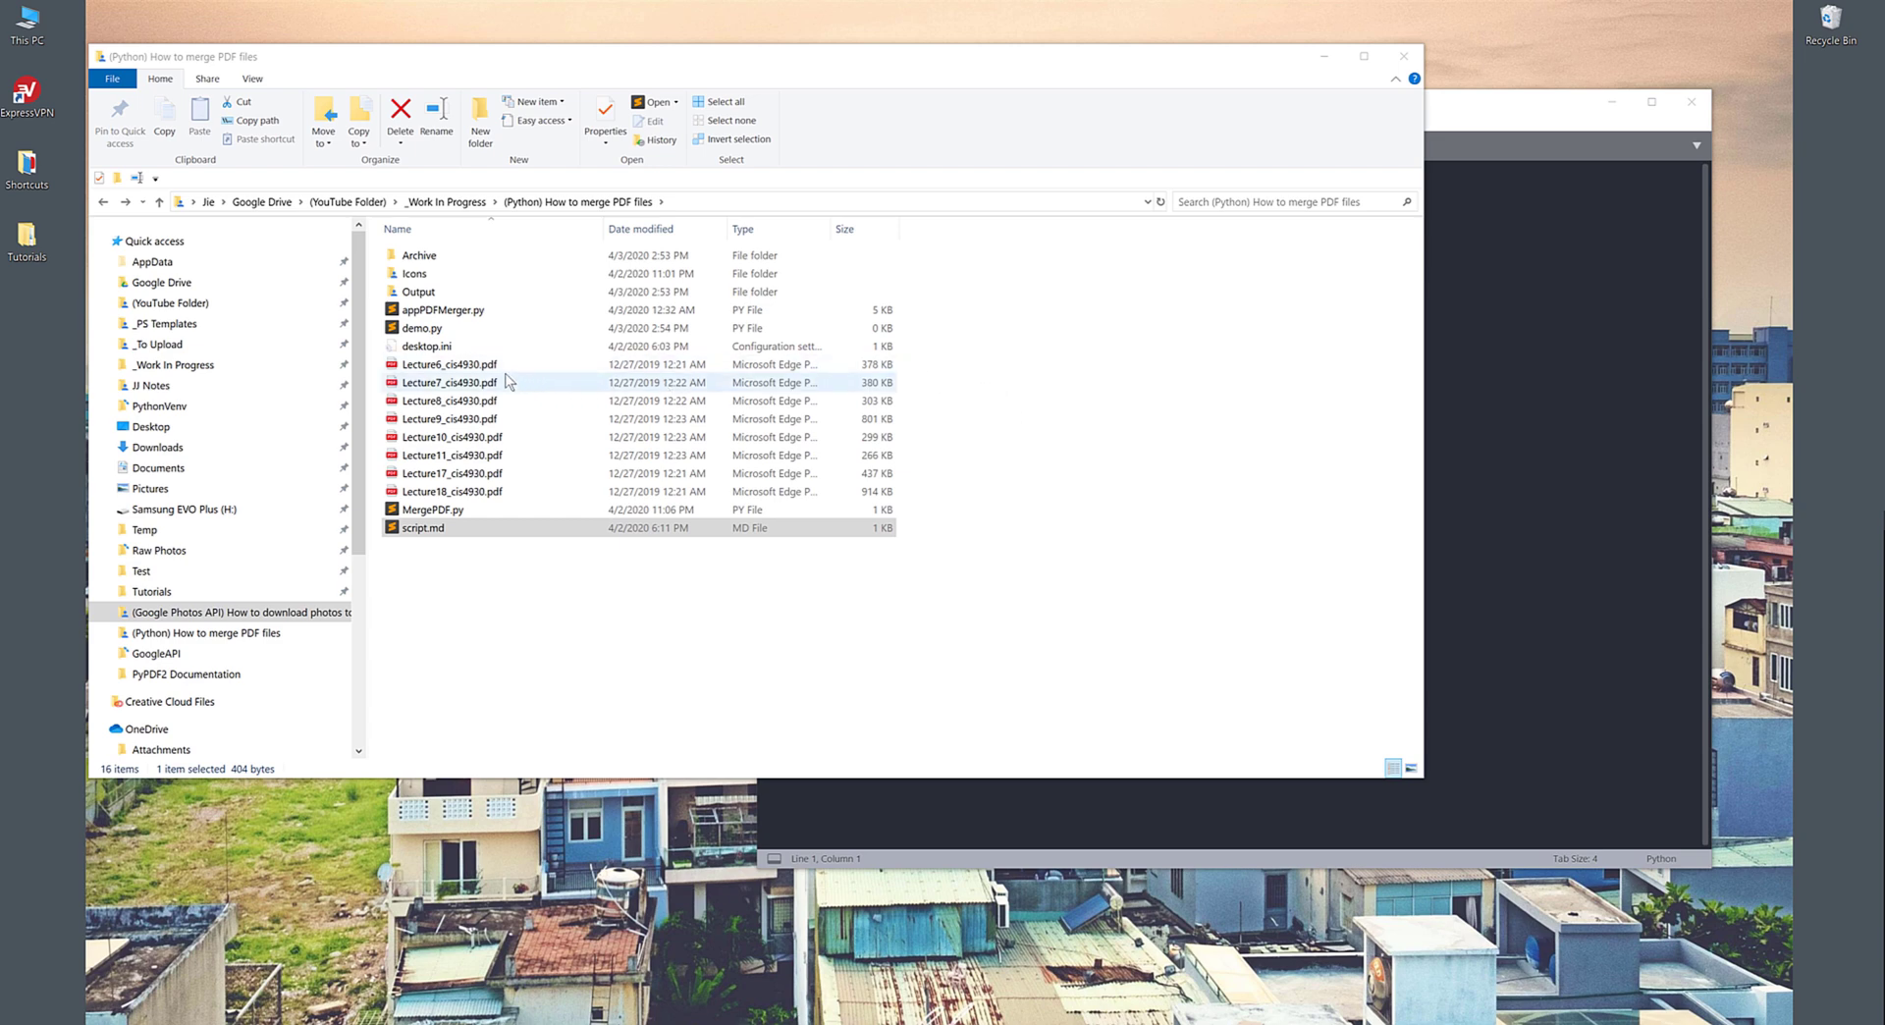
# Step: Preview Lecture6_cis4930.pdf and scroll through its pages
pyautogui.click(452, 363)
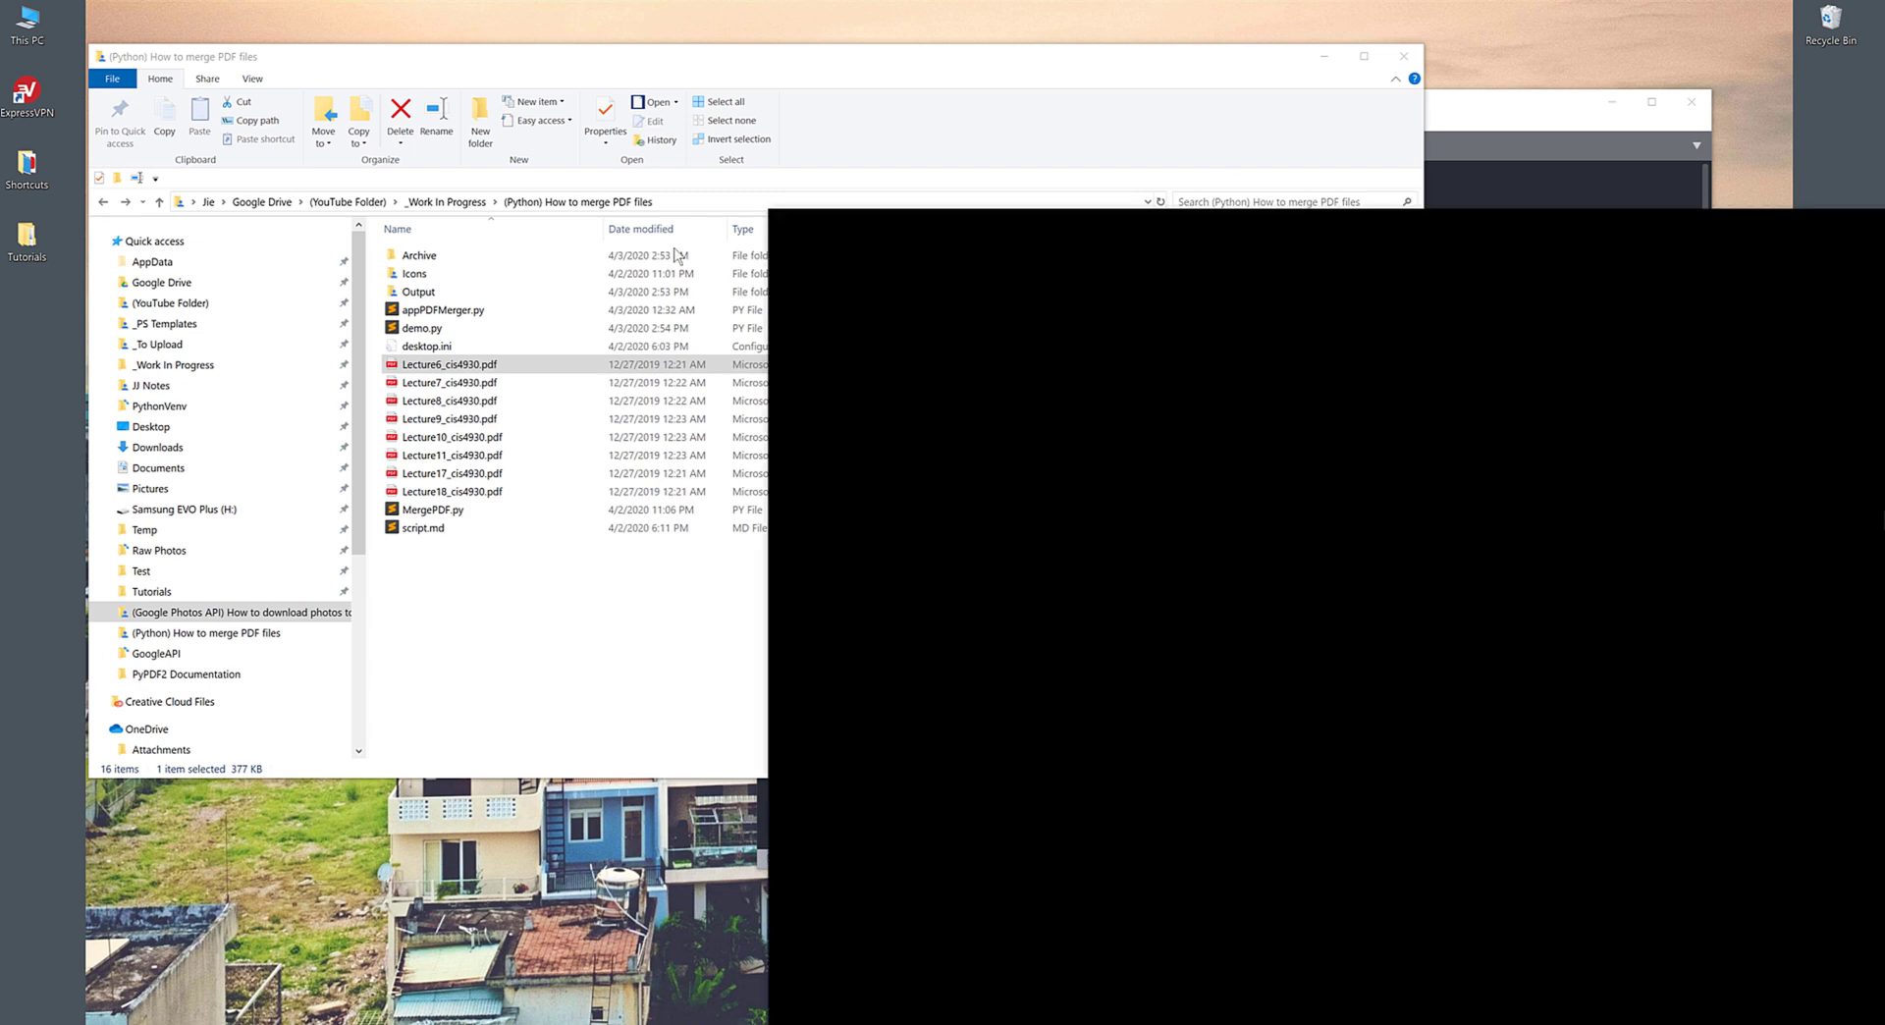
pyautogui.doubleClick(450, 363)
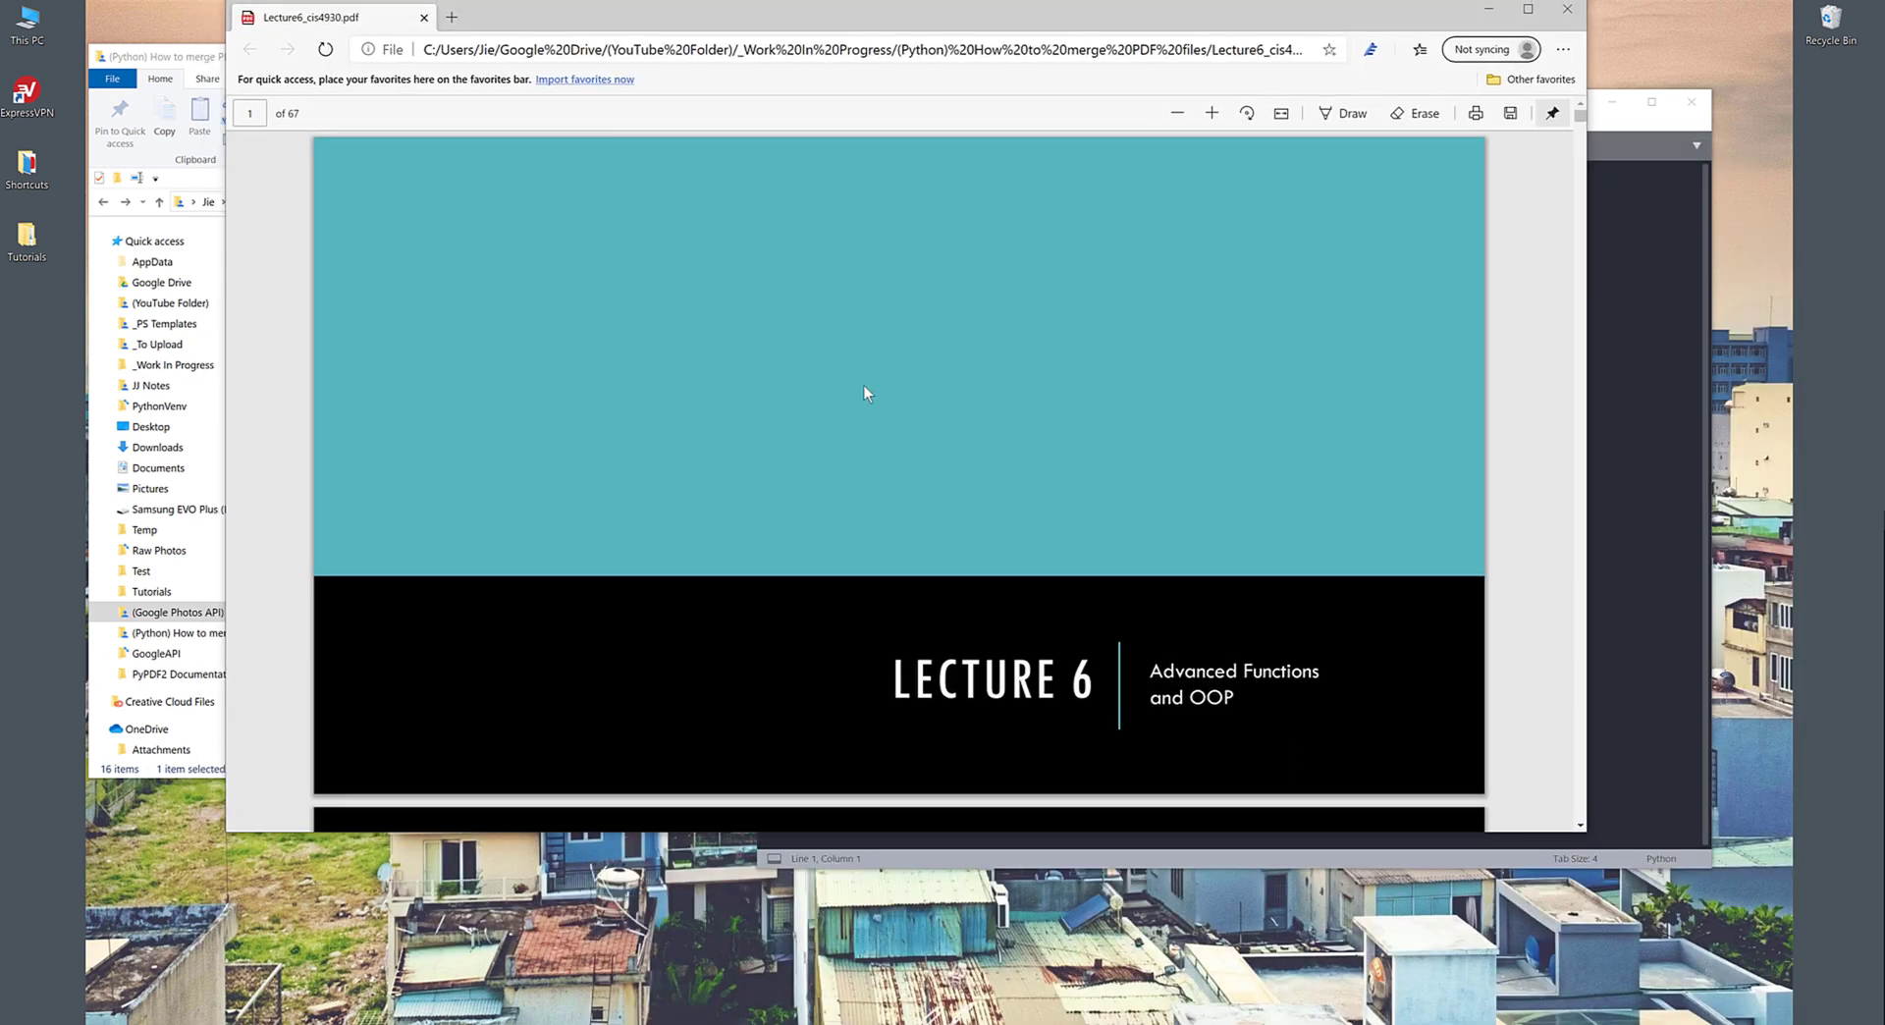
pyautogui.scroll(-3)
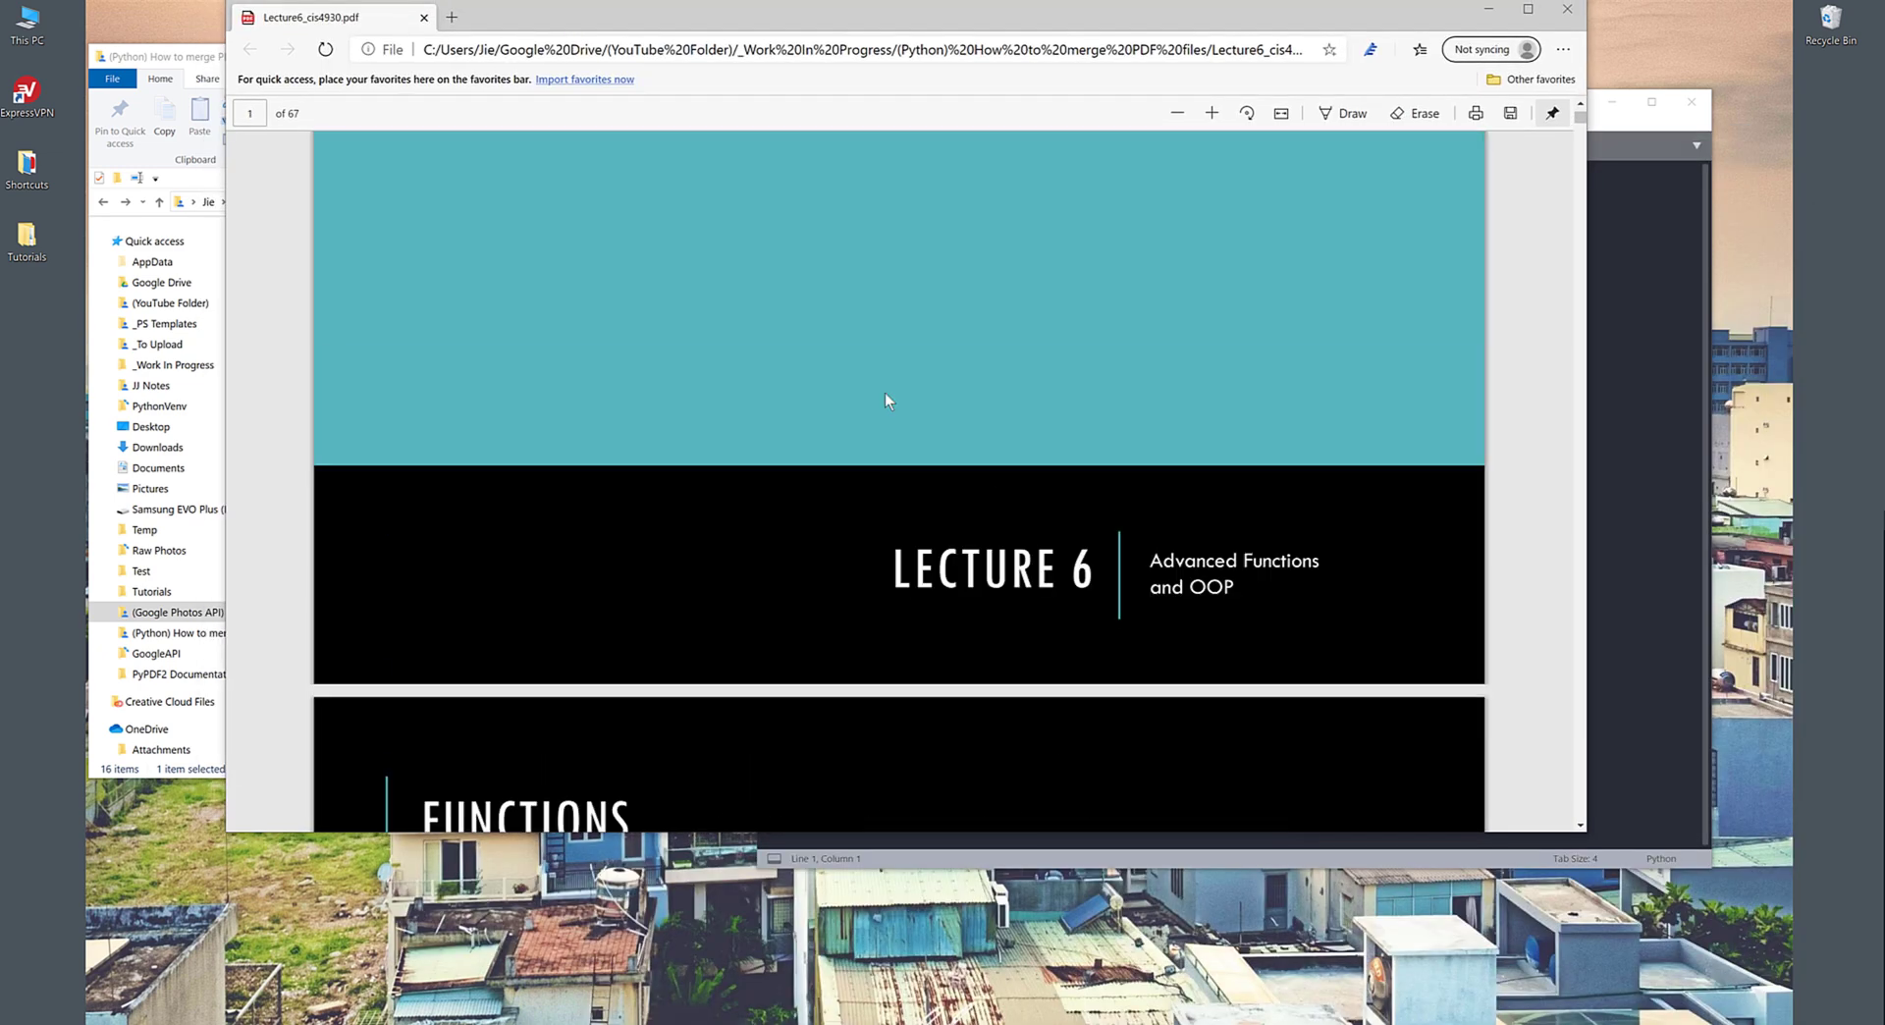
pyautogui.scroll(-3)
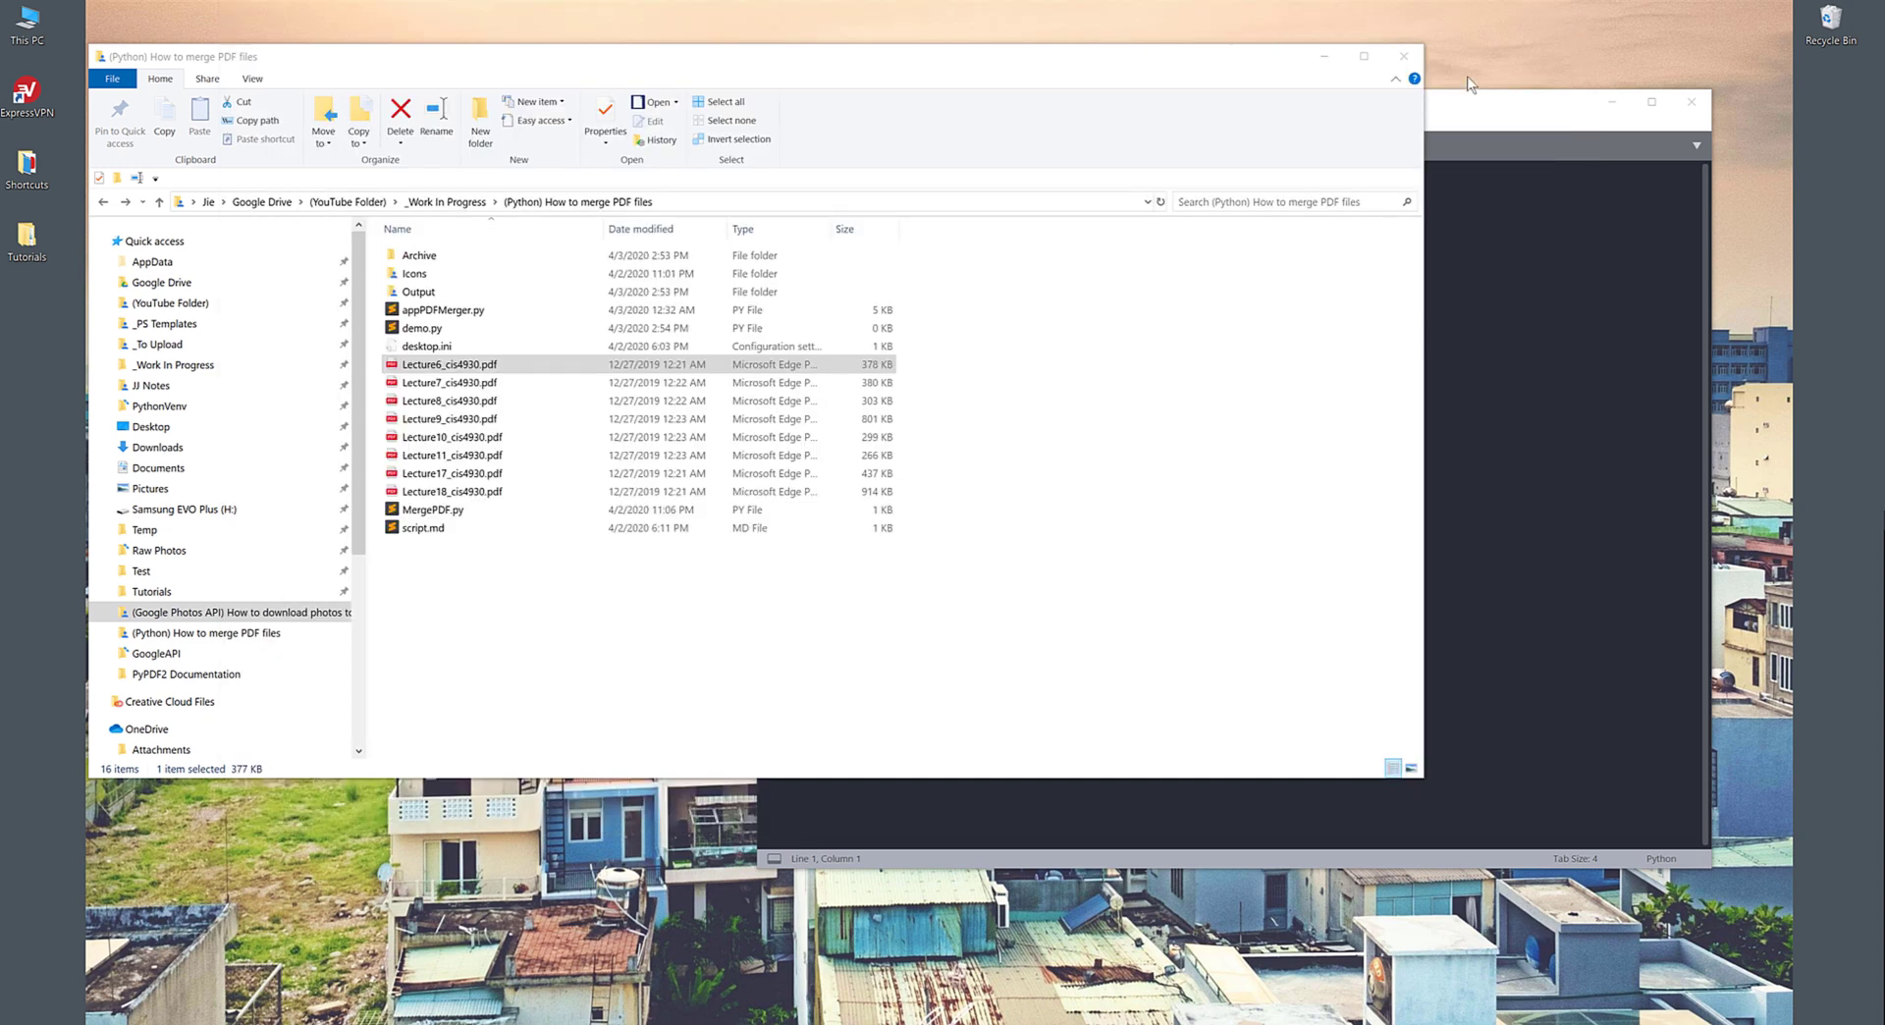
# Step: Clear the selection and reselect the lecture files in the project folder
pyautogui.click(962, 395)
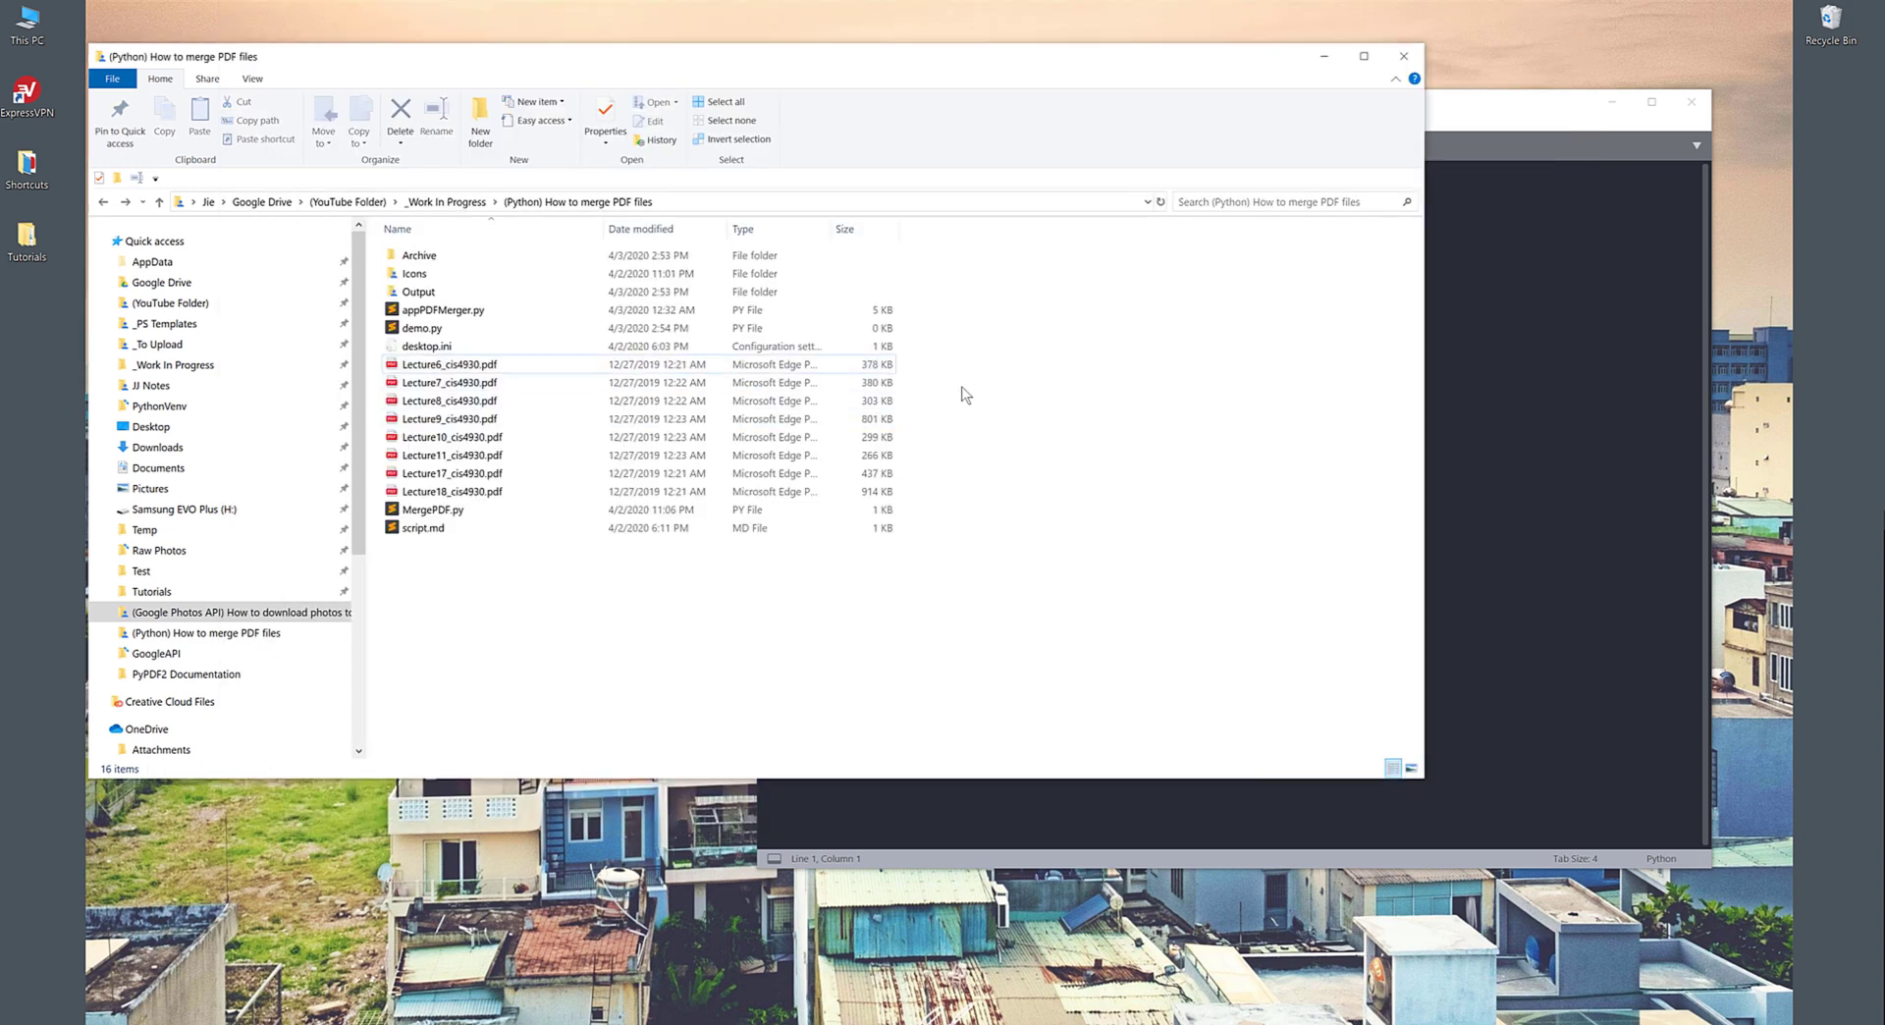
pyautogui.click(451, 363)
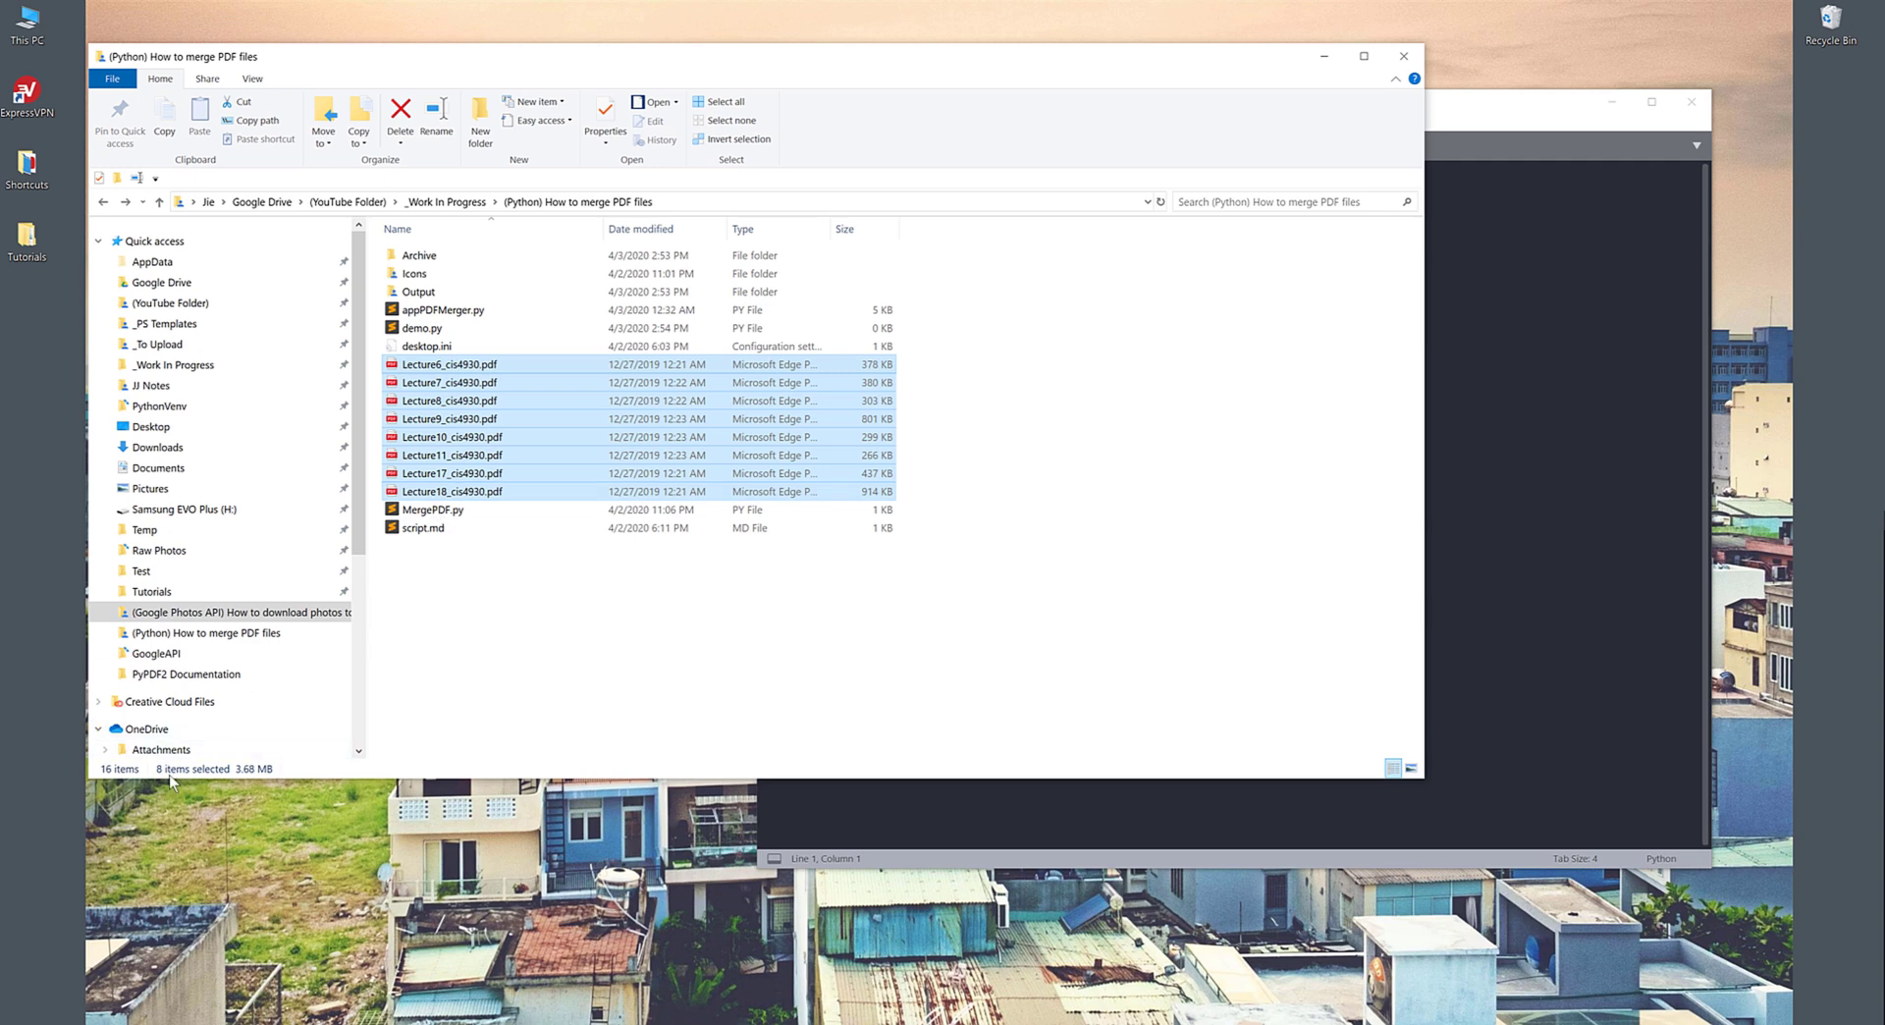
pyautogui.moveTo(624, 667)
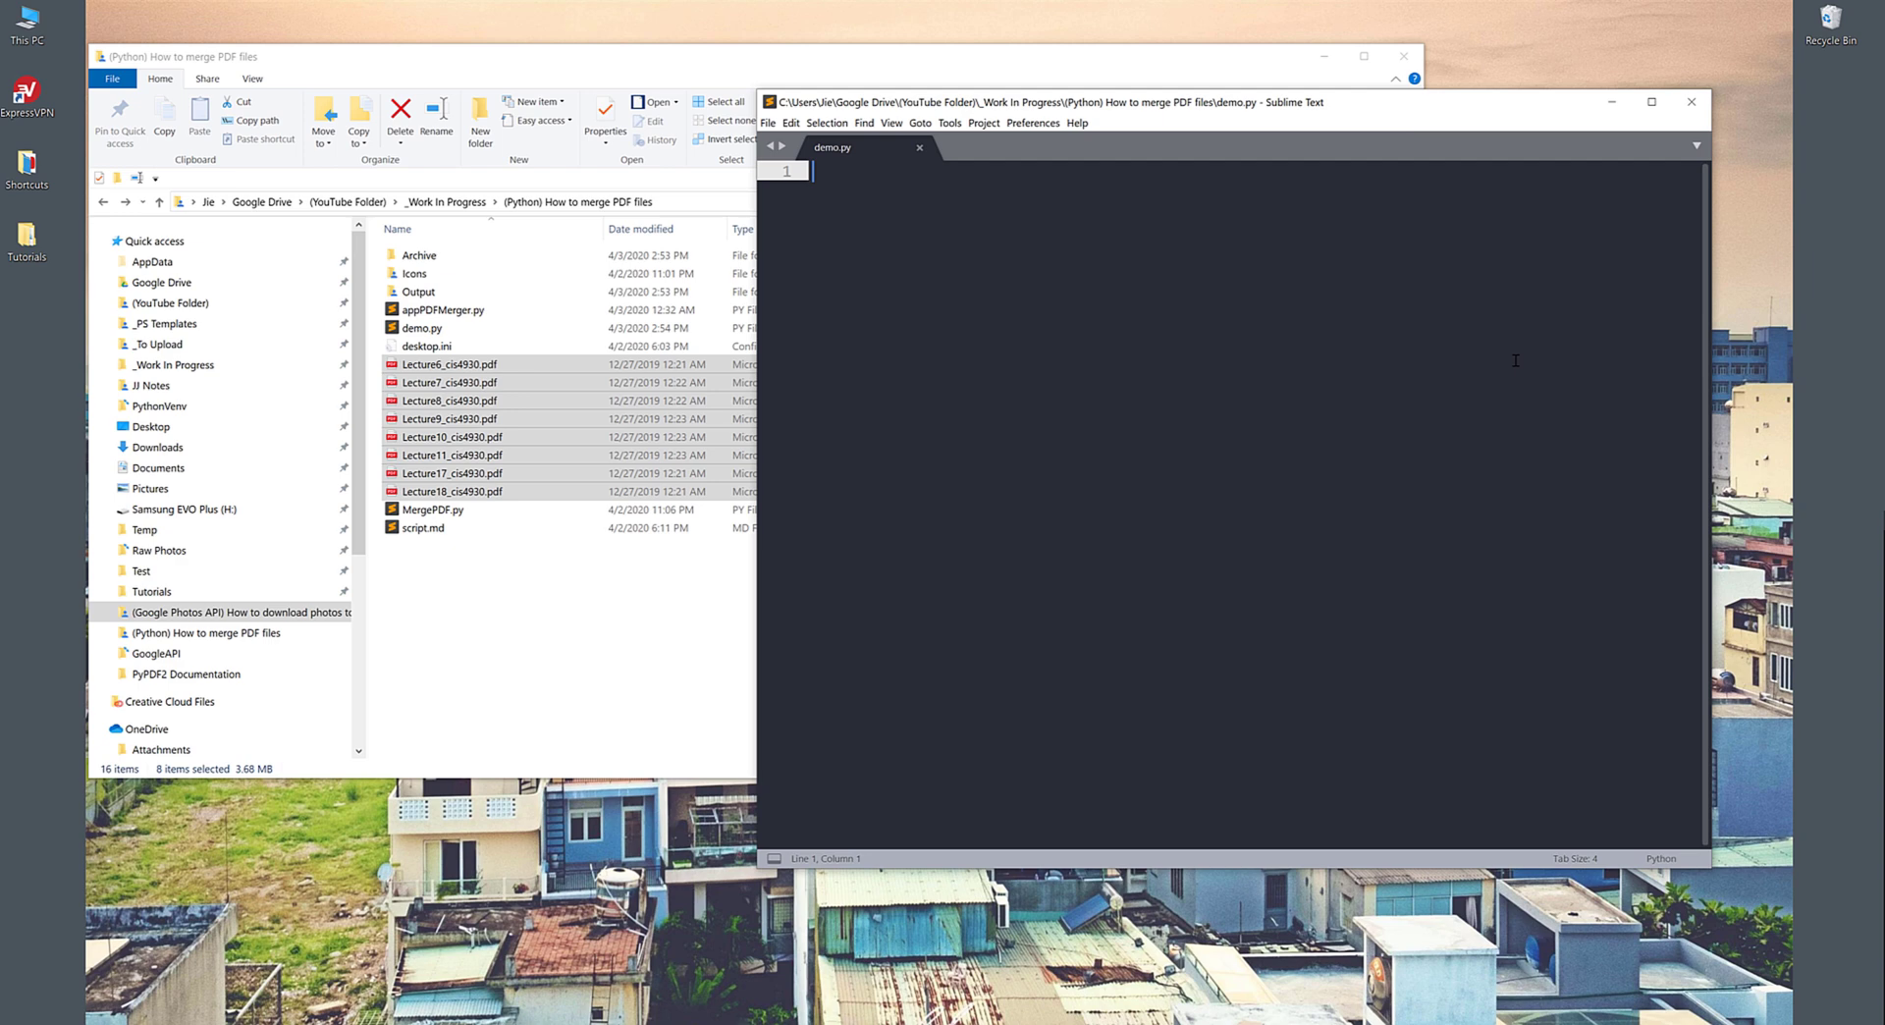
pyautogui.moveTo(928, 204)
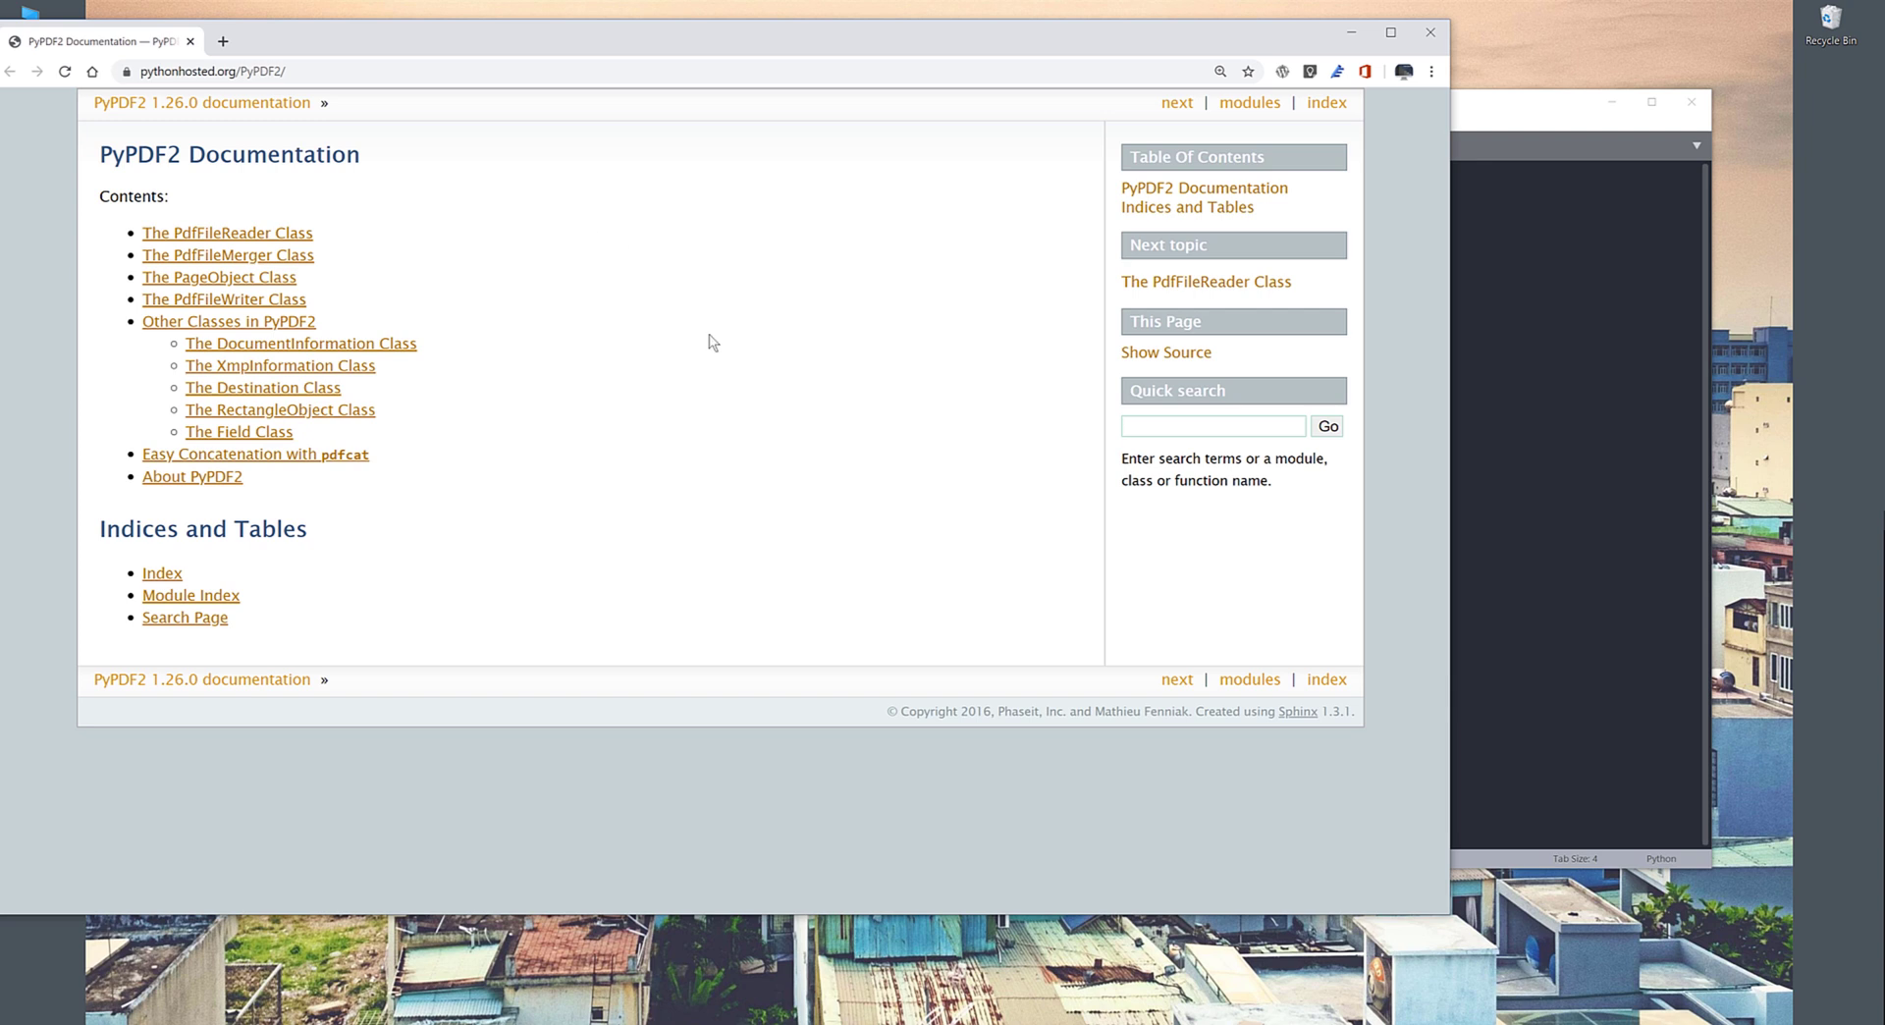
pyautogui.moveTo(705, 324)
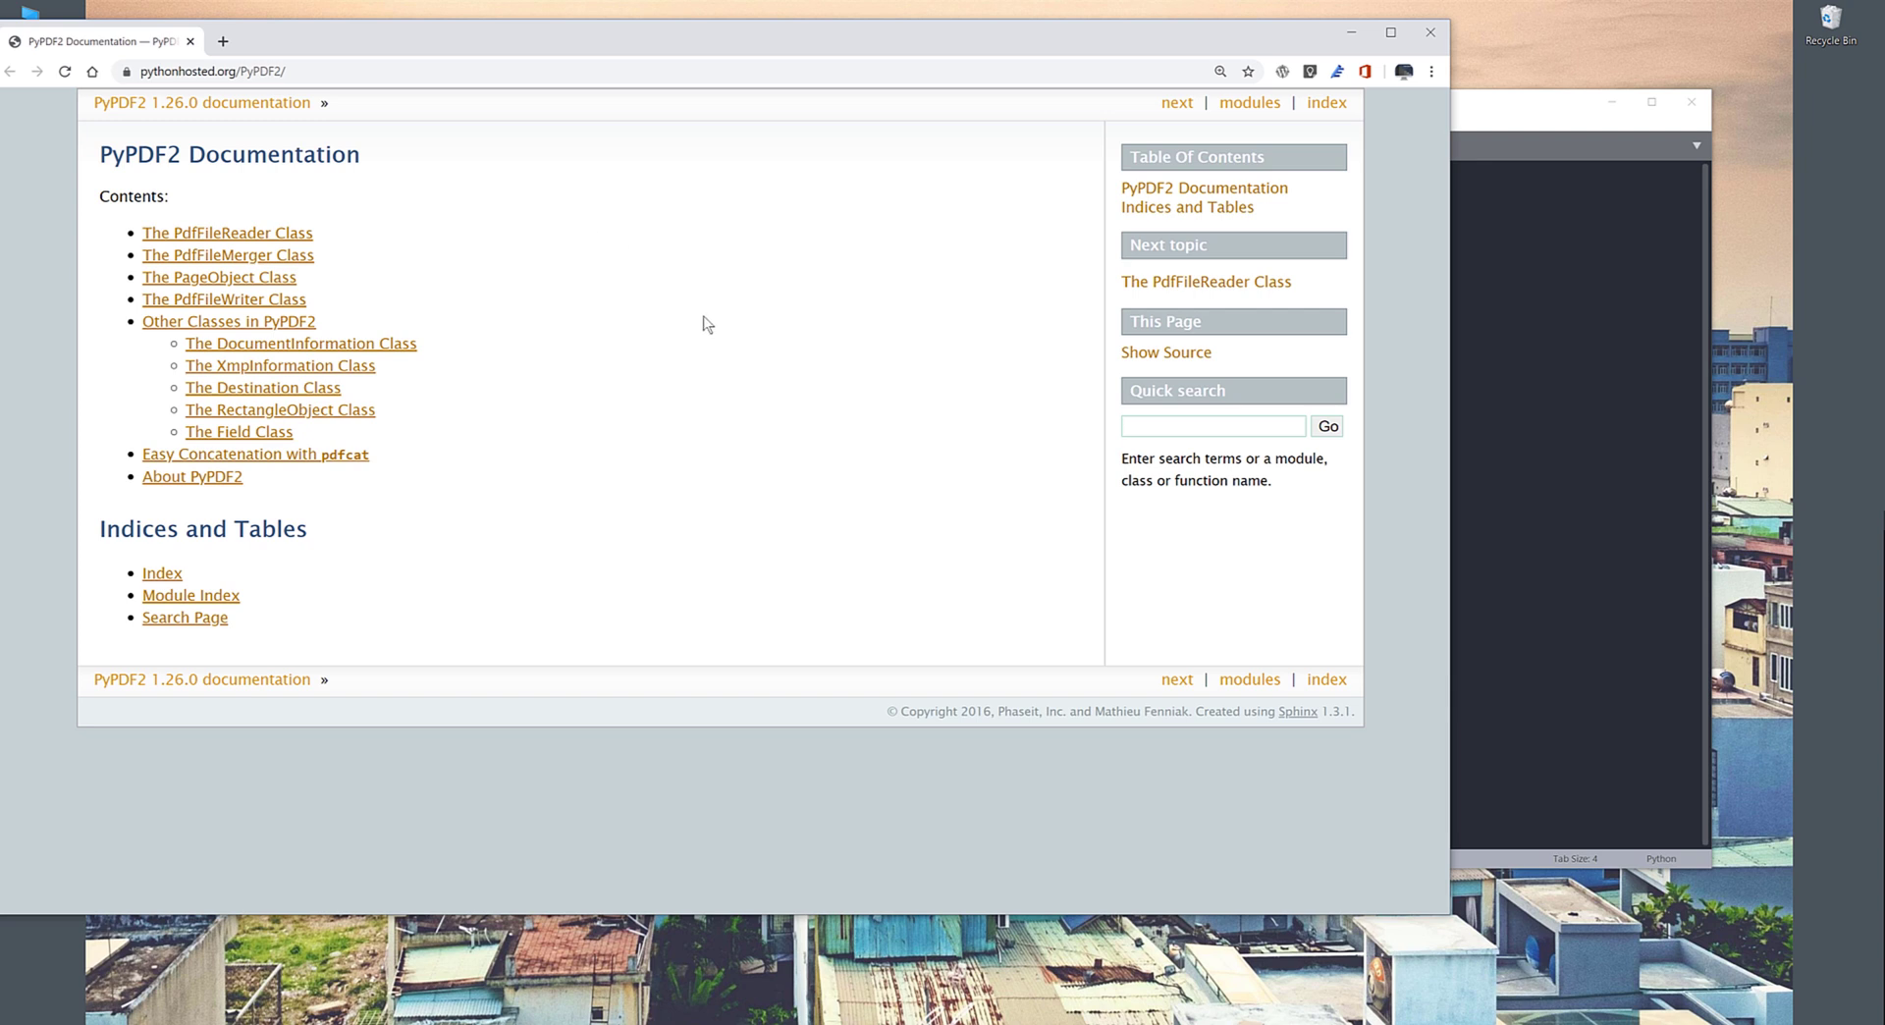
pyautogui.moveTo(705, 324)
pyautogui.write('# pip')
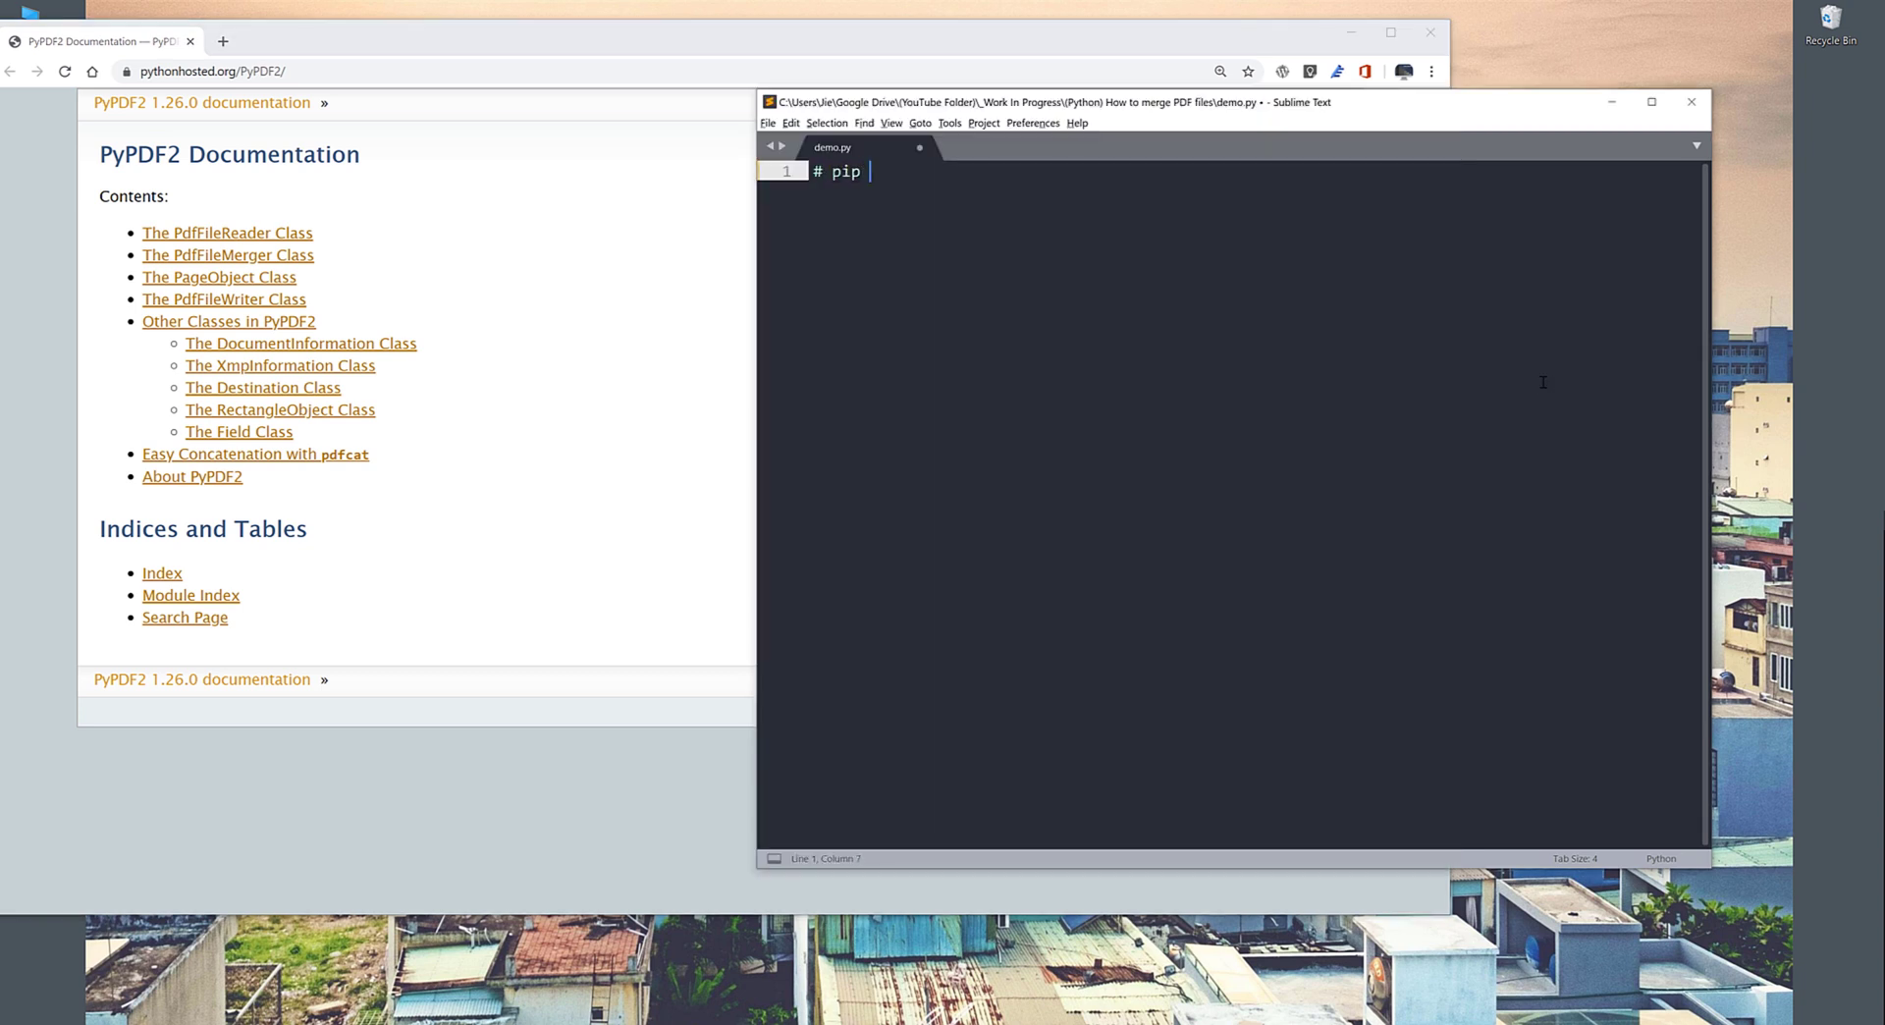
# Step: Write the opening comment '# pip install PyPDF2' on line 1
pyautogui.write('install Py')
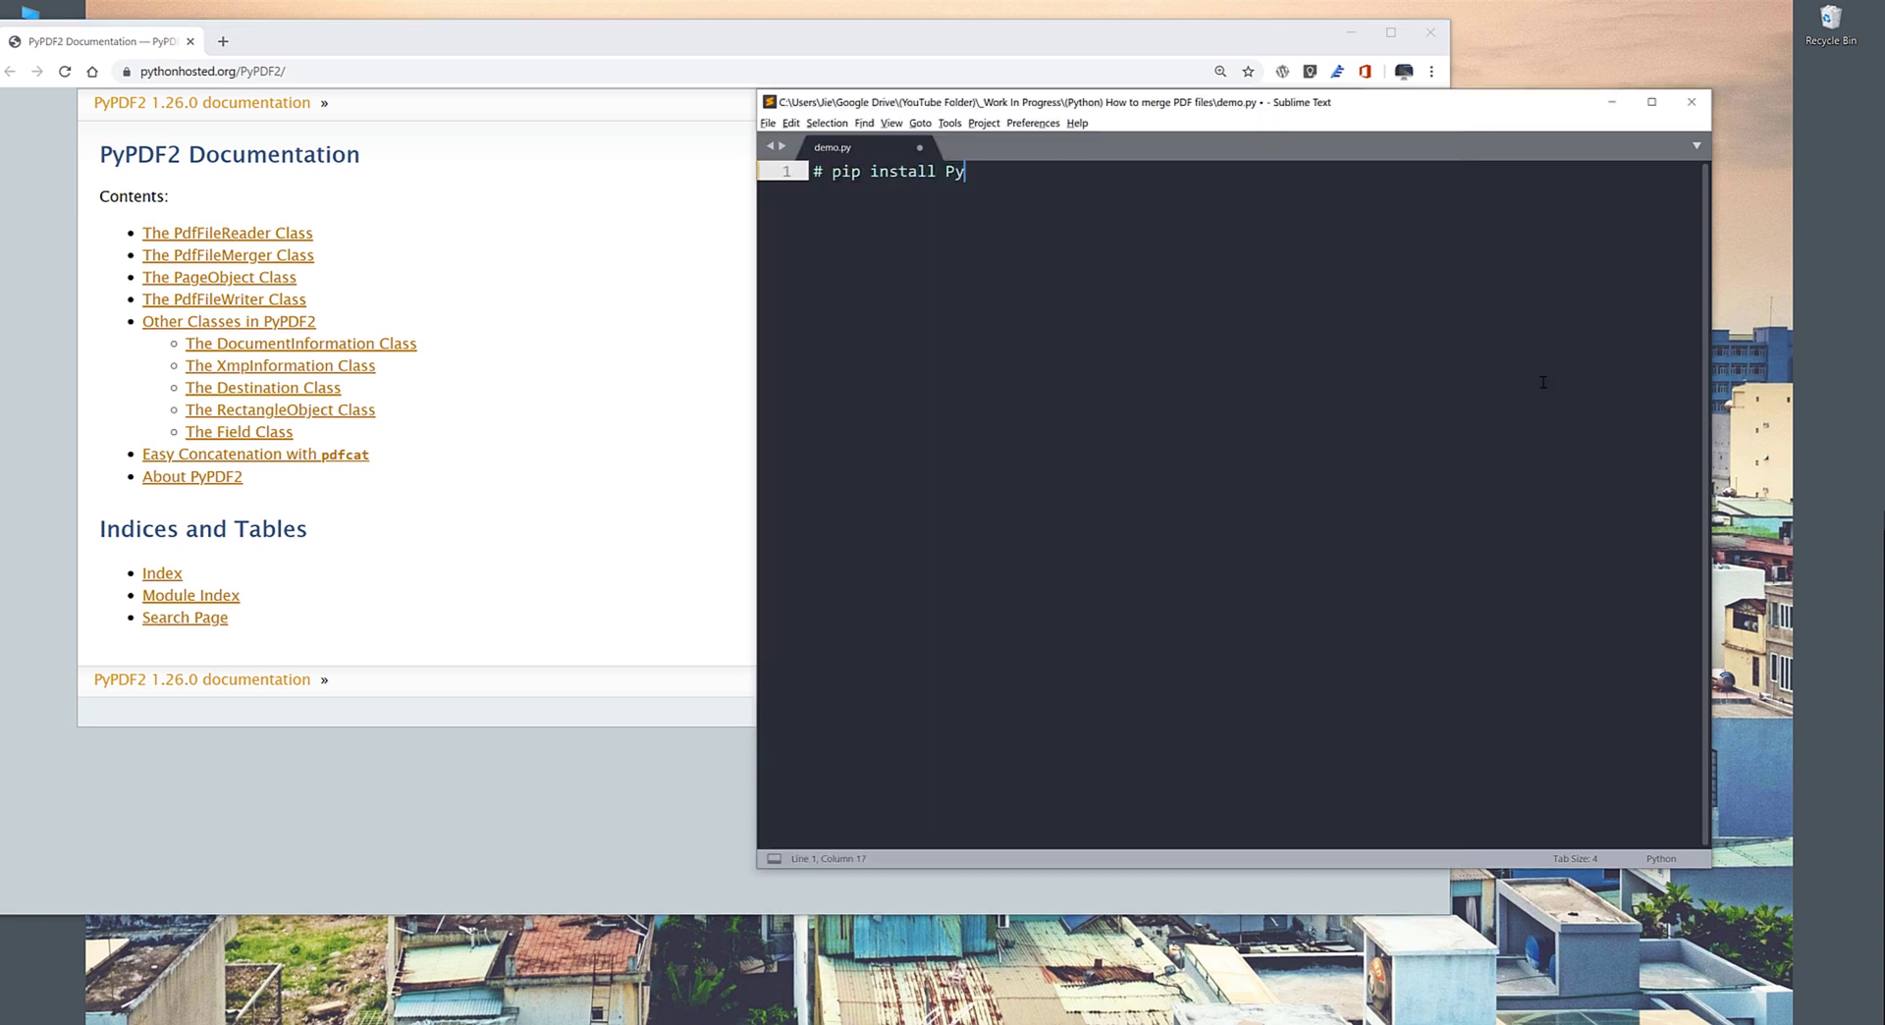
pyautogui.write('PDF2')
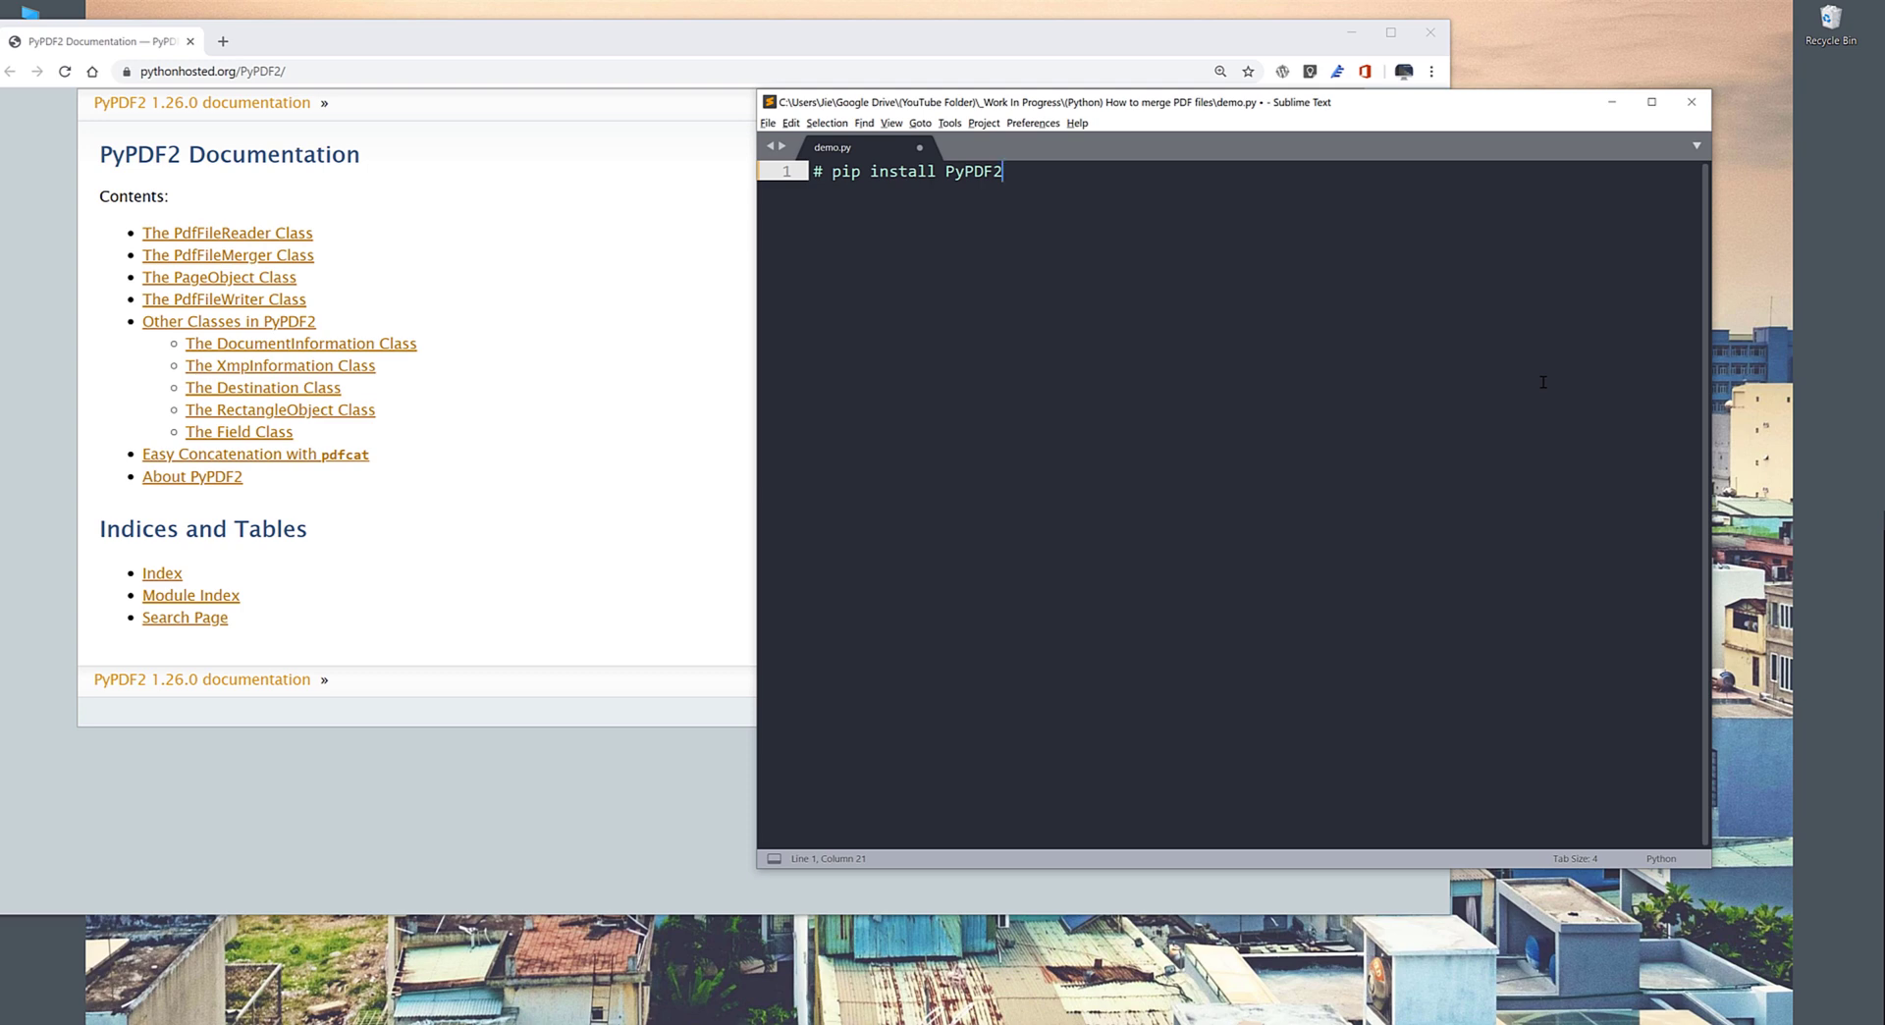
pyautogui.moveTo(897, 571)
pyautogui.write('import')
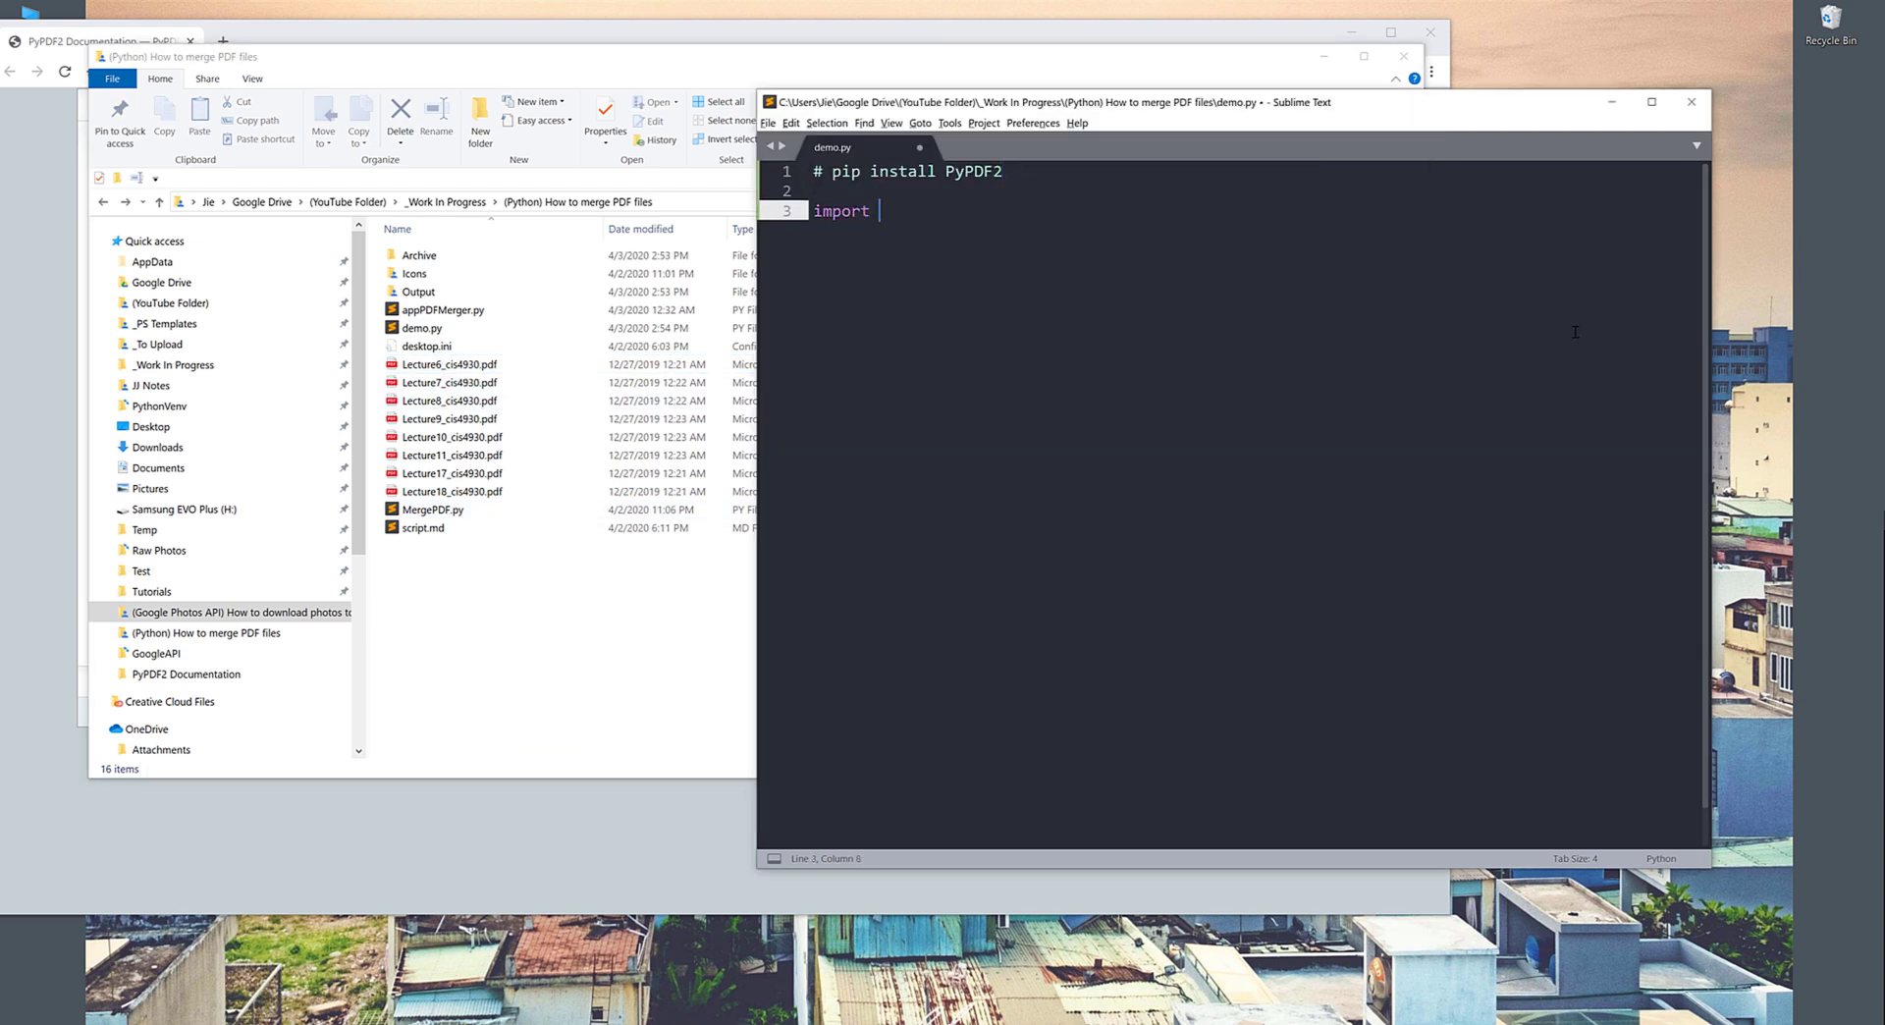
# Step: Add 'import os' and 'from PyPDF2 import PdfFileMerger'
pyautogui.write('os')
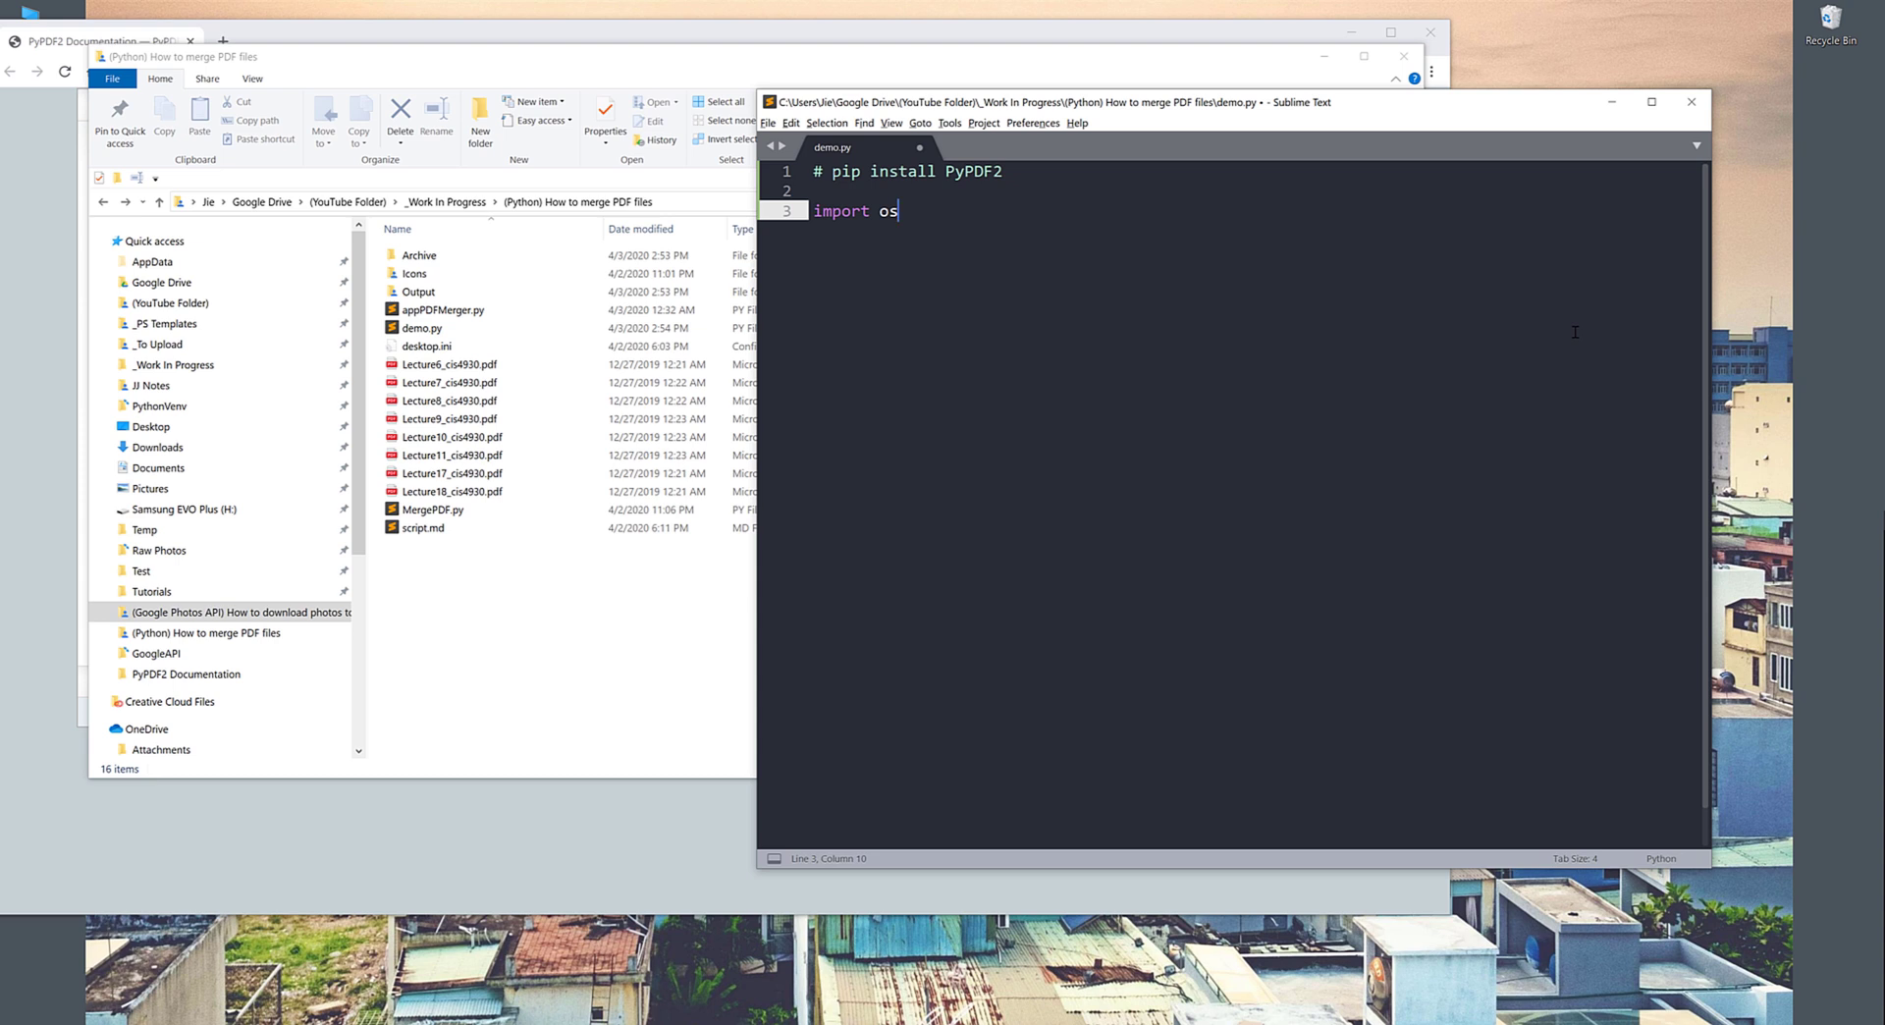
pyautogui.write('from PyPDF2 import')
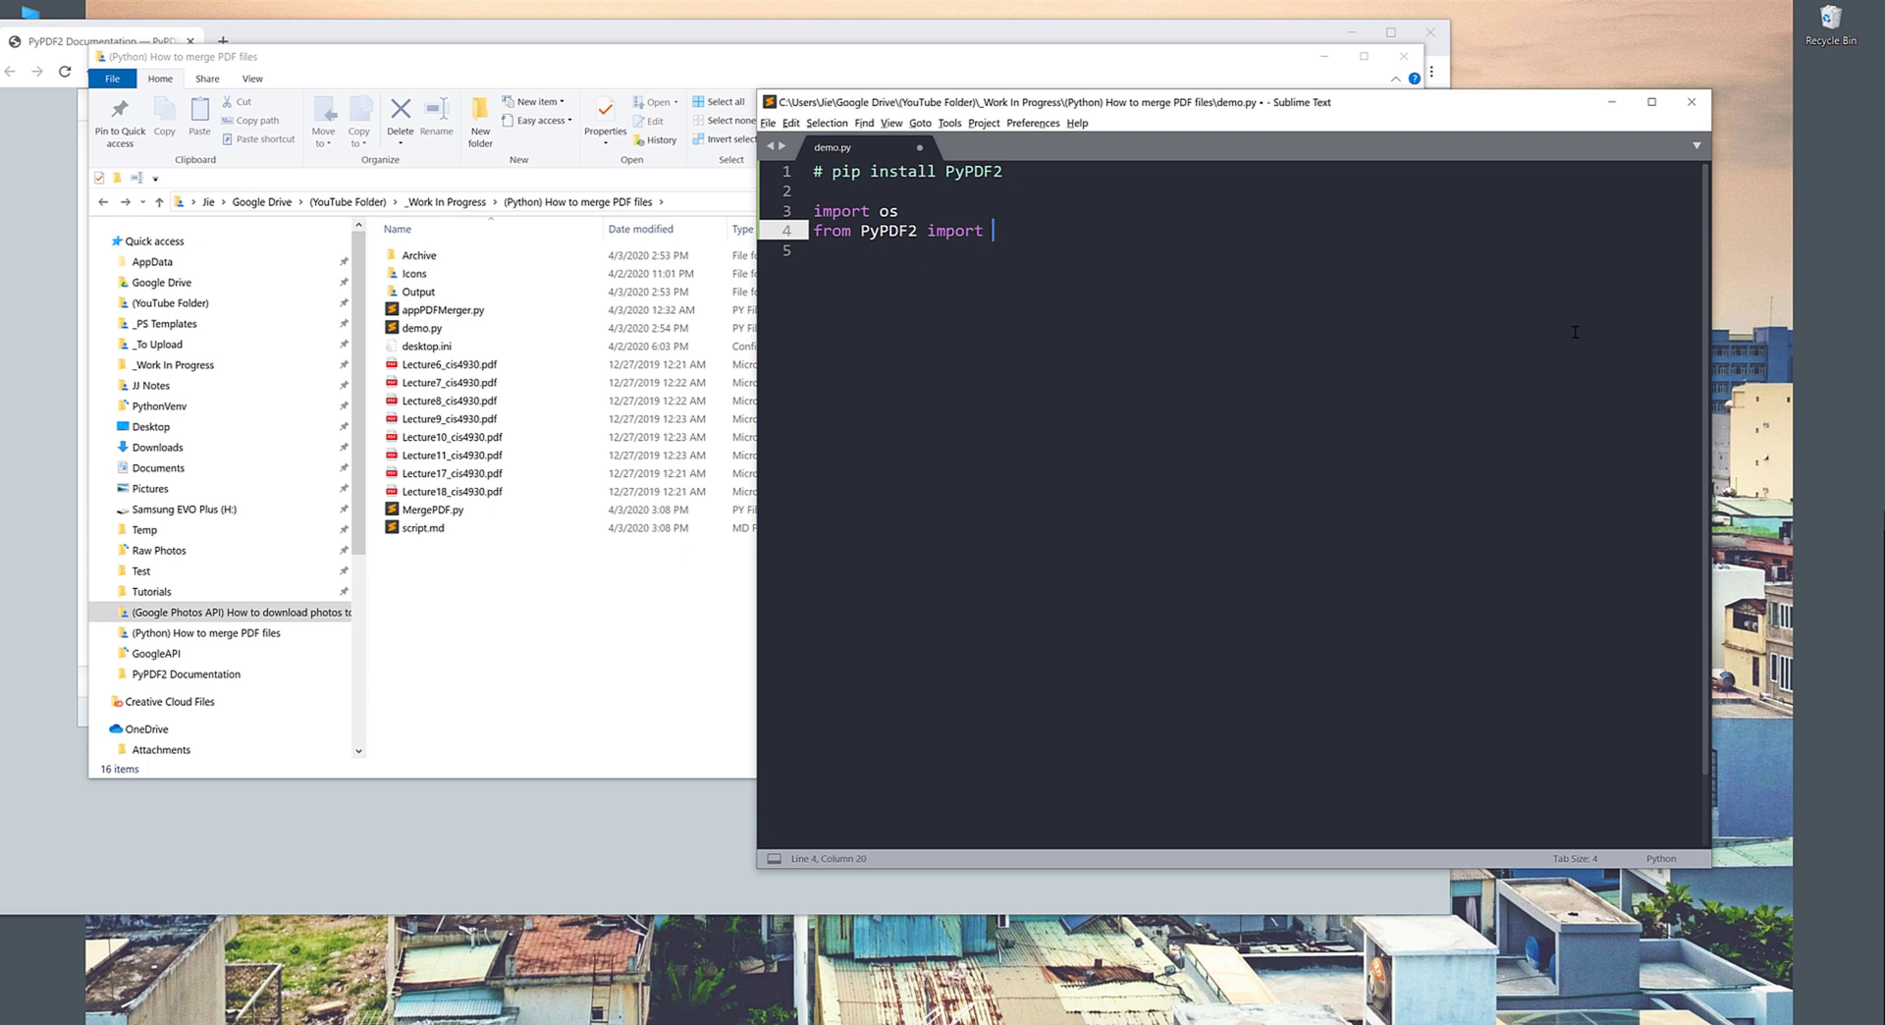
pyautogui.write('Pdffil')
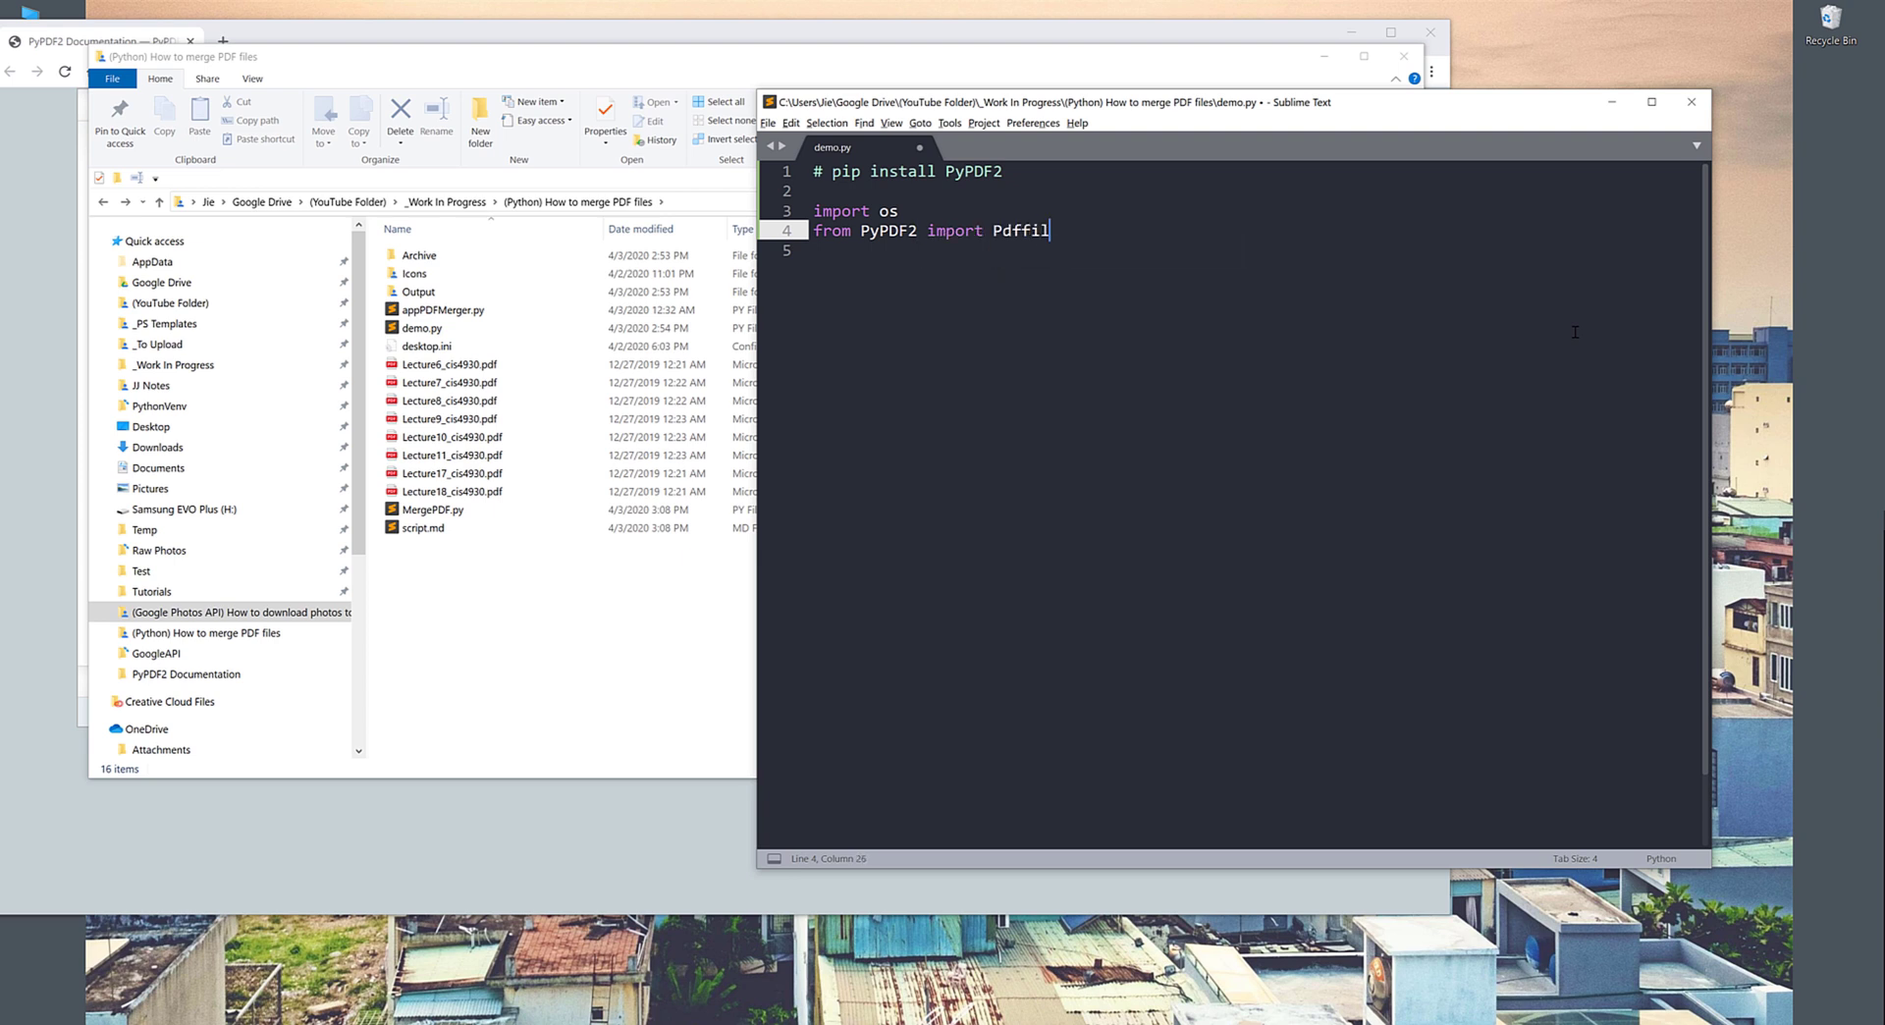
pyautogui.press('BackSpace')
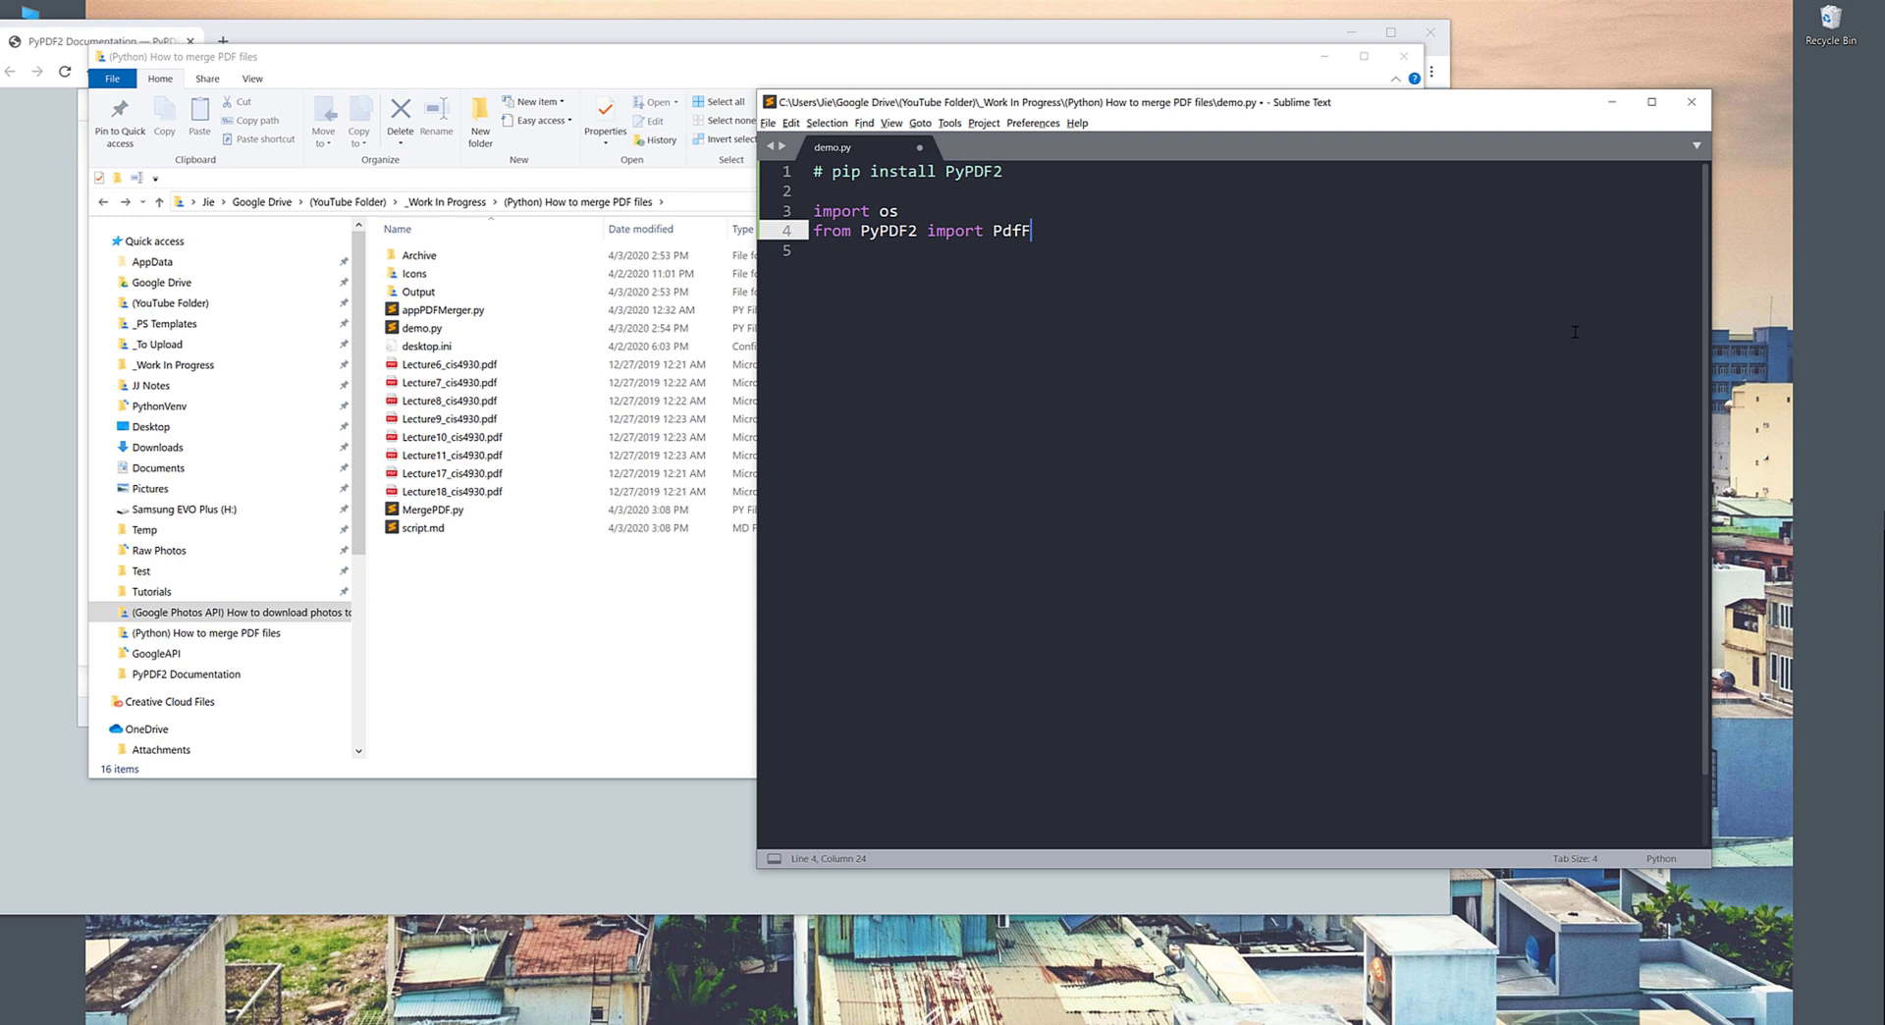
pyautogui.write('ileMerg')
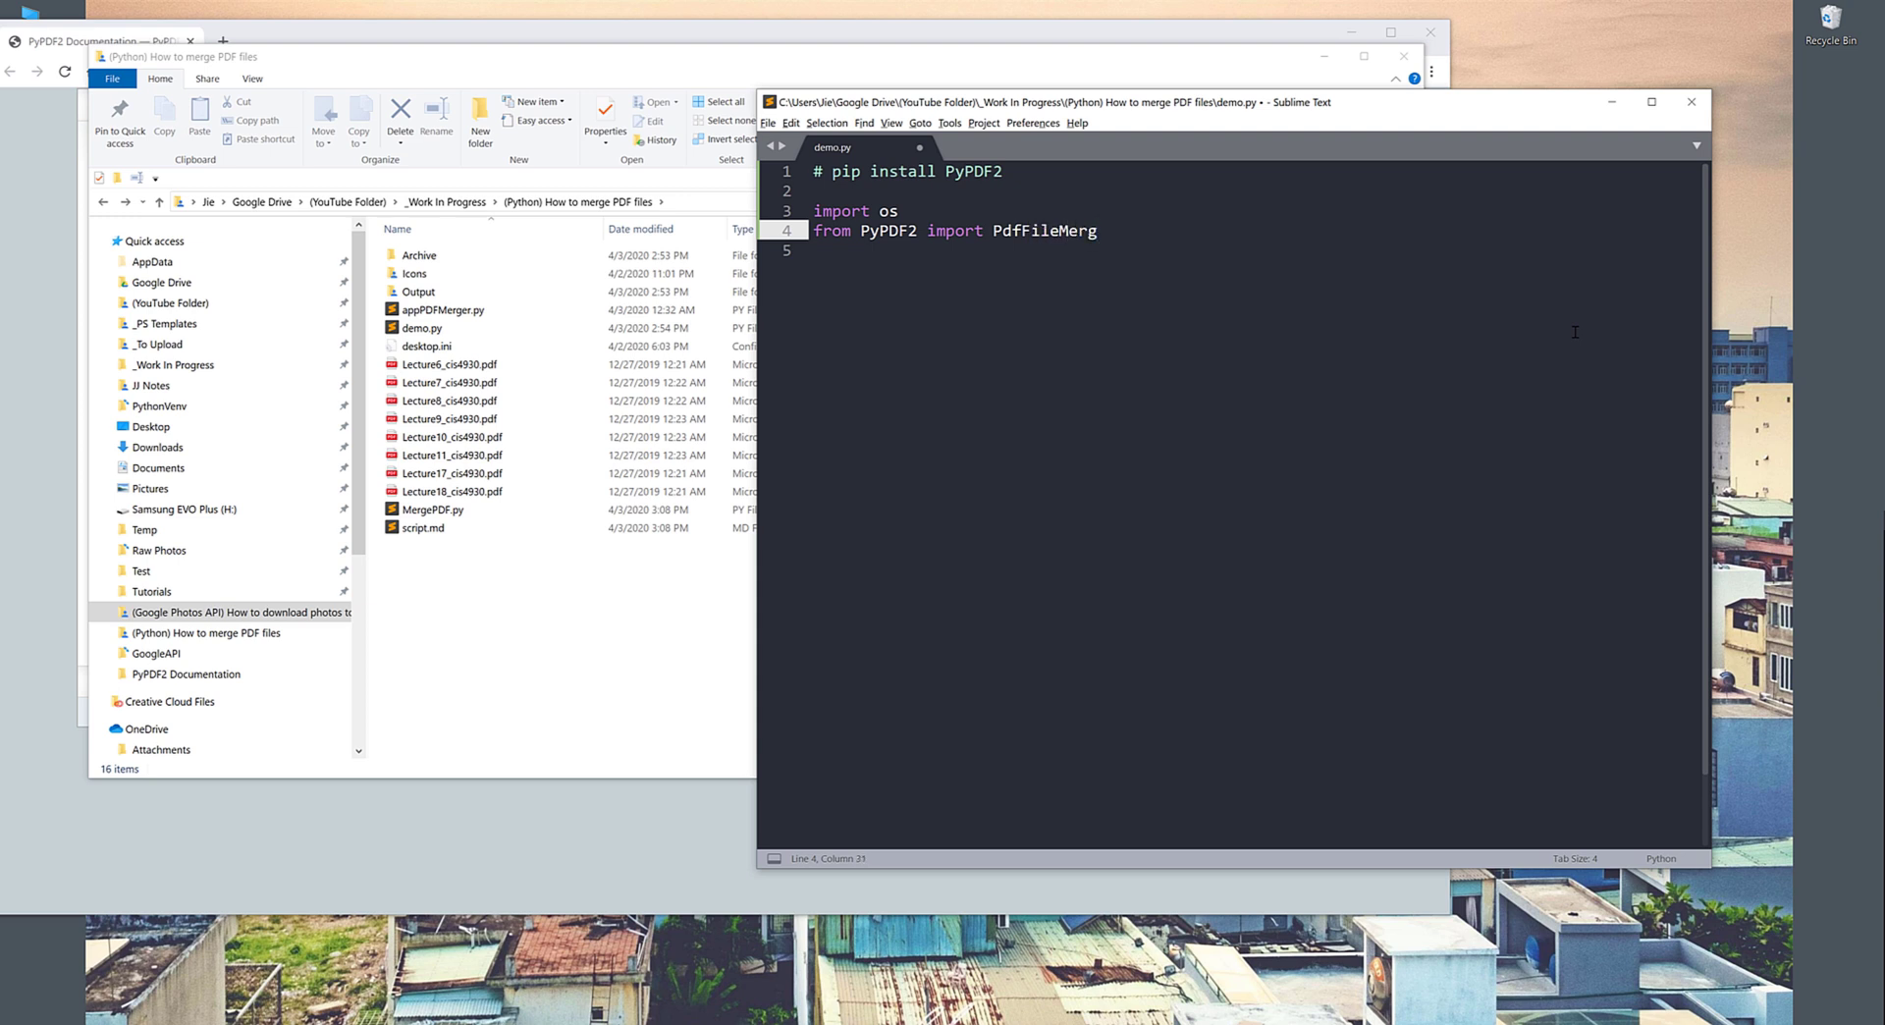
pyautogui.write('er')
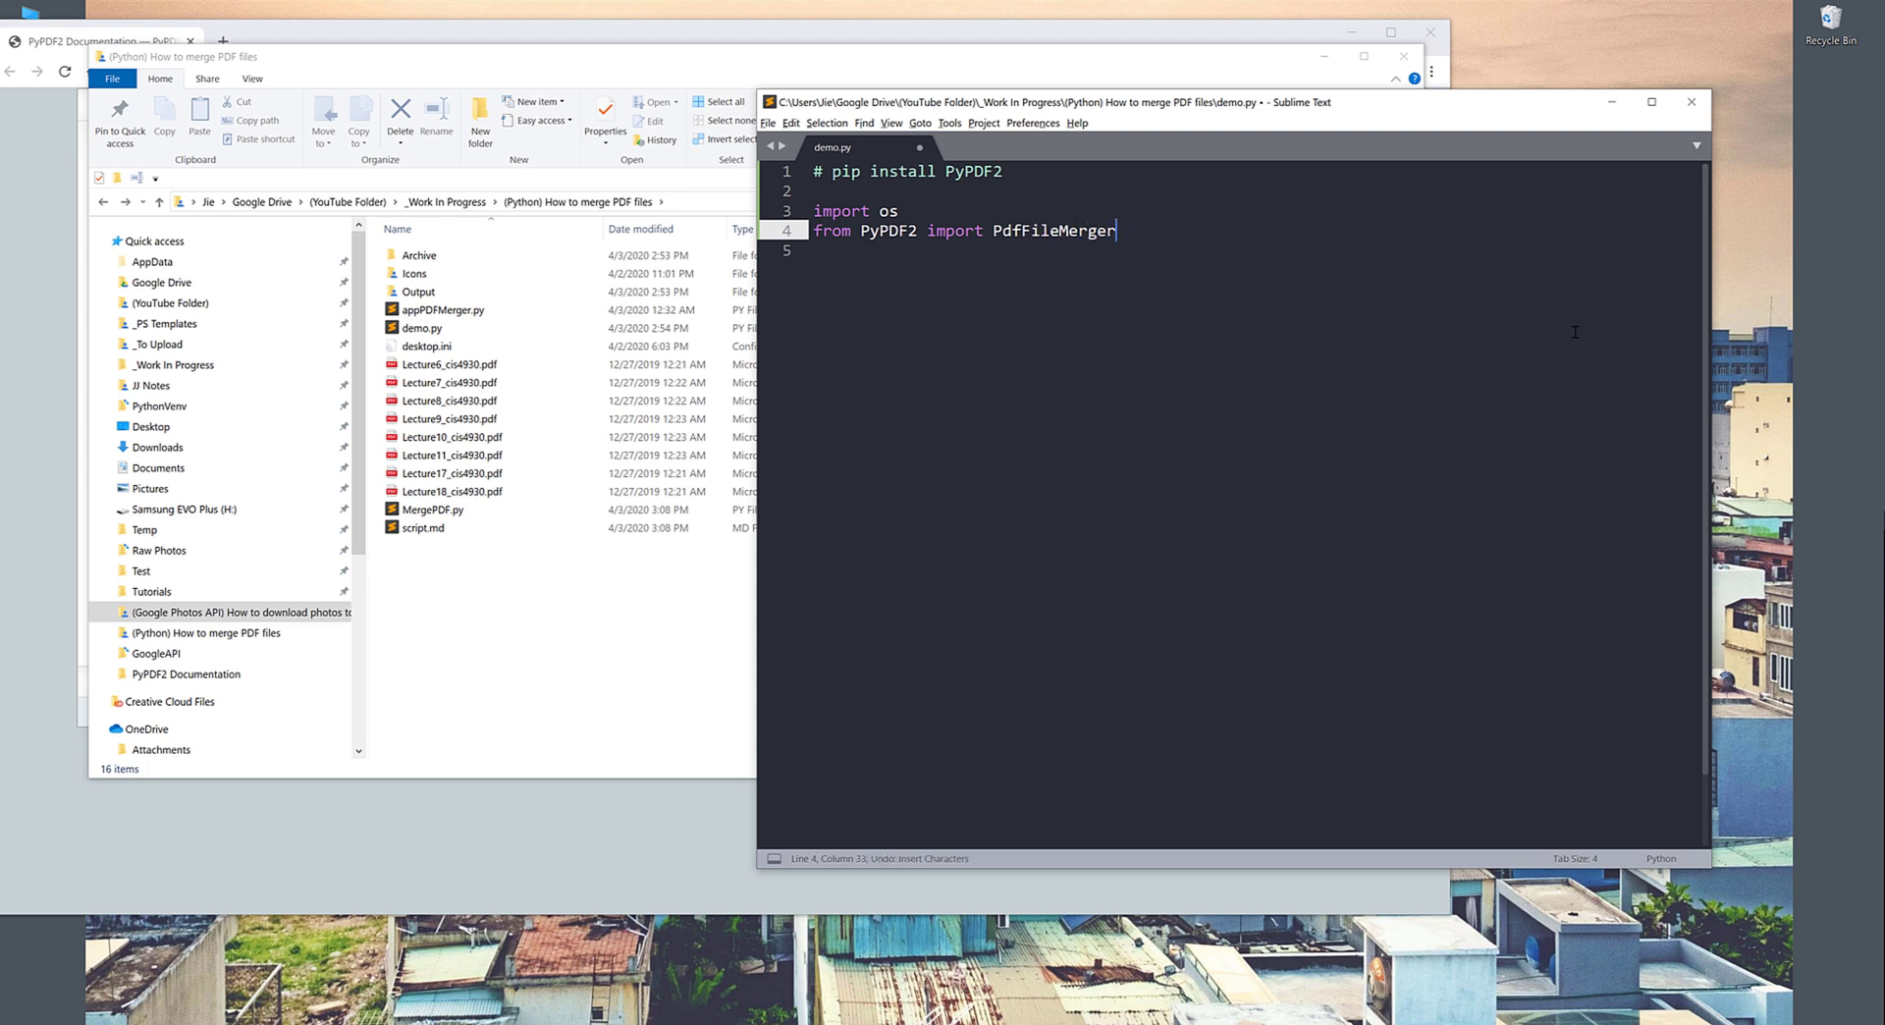
# Step: Add the line 'source_dir = os.getcwd()'
pyautogui.write('sour')
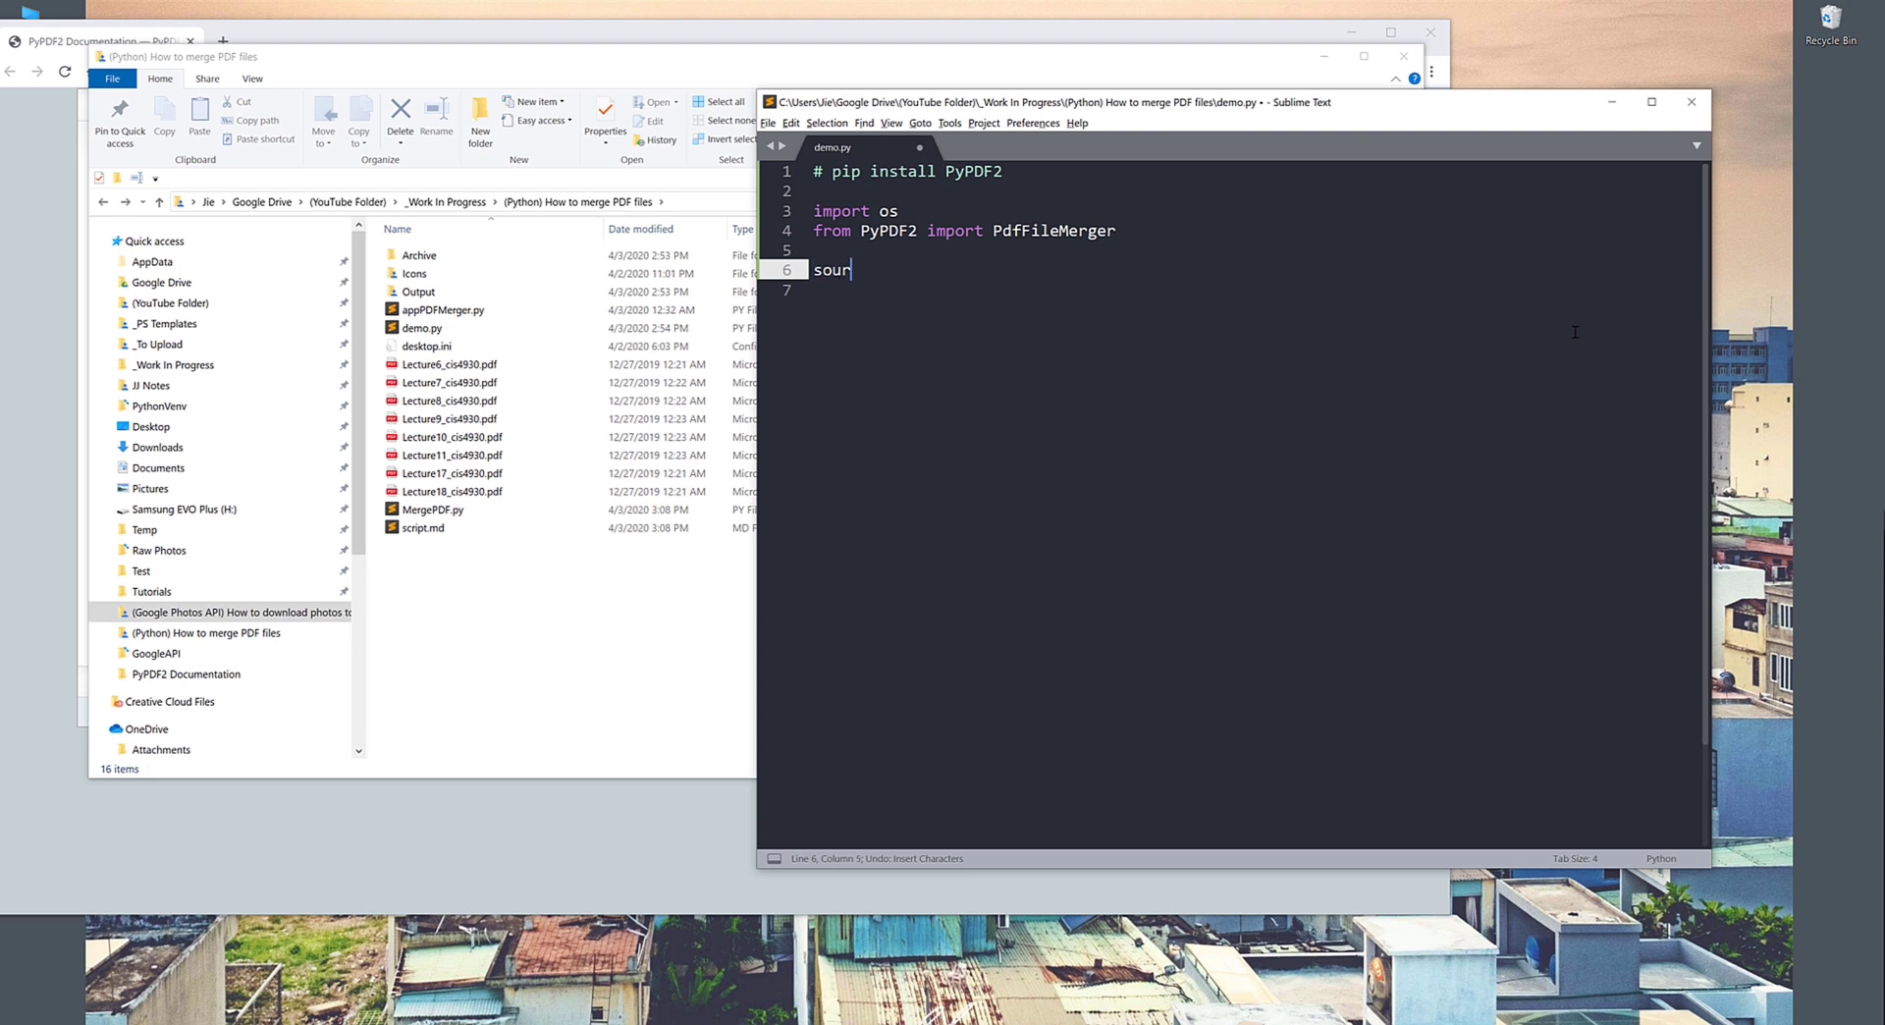
pyautogui.write('ce')
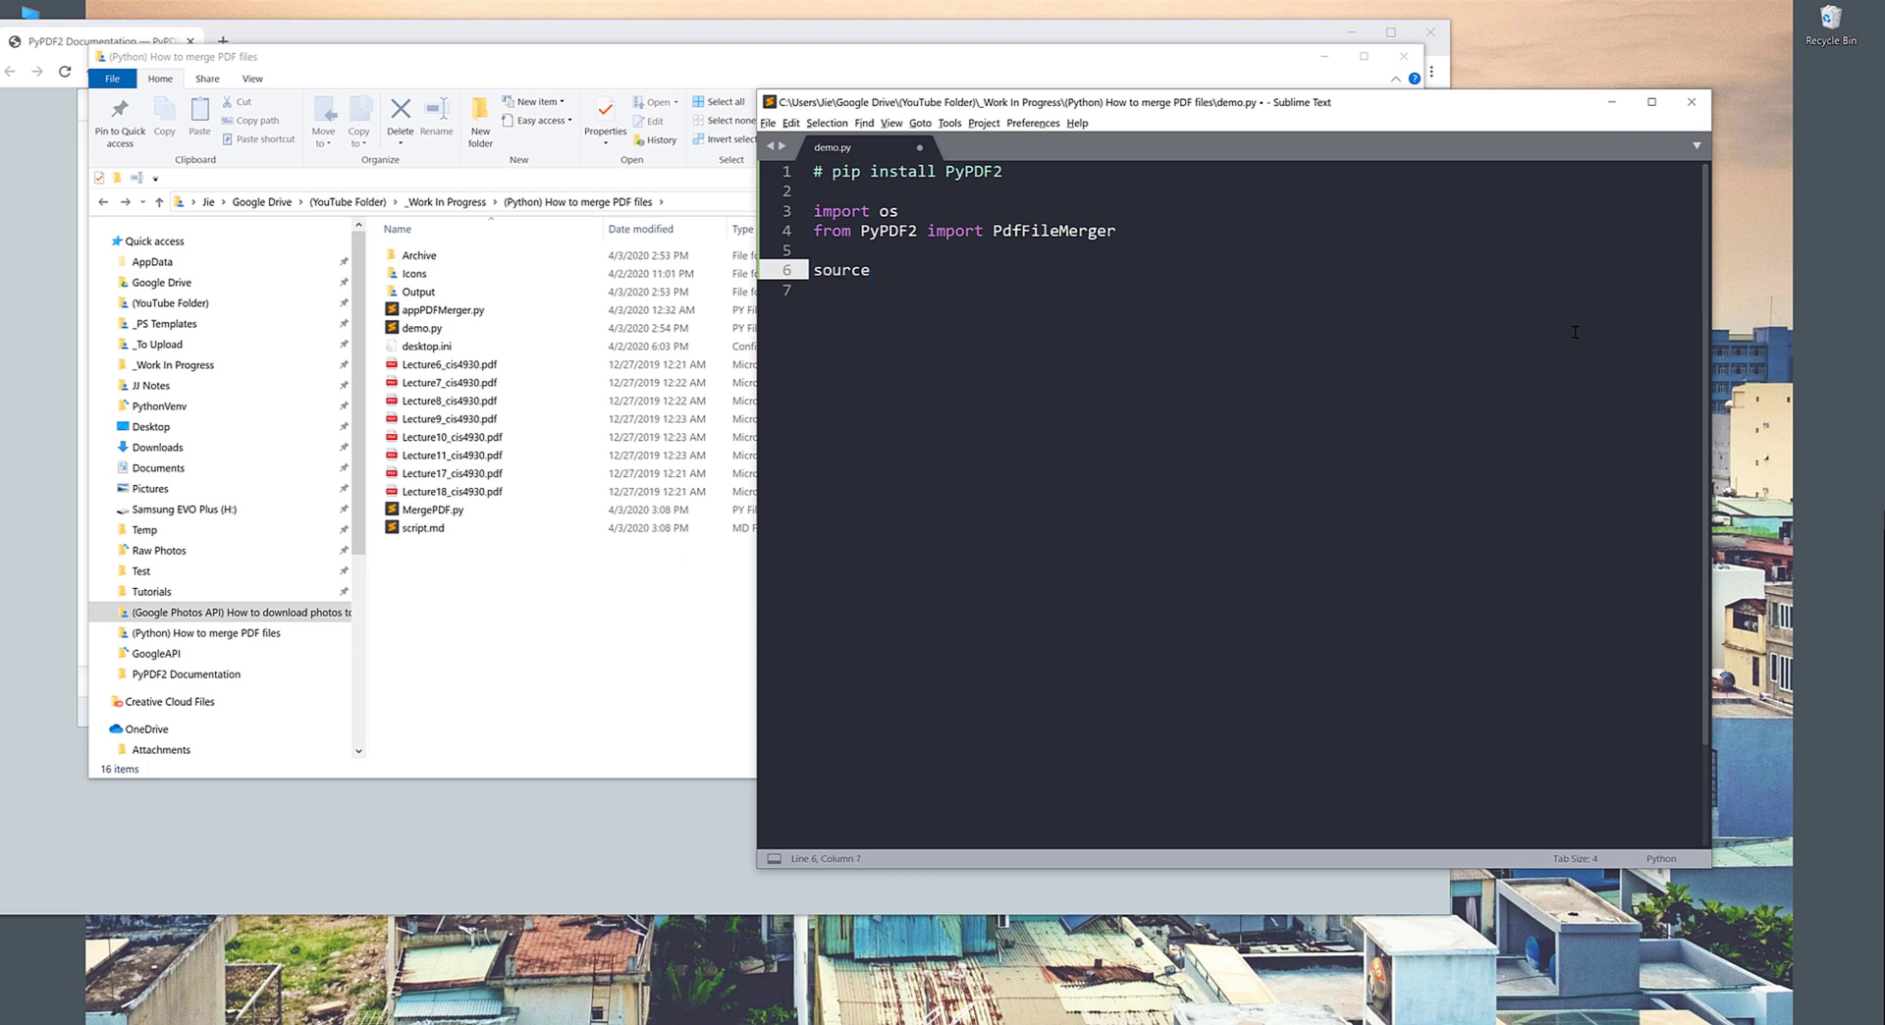
pyautogui.write('_dir =')
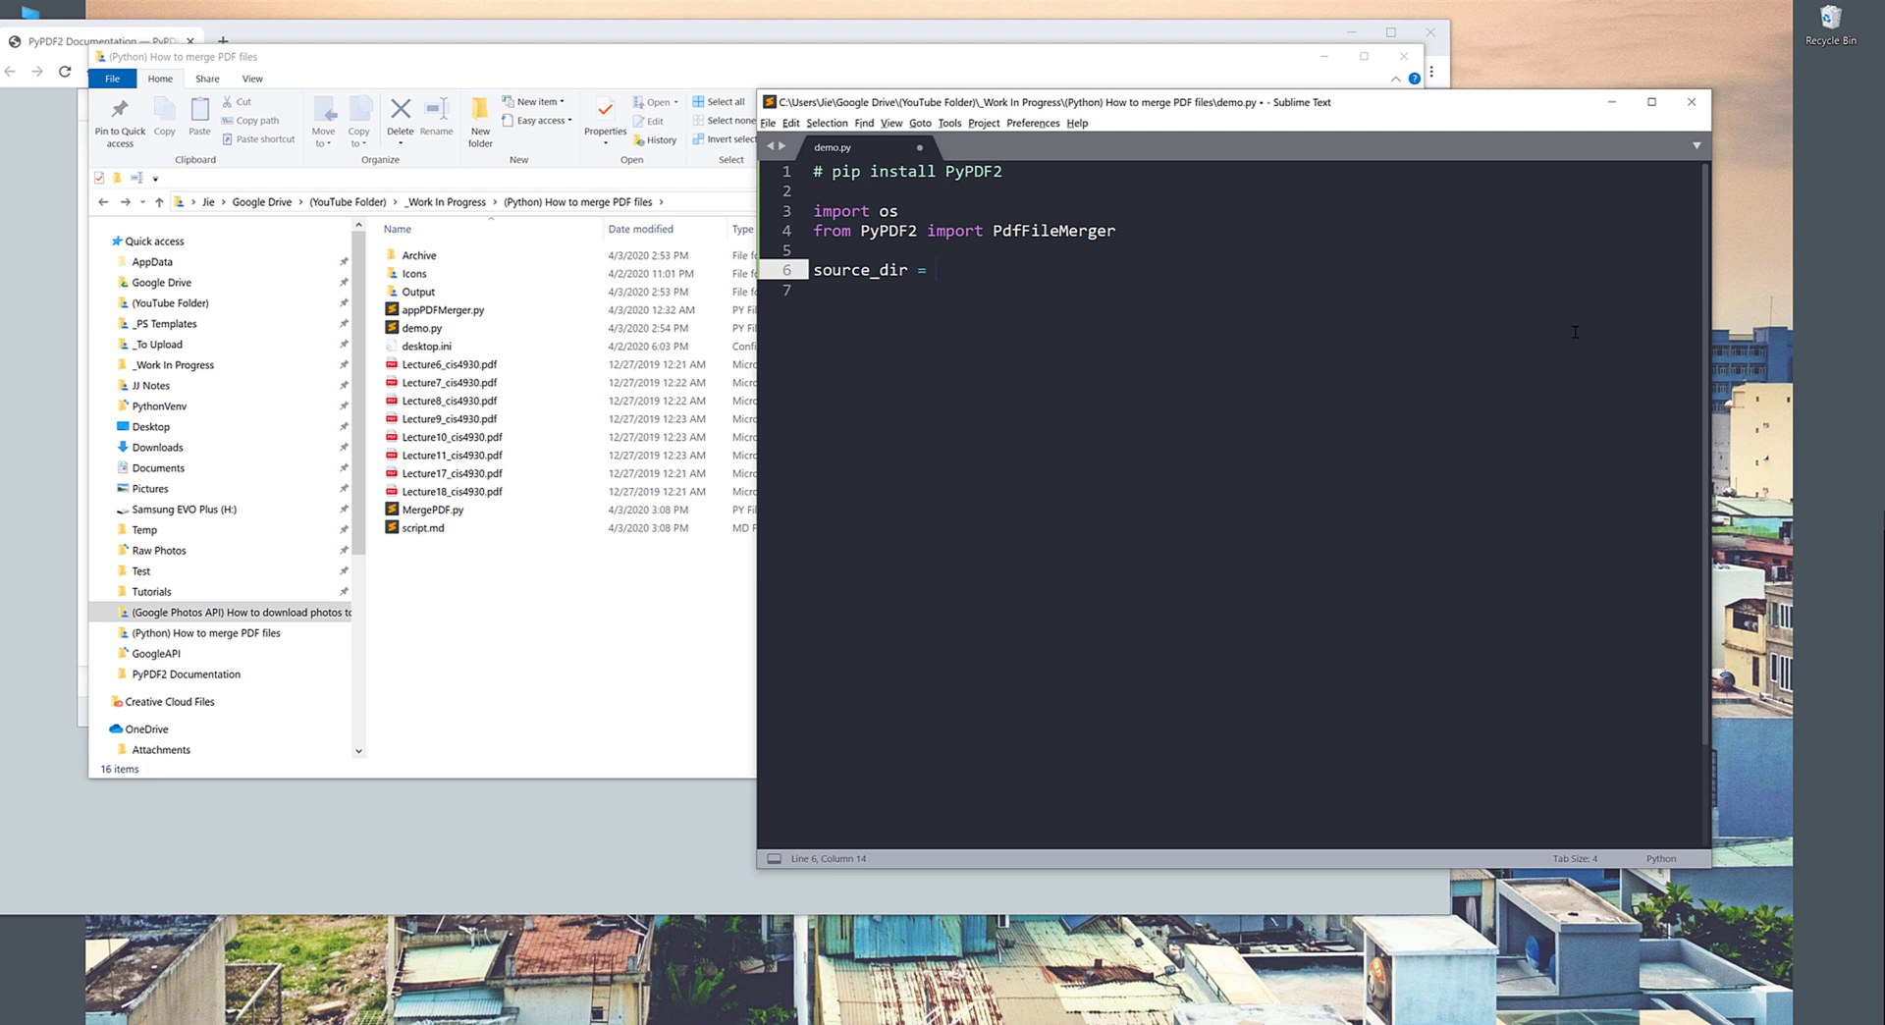
pyautogui.write('os')
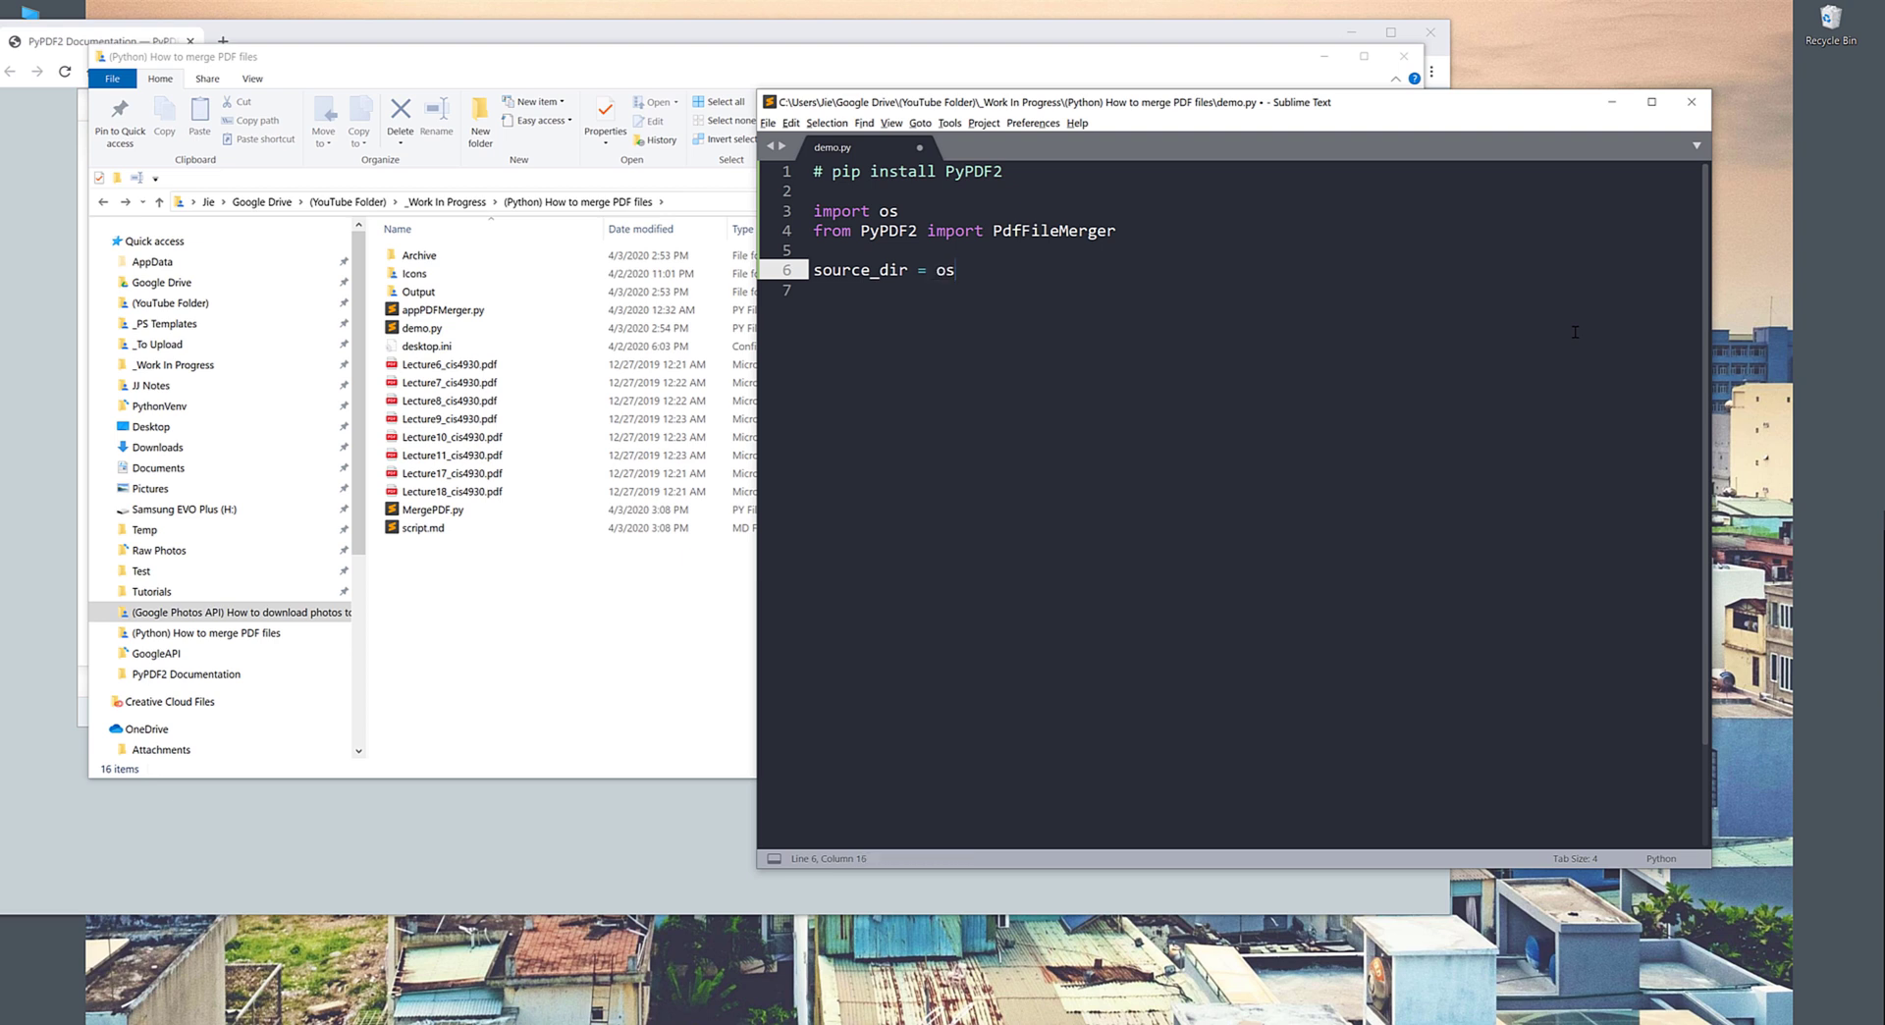
pyautogui.write('.get')
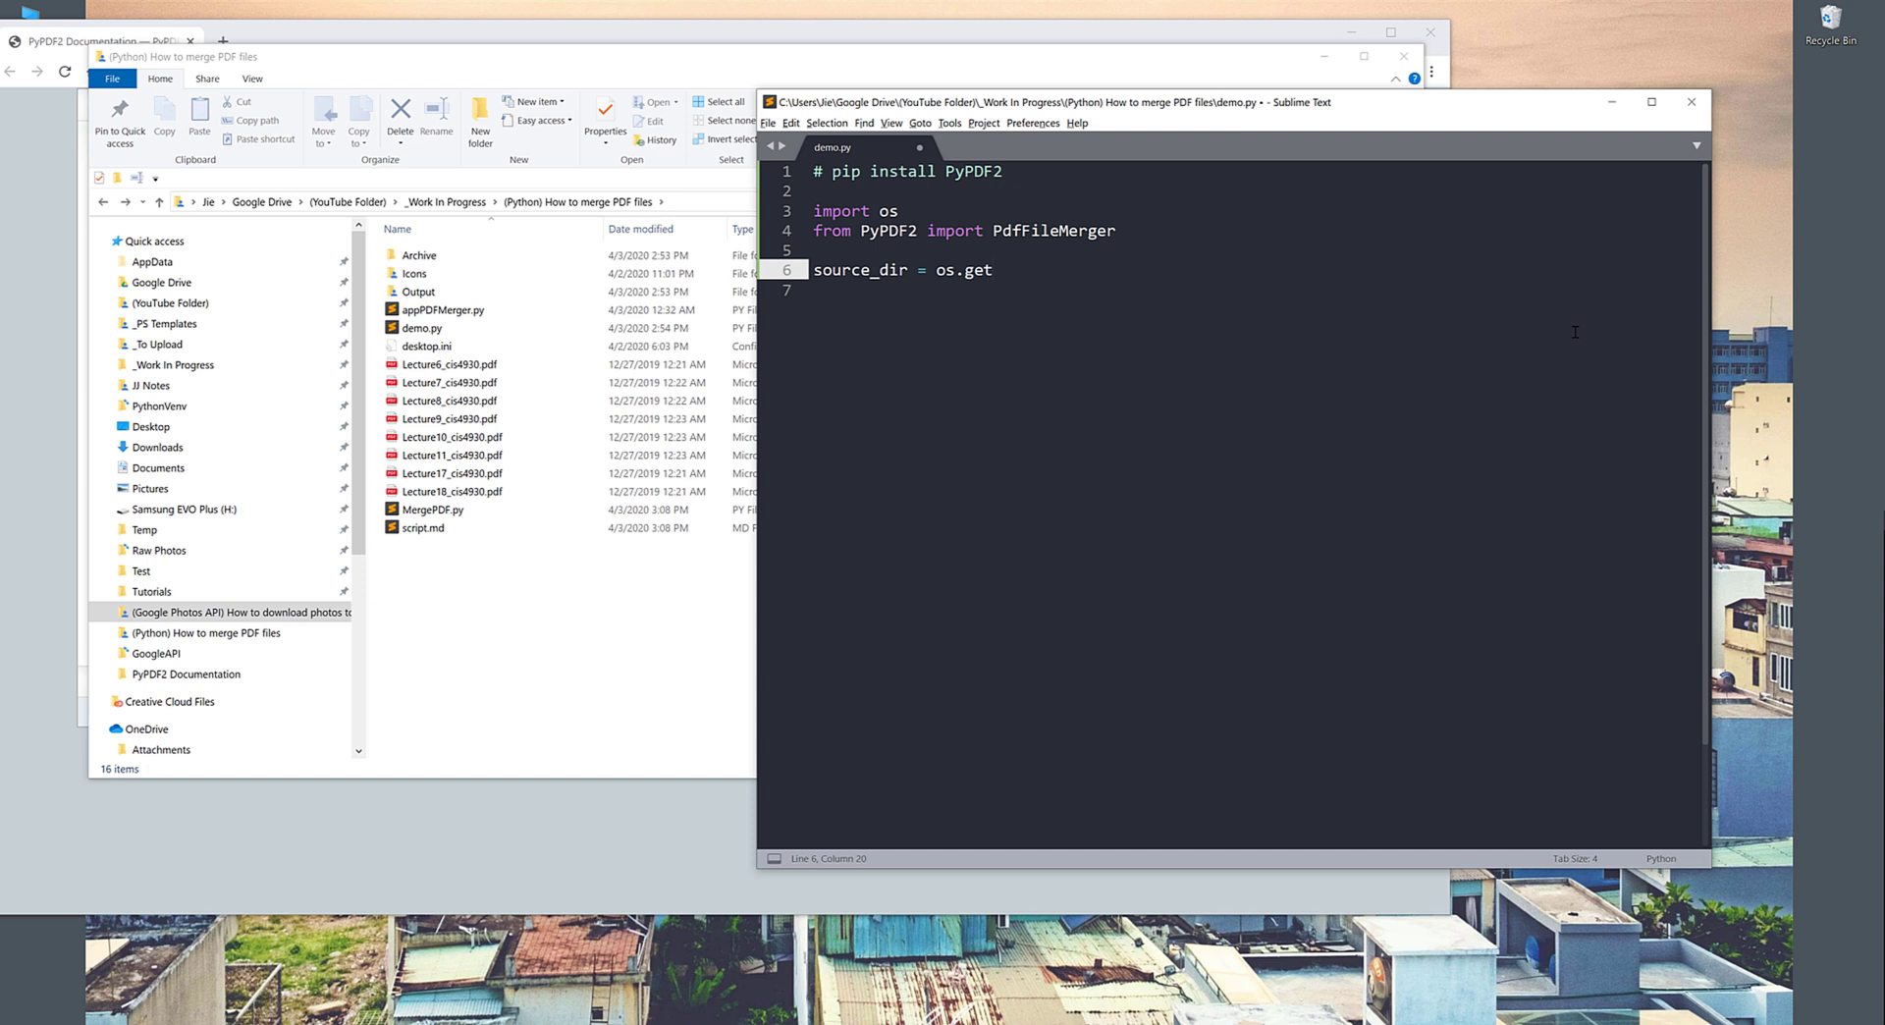
pyautogui.write('cwd()')
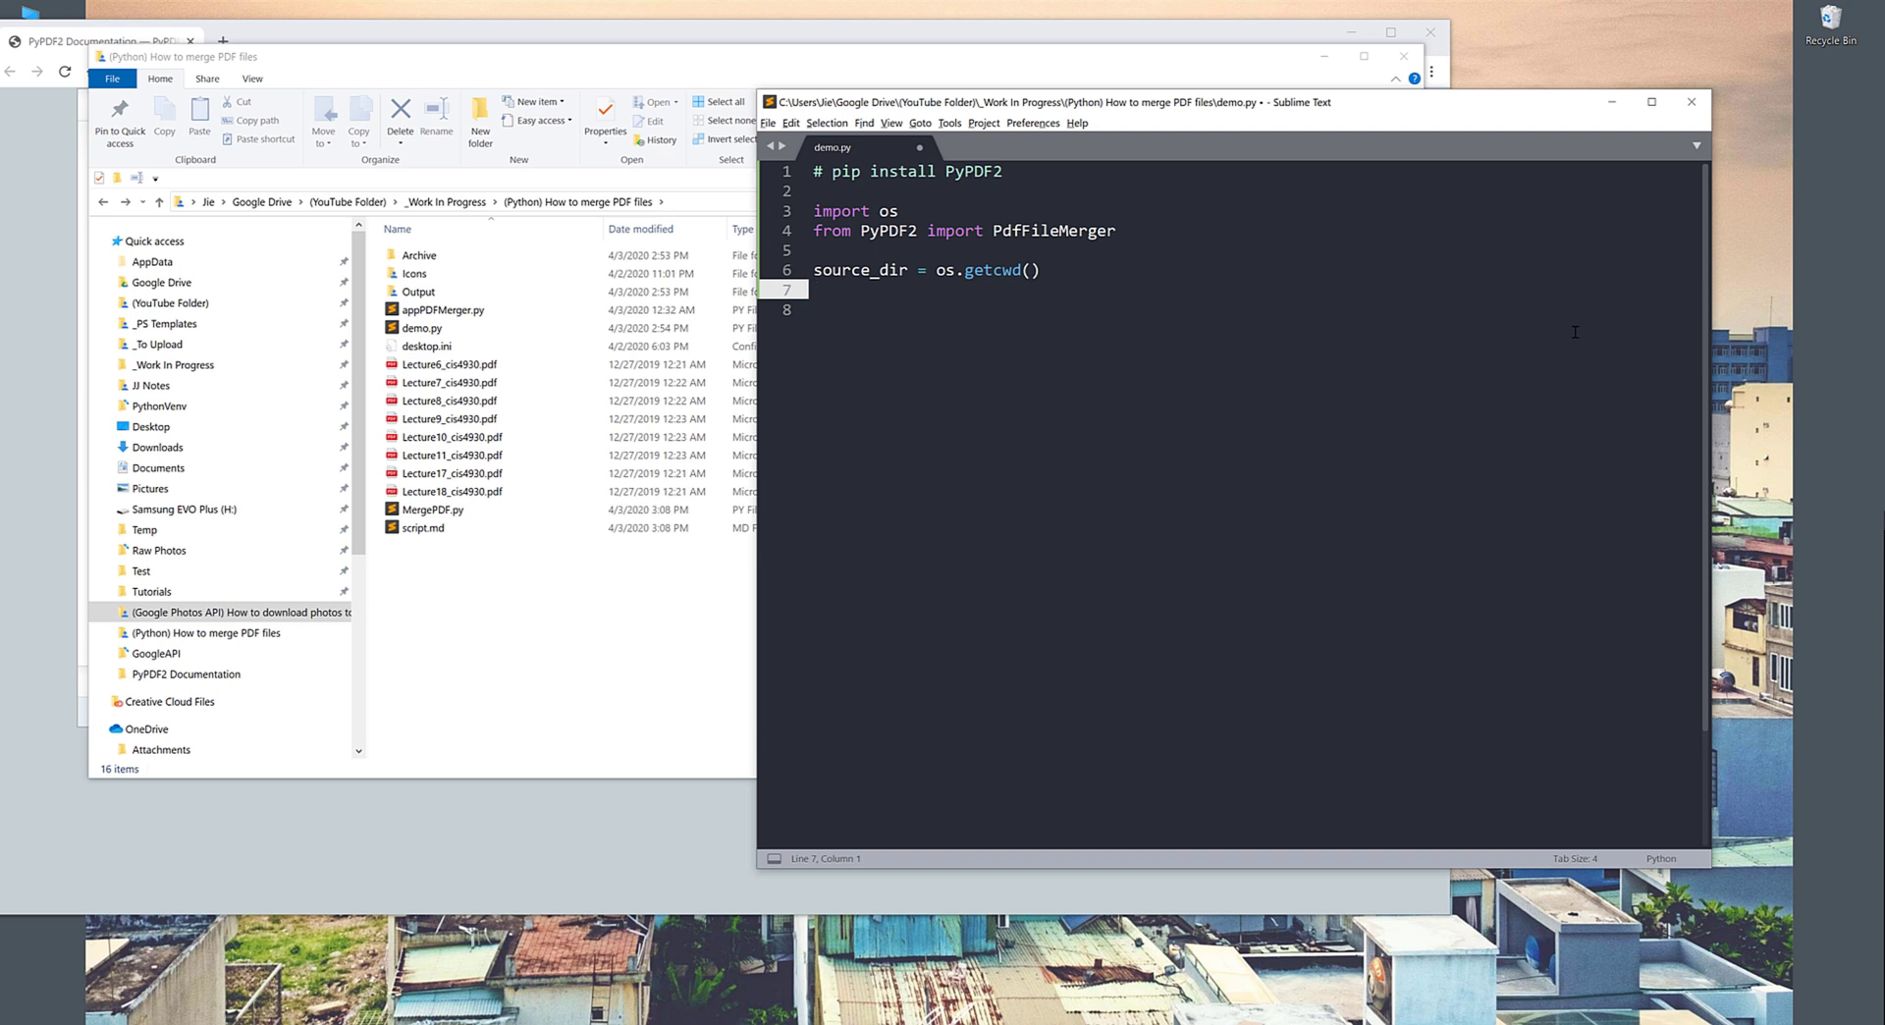
# Step: Create the merger with 'merger = PdfFileMerger()'
pyautogui.write('merg')
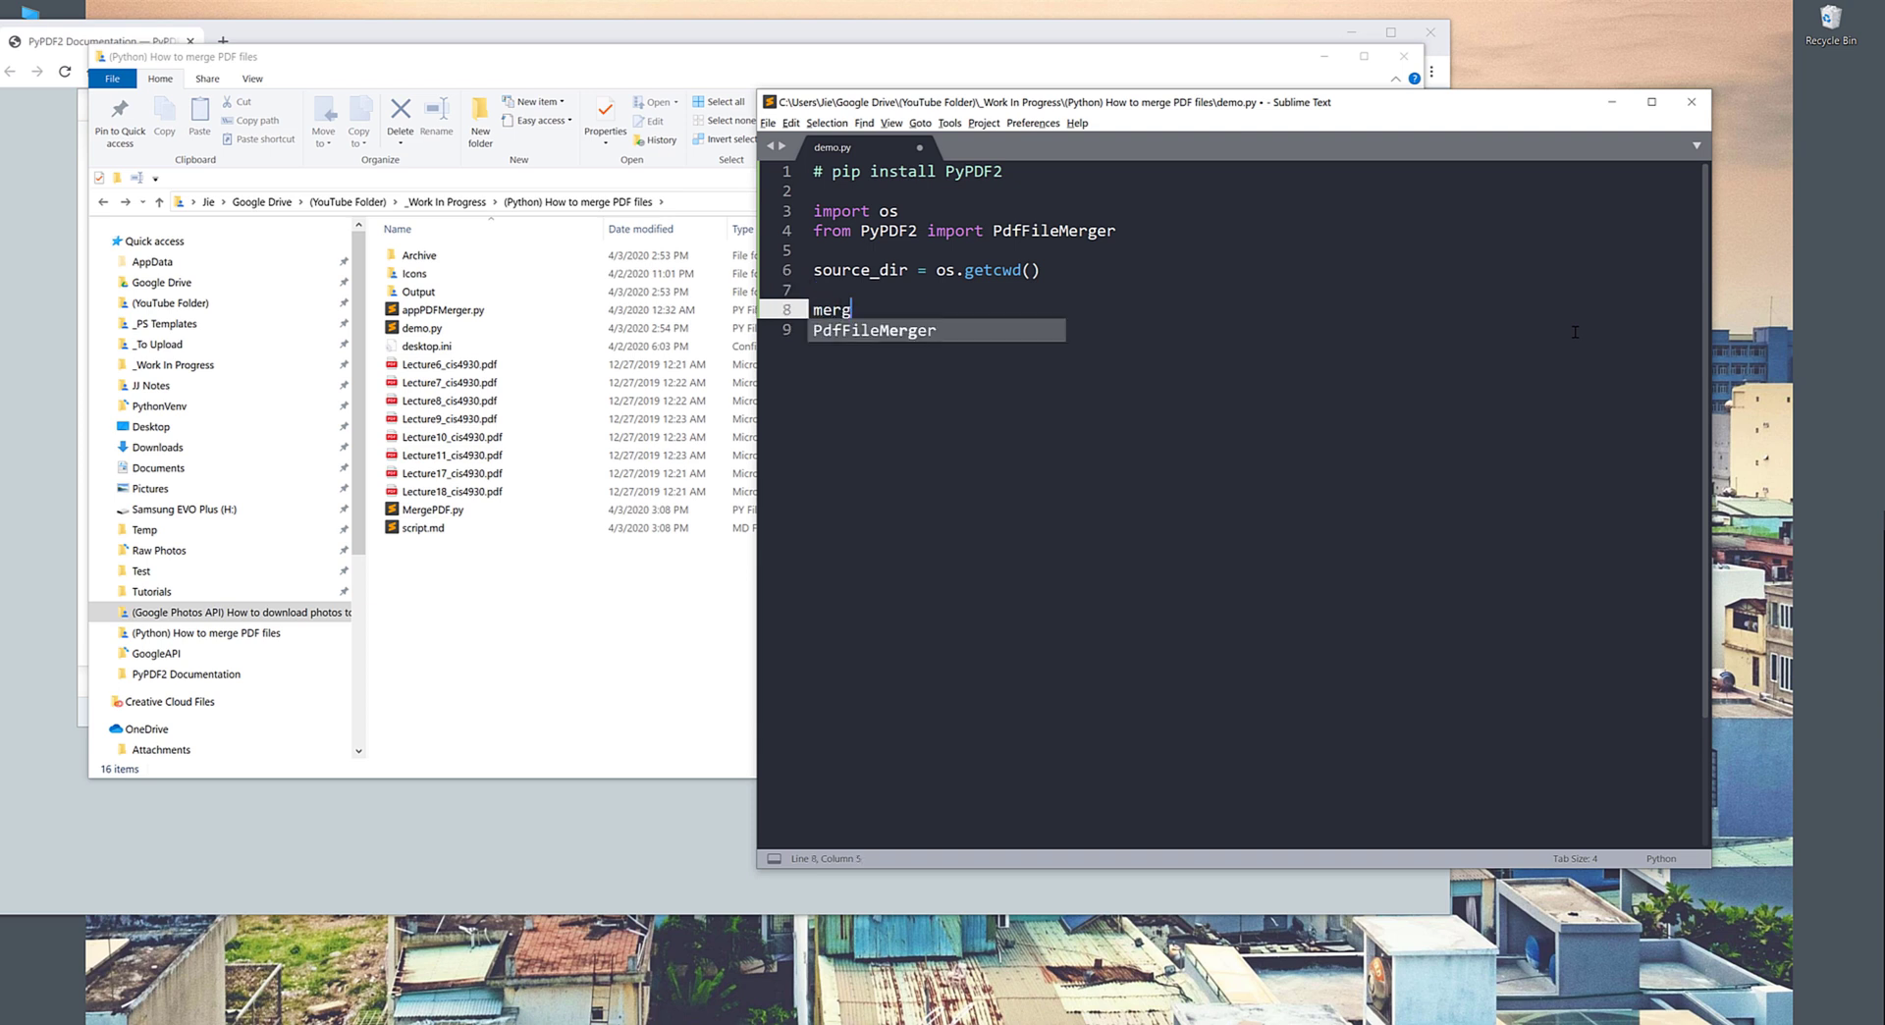
pyautogui.write('er')
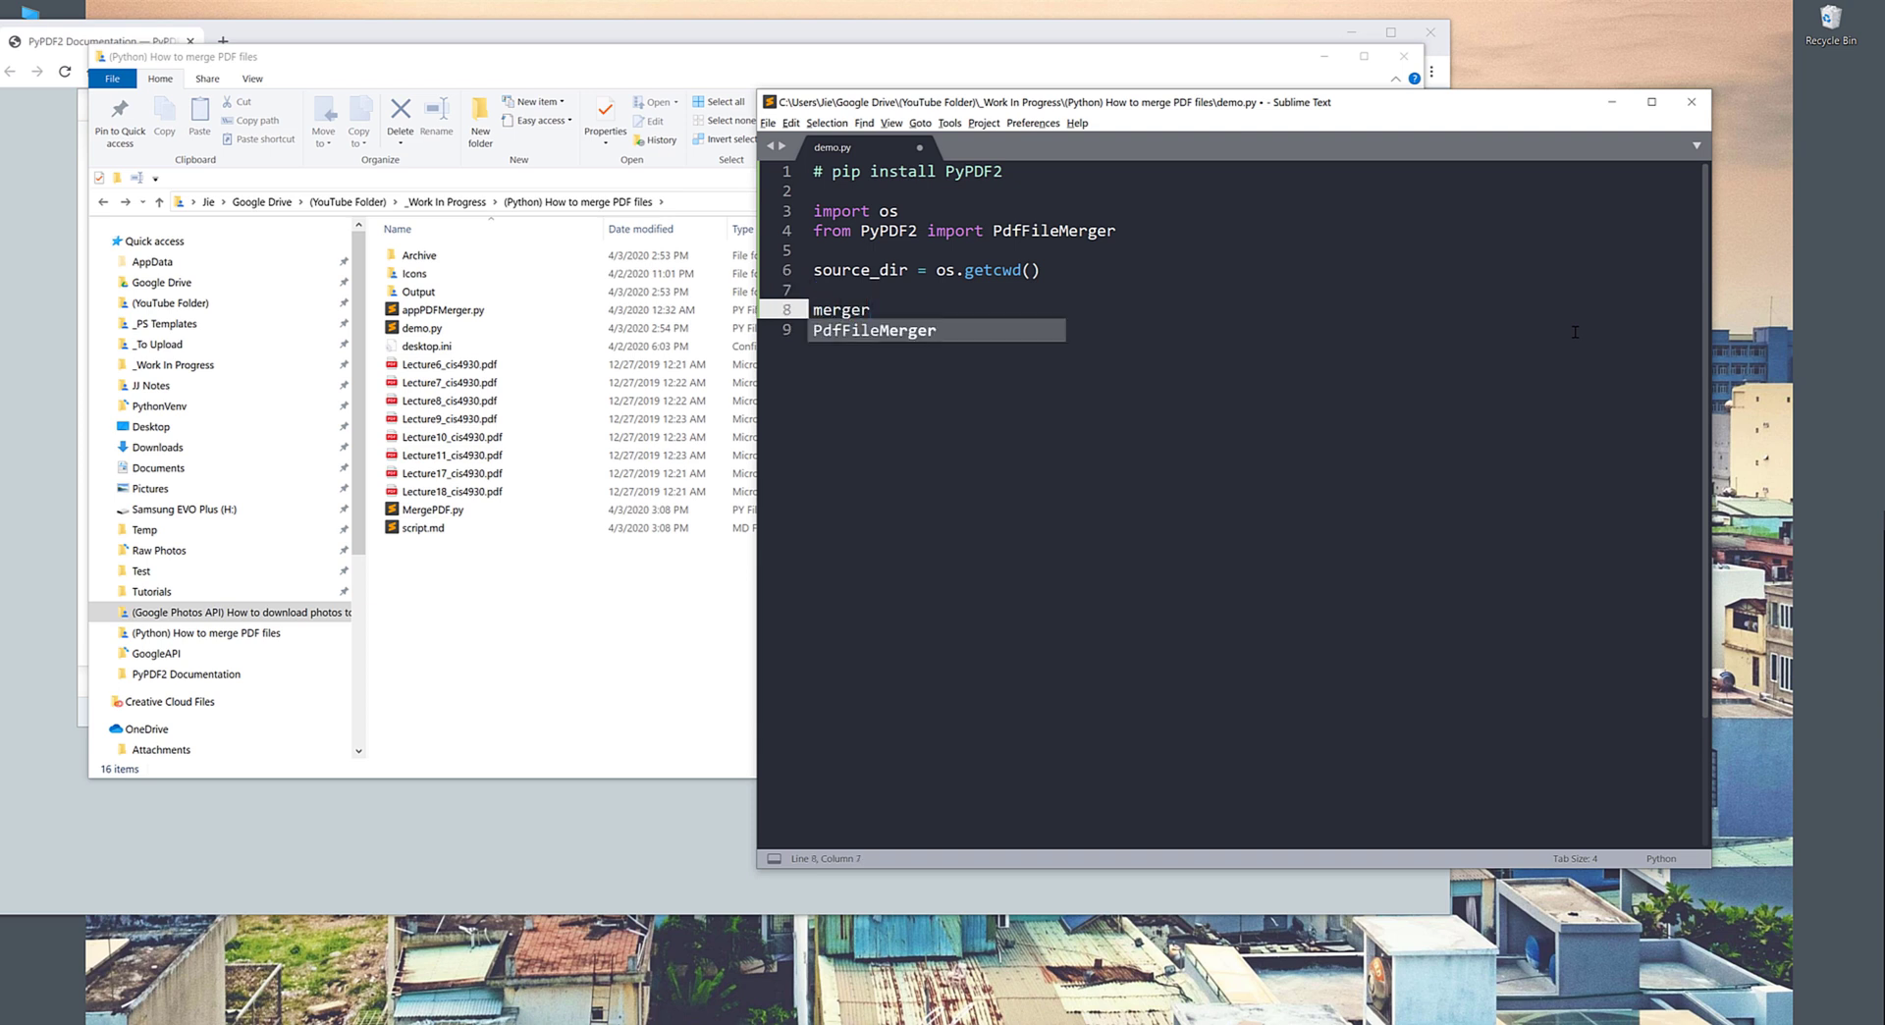
pyautogui.write('=')
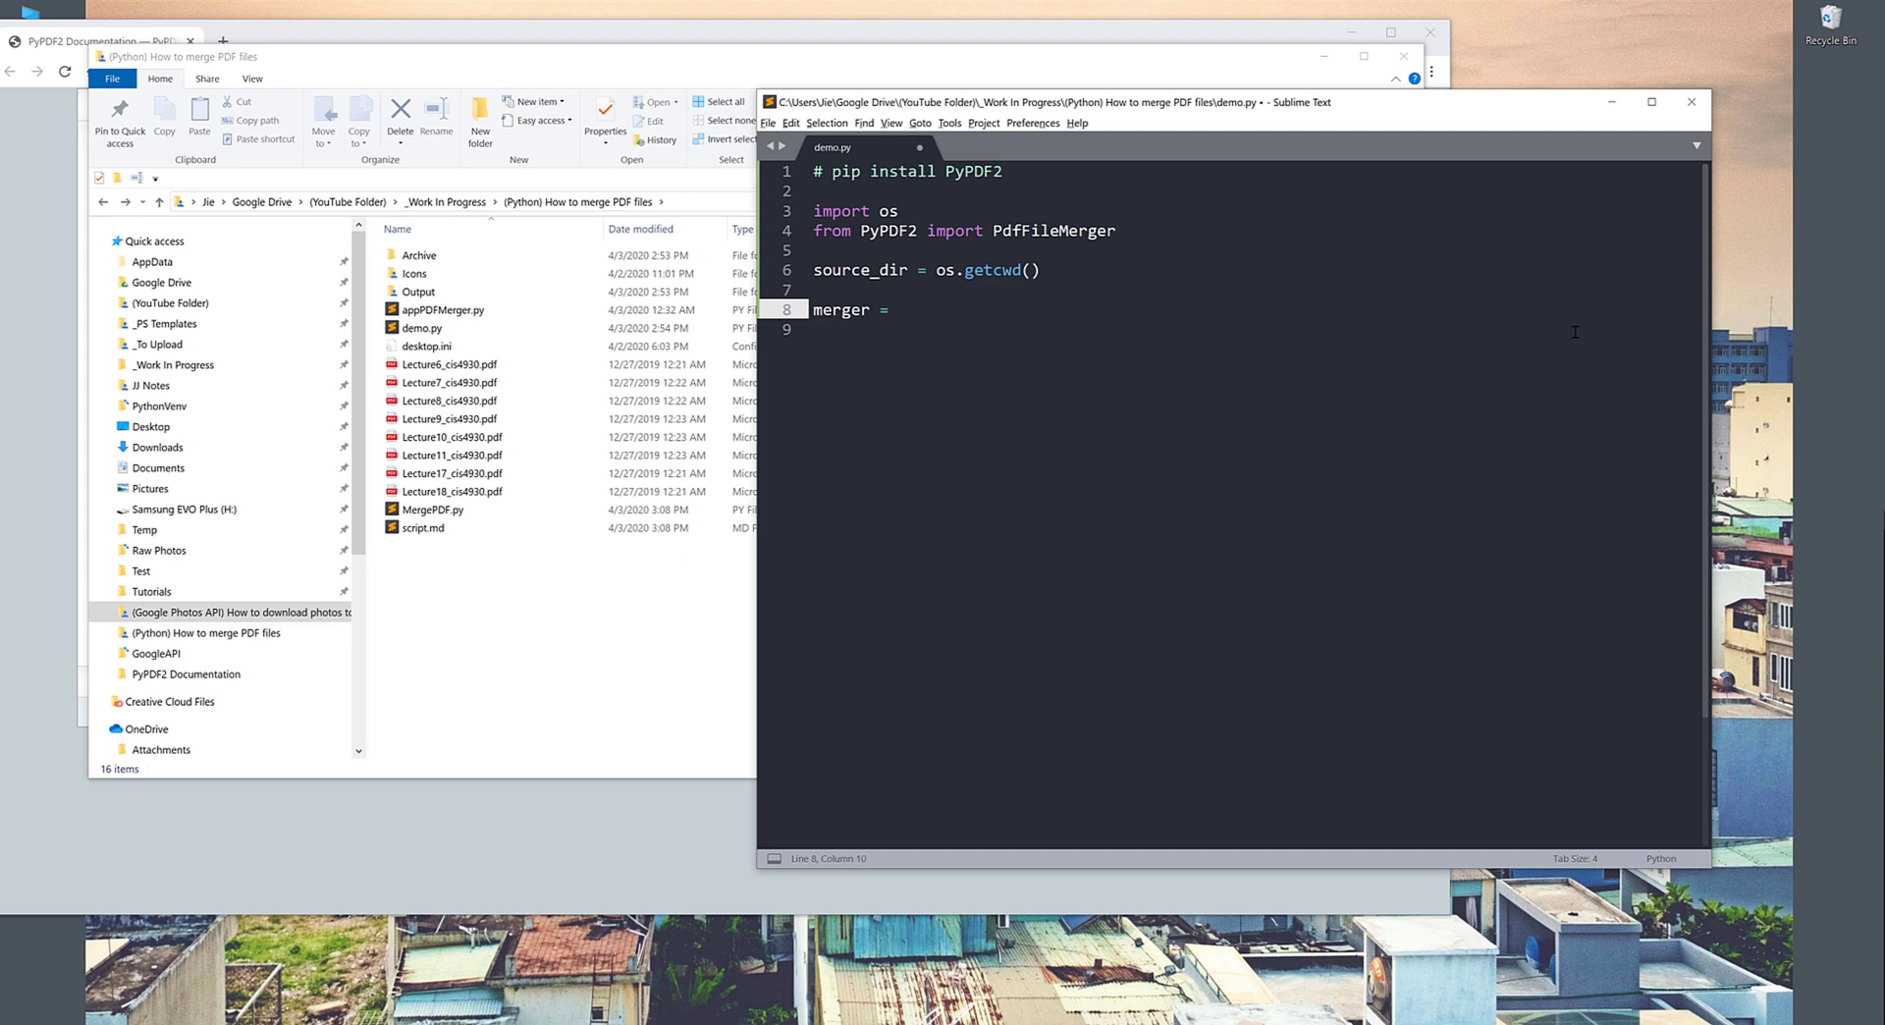
pyautogui.write('PdfFileMerger()')
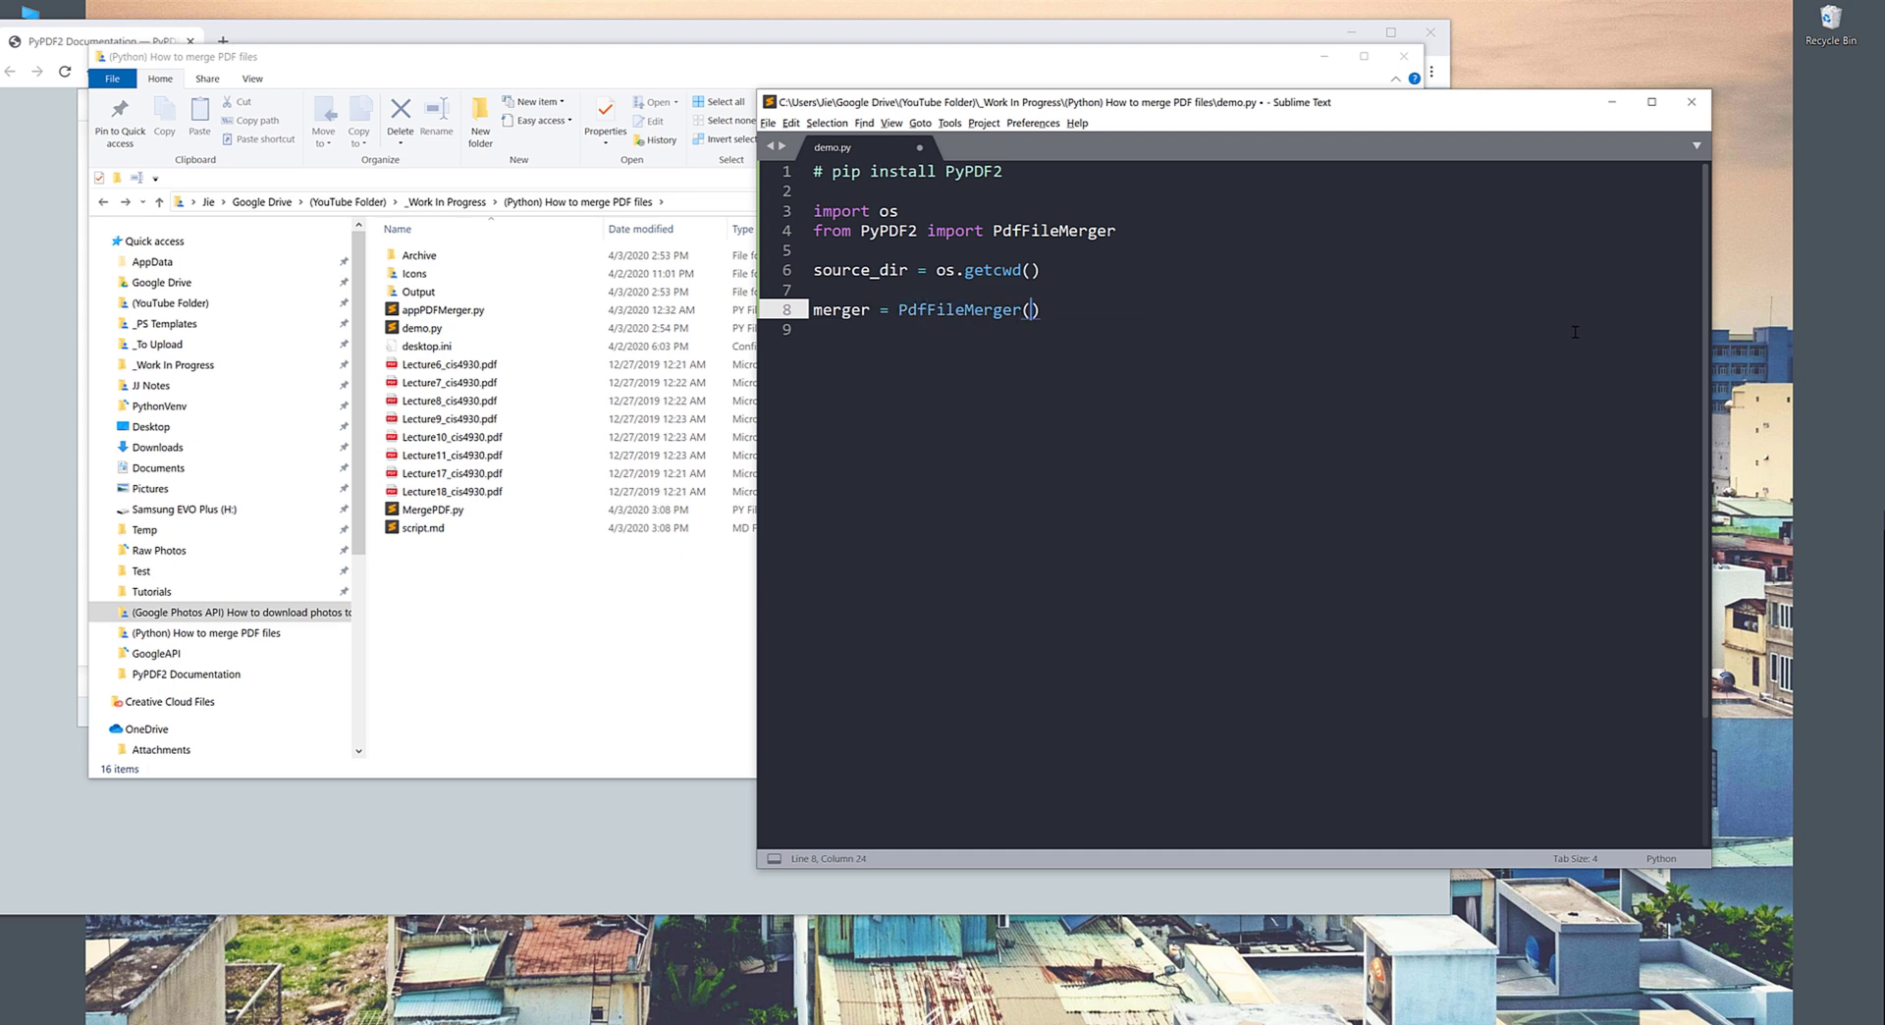
pyautogui.press('enter')
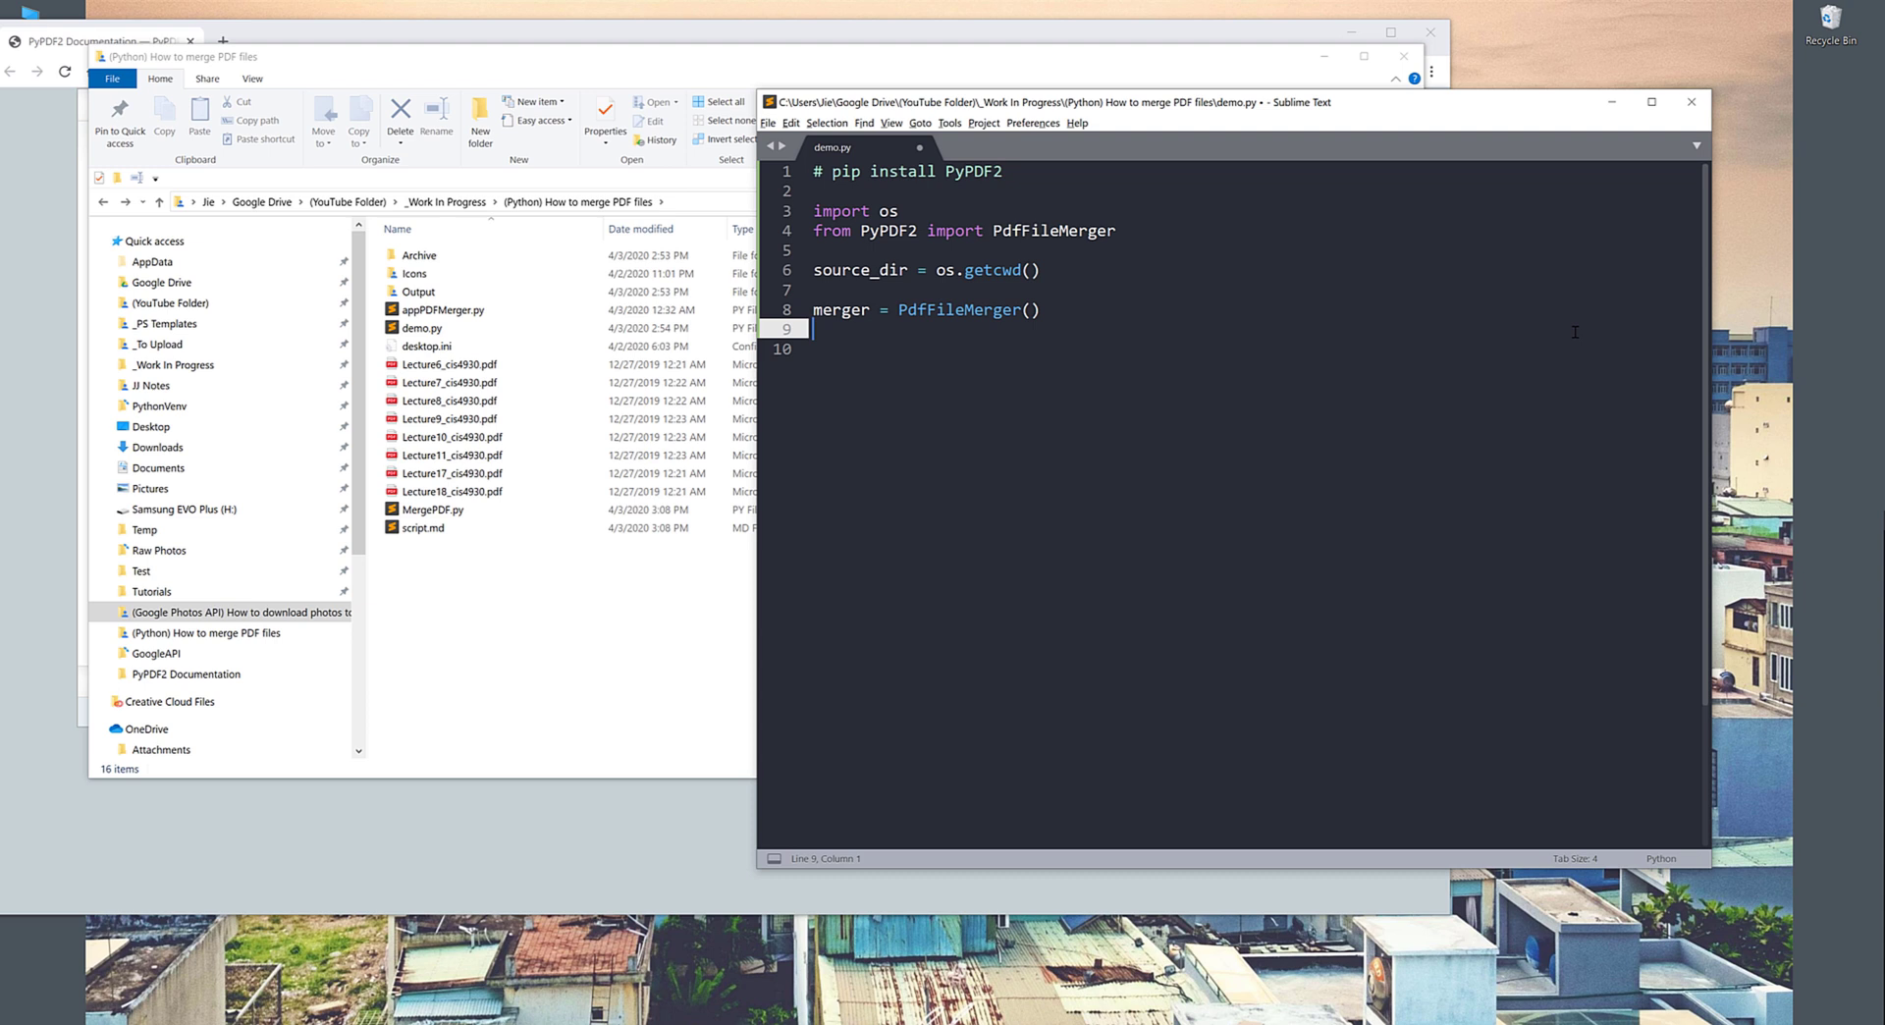
# Step: Write the loop header 'for item in os.listdir(source_dir):'
pyautogui.write('for')
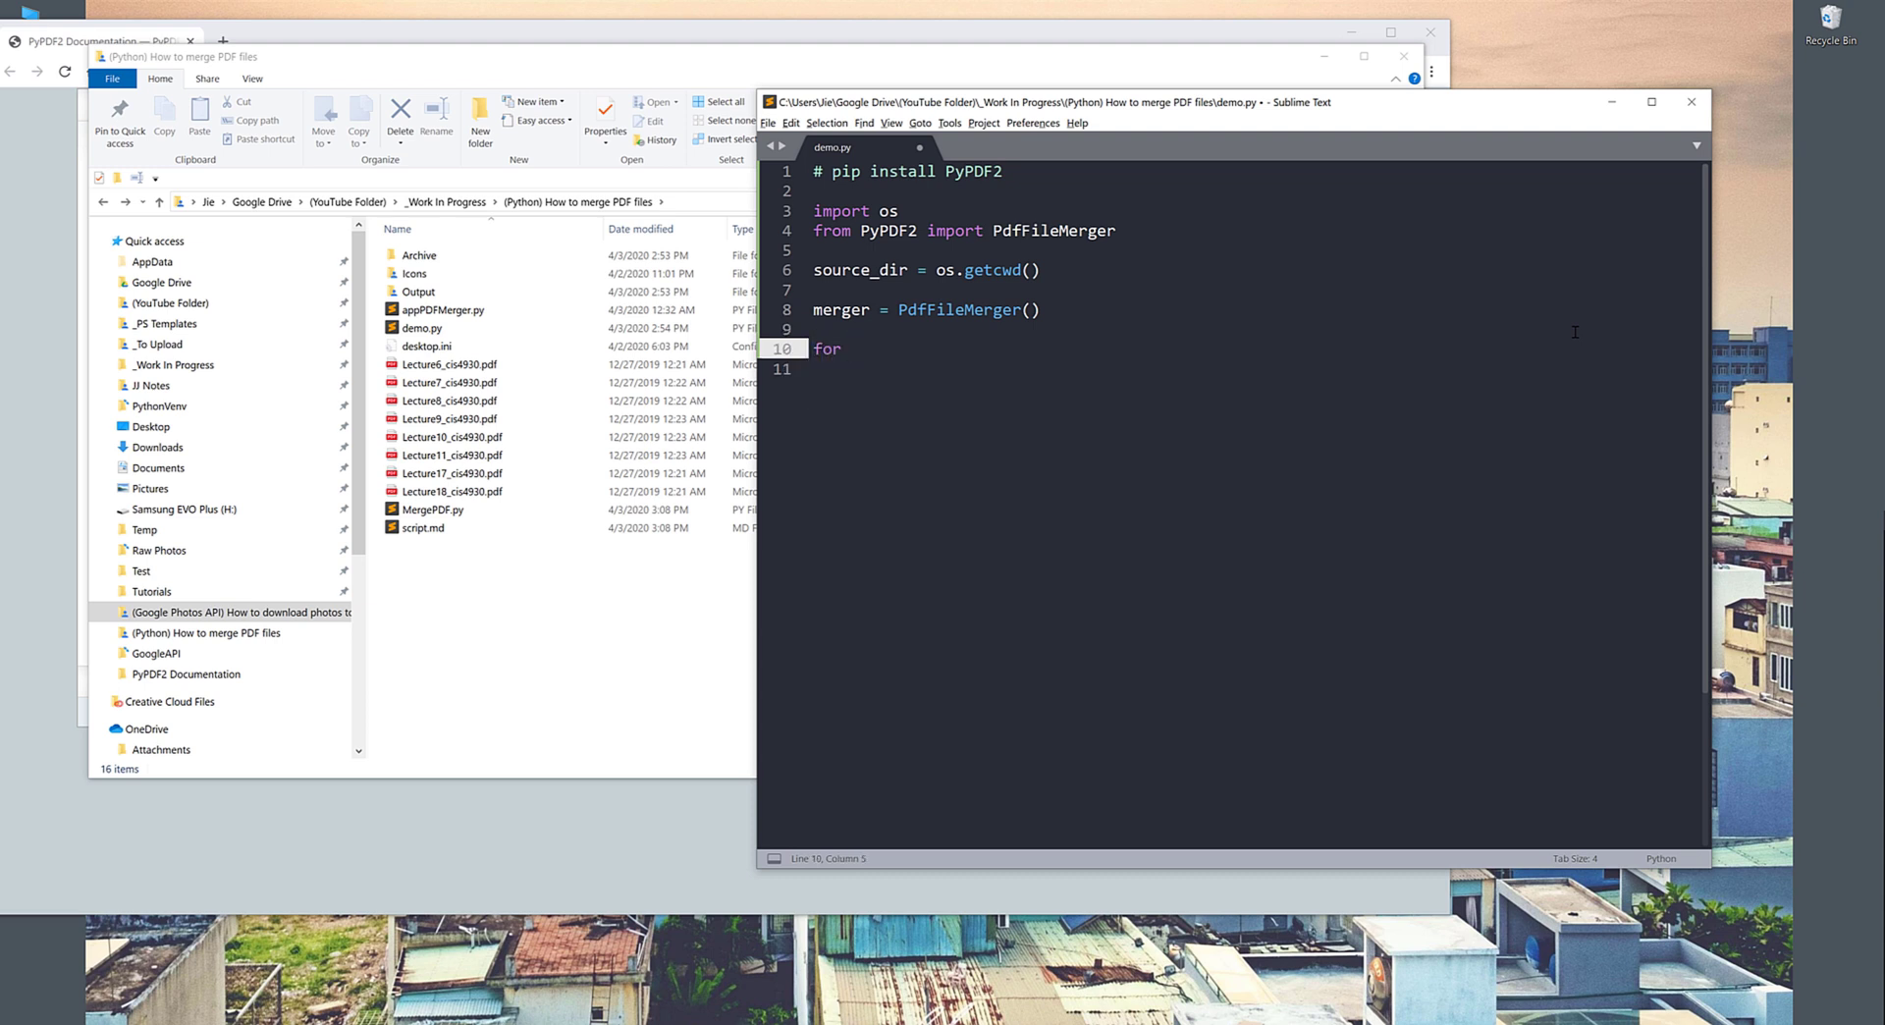
pyautogui.moveTo(516, 618)
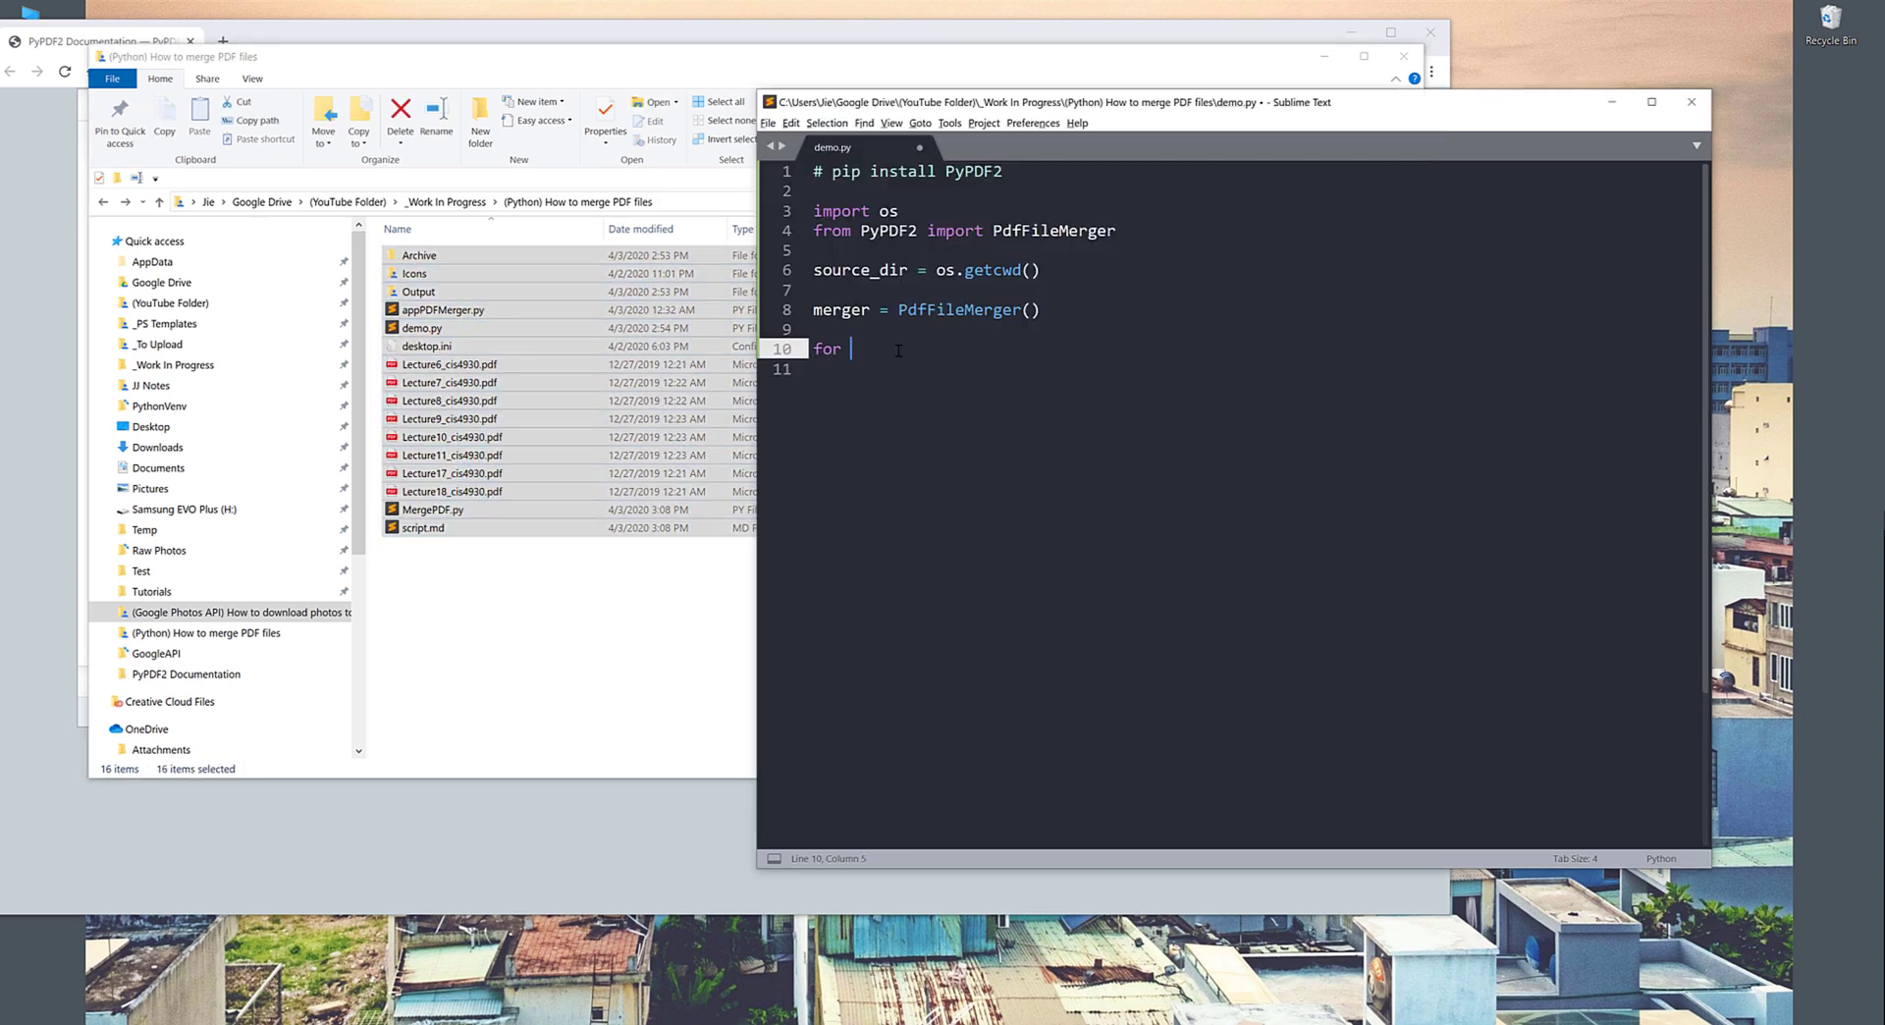
pyautogui.write('os.')
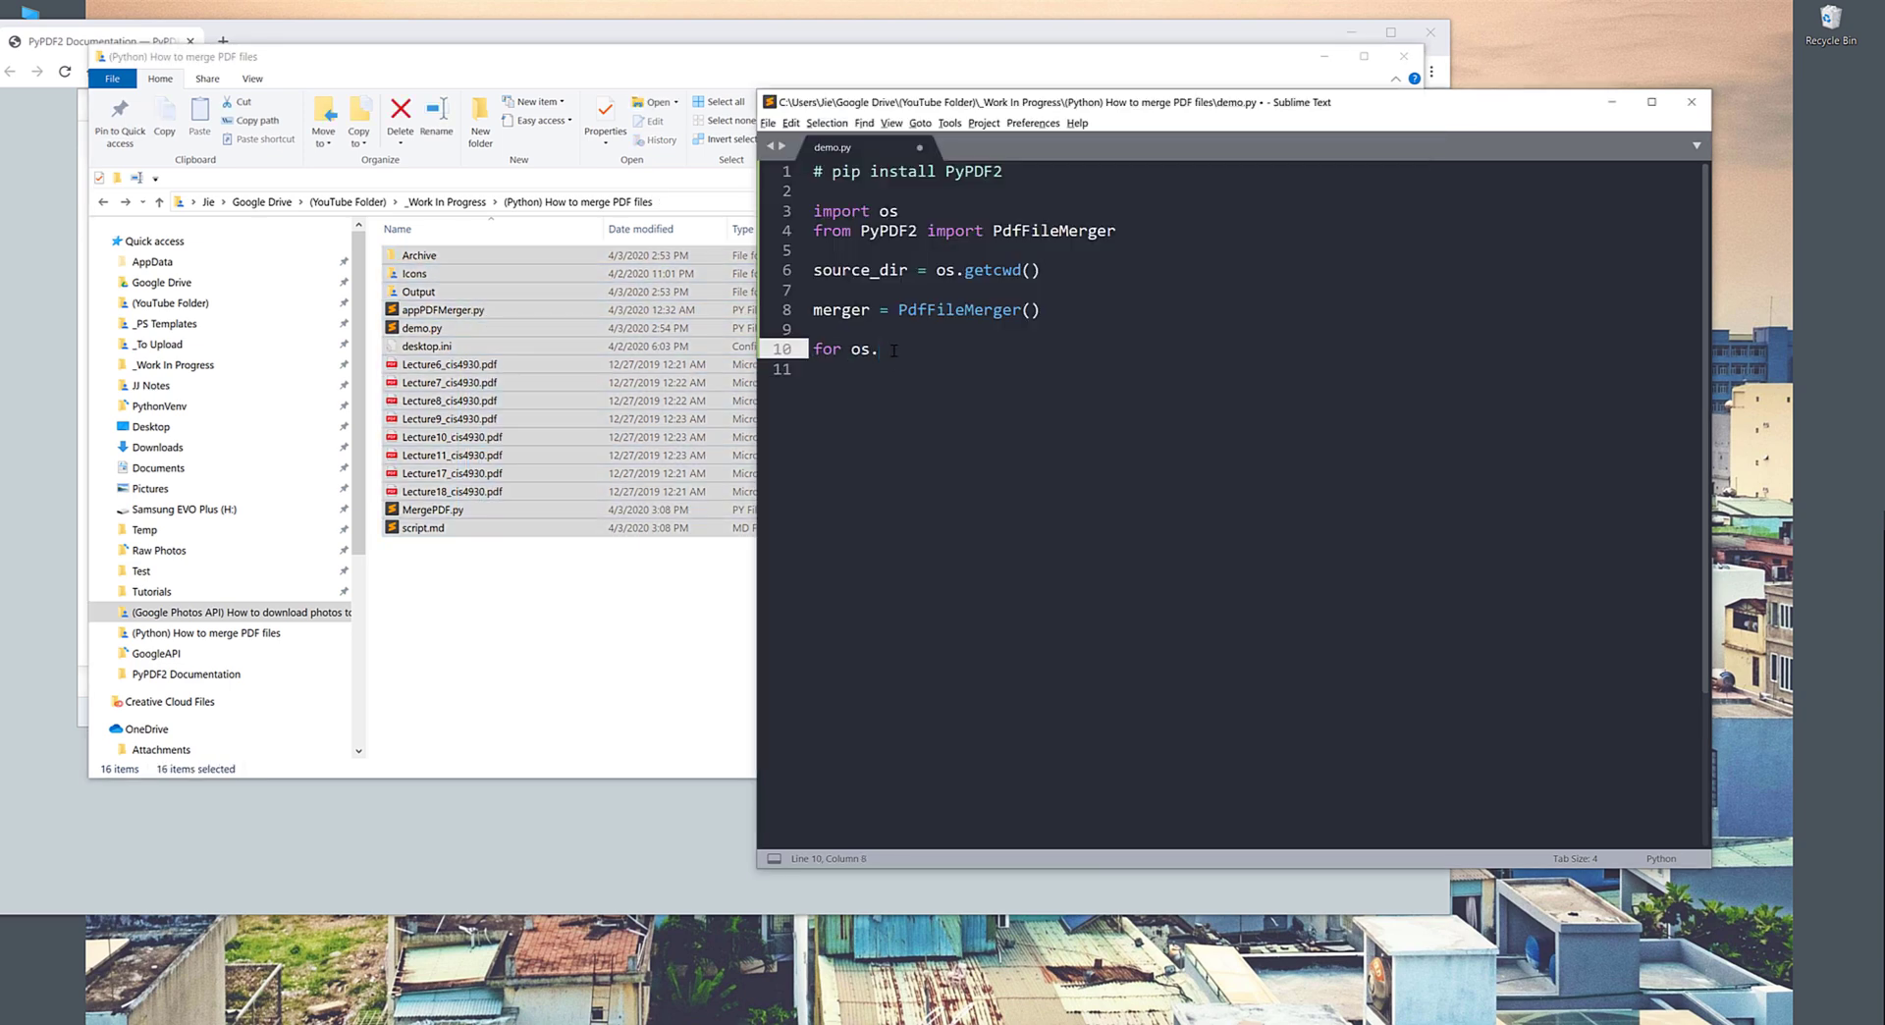
pyautogui.write('listdir()')
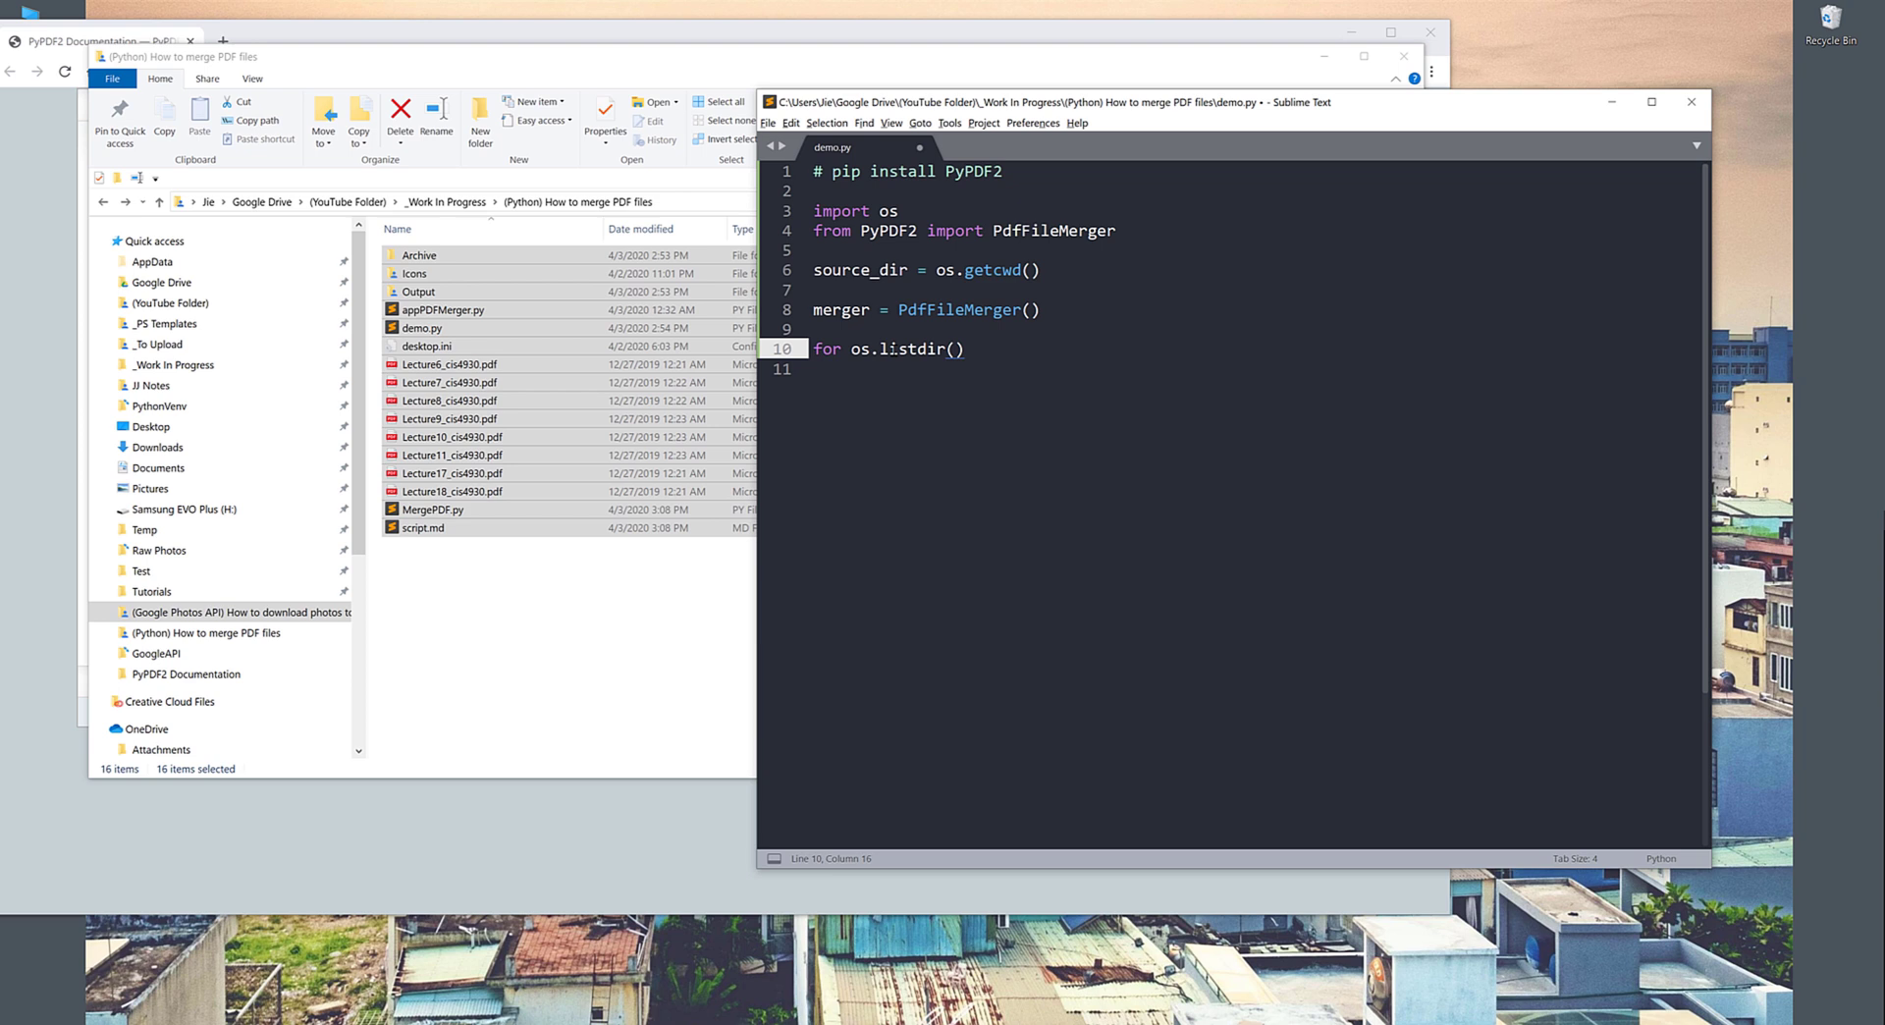
pyautogui.write('source')
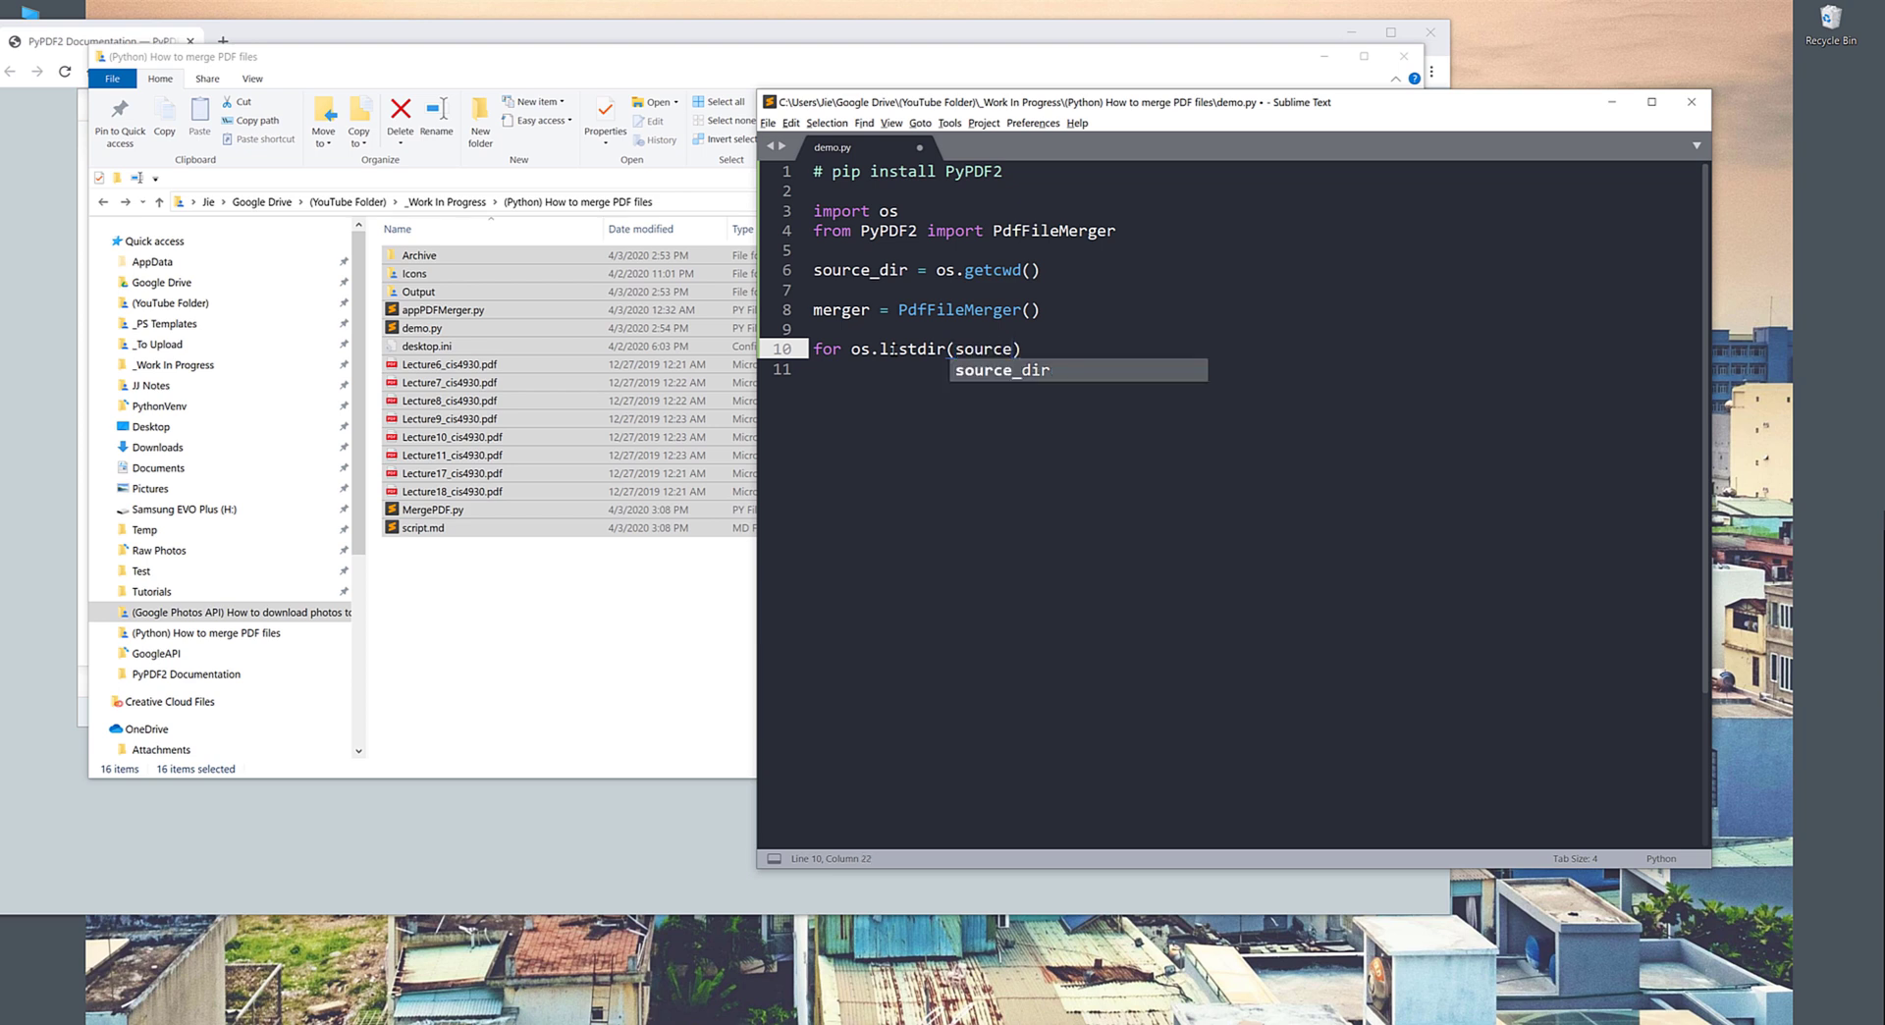
pyautogui.press('tab')
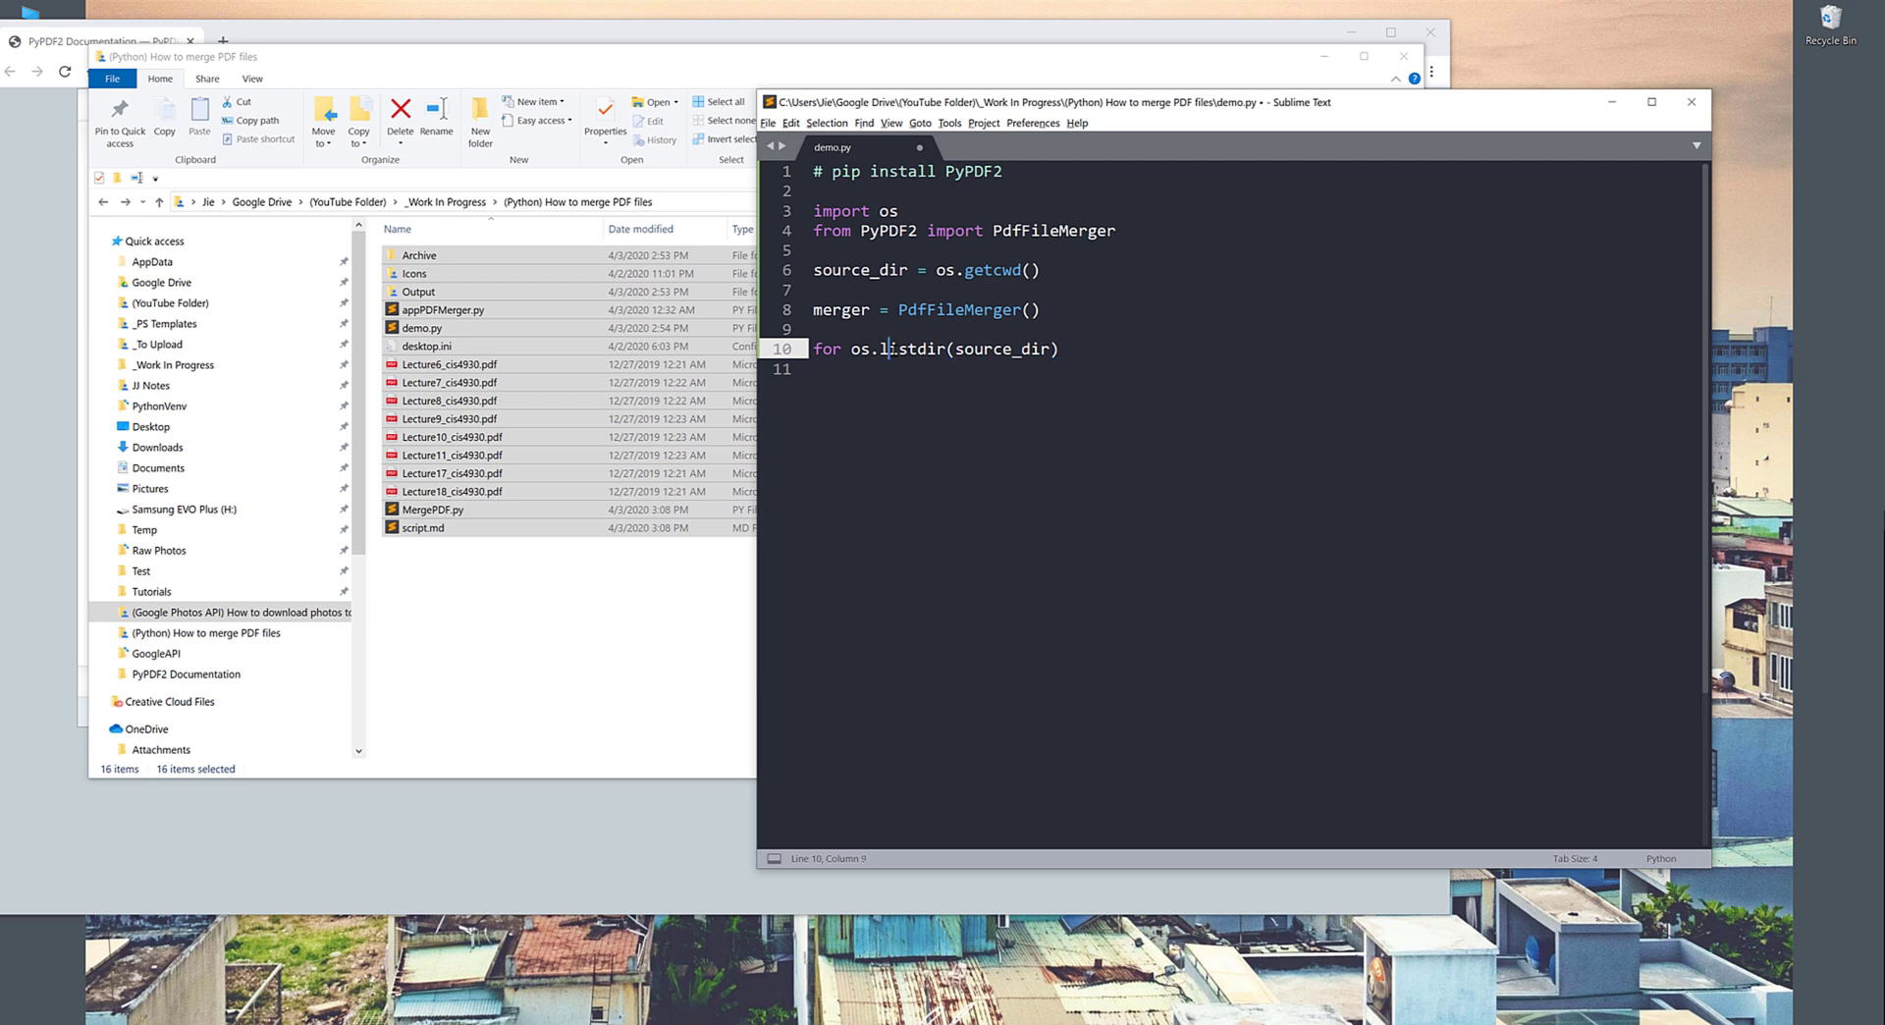
pyautogui.write('item')
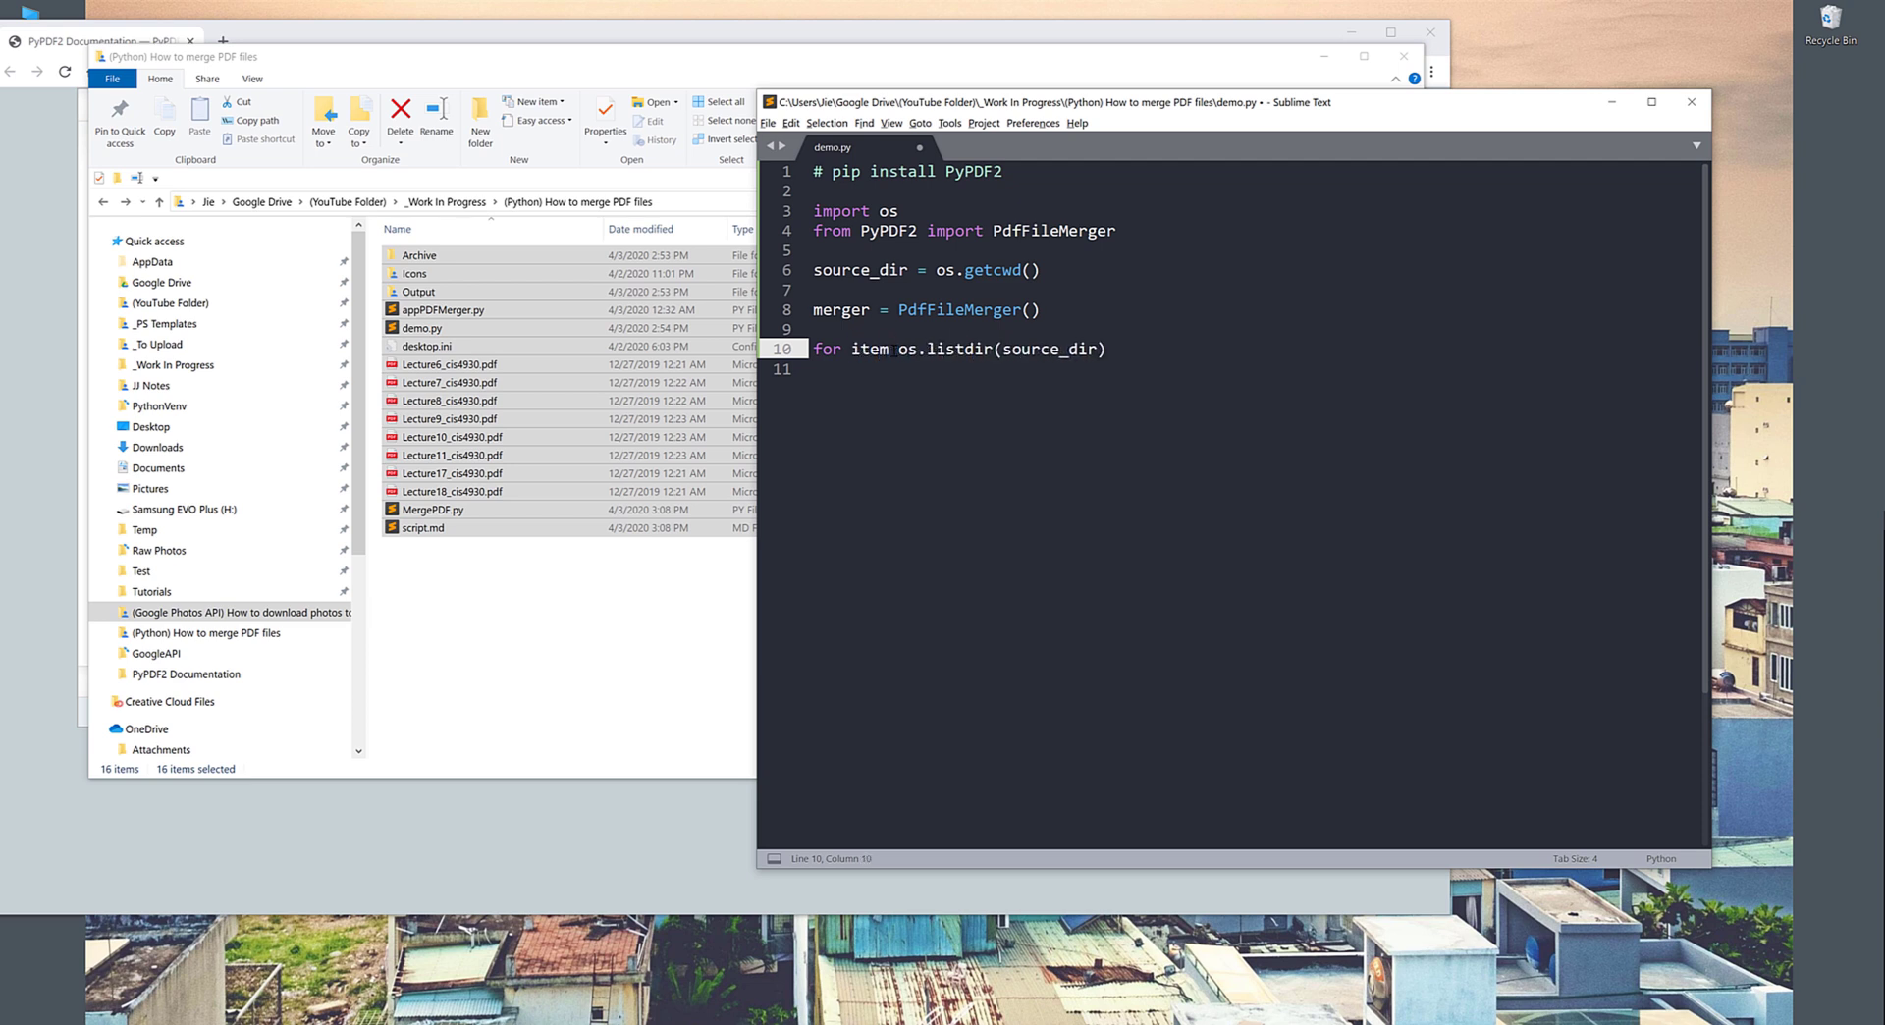
pyautogui.press('backspace')
pyautogui.write(' in')
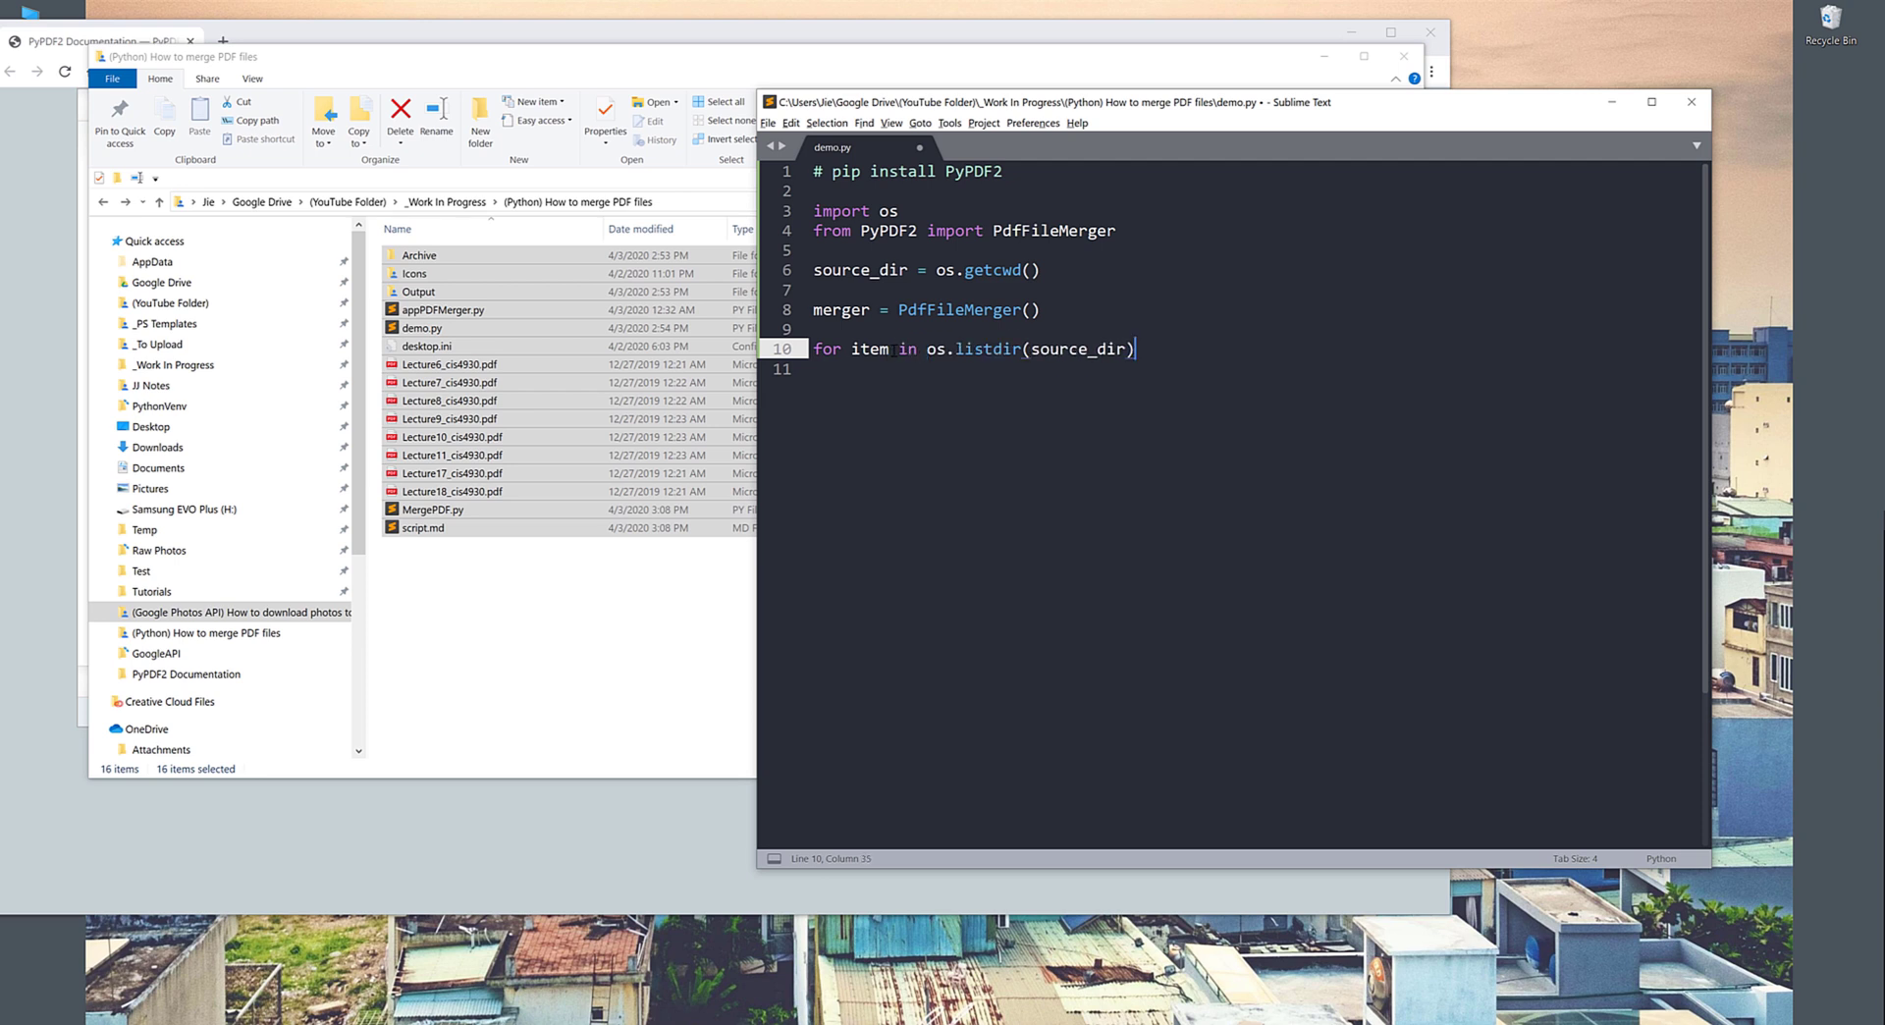
pyautogui.write(':')
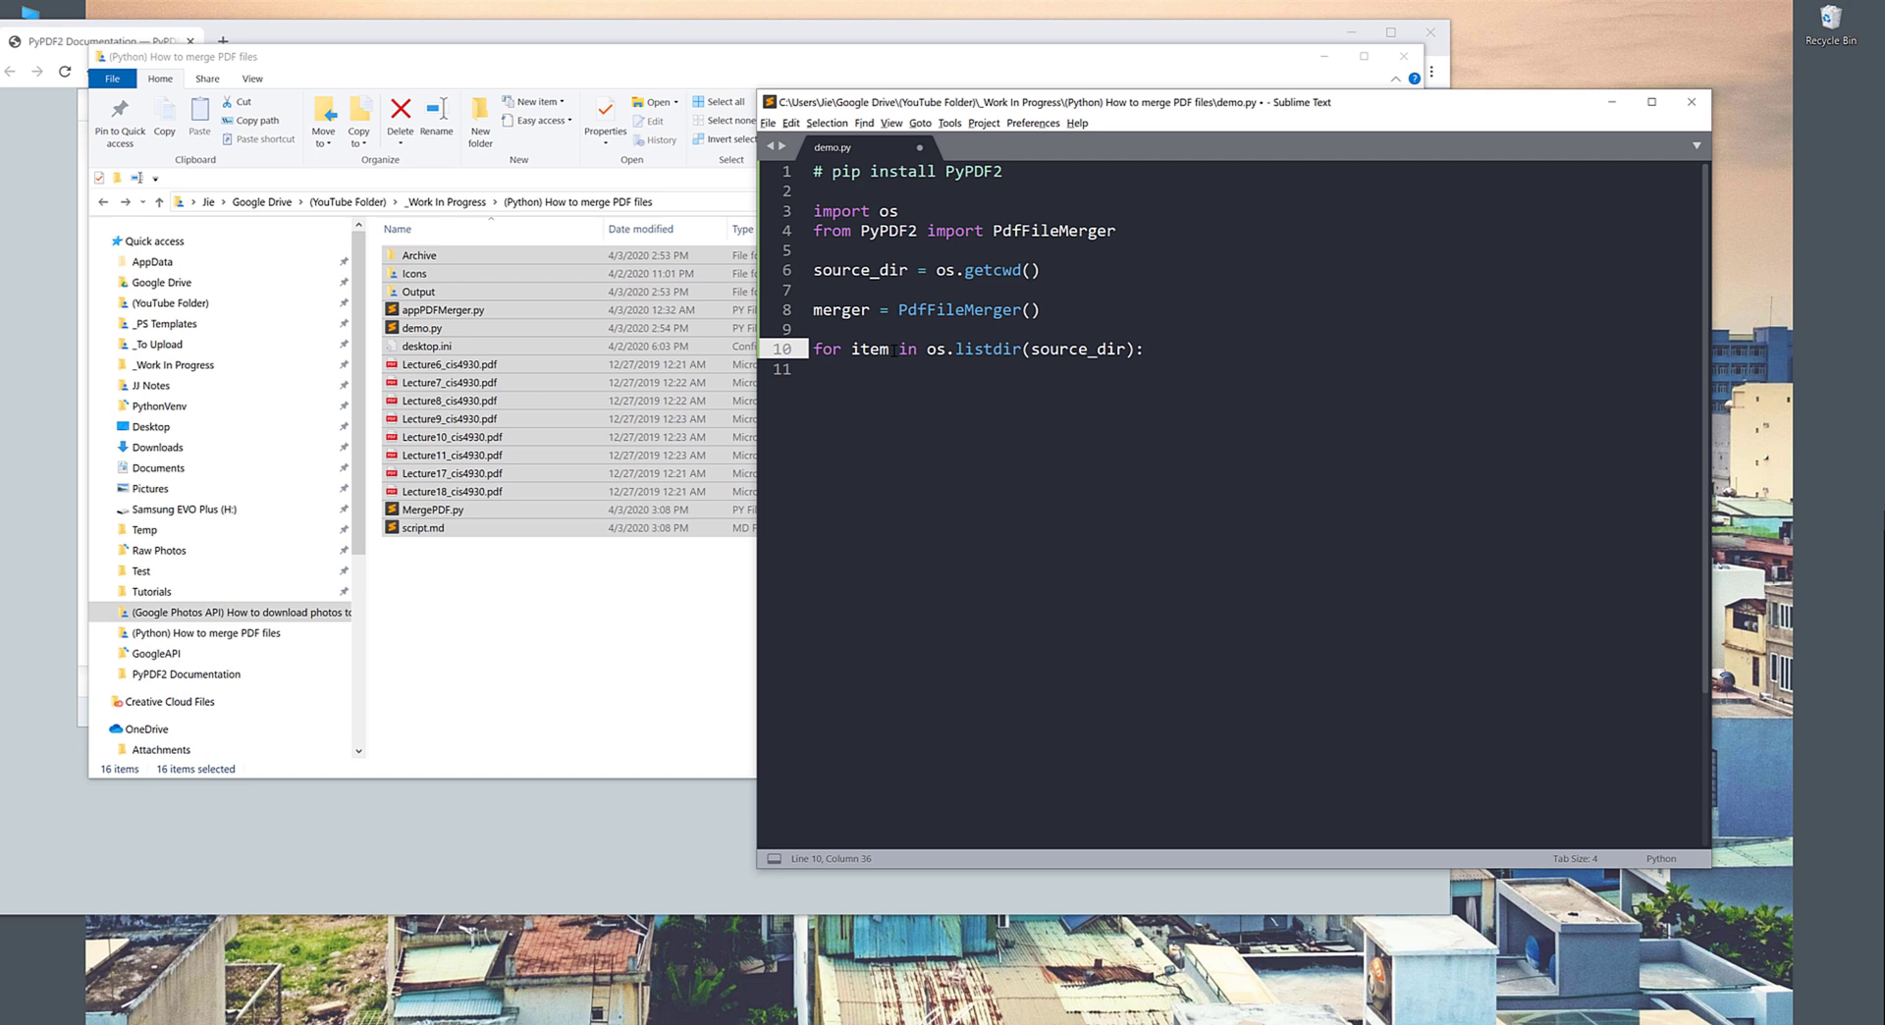
pyautogui.write(':')
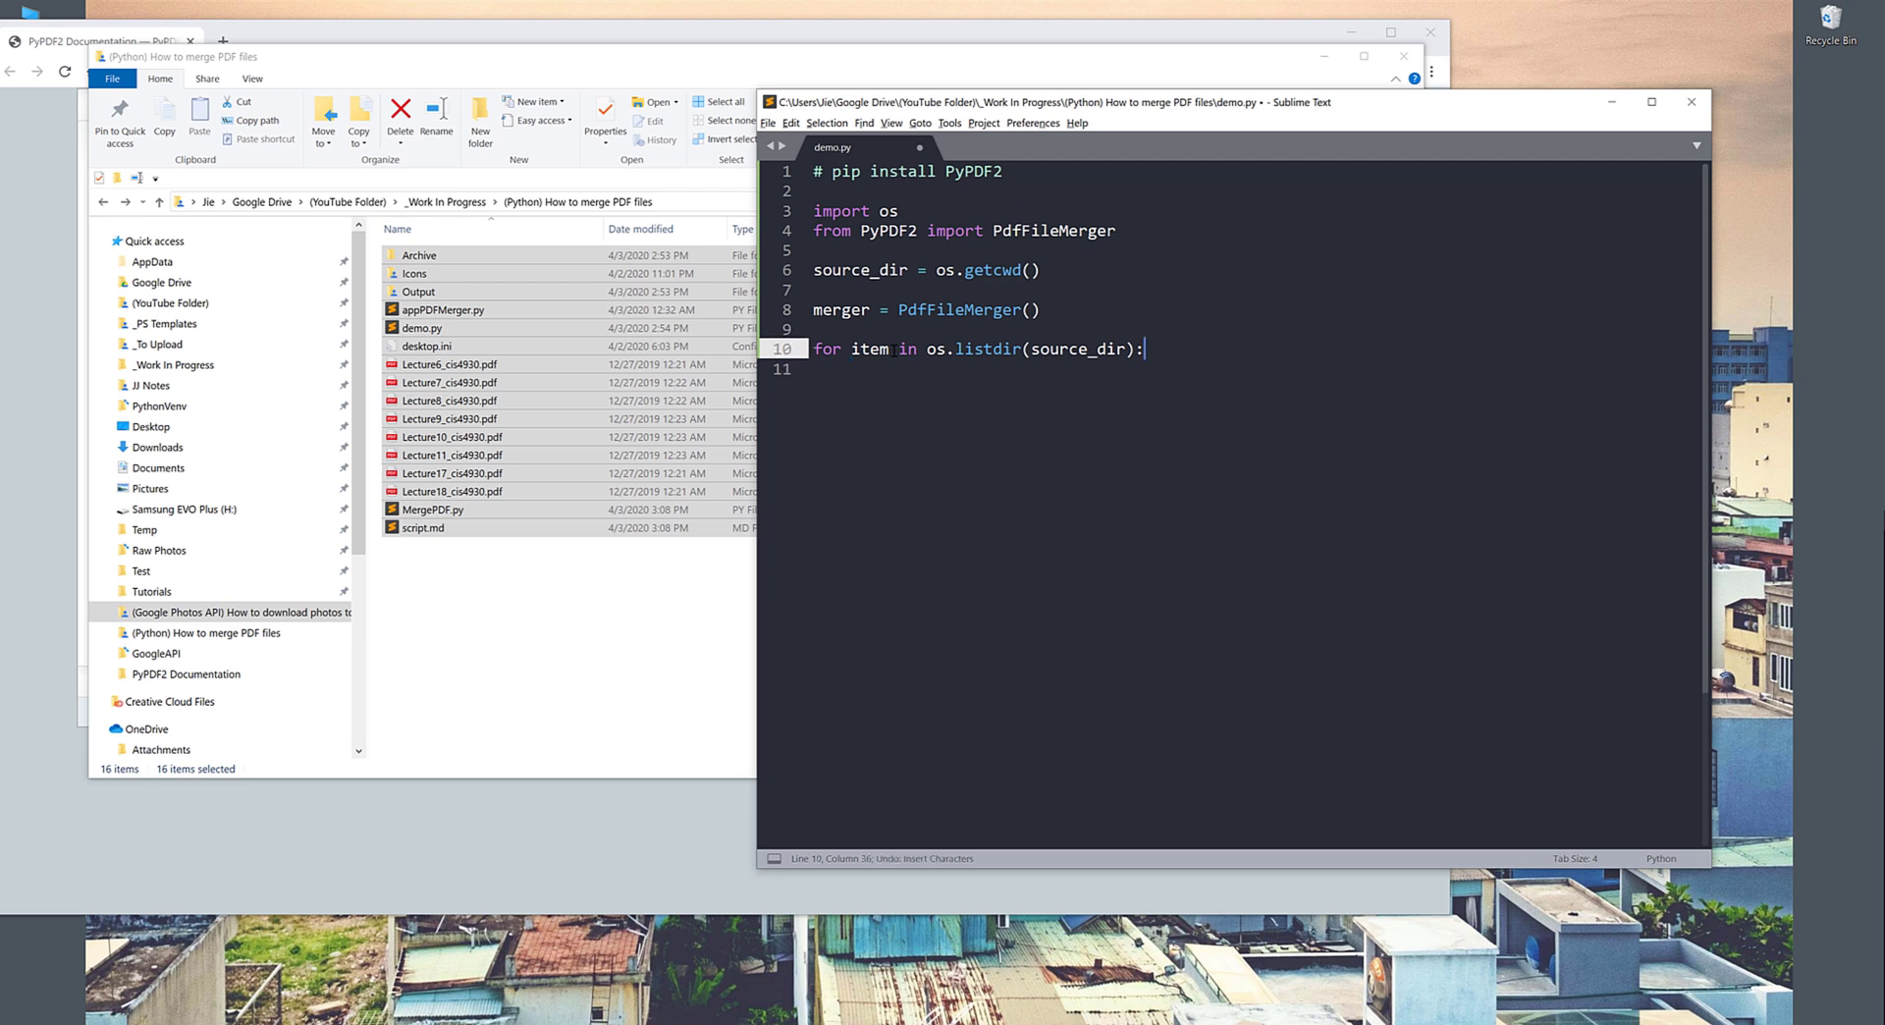
pyautogui.press('enter')
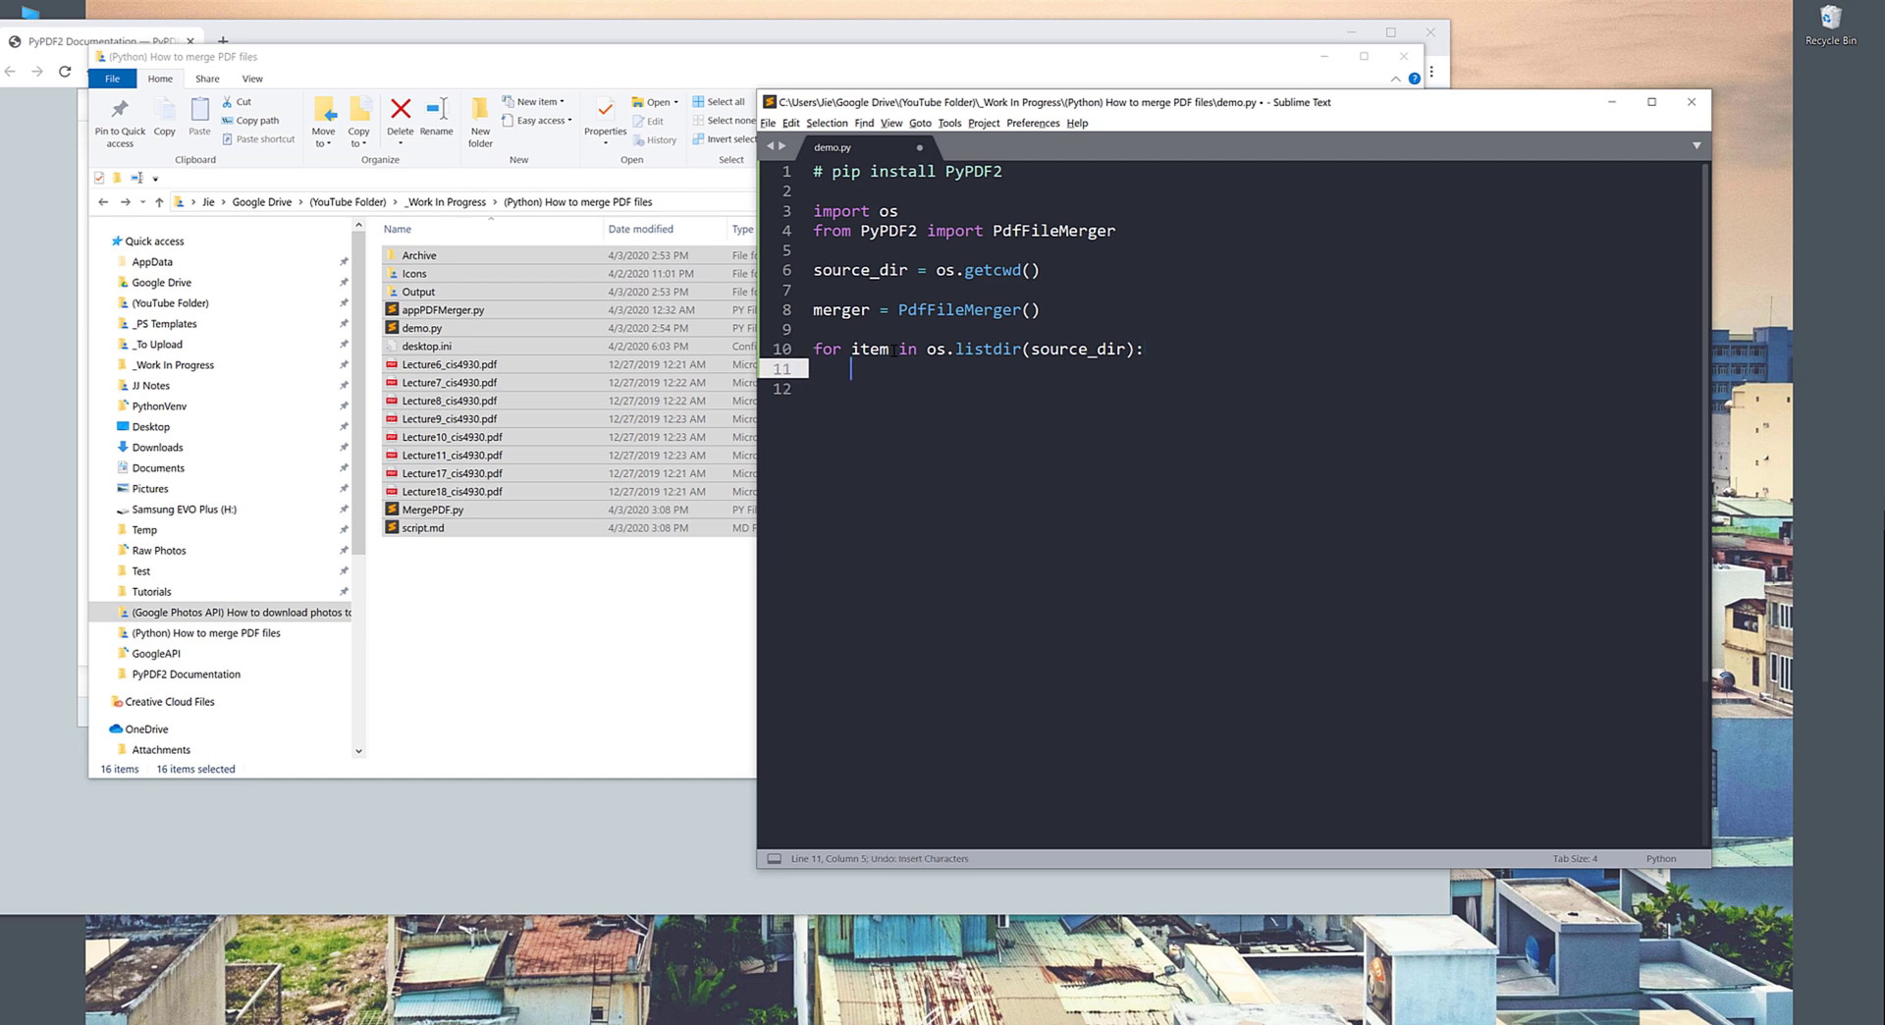
# Step: Inside the loop, append items ending with pdf via 'merger.append(item)'
pyautogui.write('if')
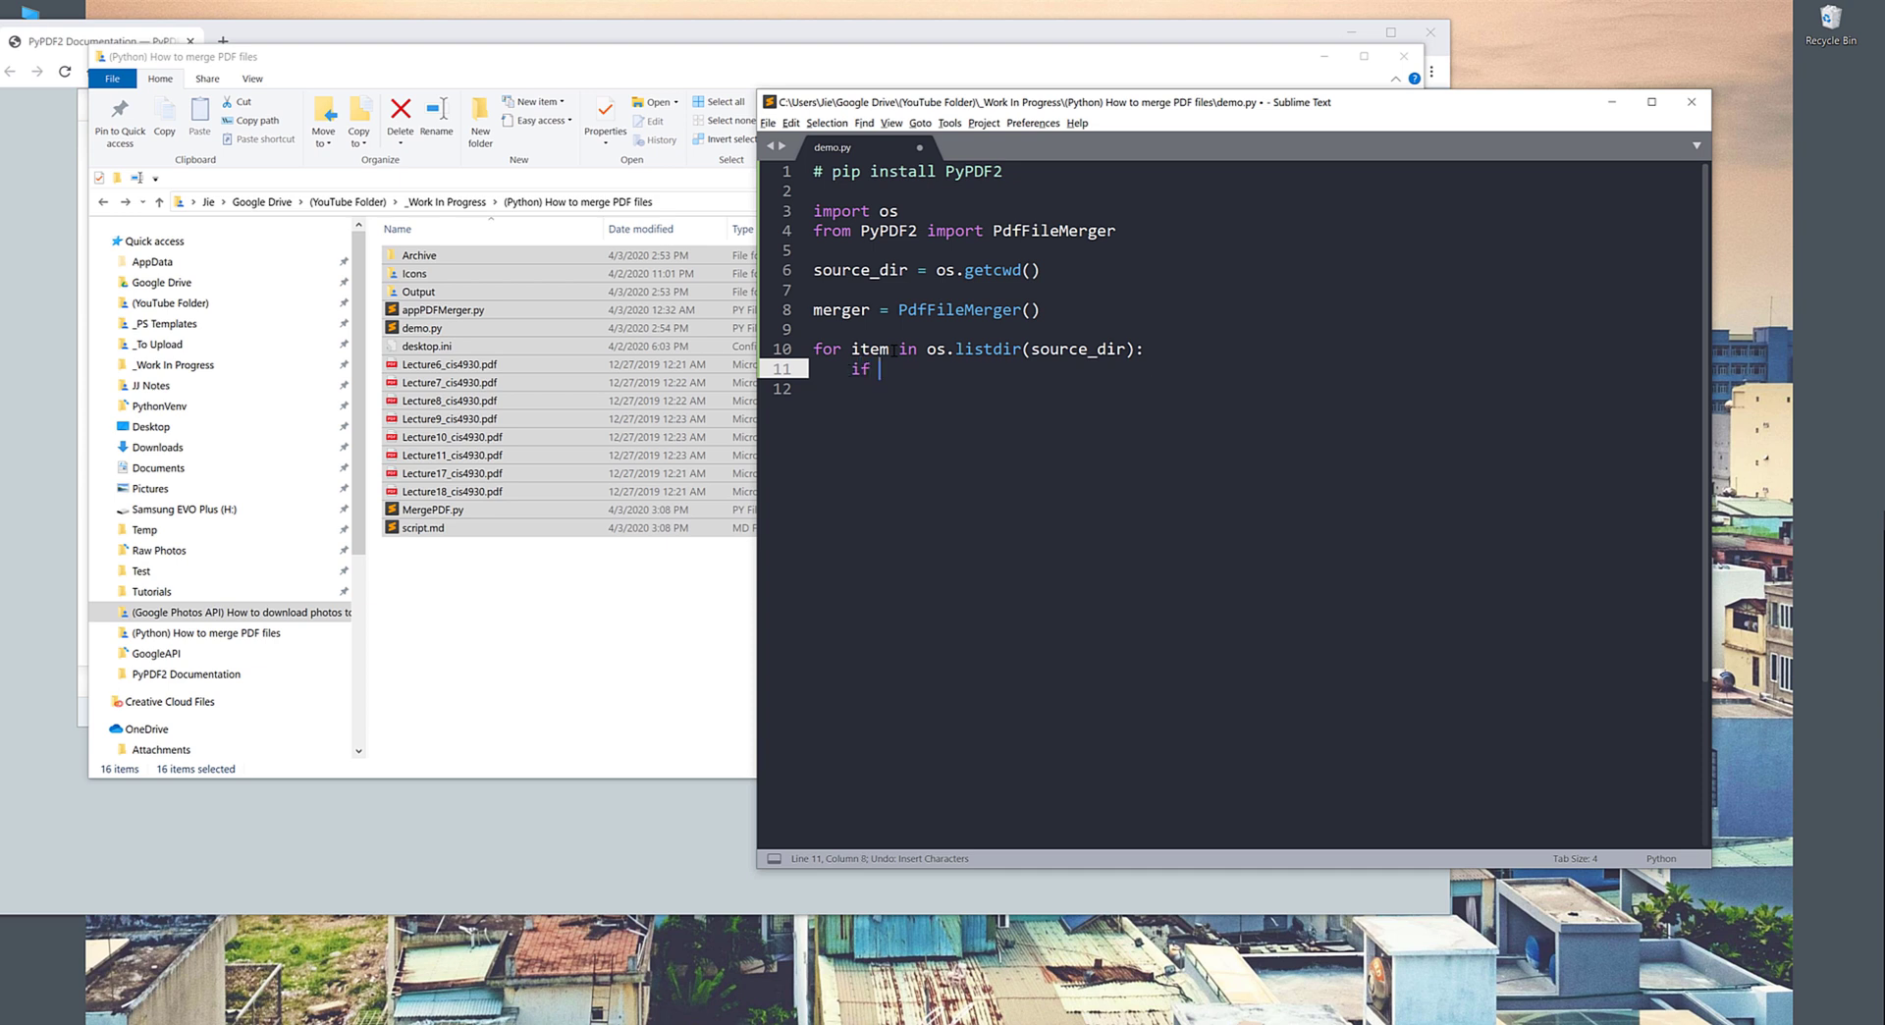
pyautogui.write('item.ends')
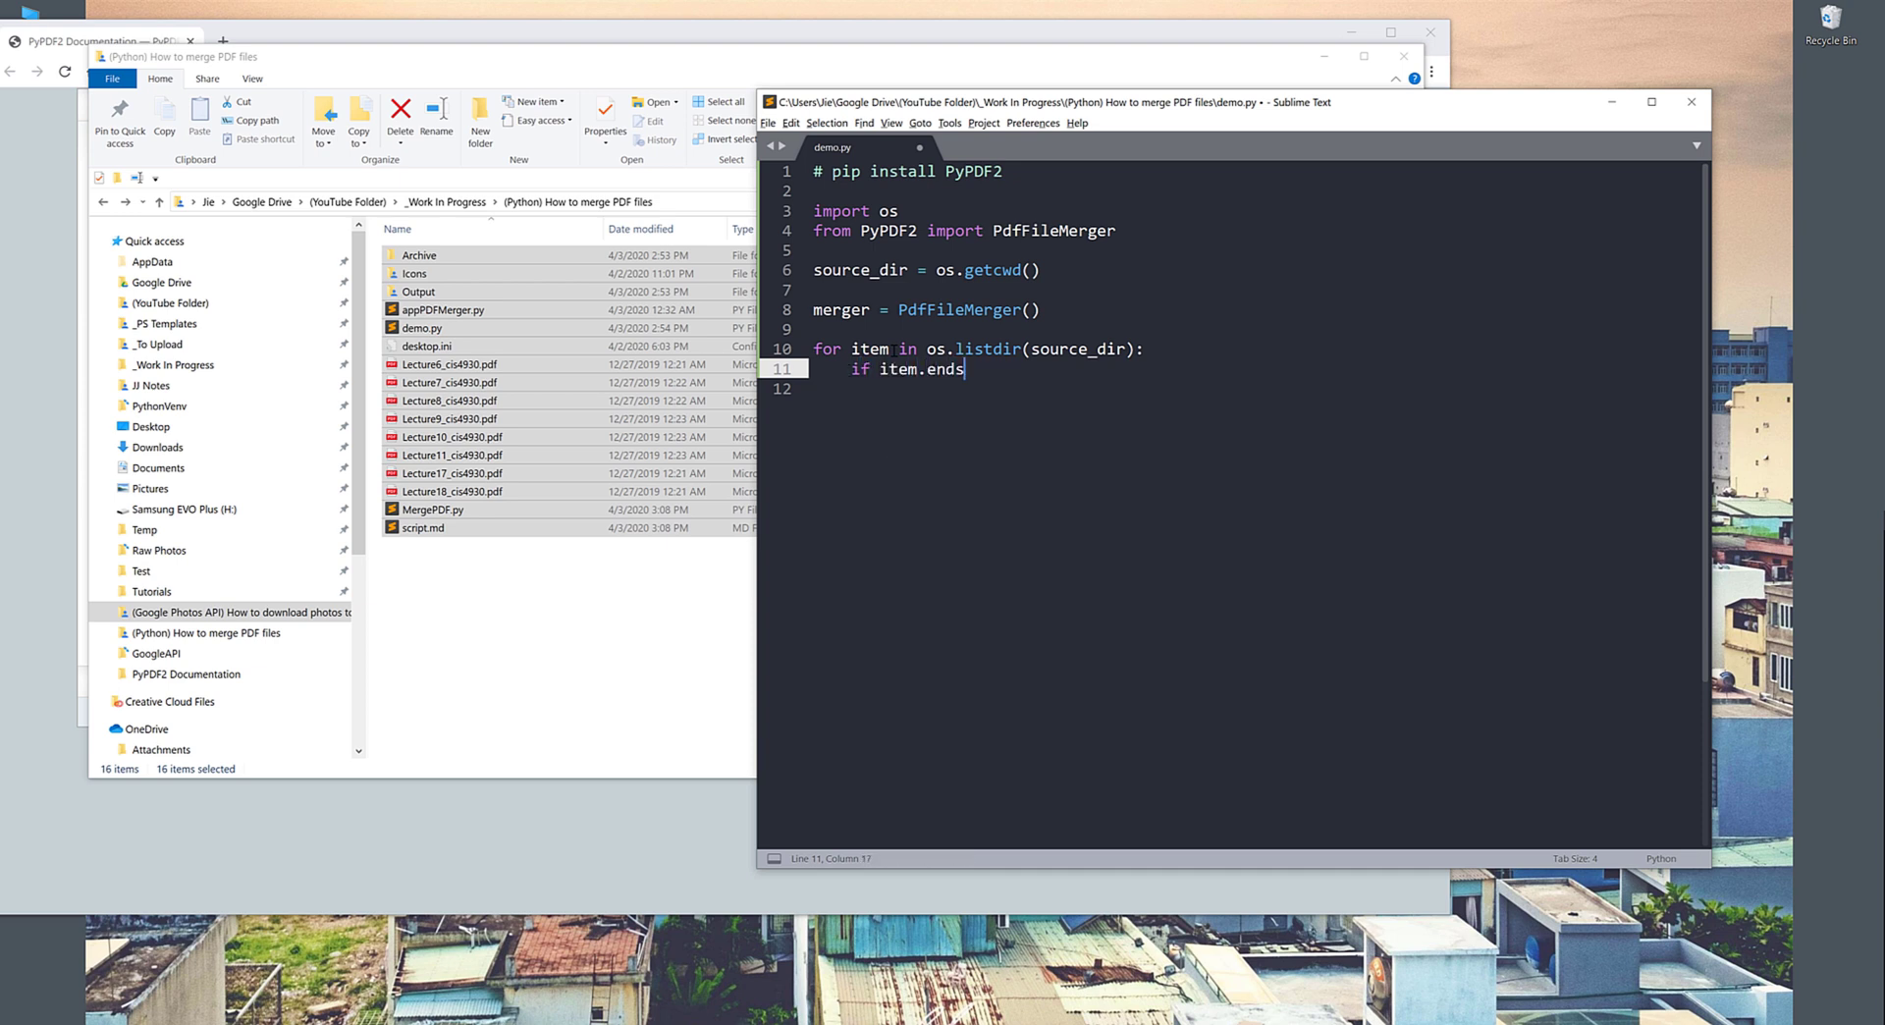
pyautogui.write('iwth(pdf):')
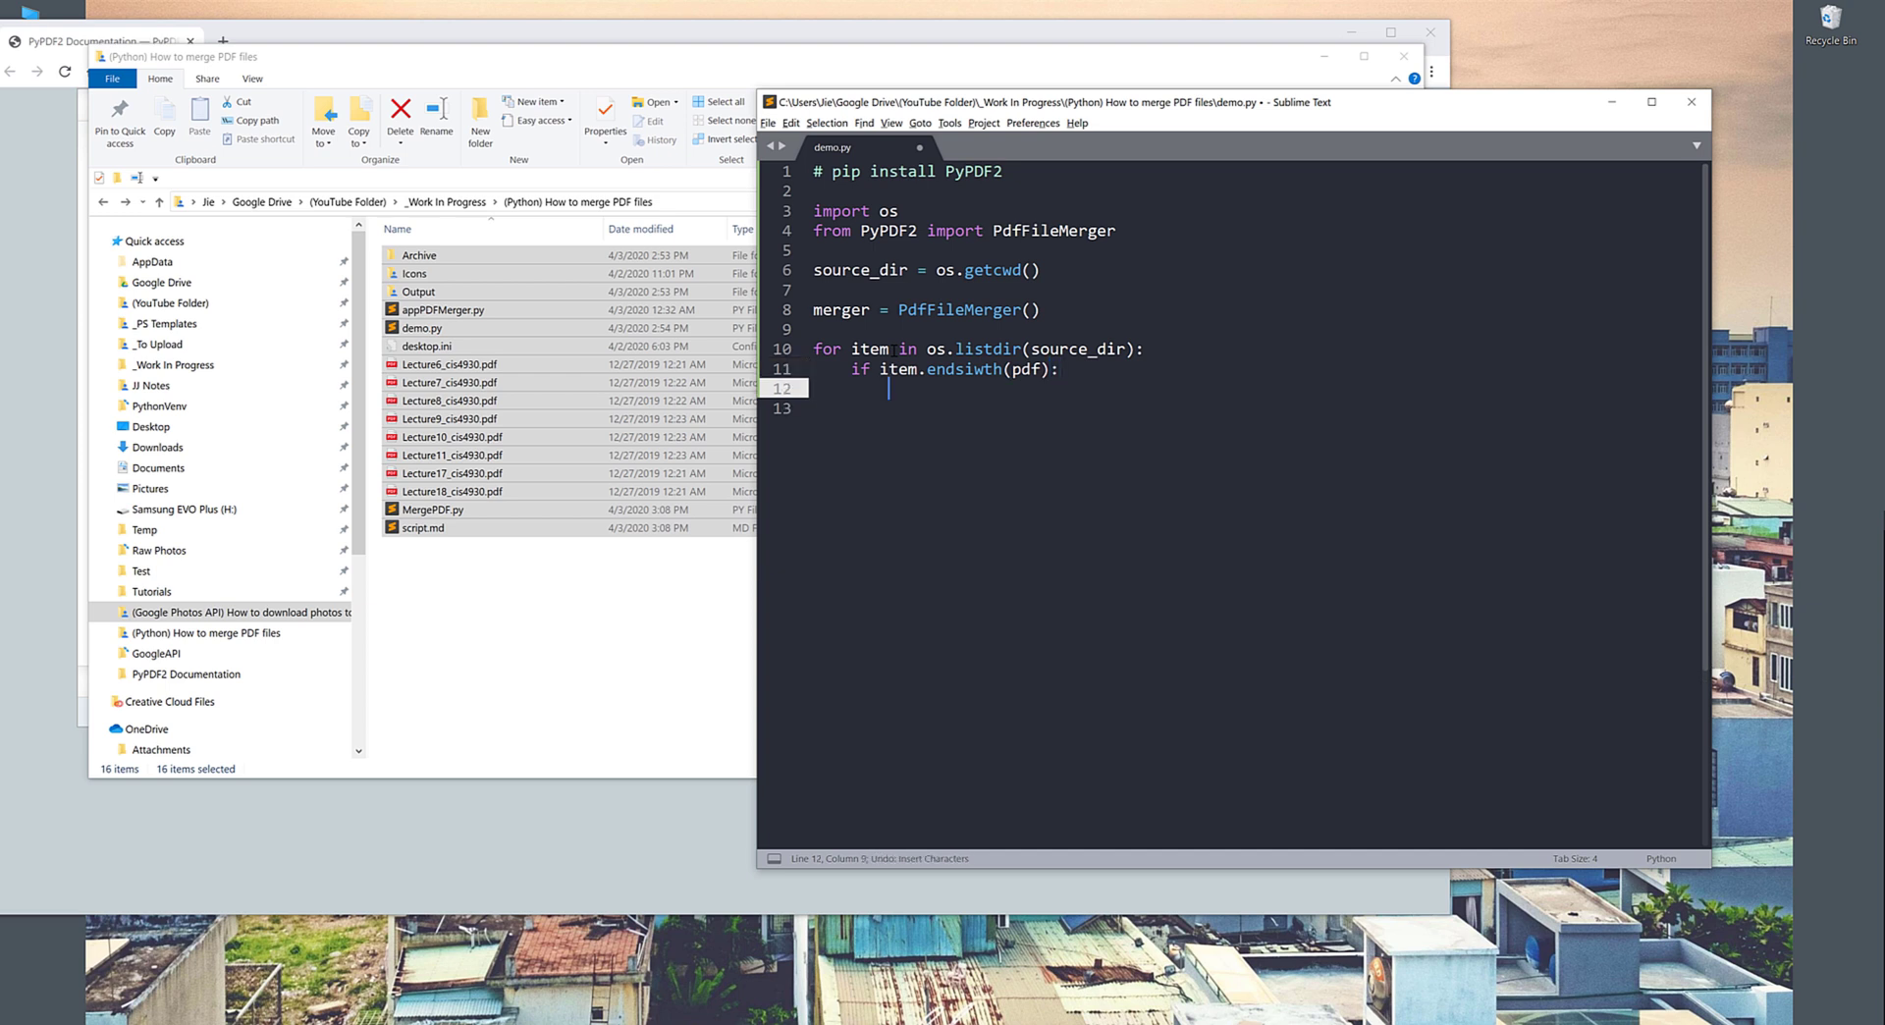
pyautogui.write('merger.')
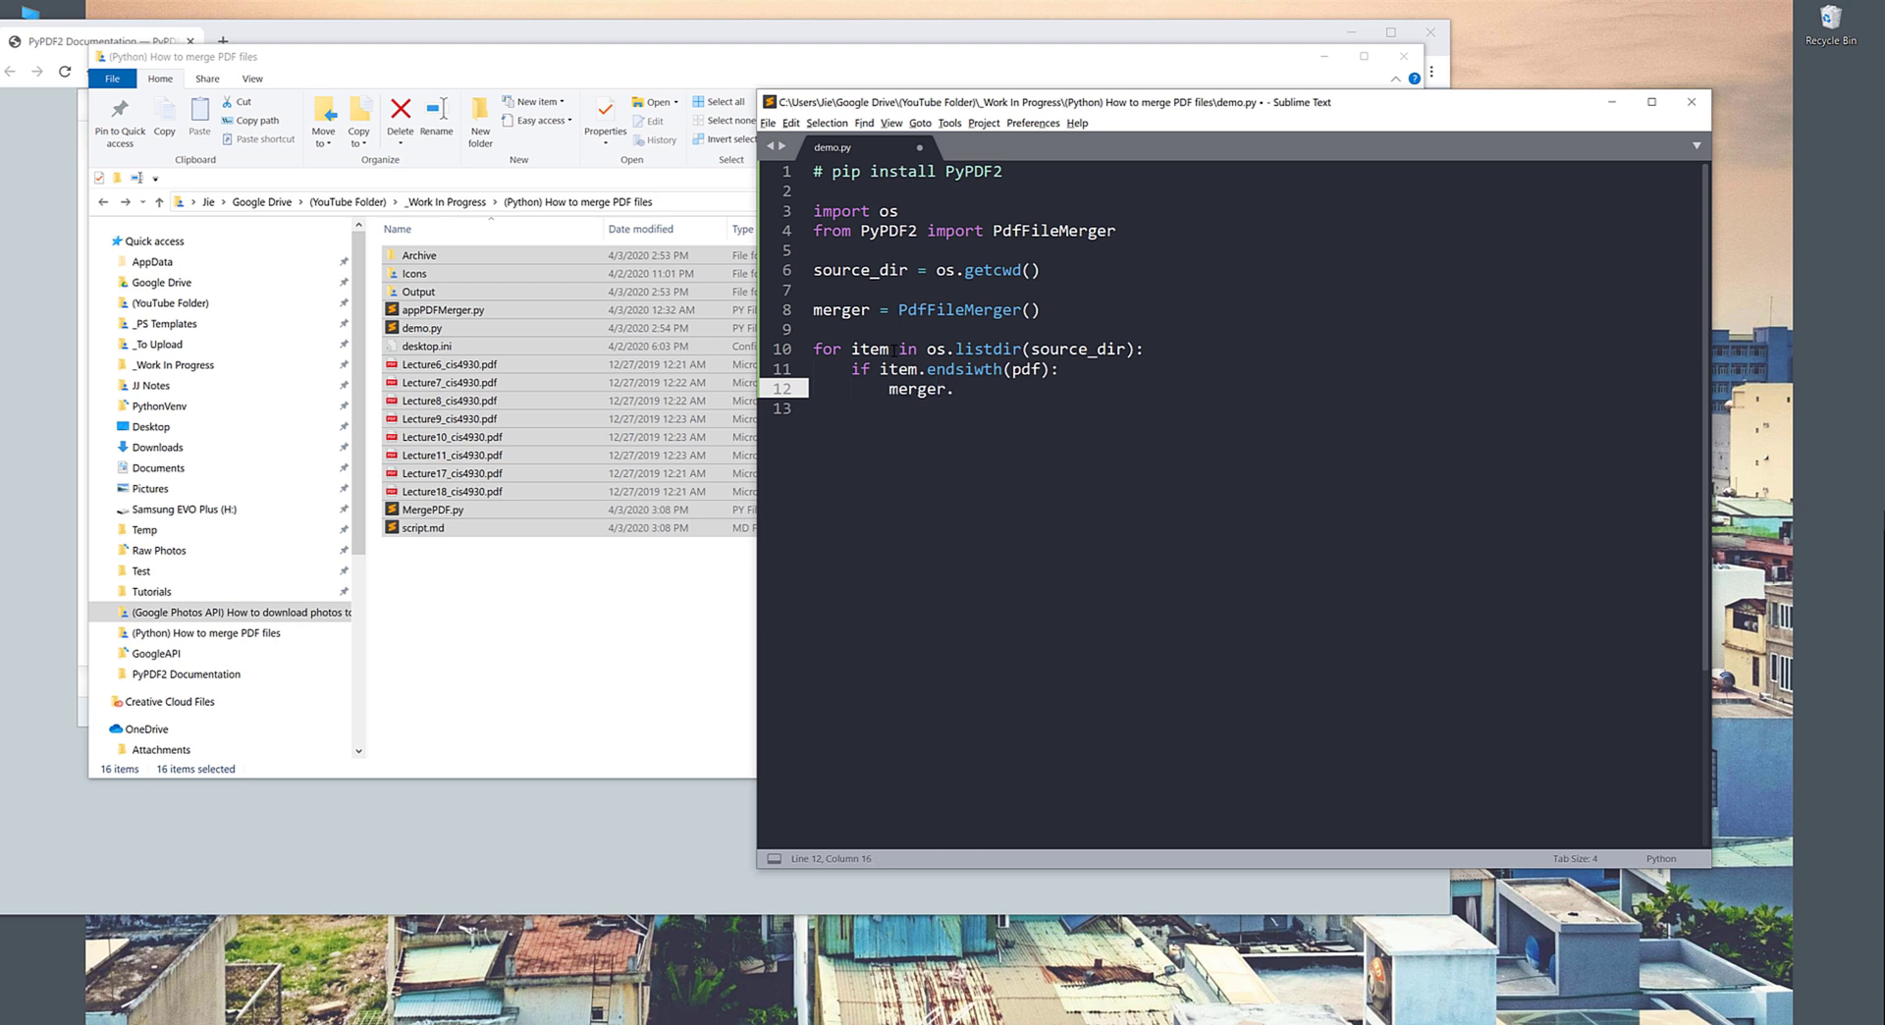
pyautogui.write('app')
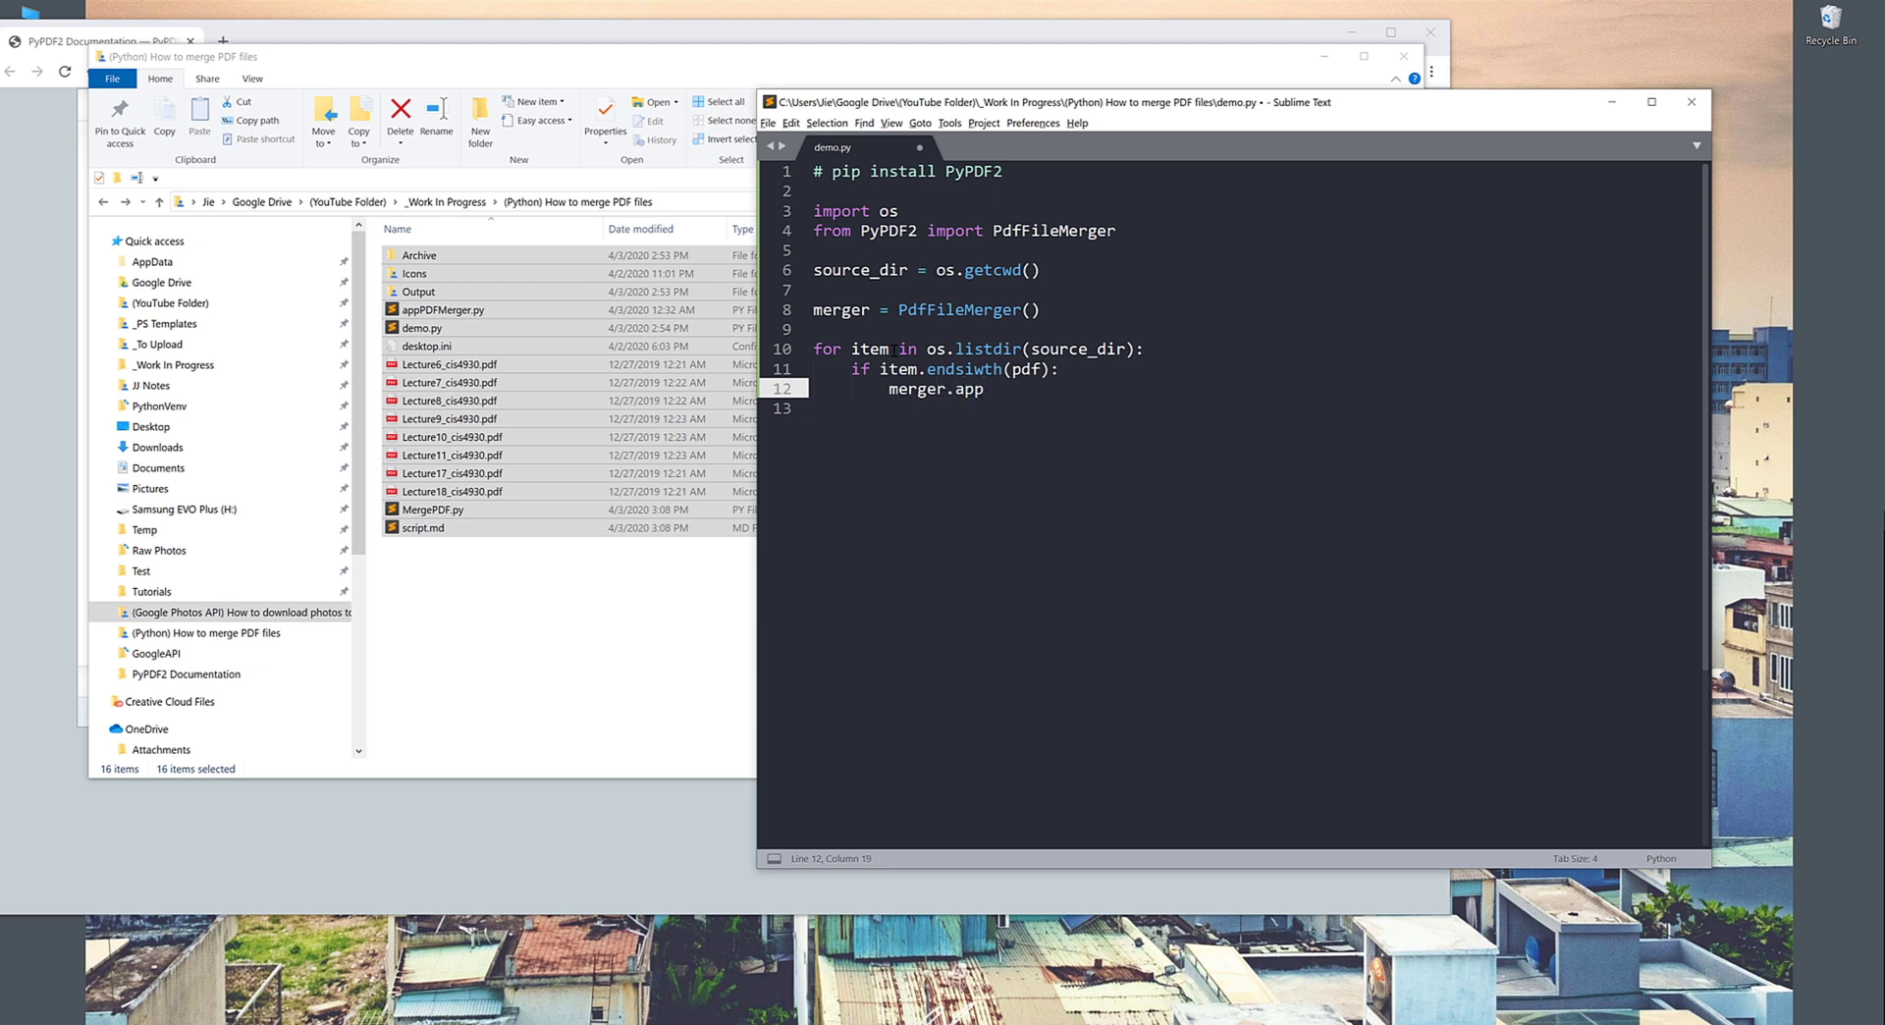
pyautogui.write('end()')
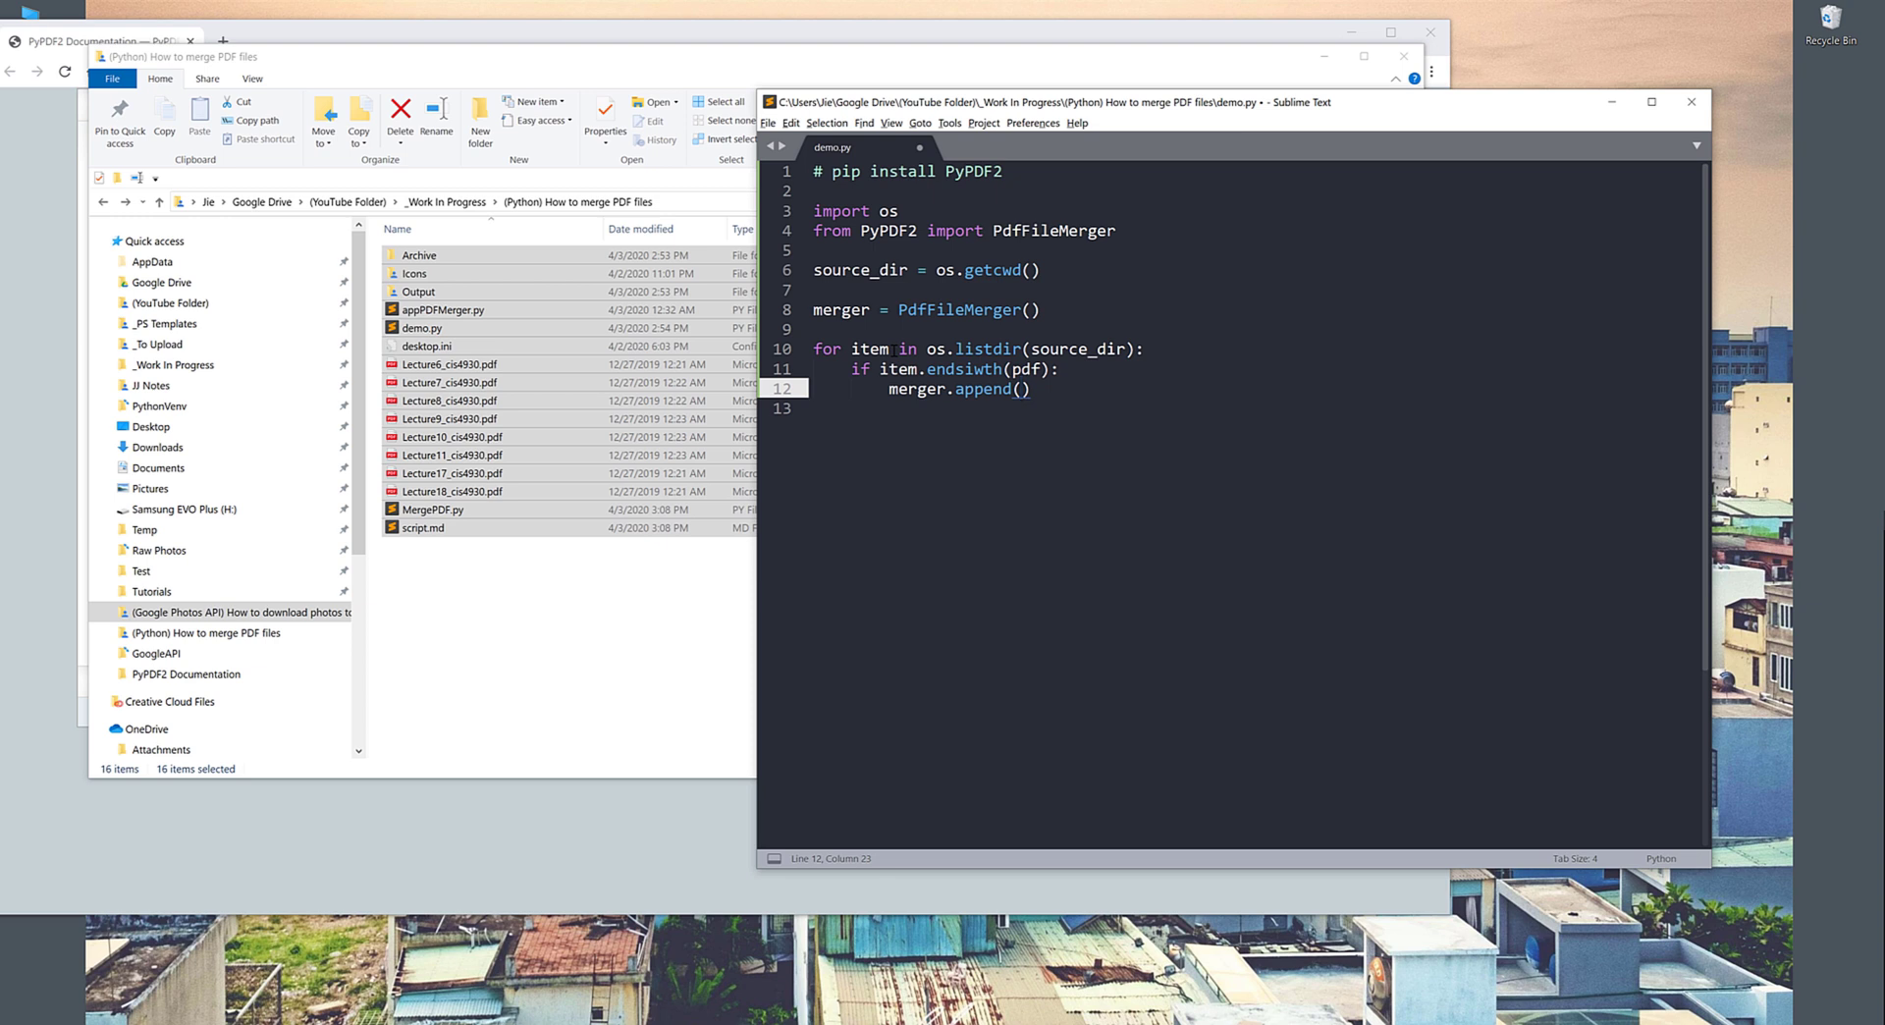
pyautogui.write('item')
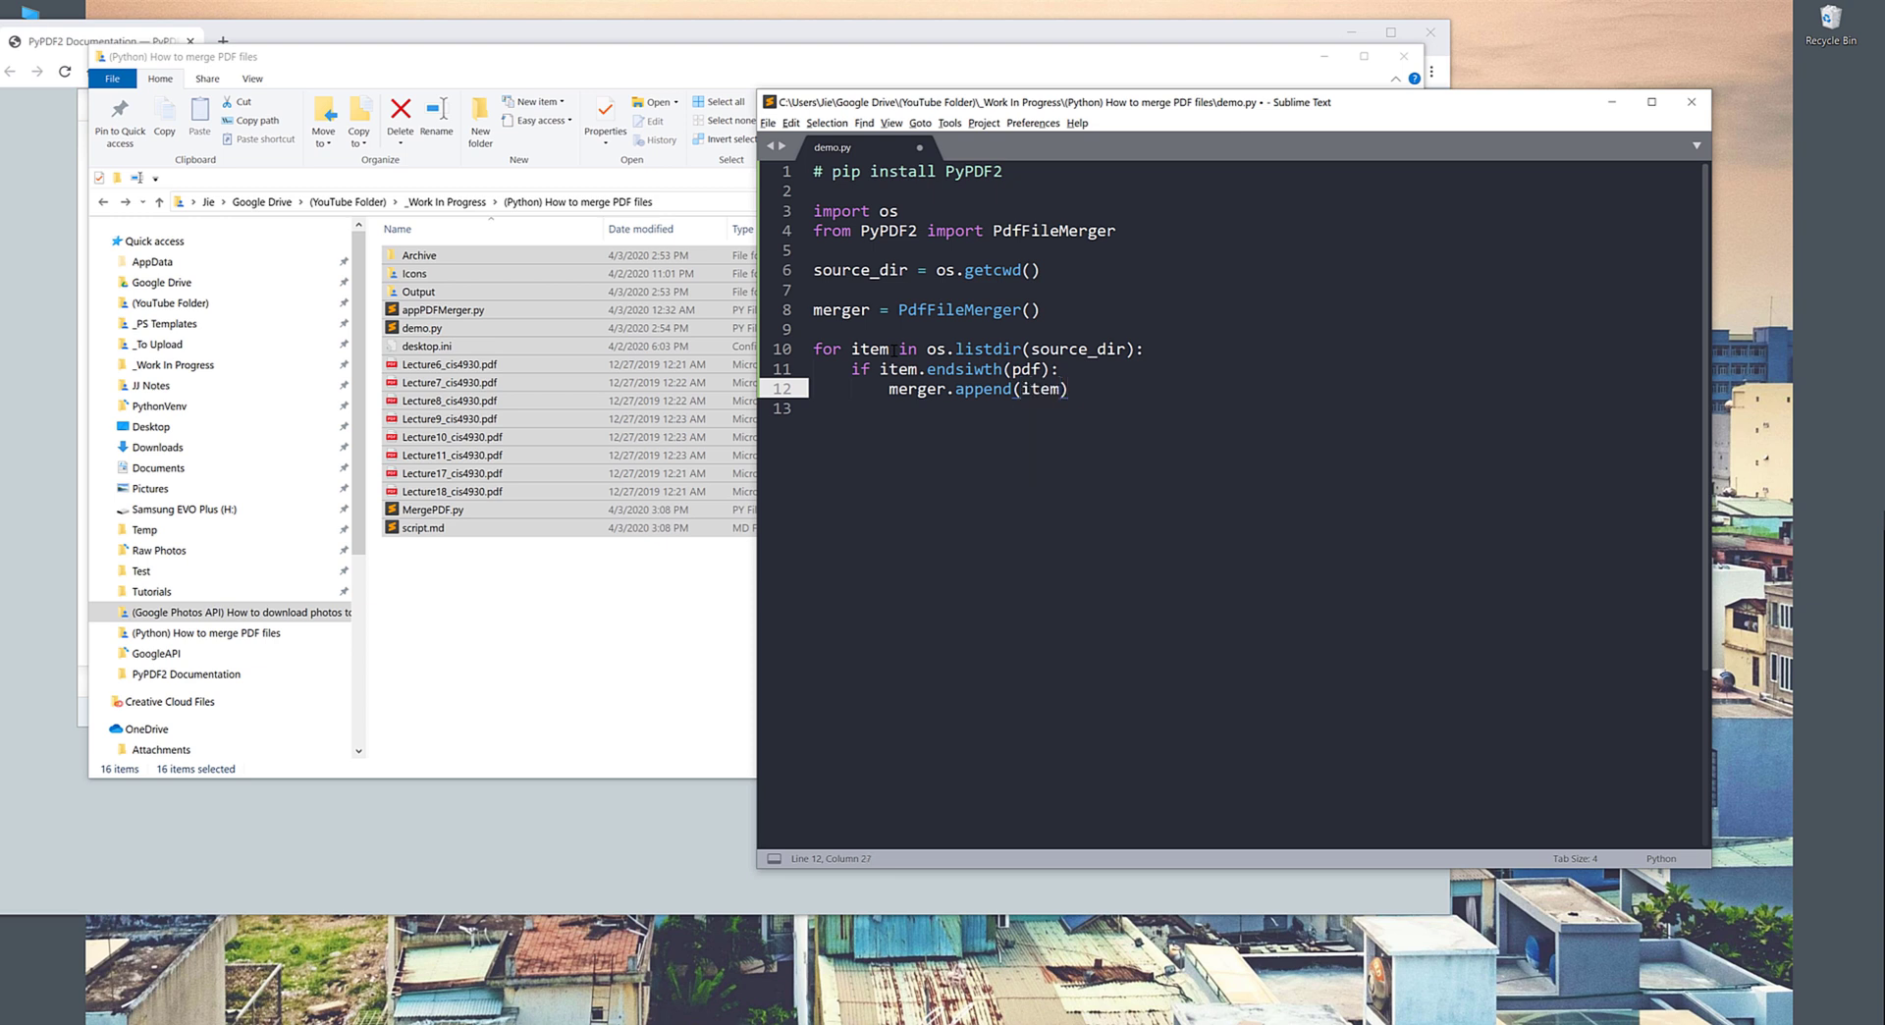
pyautogui.press('enter')
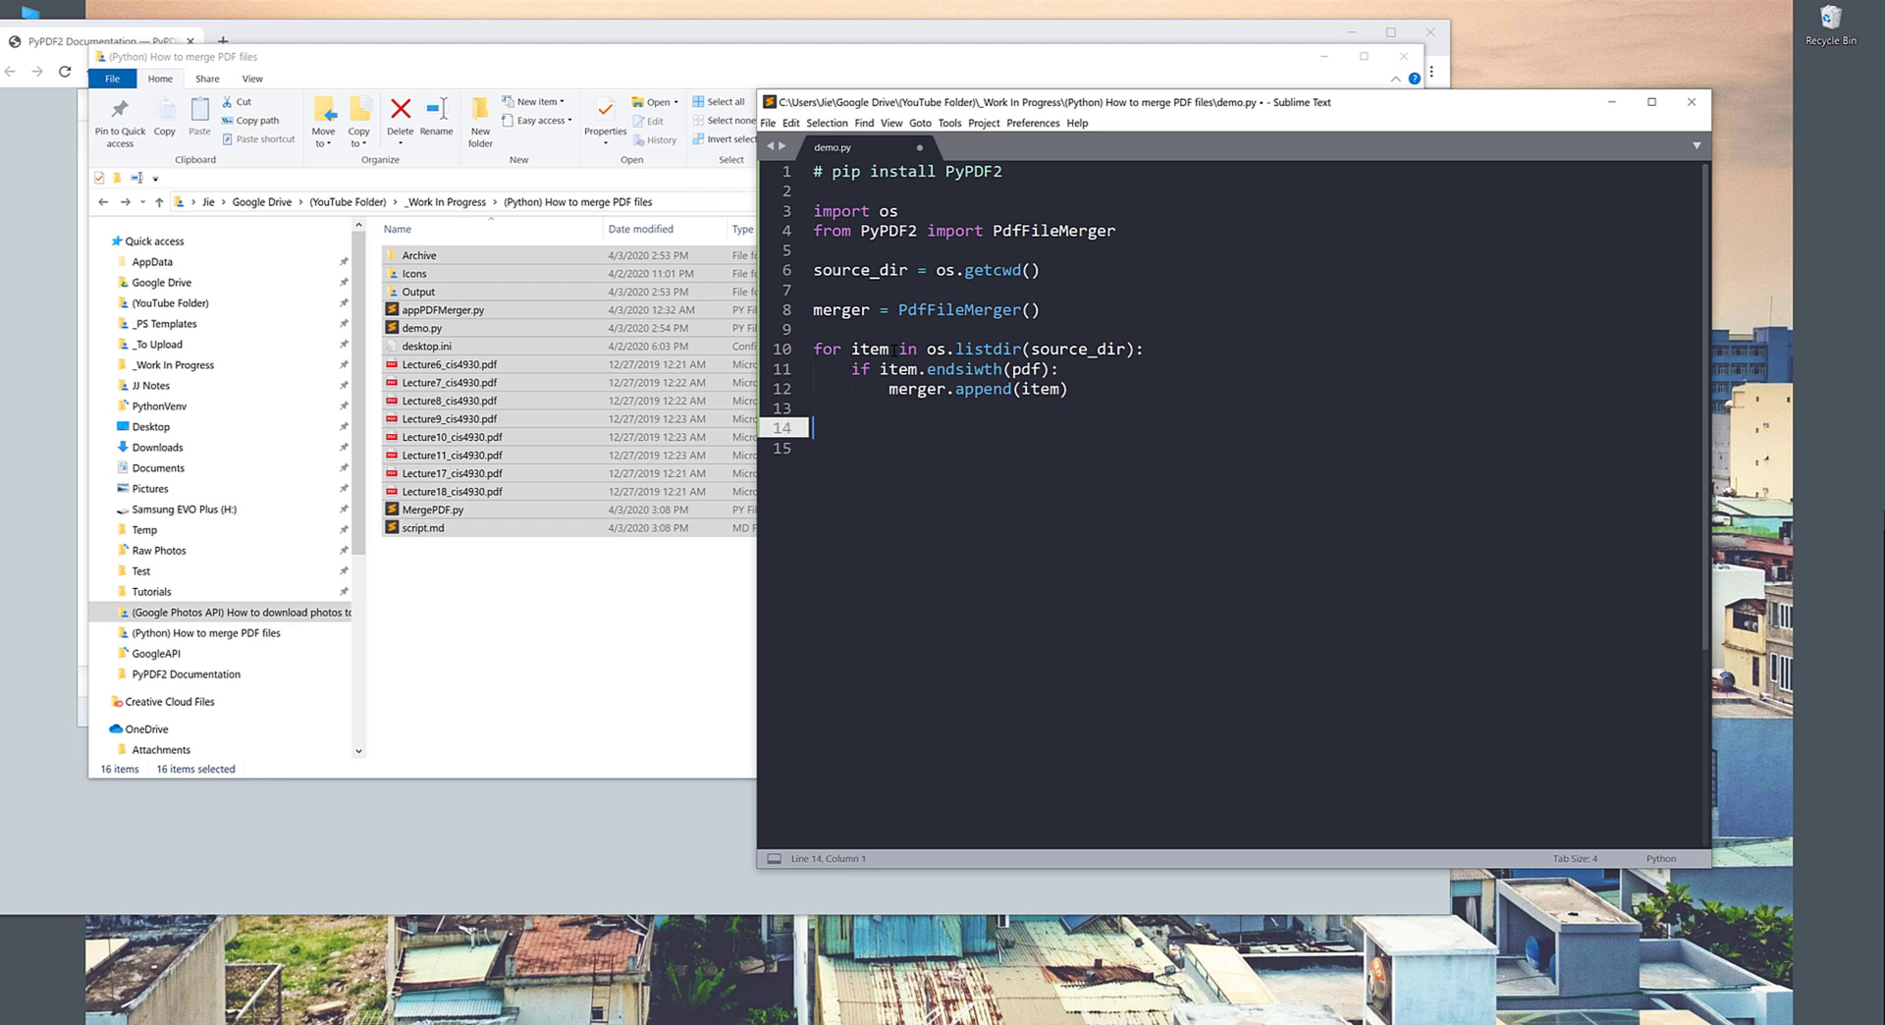
# Step: Add merger.write('Lecture Complete.pdf') below the loop
pyautogui.write('merger.')
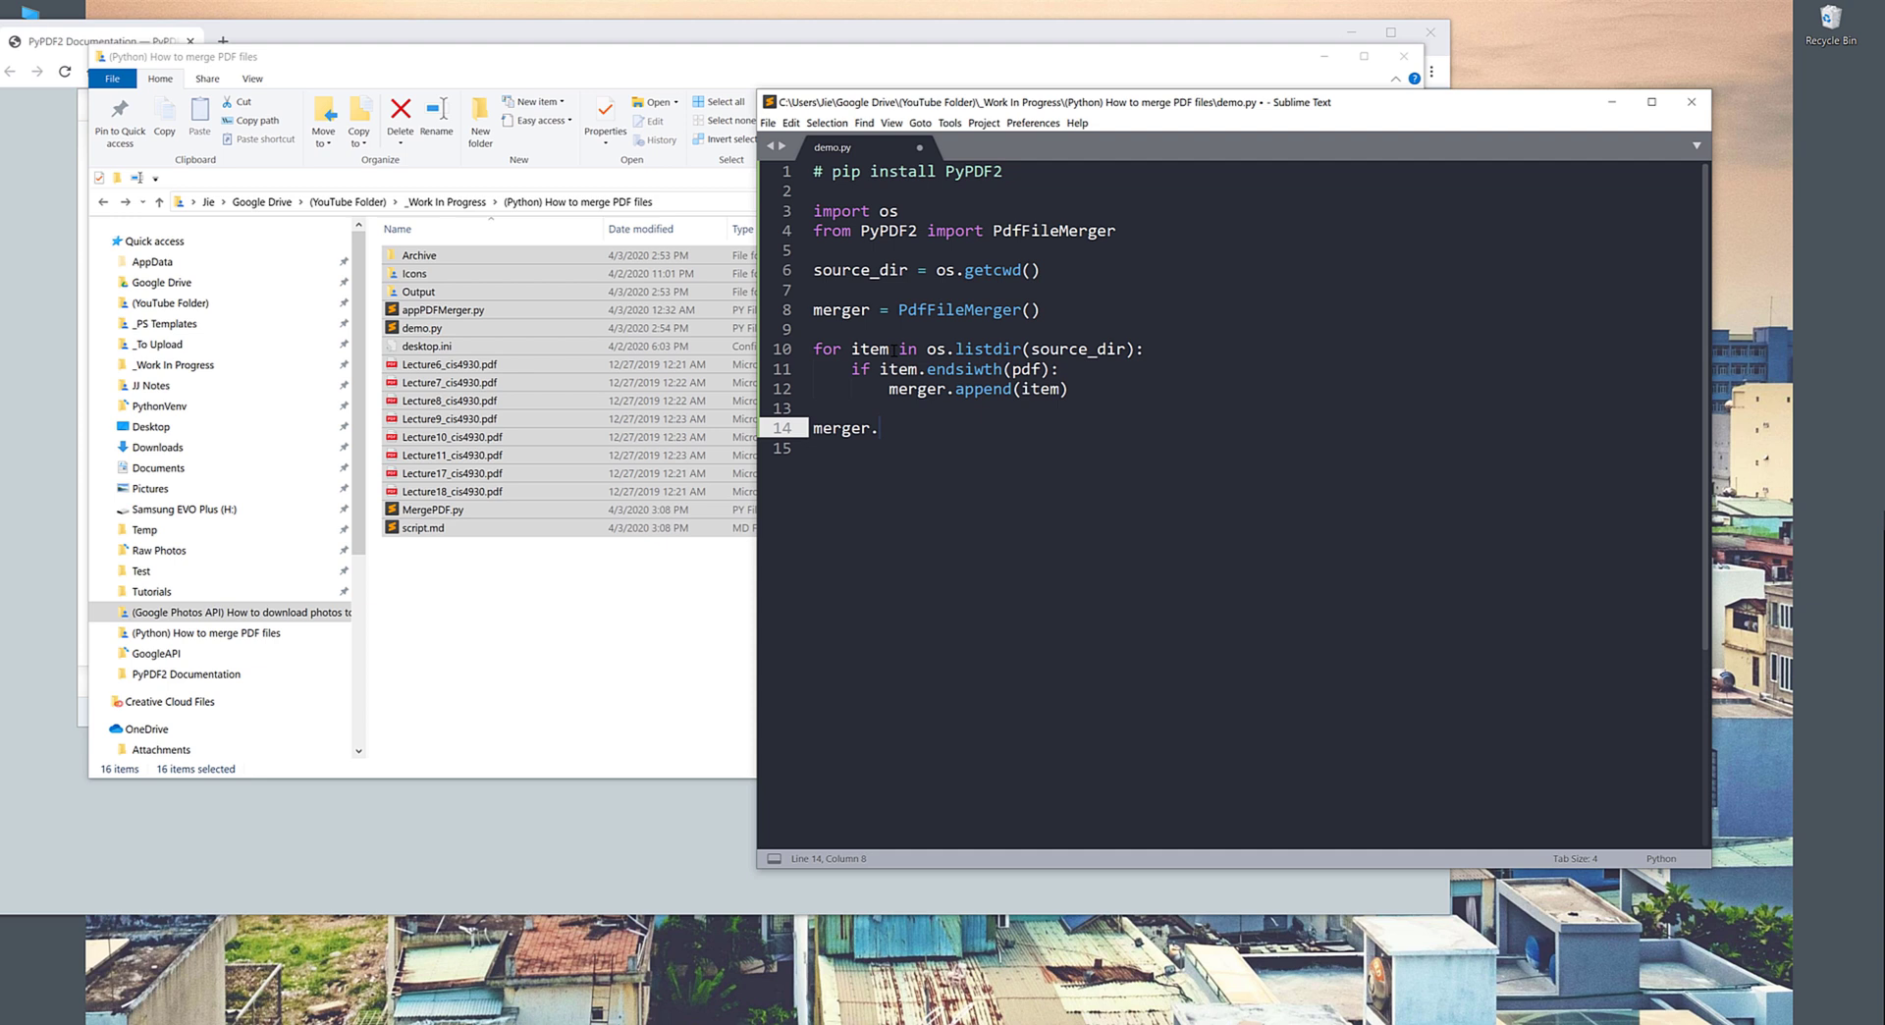
pyautogui.write('write')
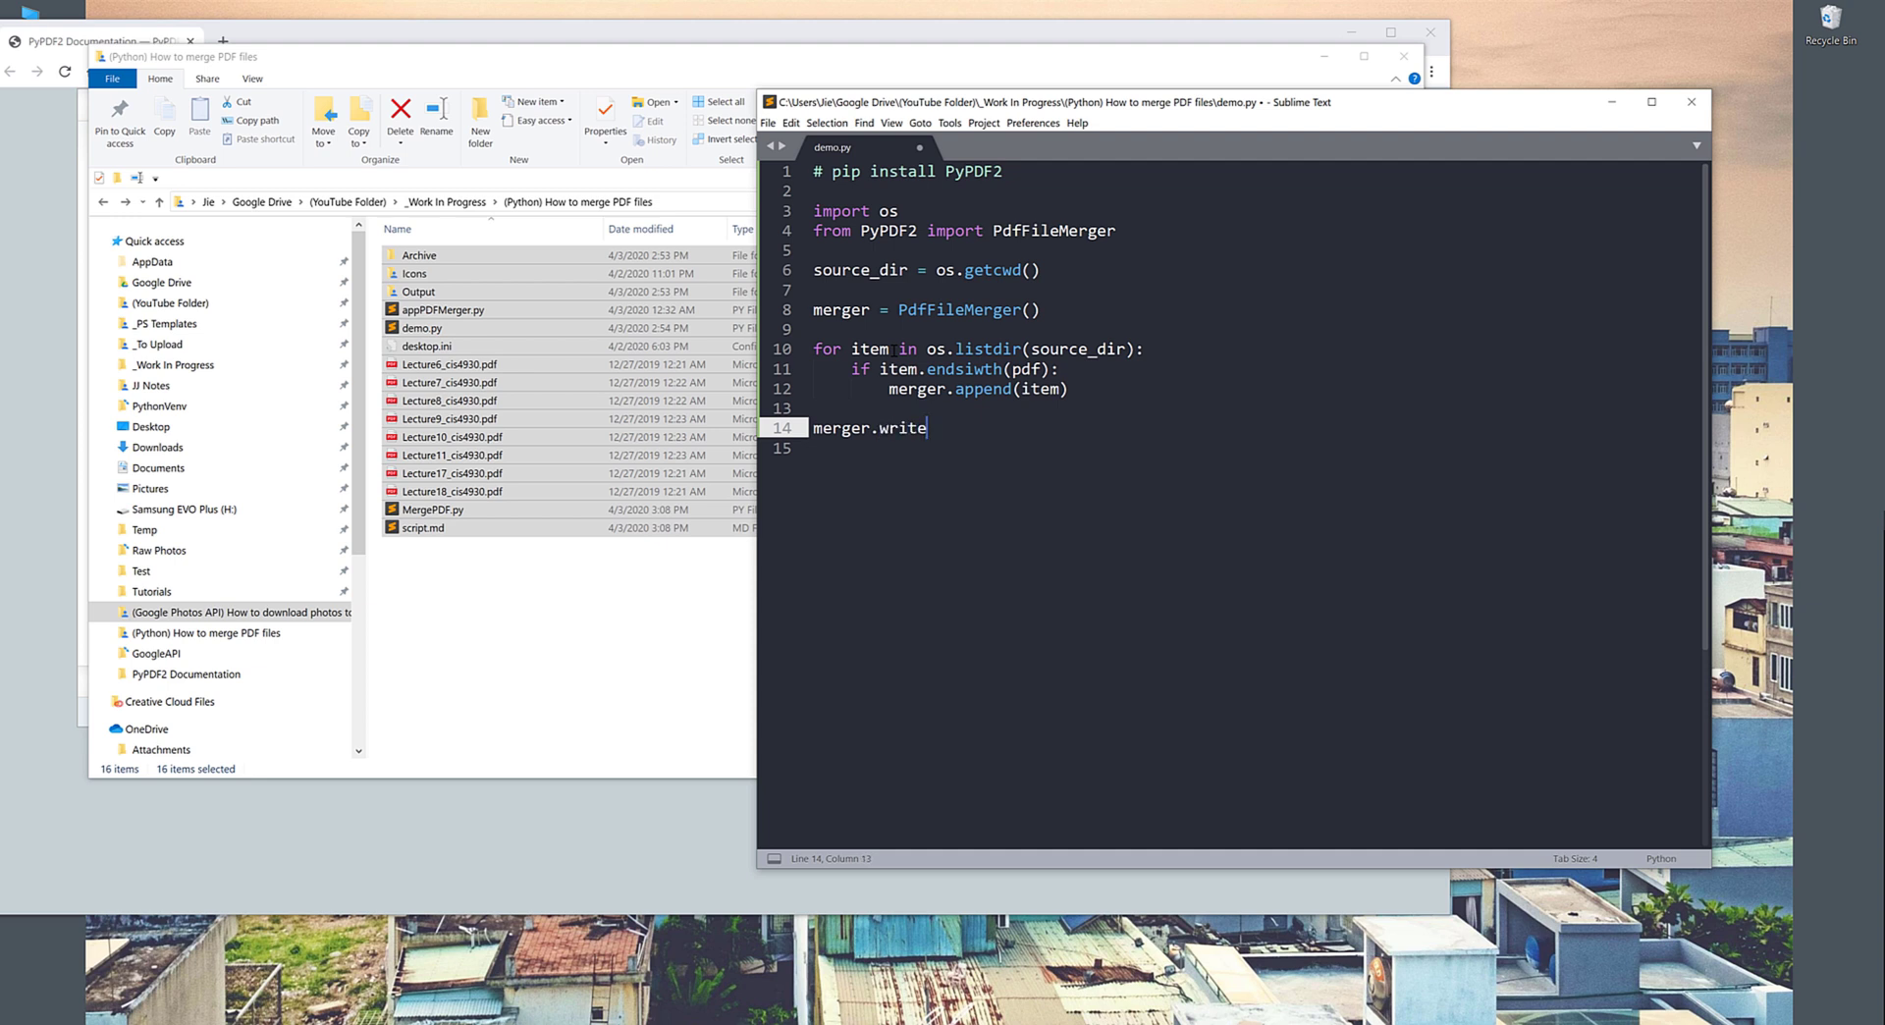
pyautogui.write('()')
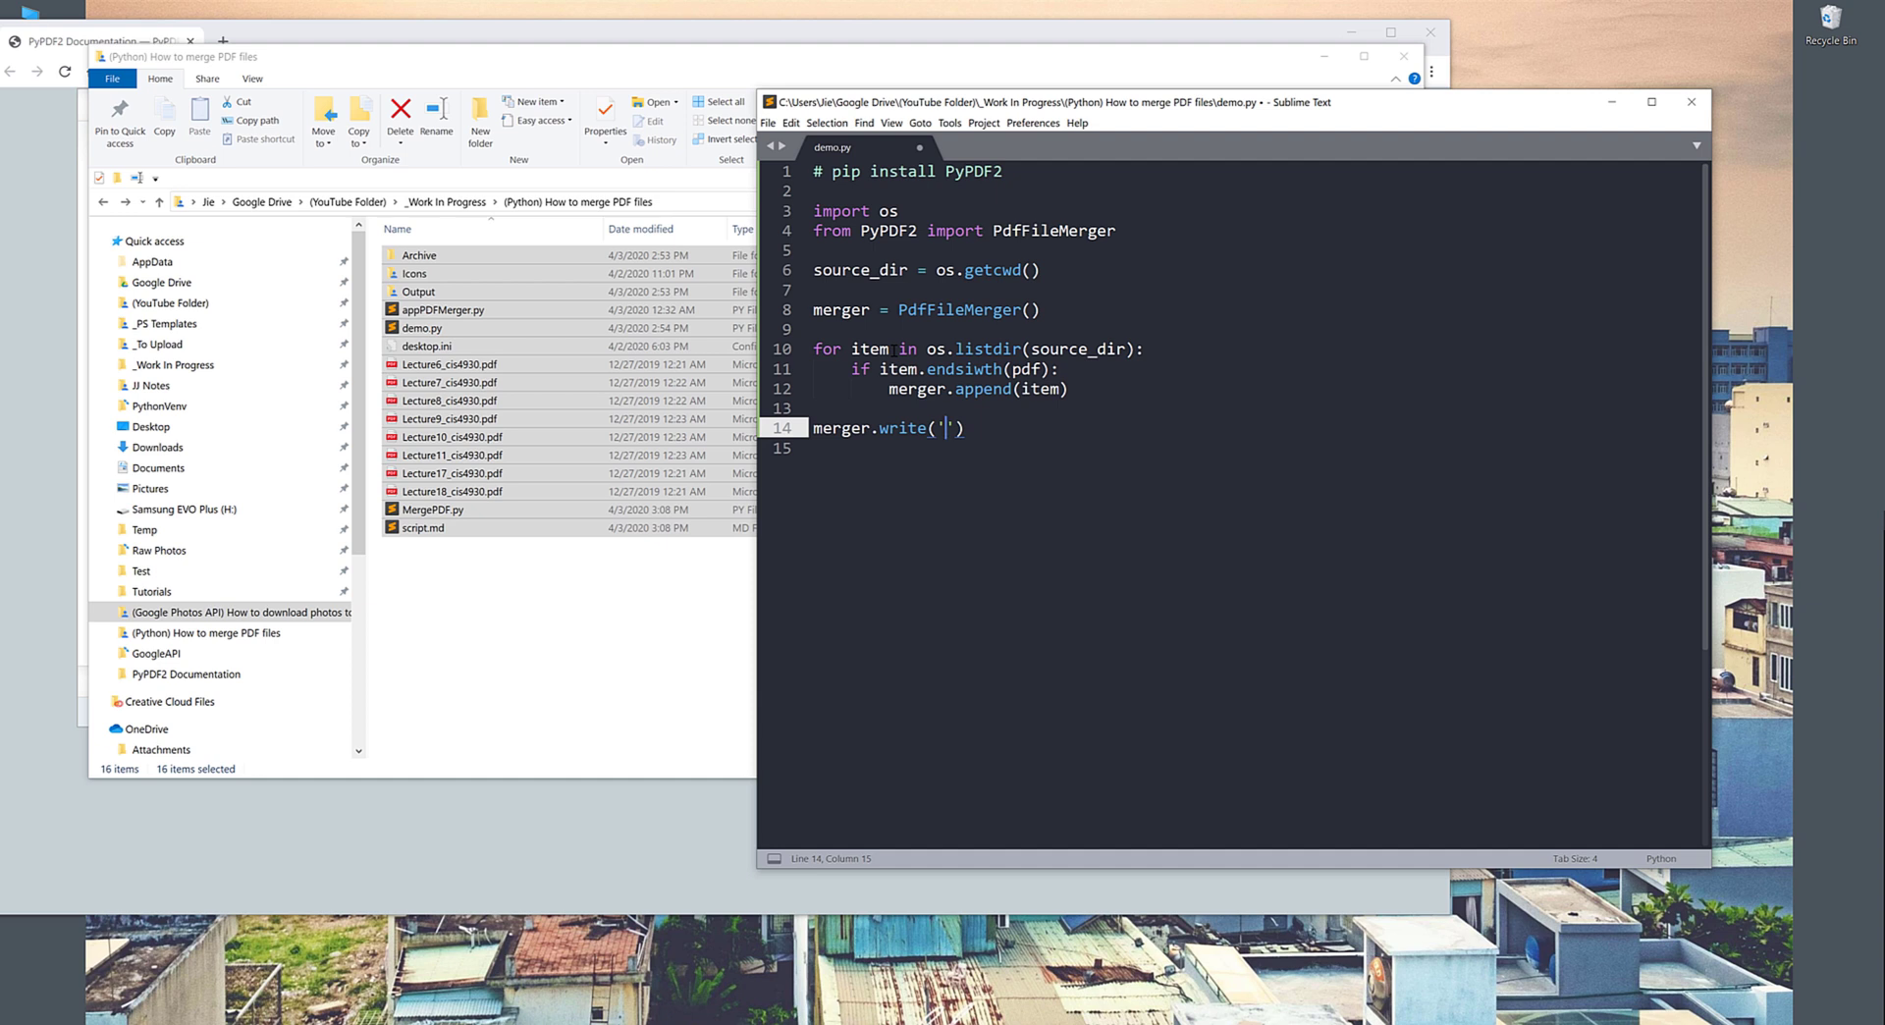
pyautogui.write('Lecture C')
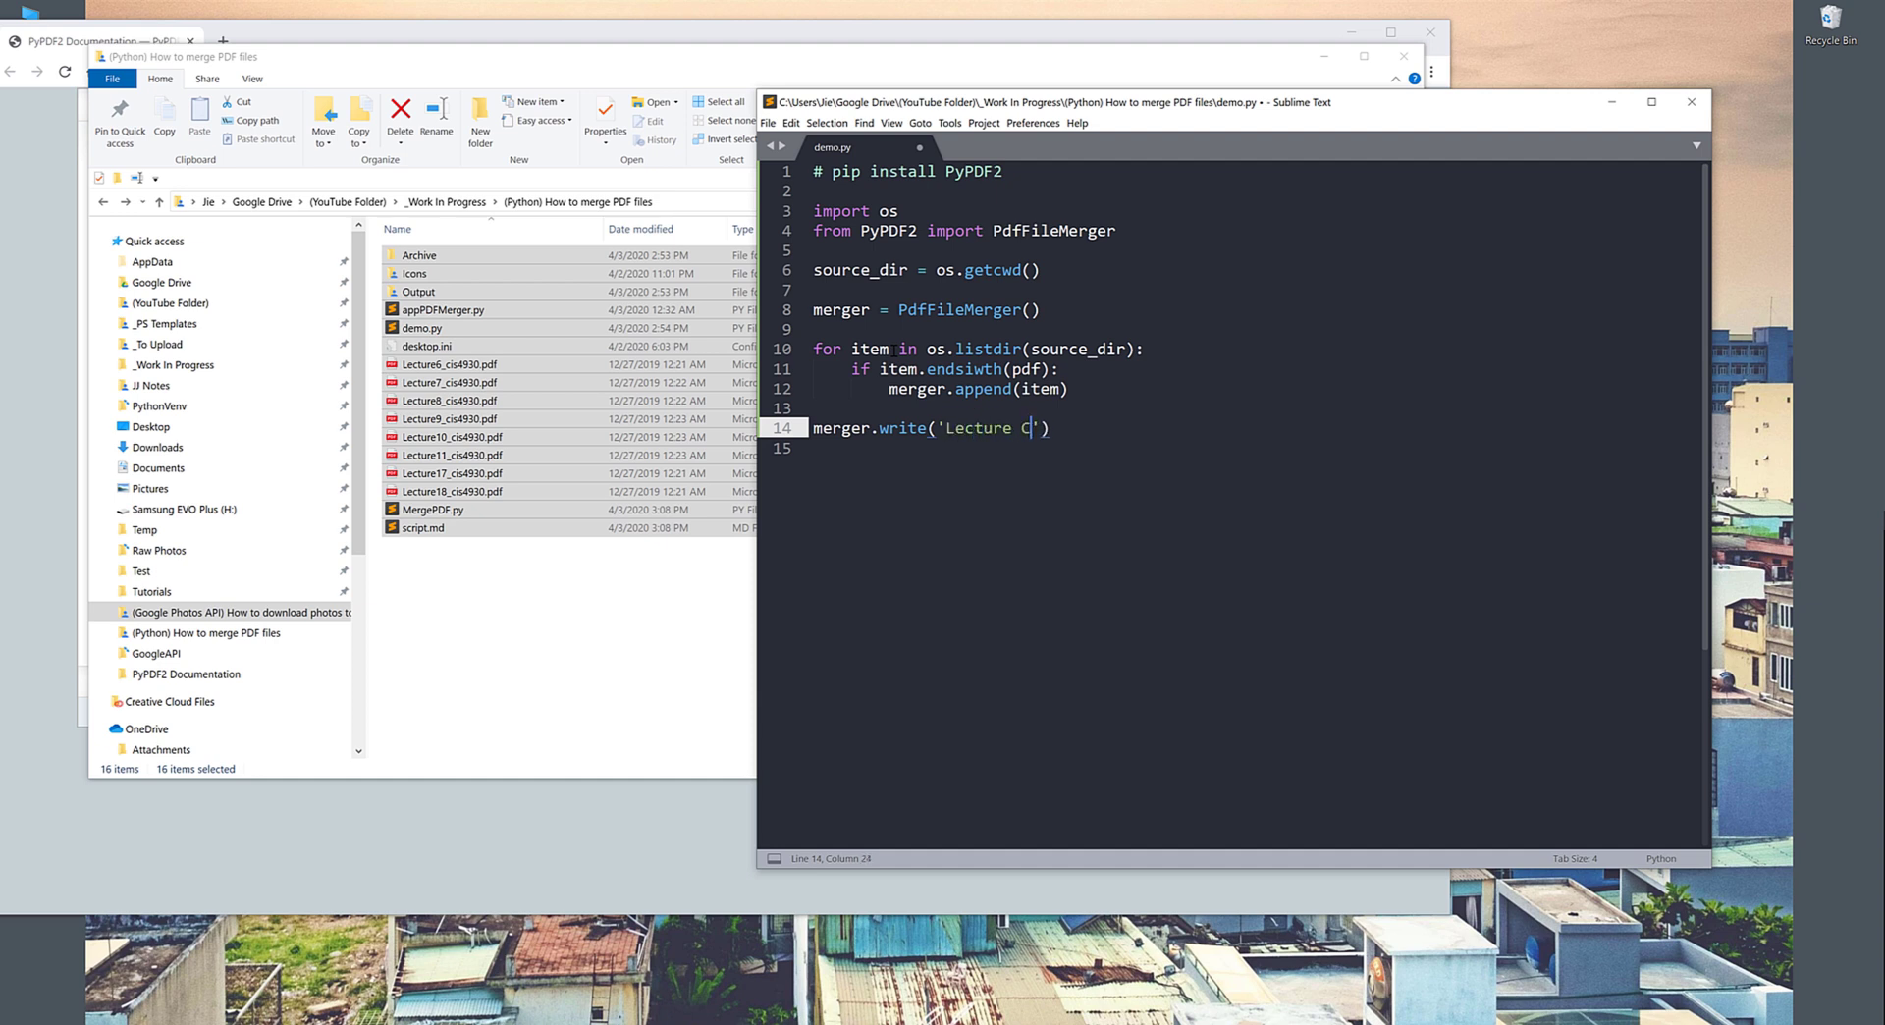
pyautogui.write('omplete.pdf')
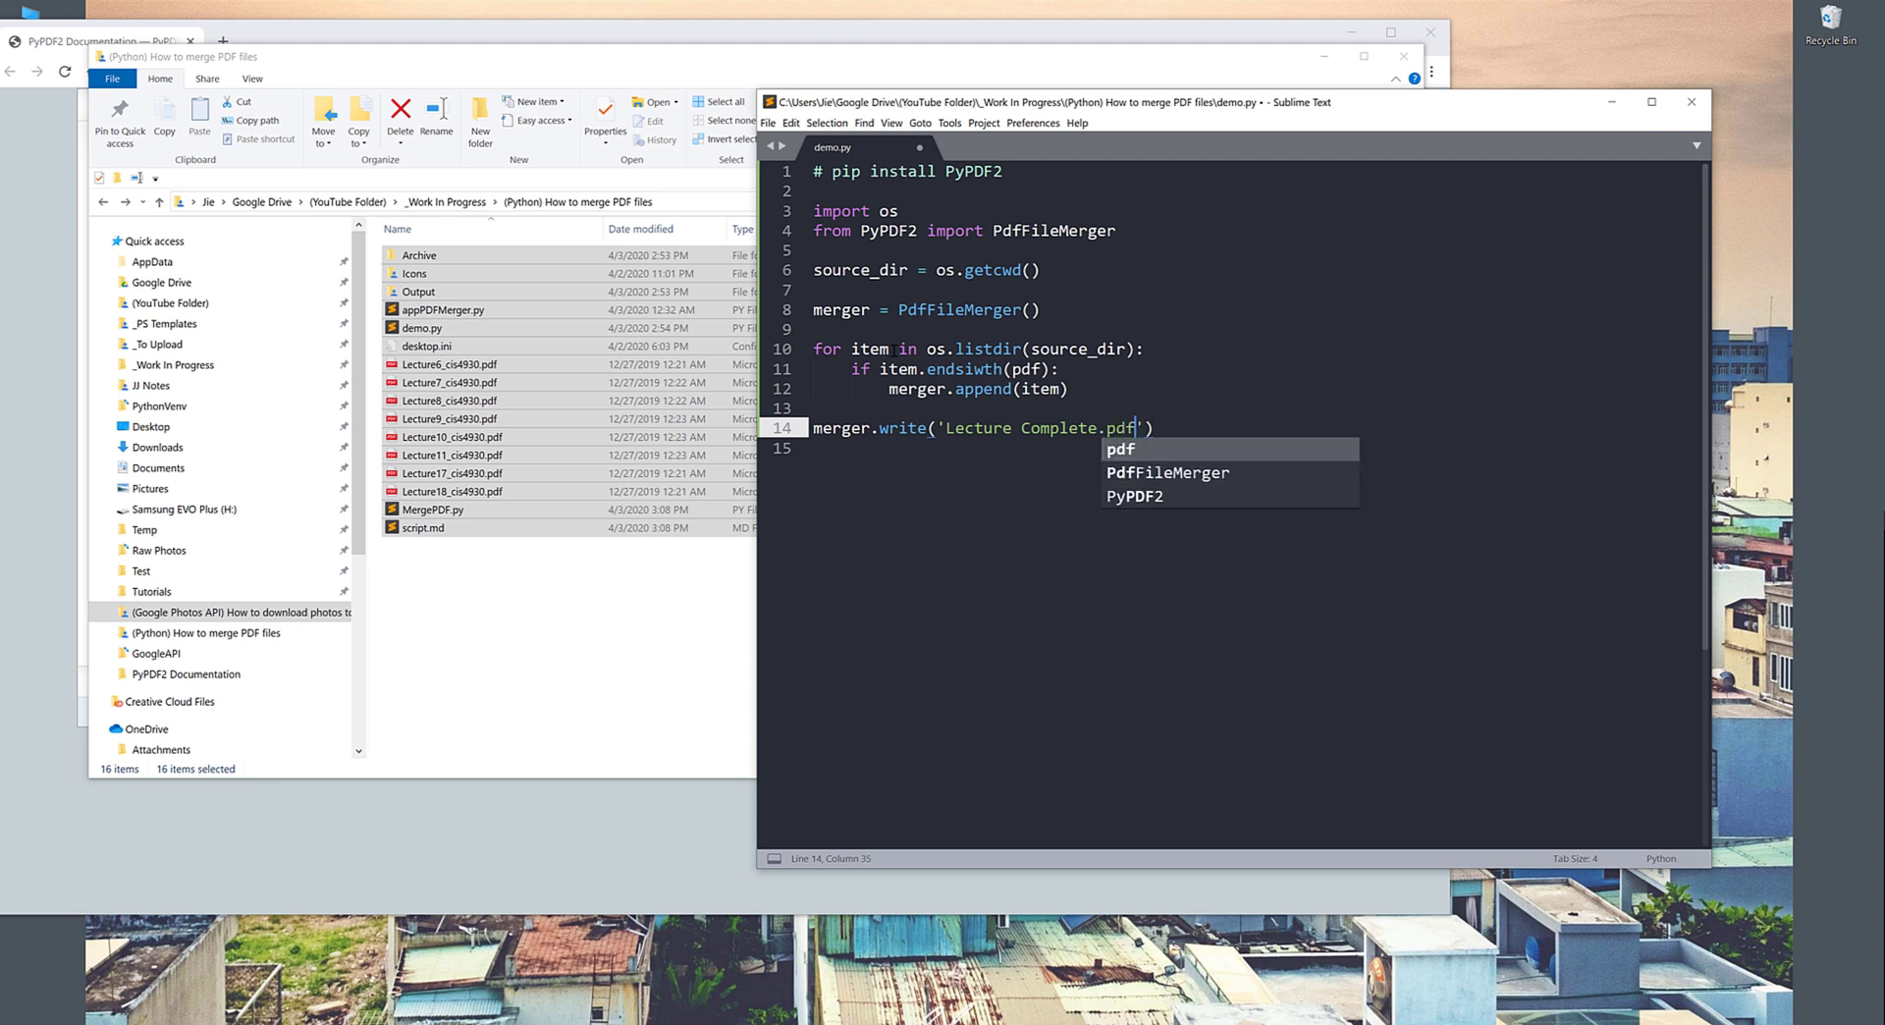
# Step: Finish with merger.close() and place the cursor in the output file name
pyautogui.write('merger')
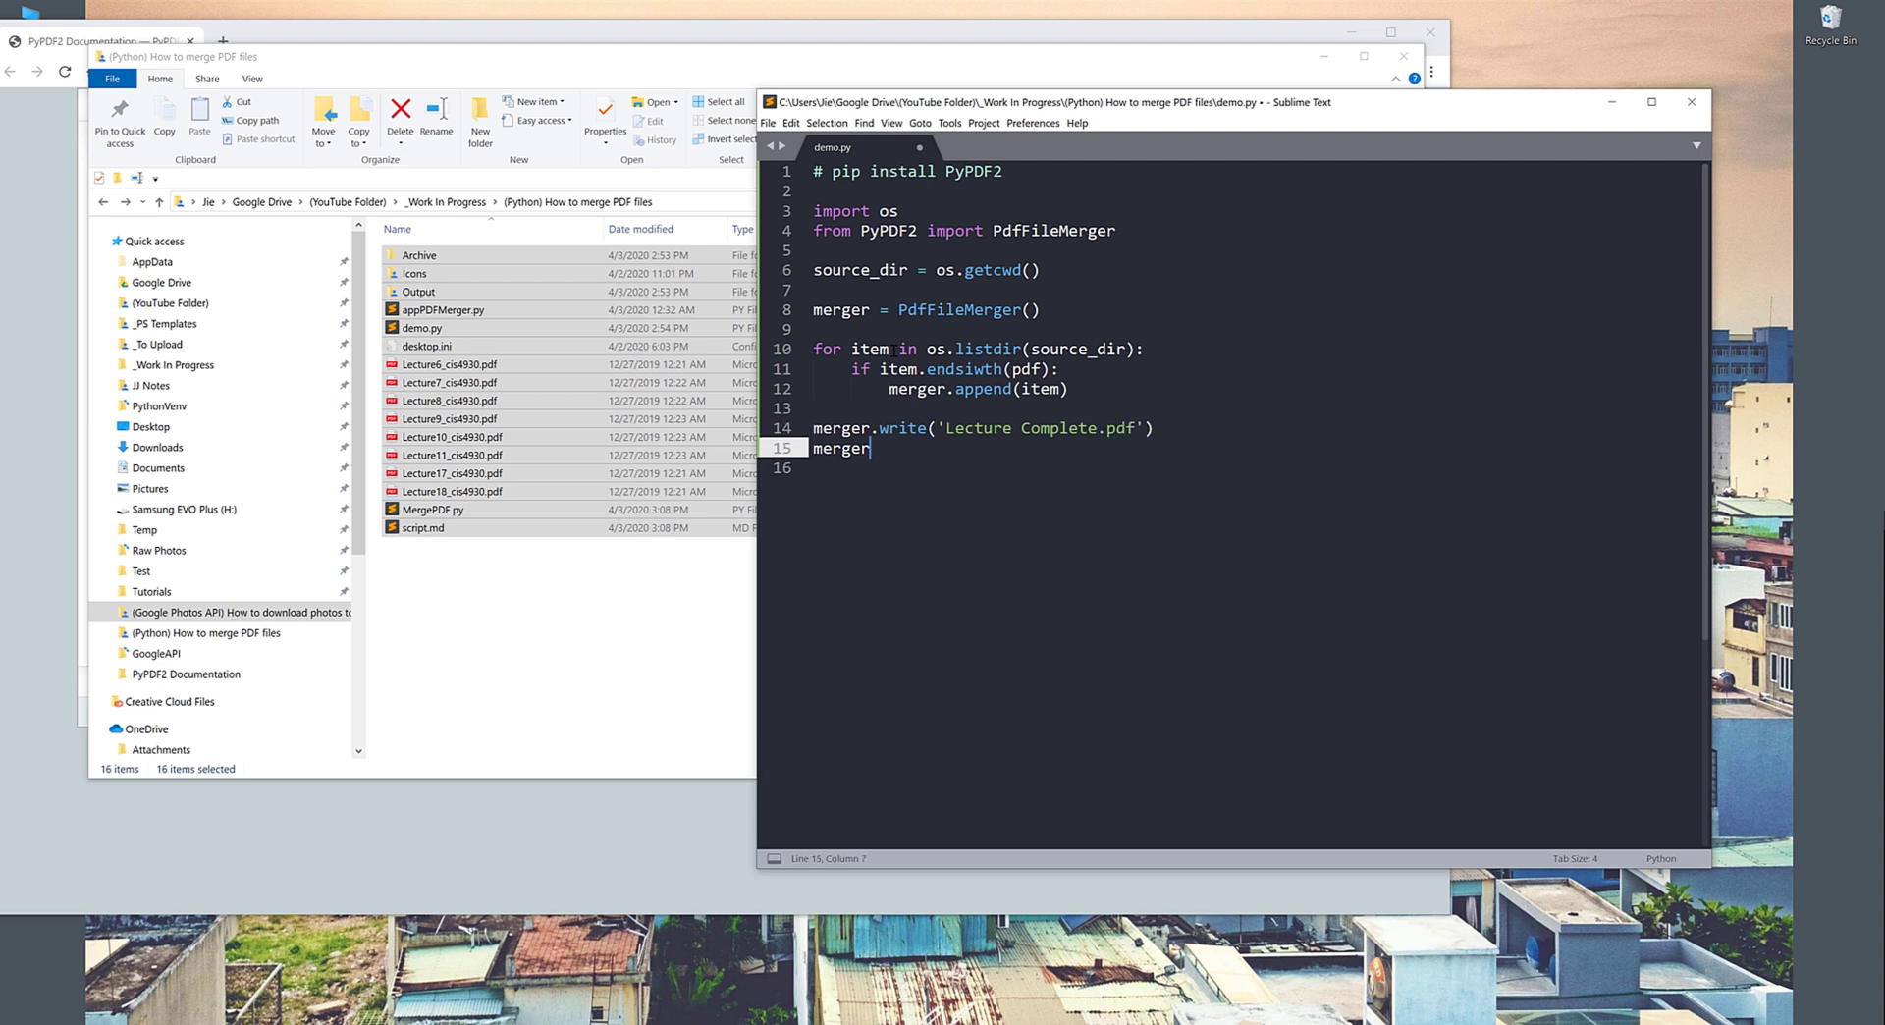
pyautogui.write('.close()')
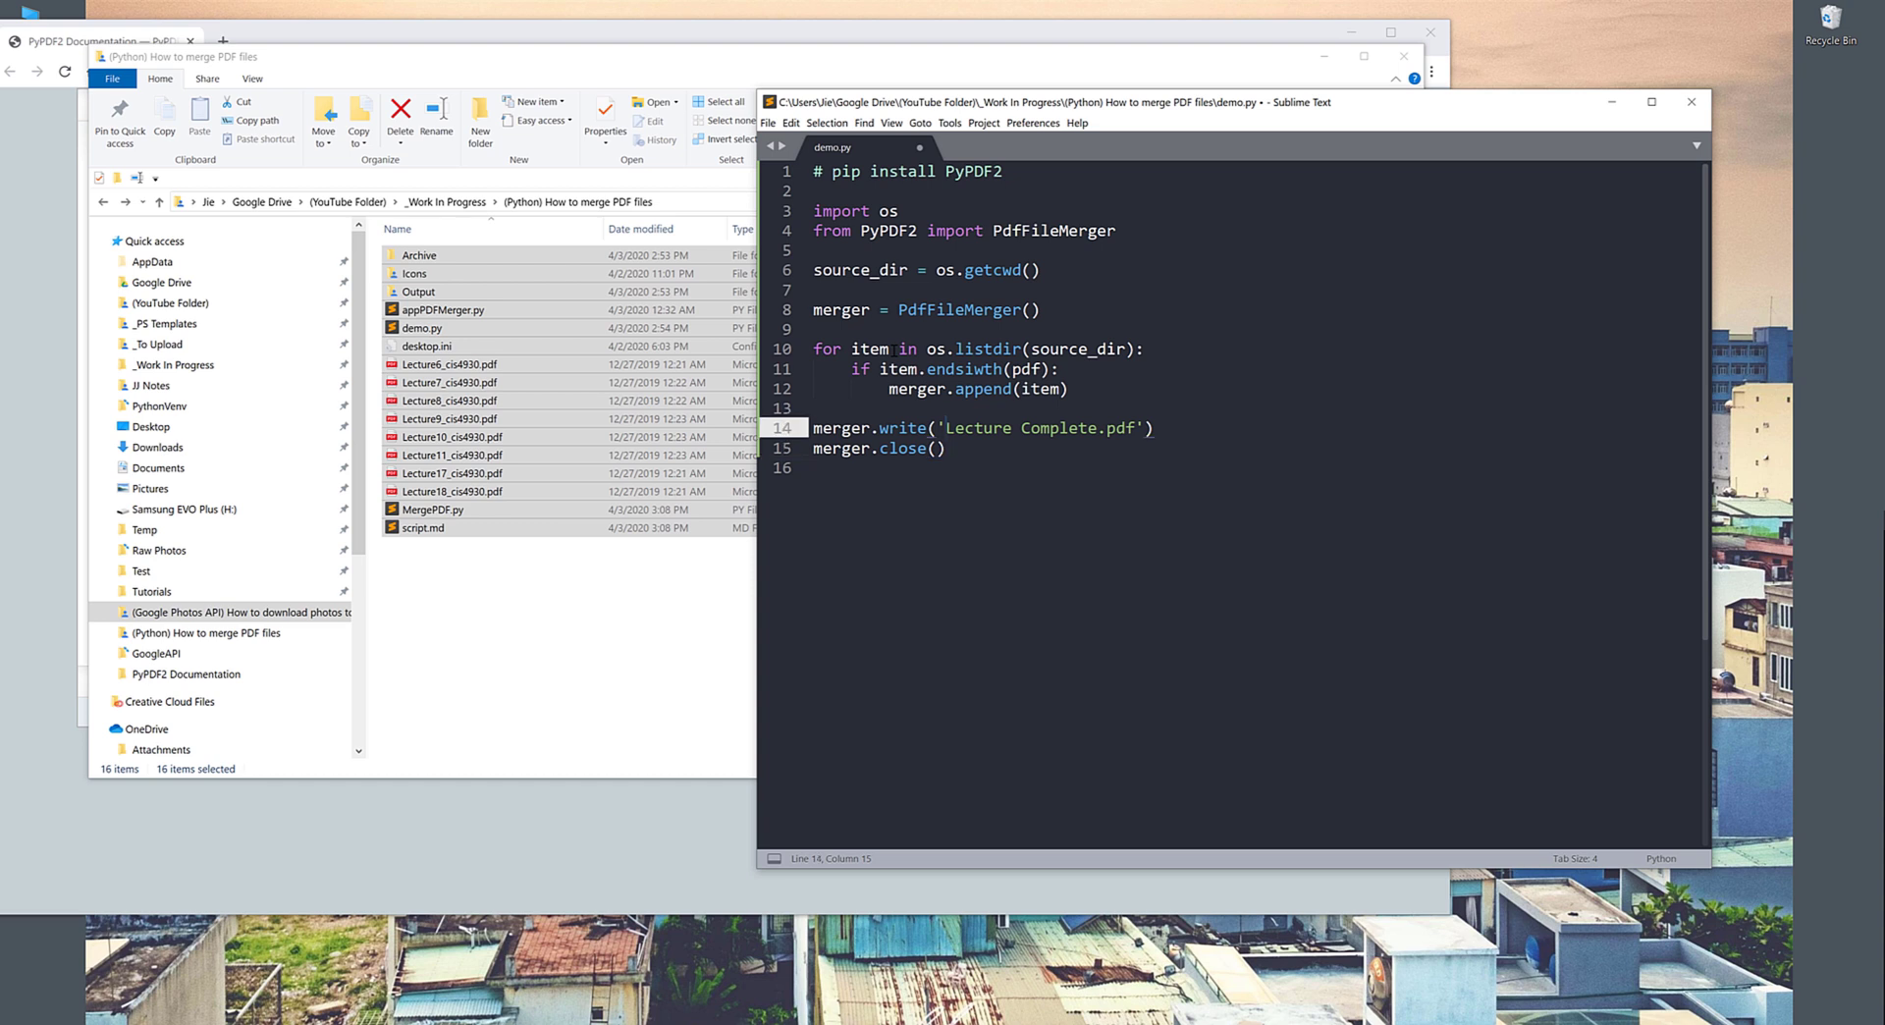
pyautogui.click(416, 291)
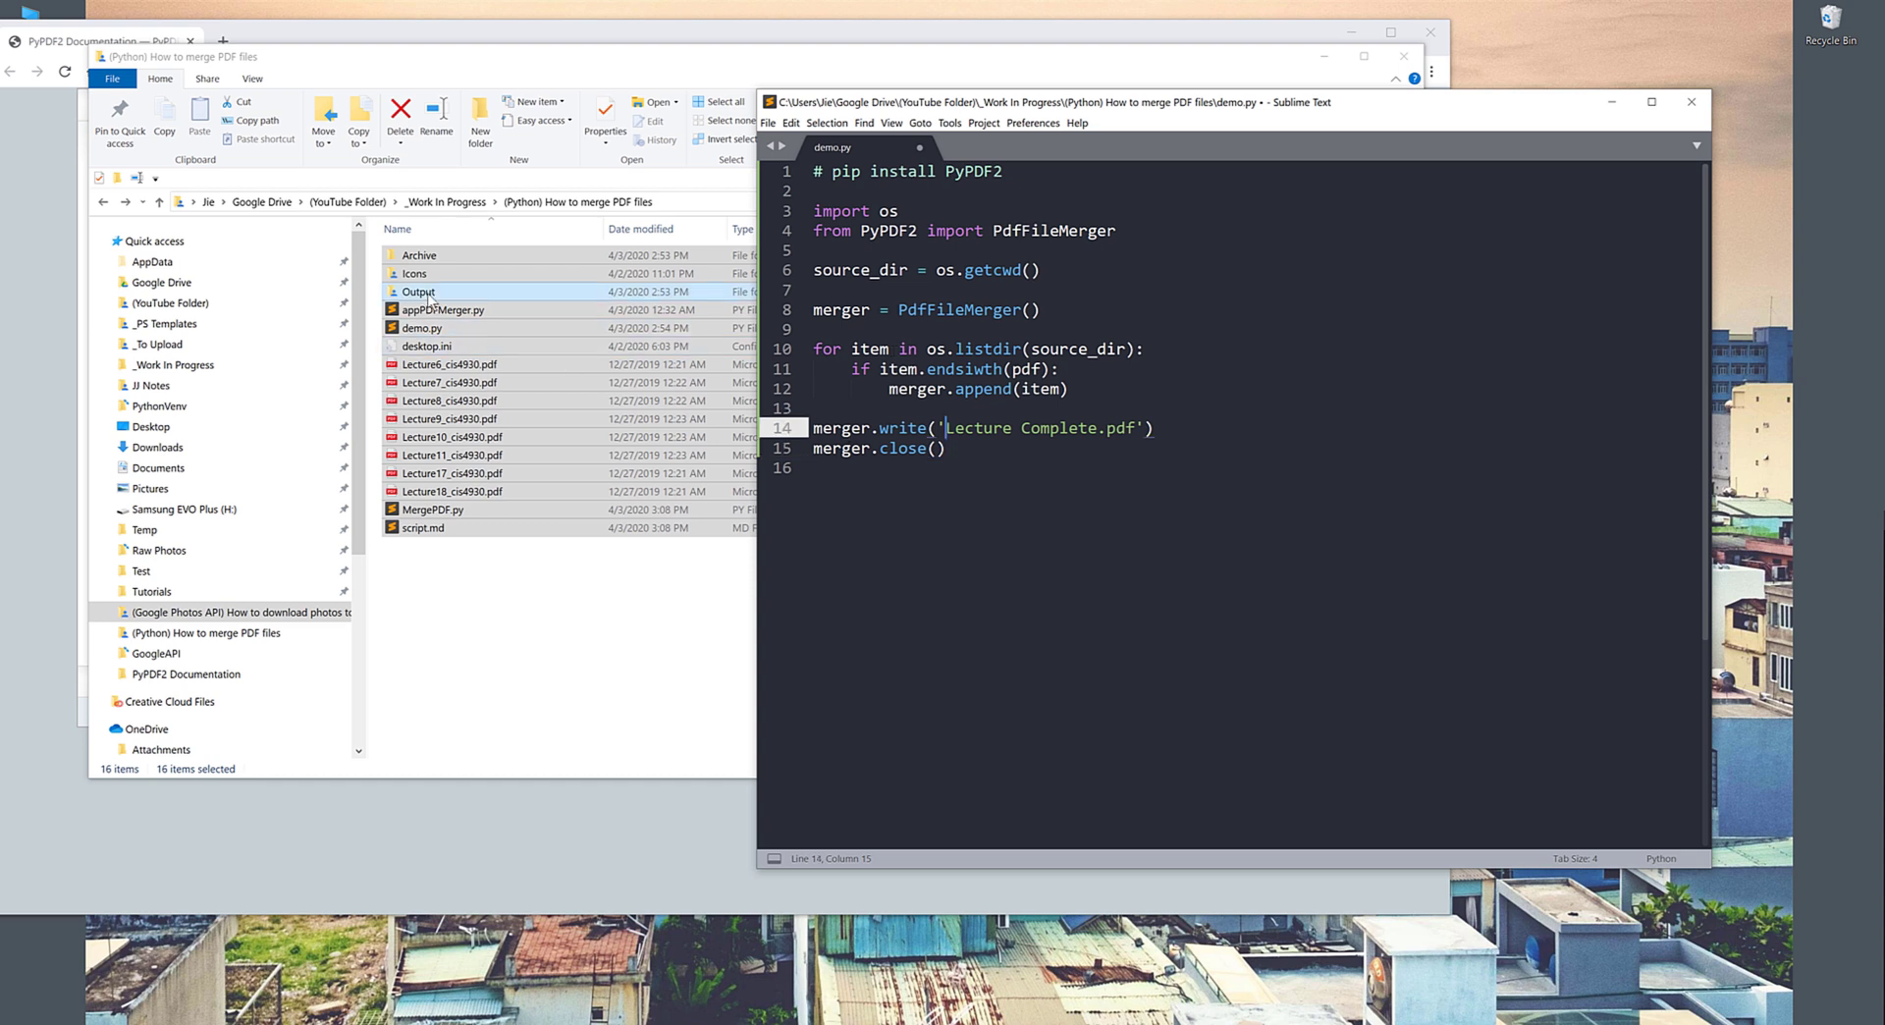
# Step: Set the output to './Output/Lecture Complete.pdf', quote 'pdf' in endswith, and run with Ctrl+B
pyautogui.doubleClick(416, 291)
pyautogui.write("'p'")
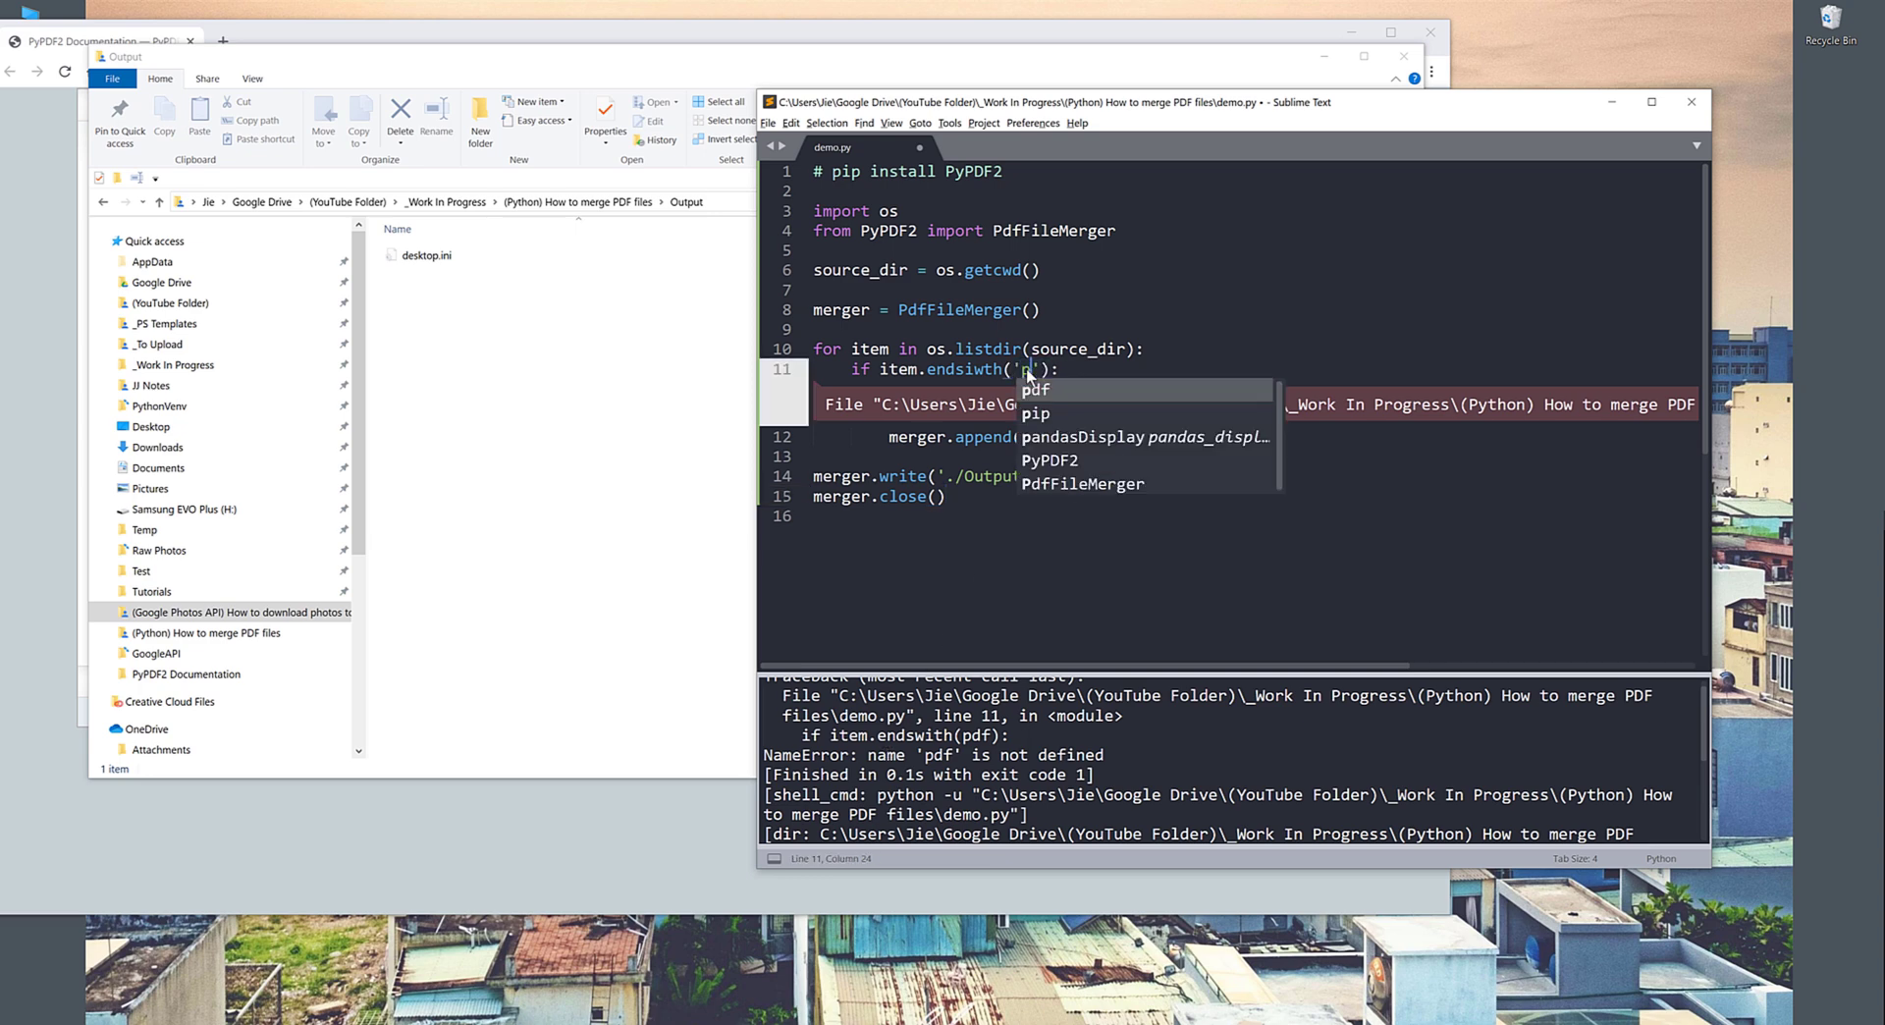
pyautogui.click(1037, 389)
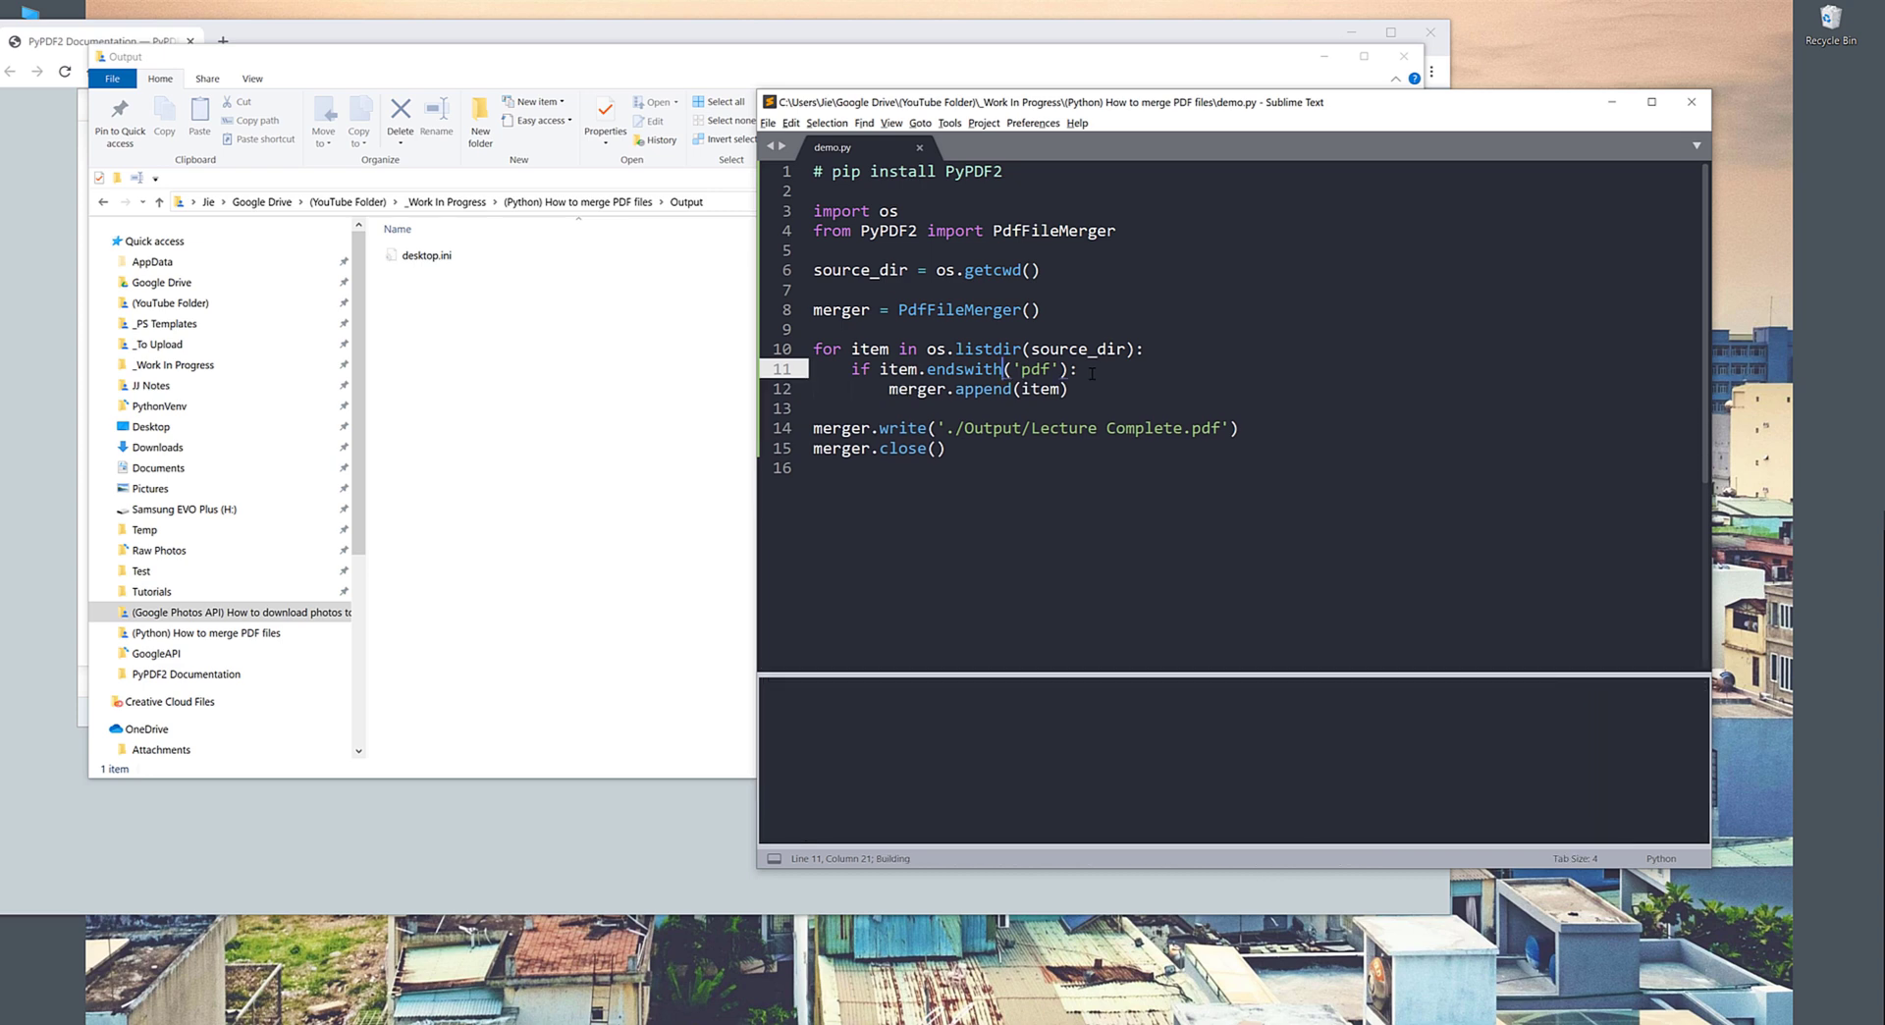
pyautogui.press('ctrl+b')
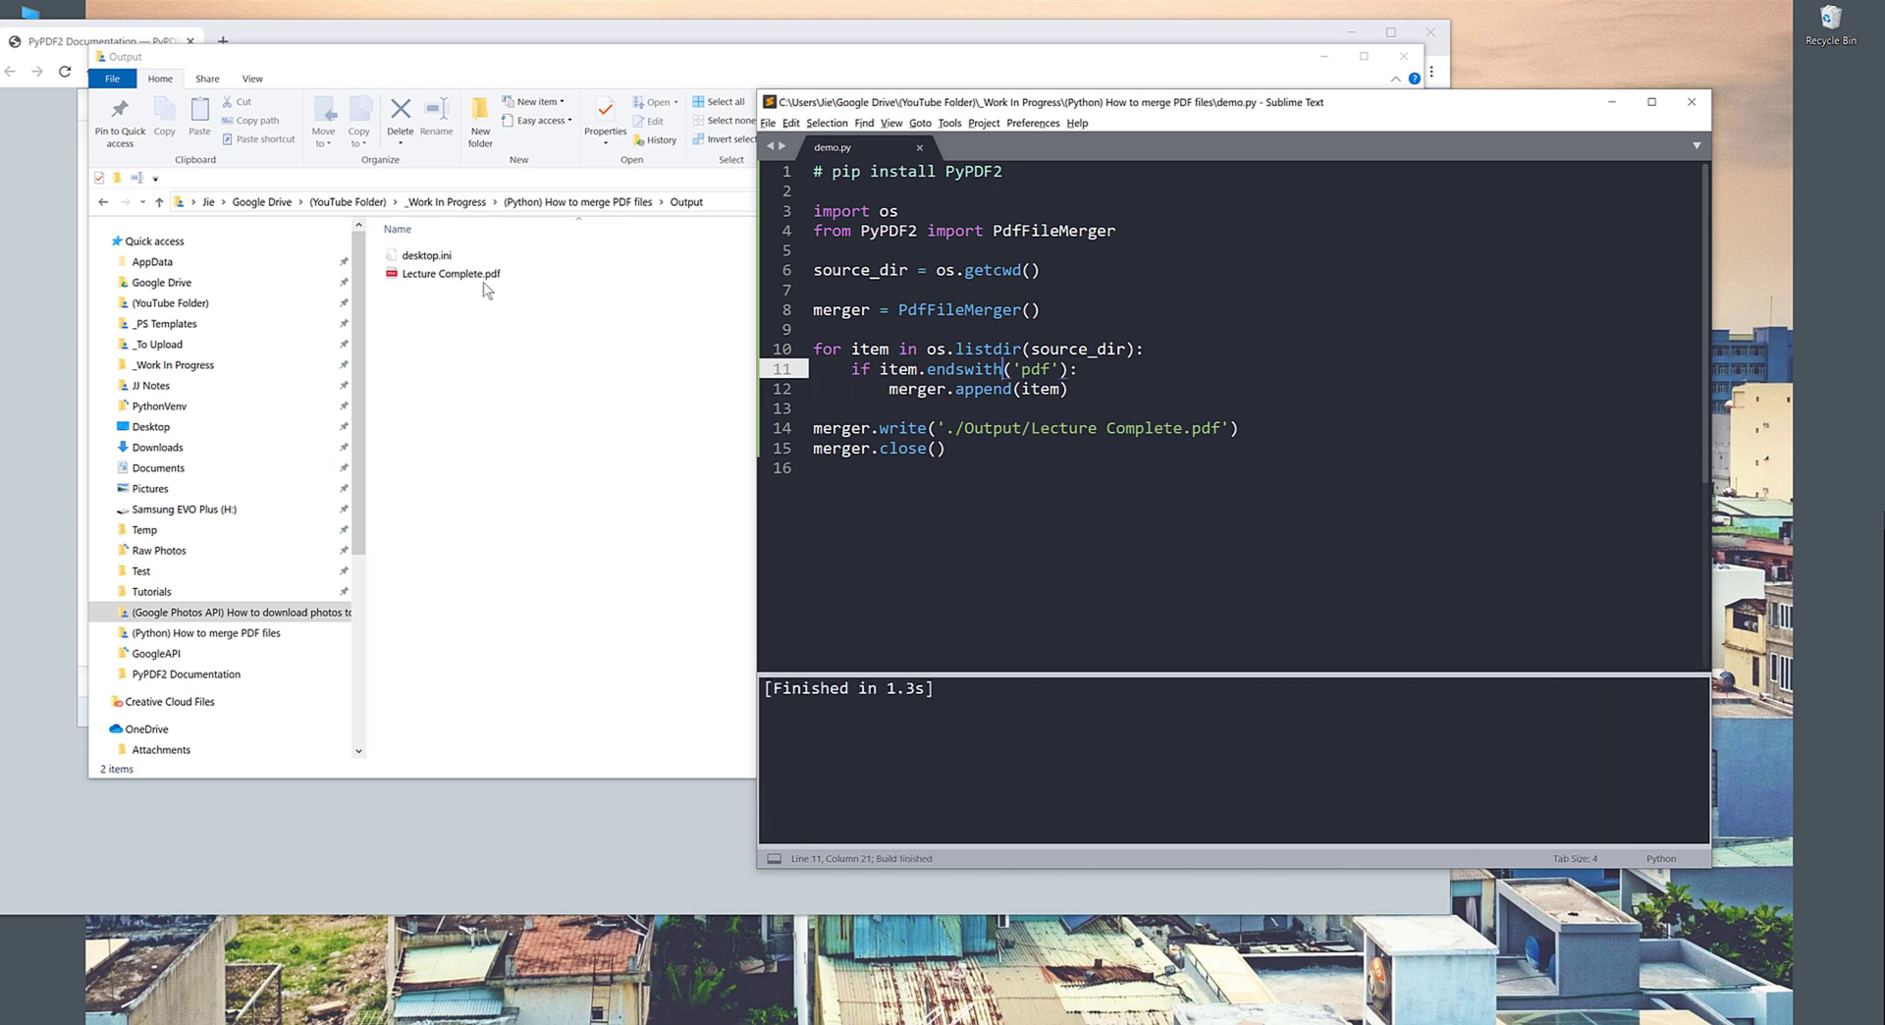
# Step: Open Lecture Complete.pdf in Edge and search for 'Lecture 11' among its 375 pages
pyautogui.click(449, 273)
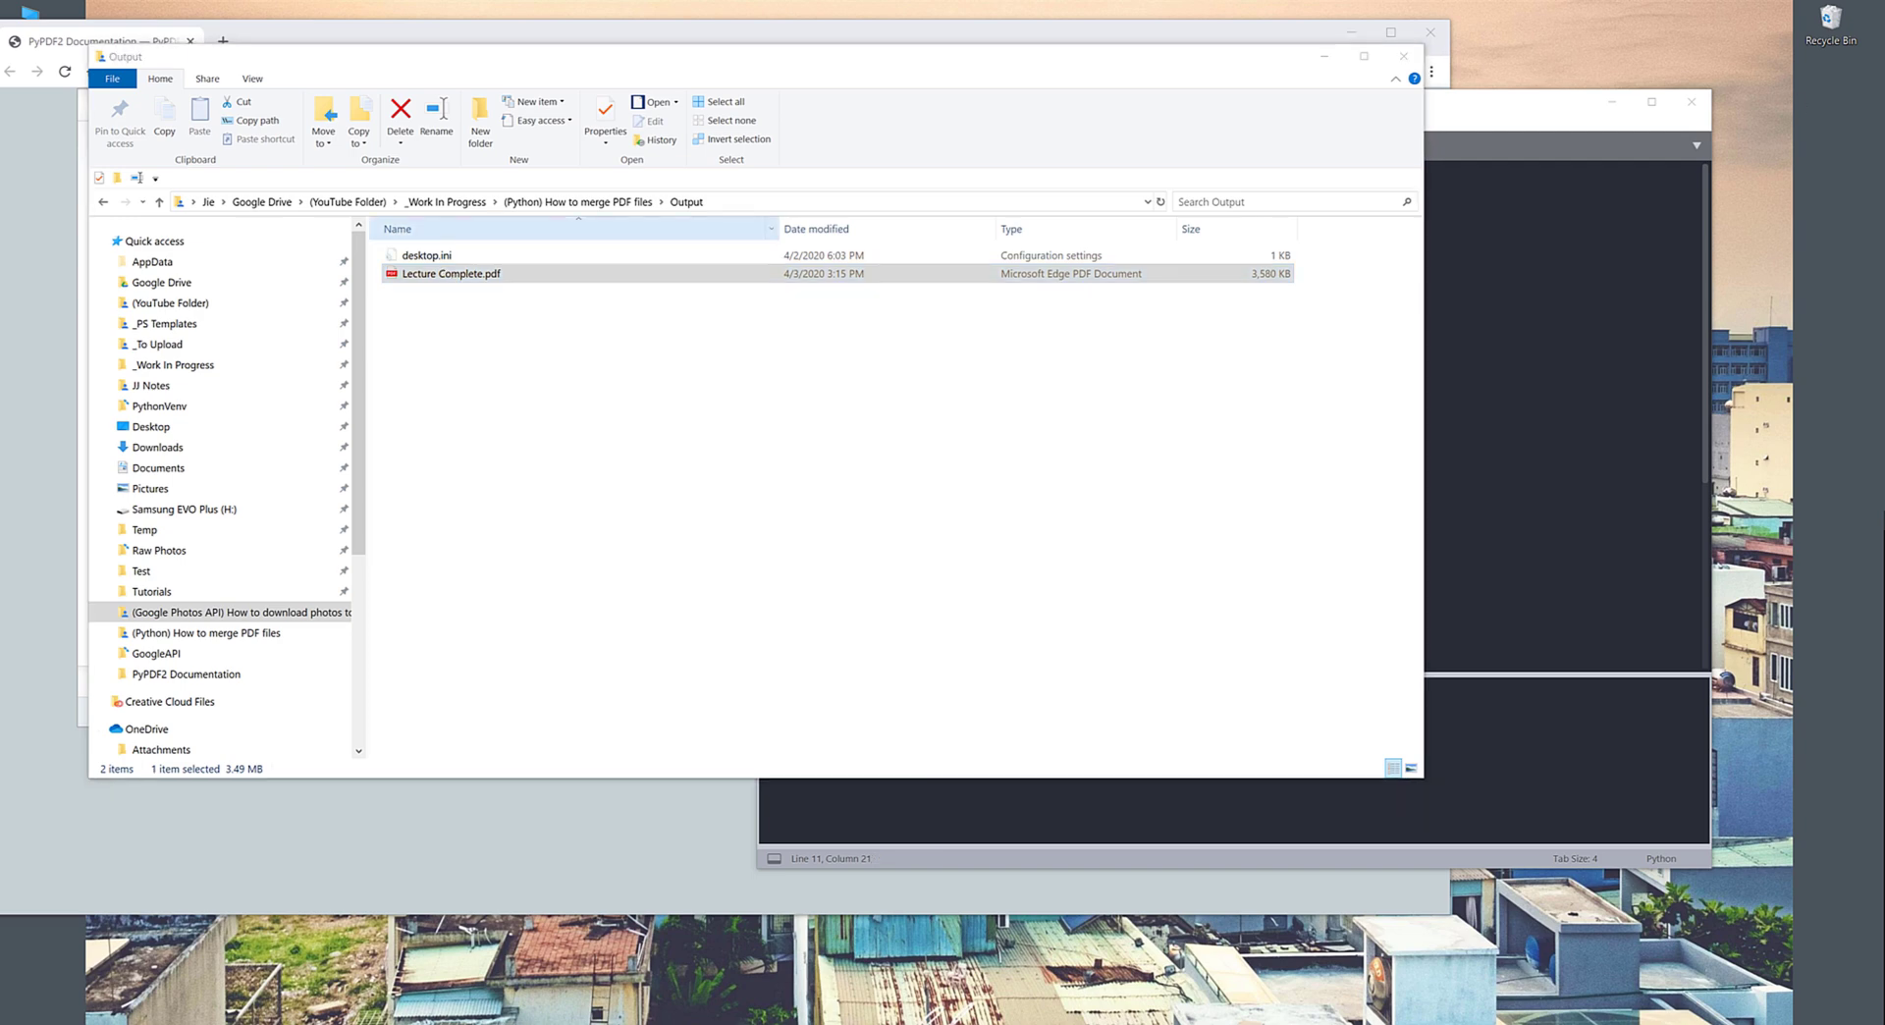
pyautogui.doubleClick(460, 273)
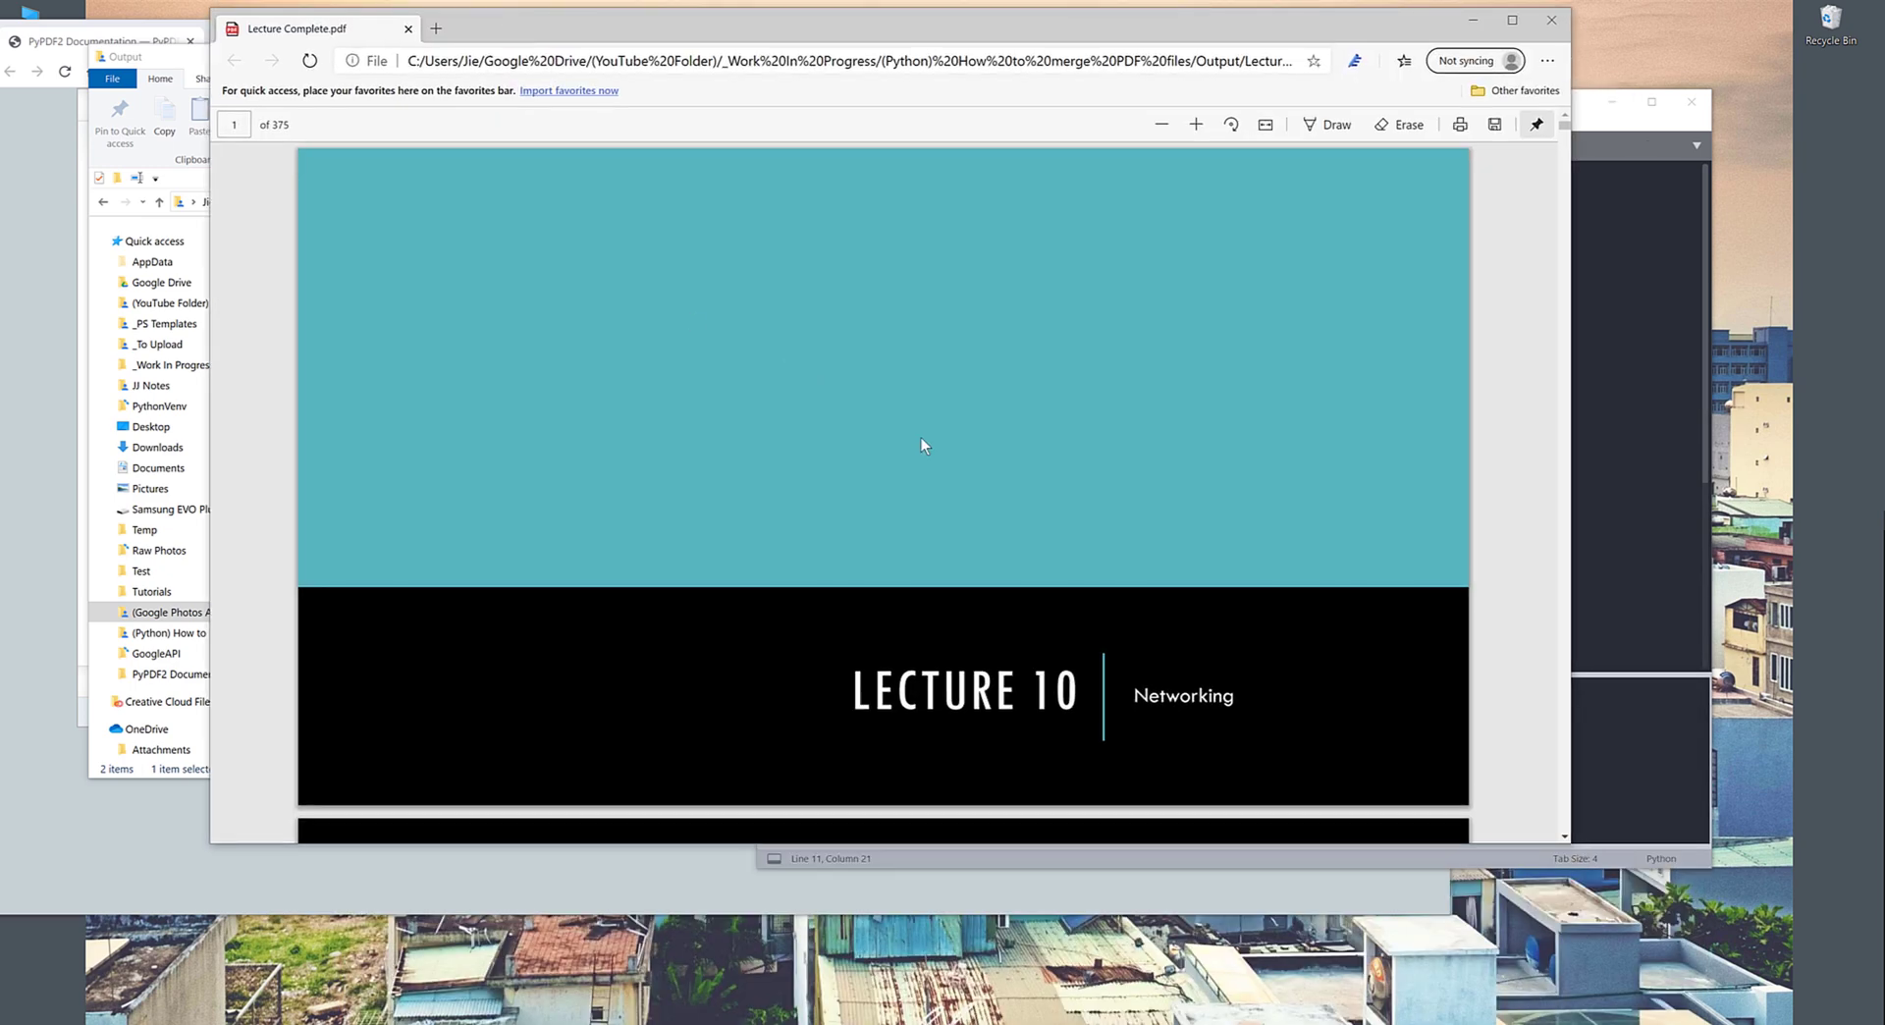
pyautogui.moveTo(1027, 544)
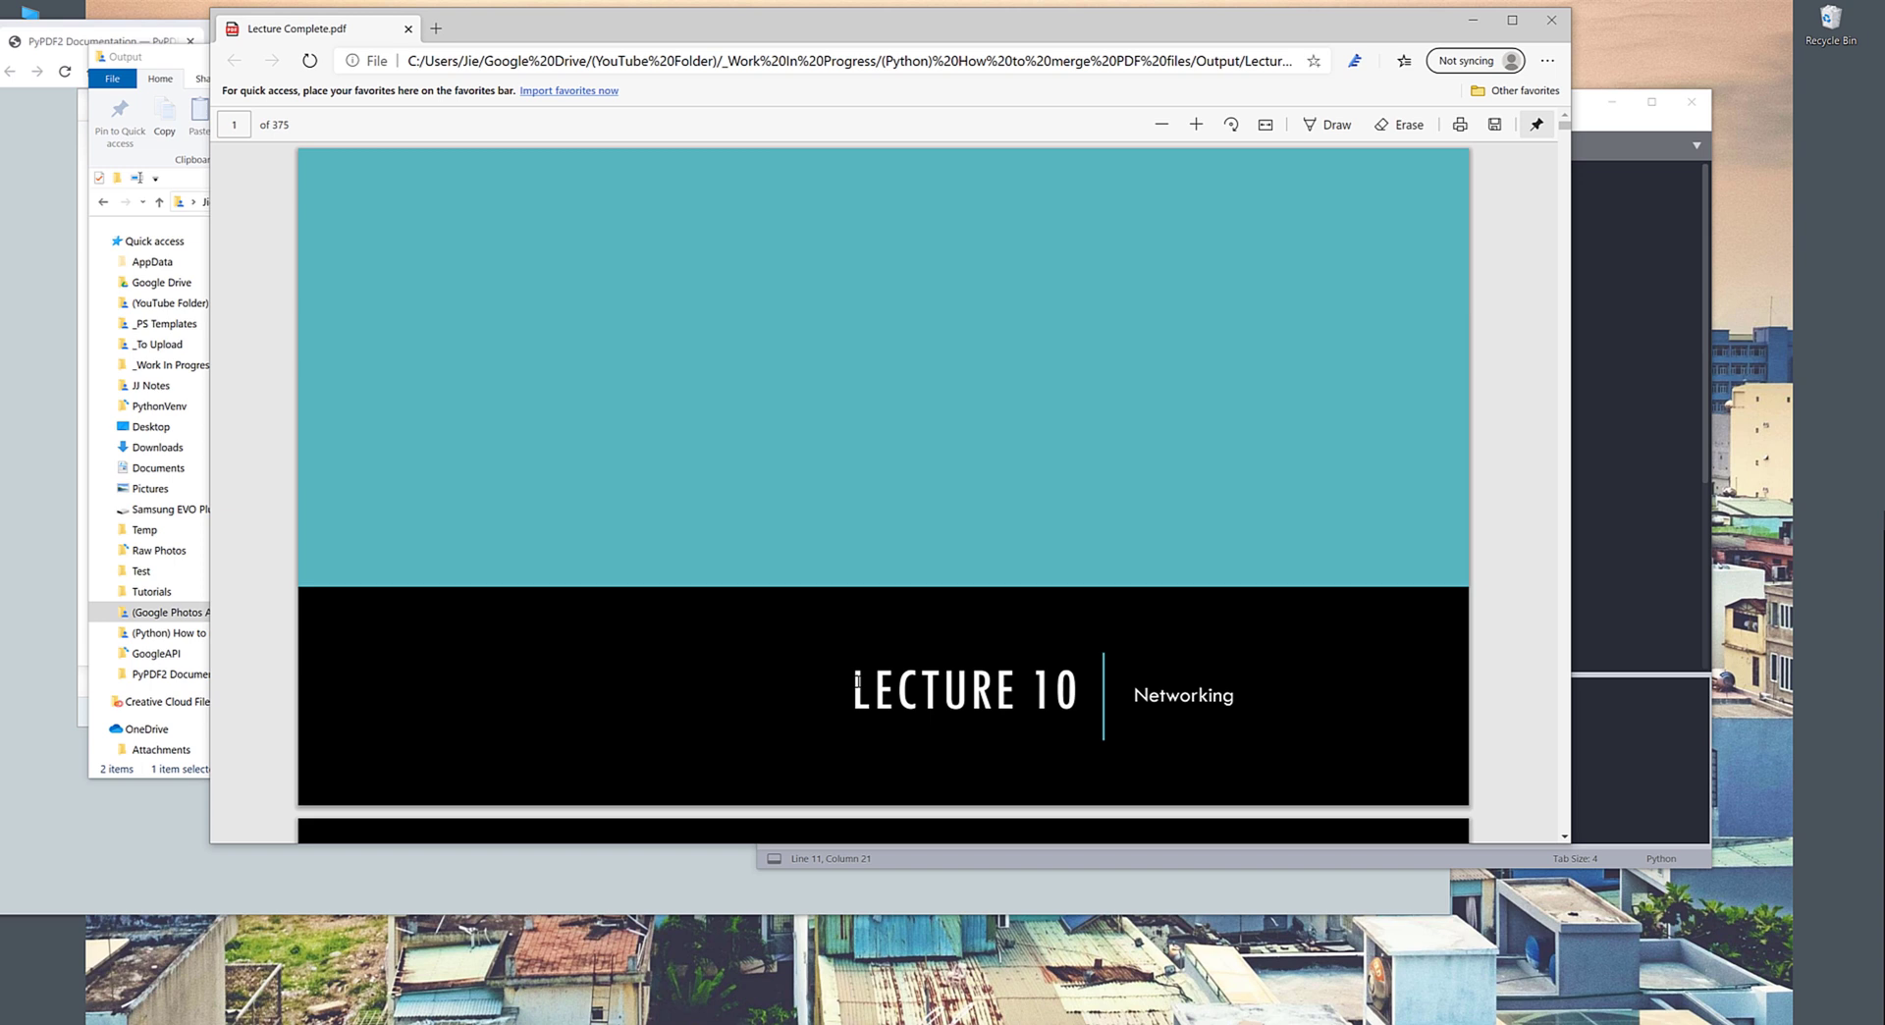
pyautogui.write('Lecture 11')
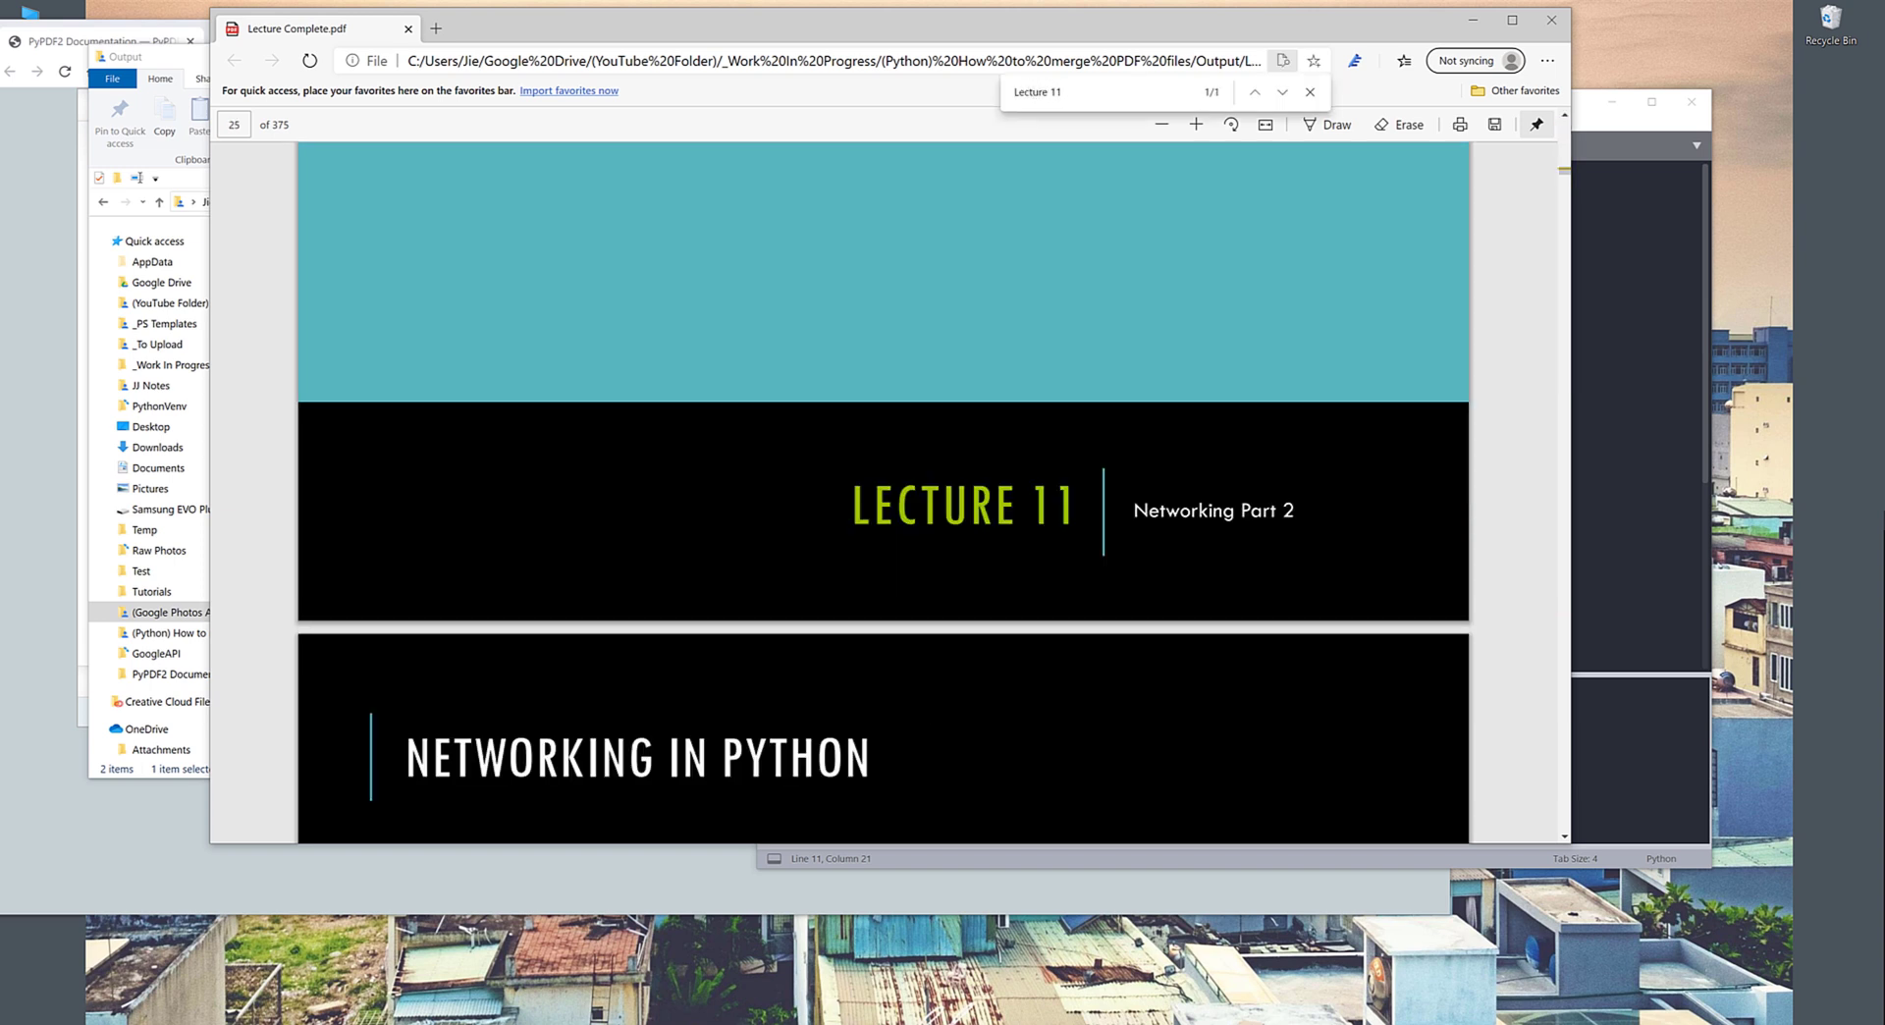
pyautogui.scroll(-3)
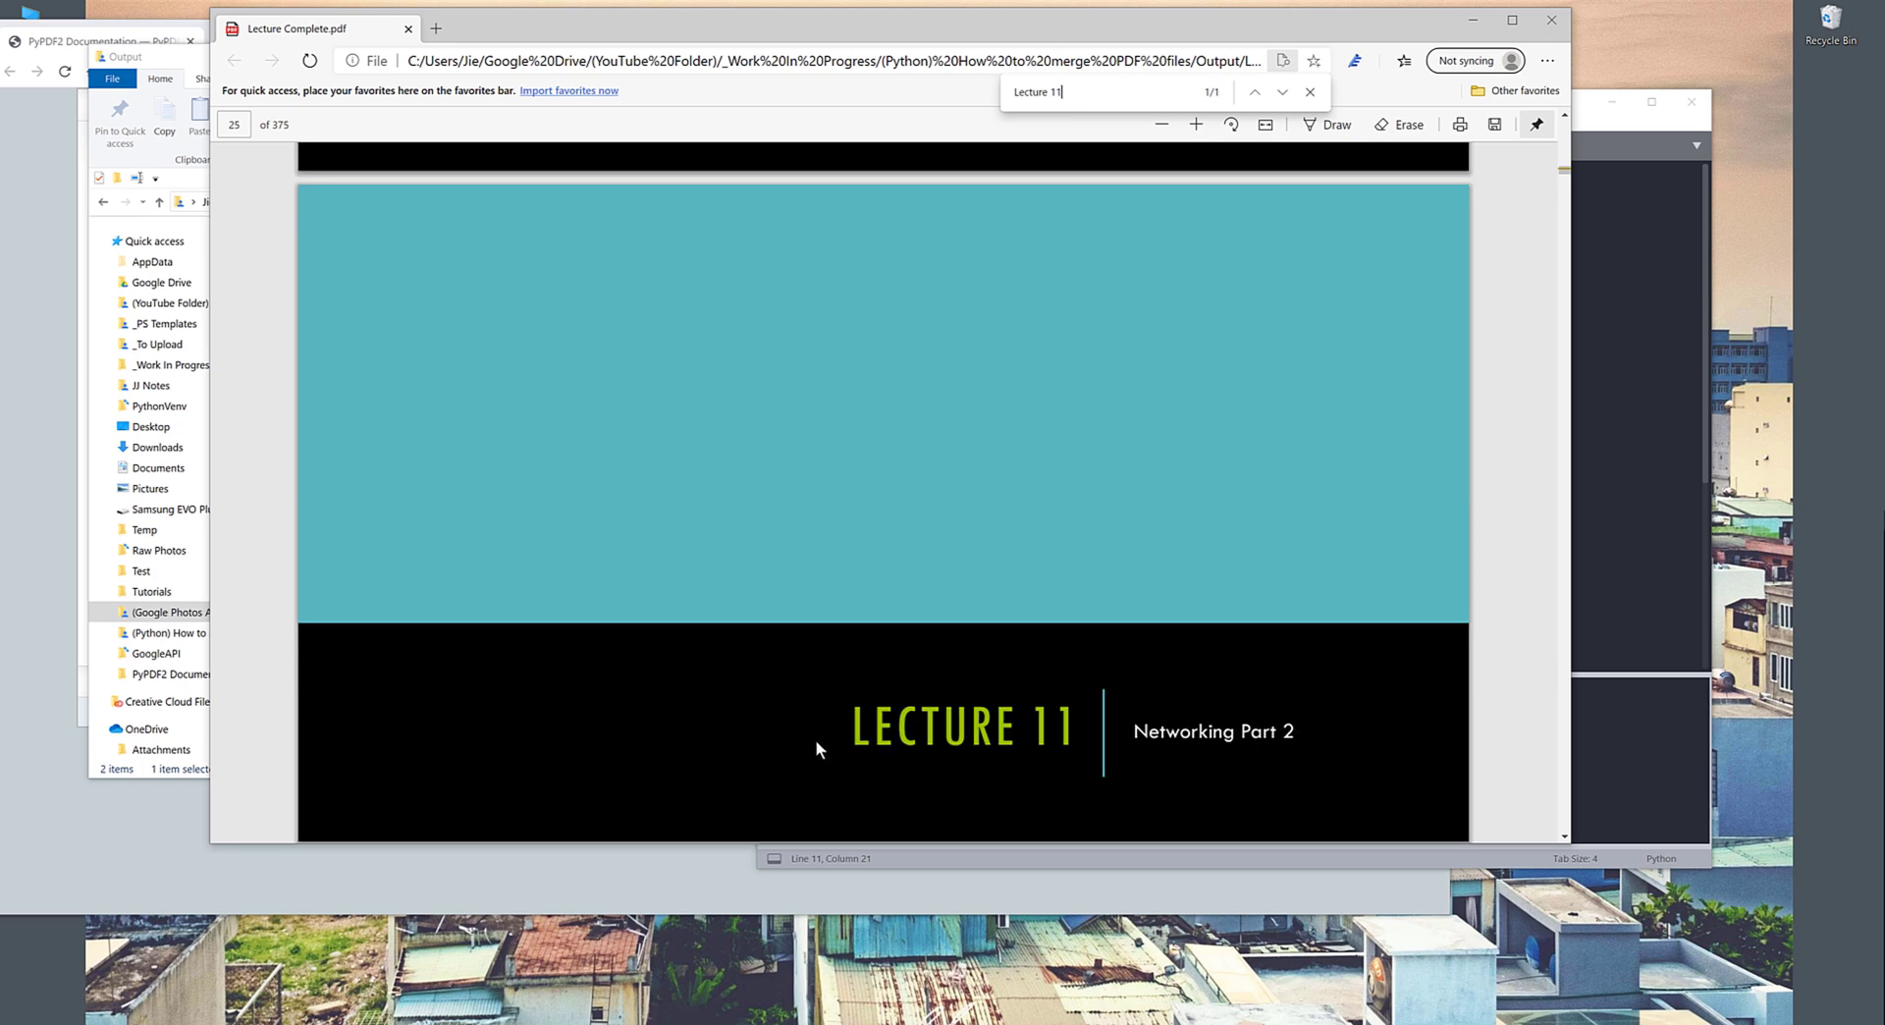
pyautogui.scroll(-3)
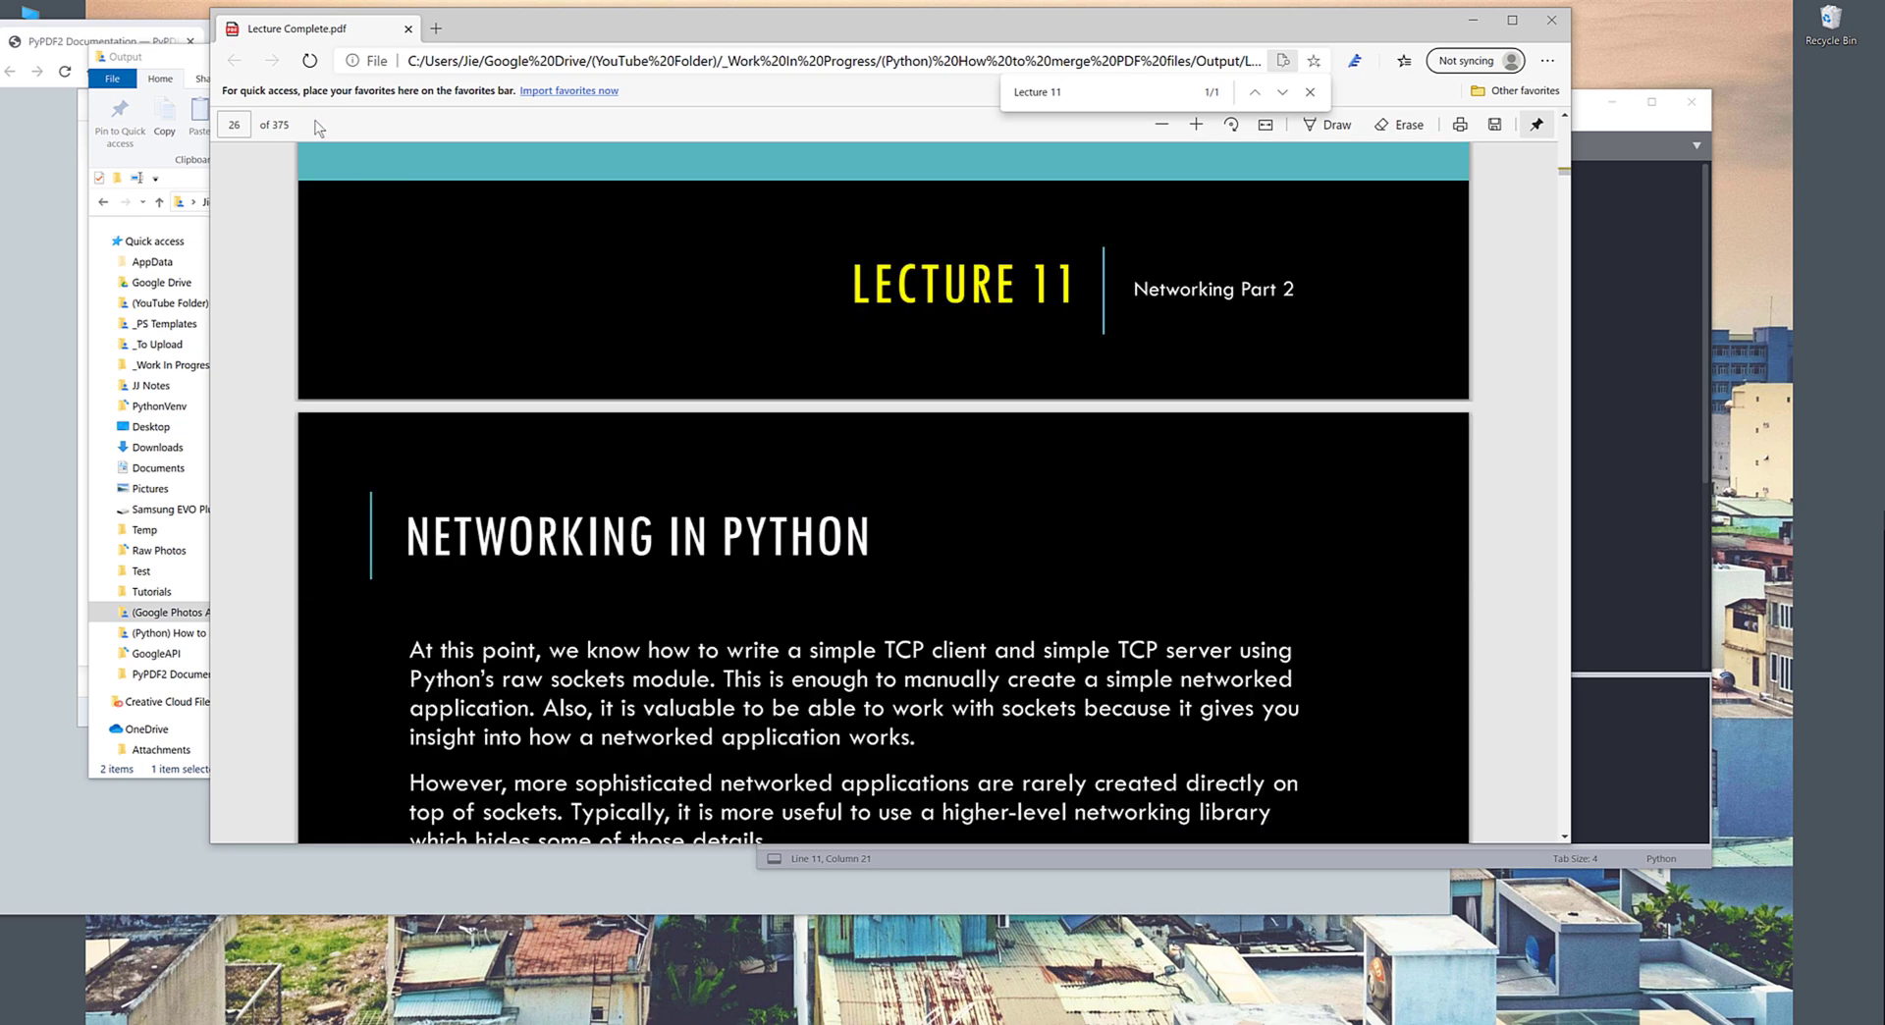
pyautogui.moveTo(275, 125)
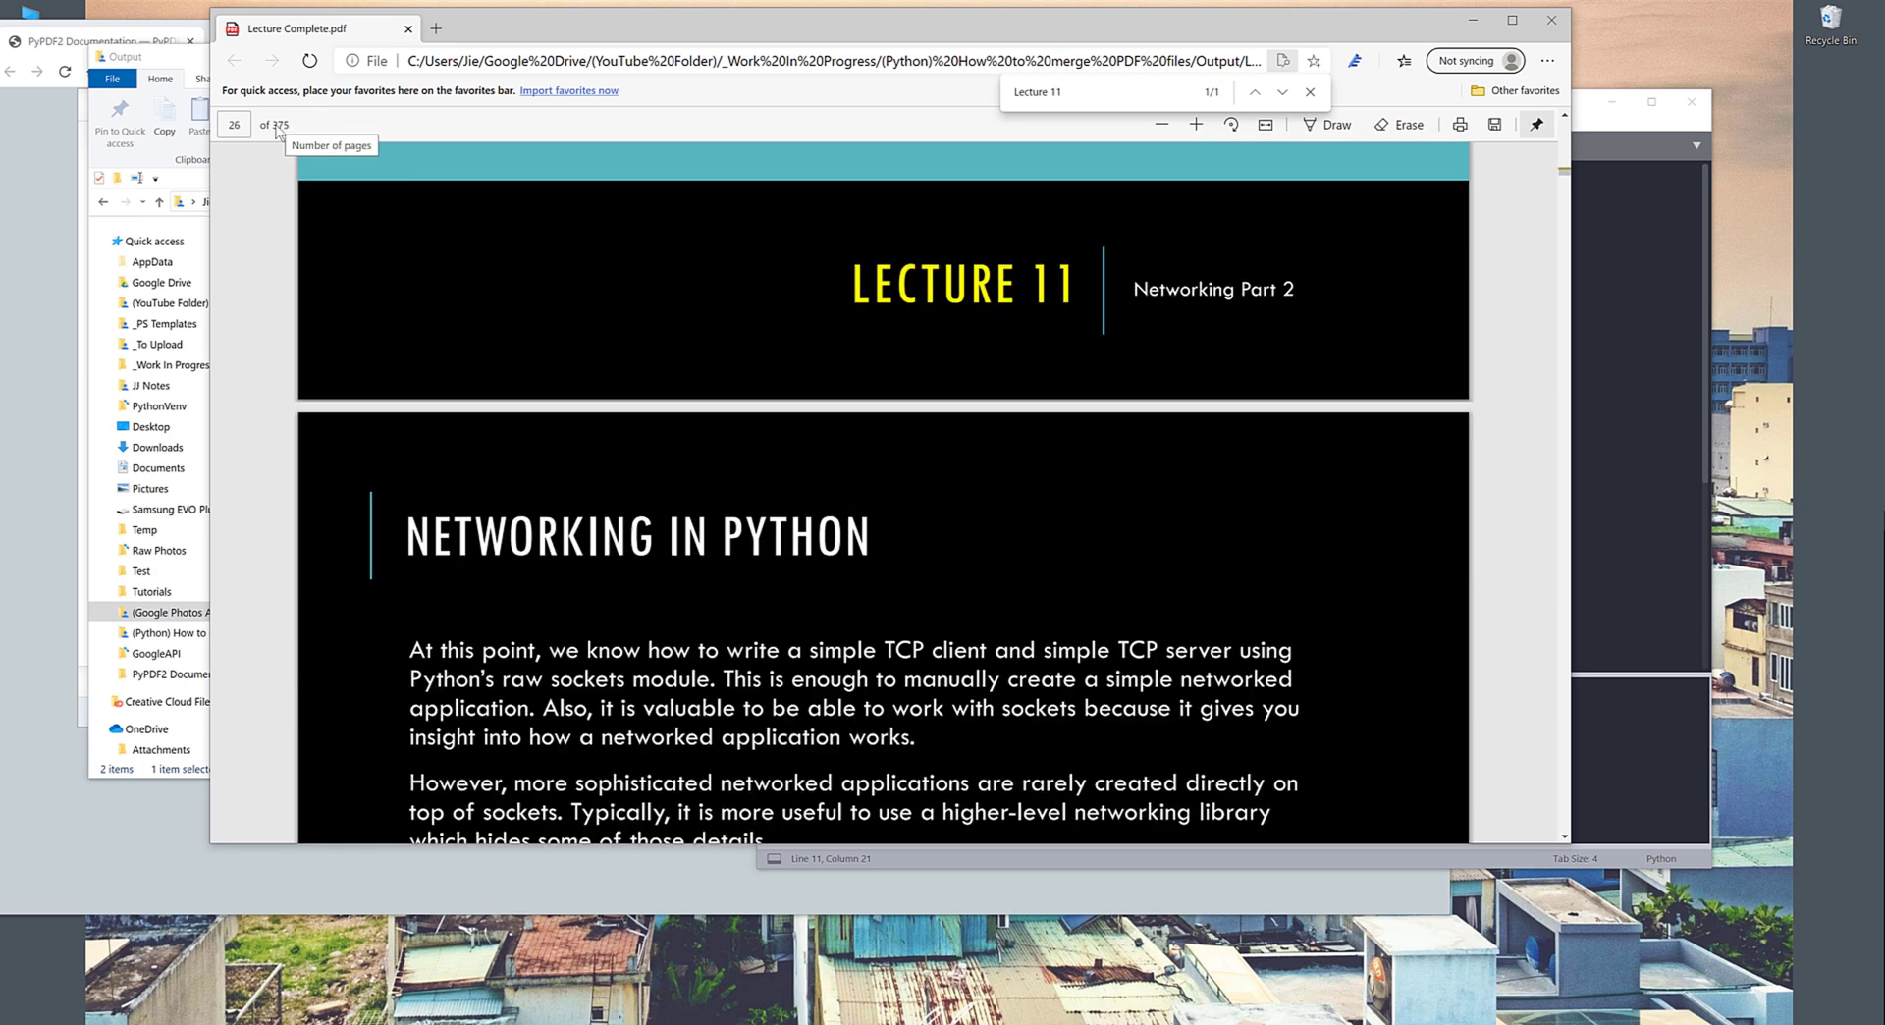
pyautogui.moveTo(274, 135)
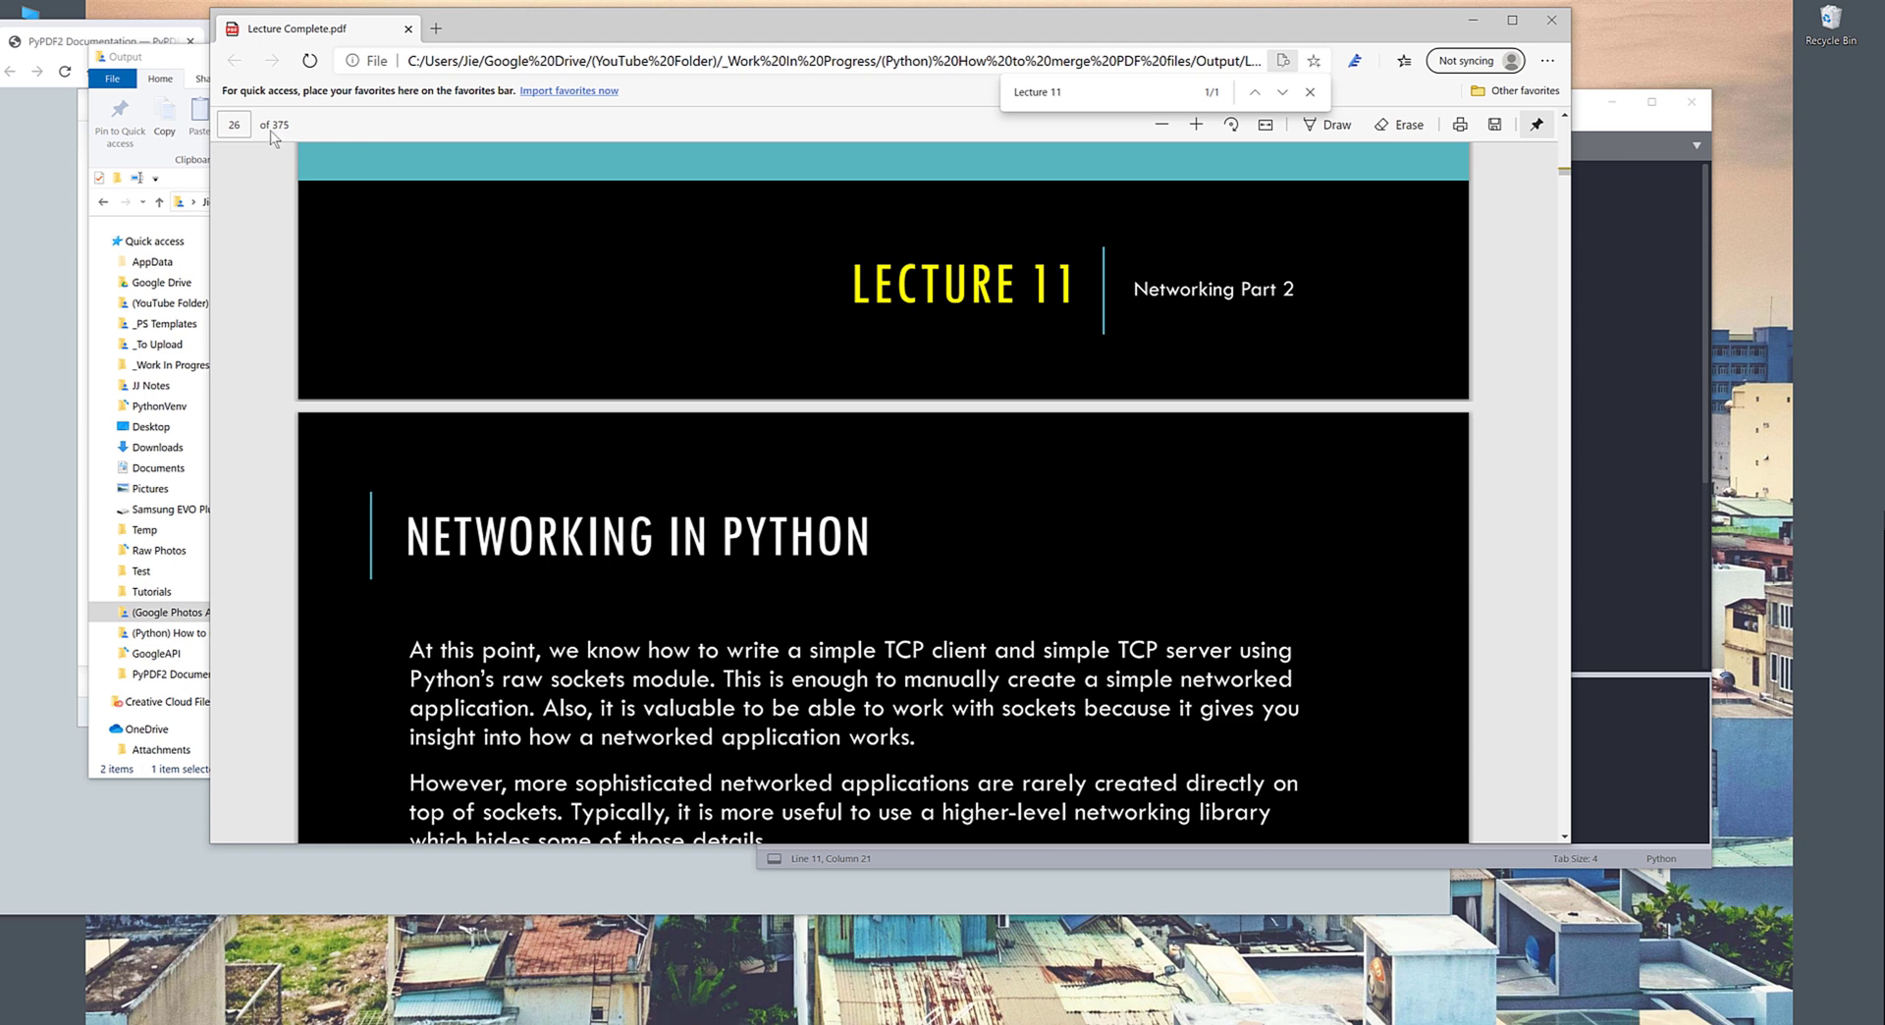
pyautogui.moveTo(834, 456)
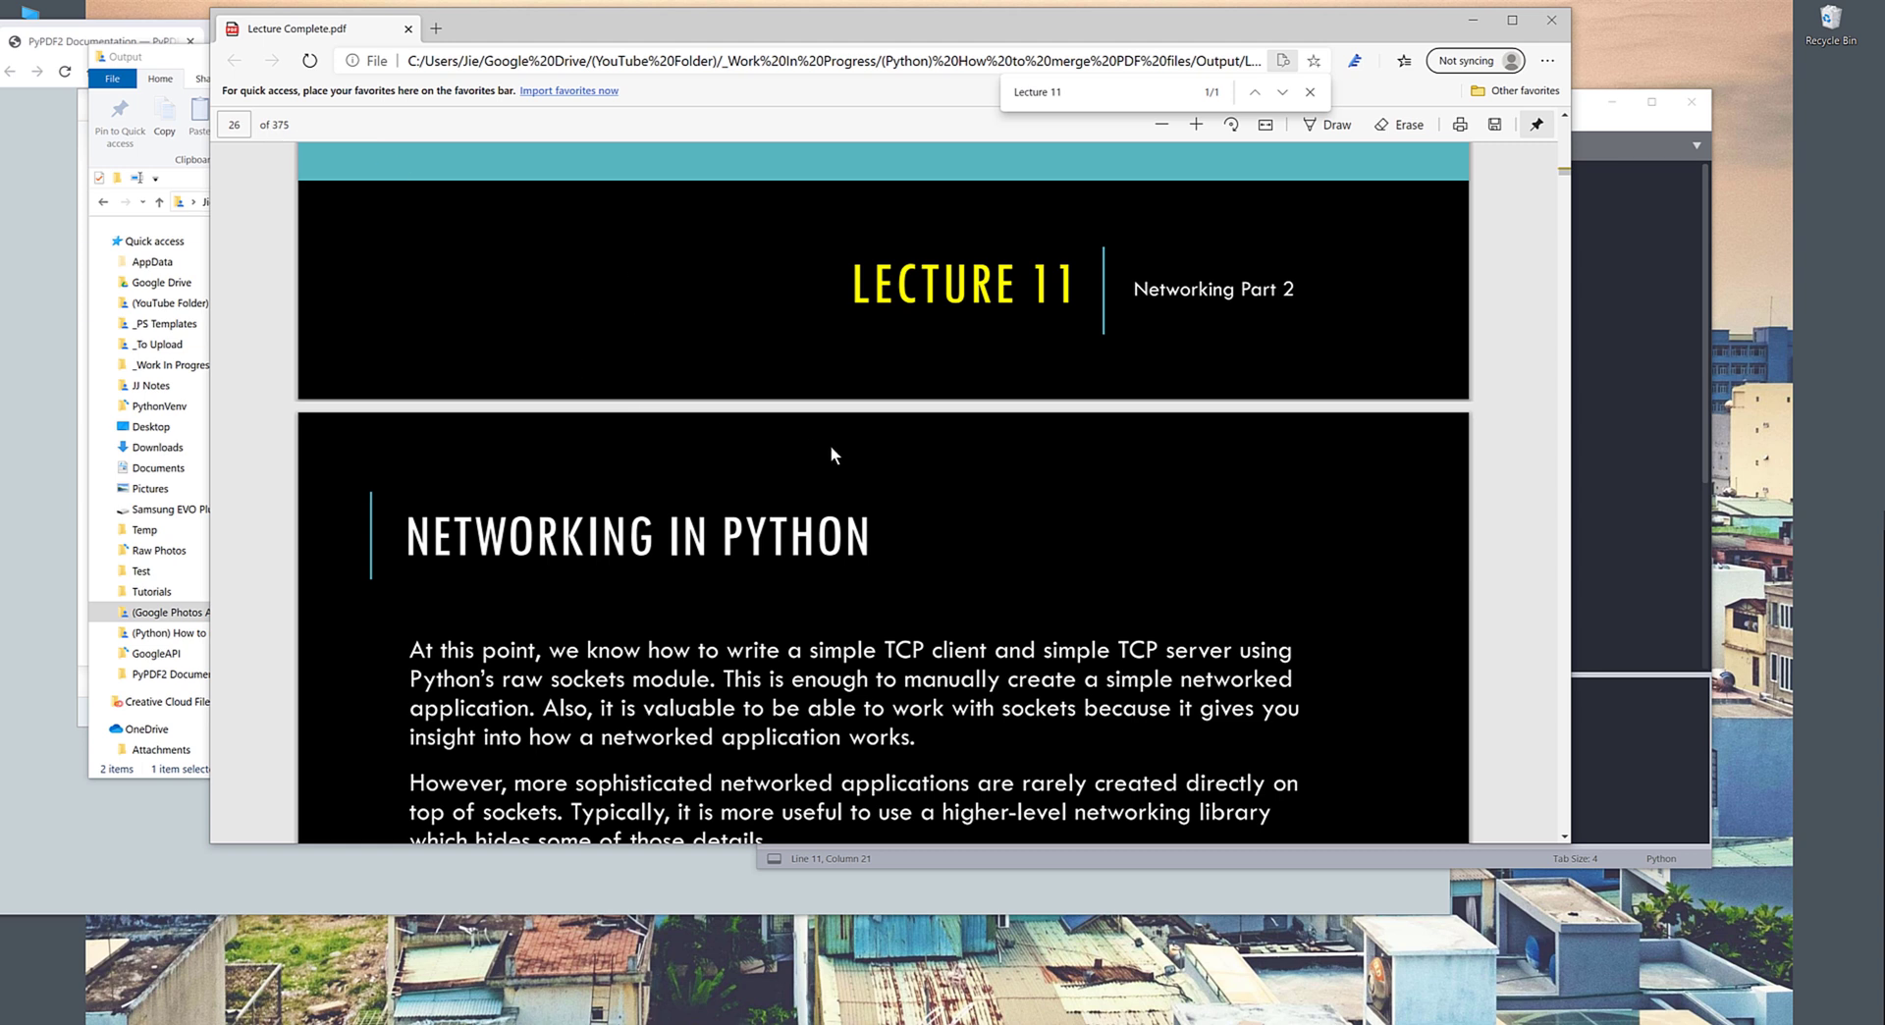
pyautogui.moveTo(994, 463)
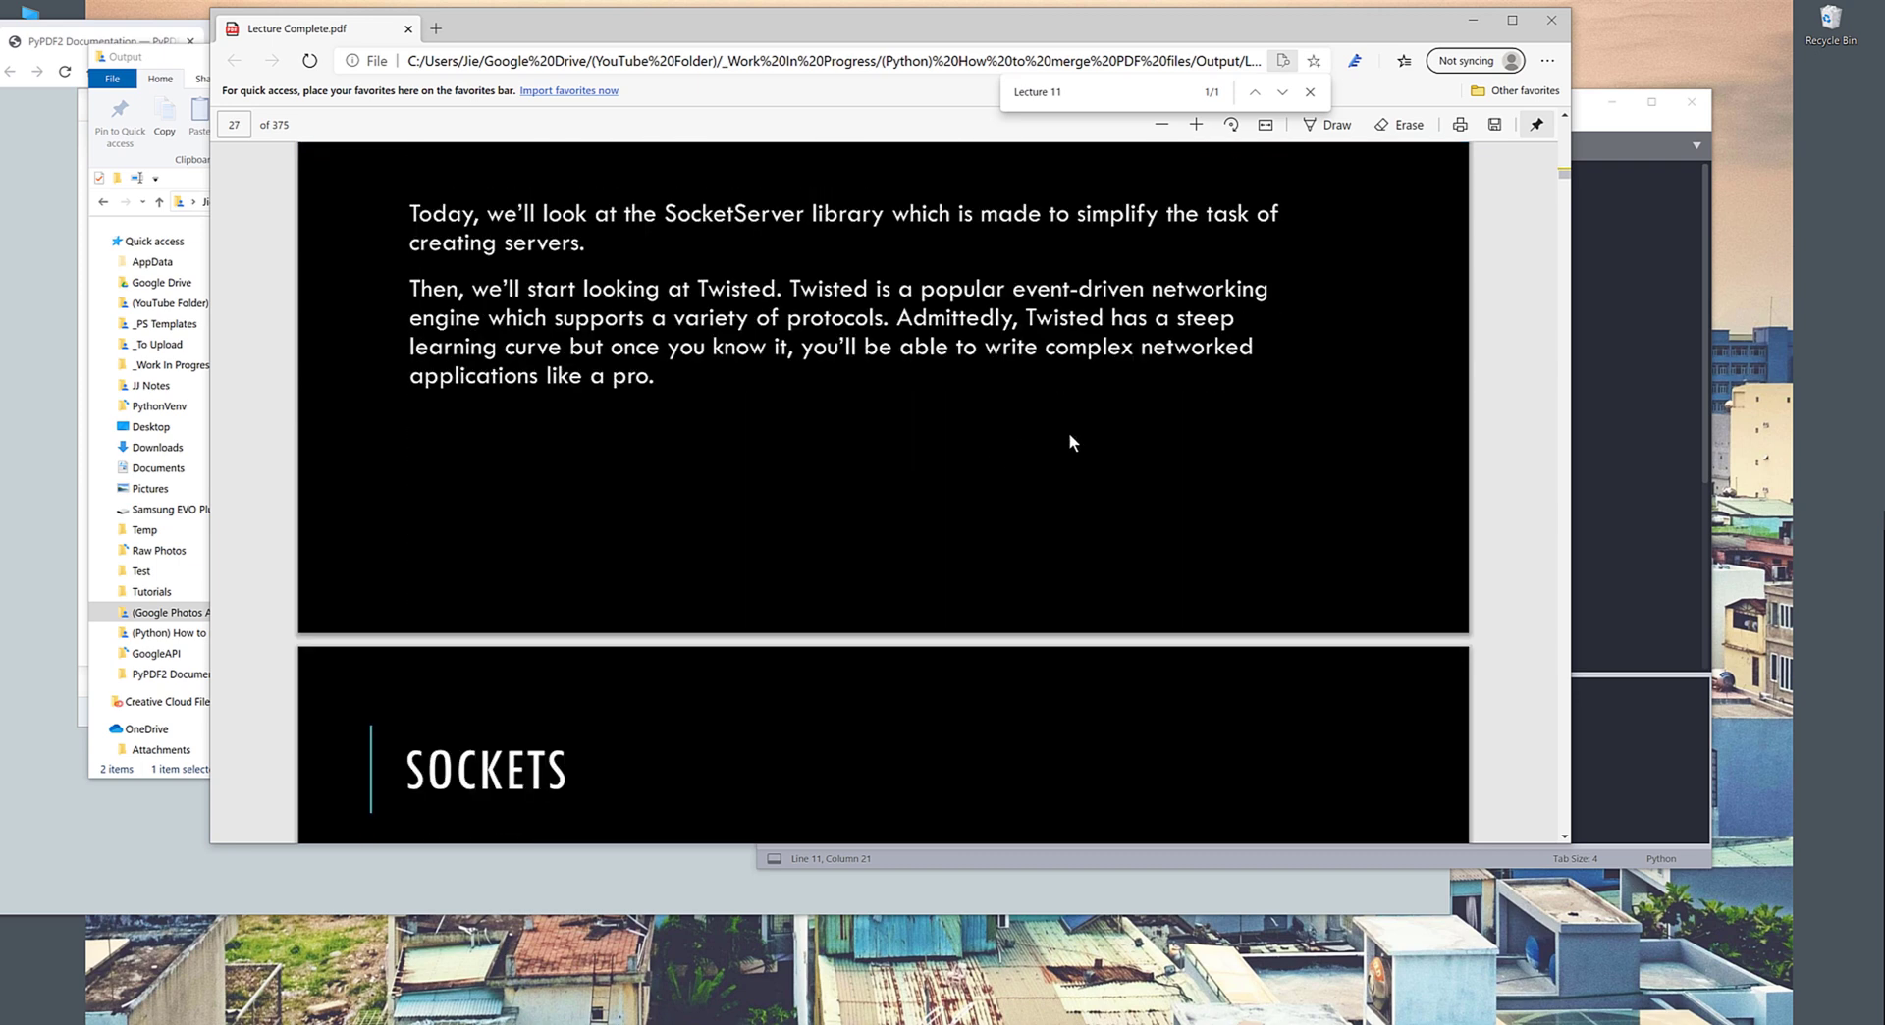
pyautogui.moveTo(1600, 456)
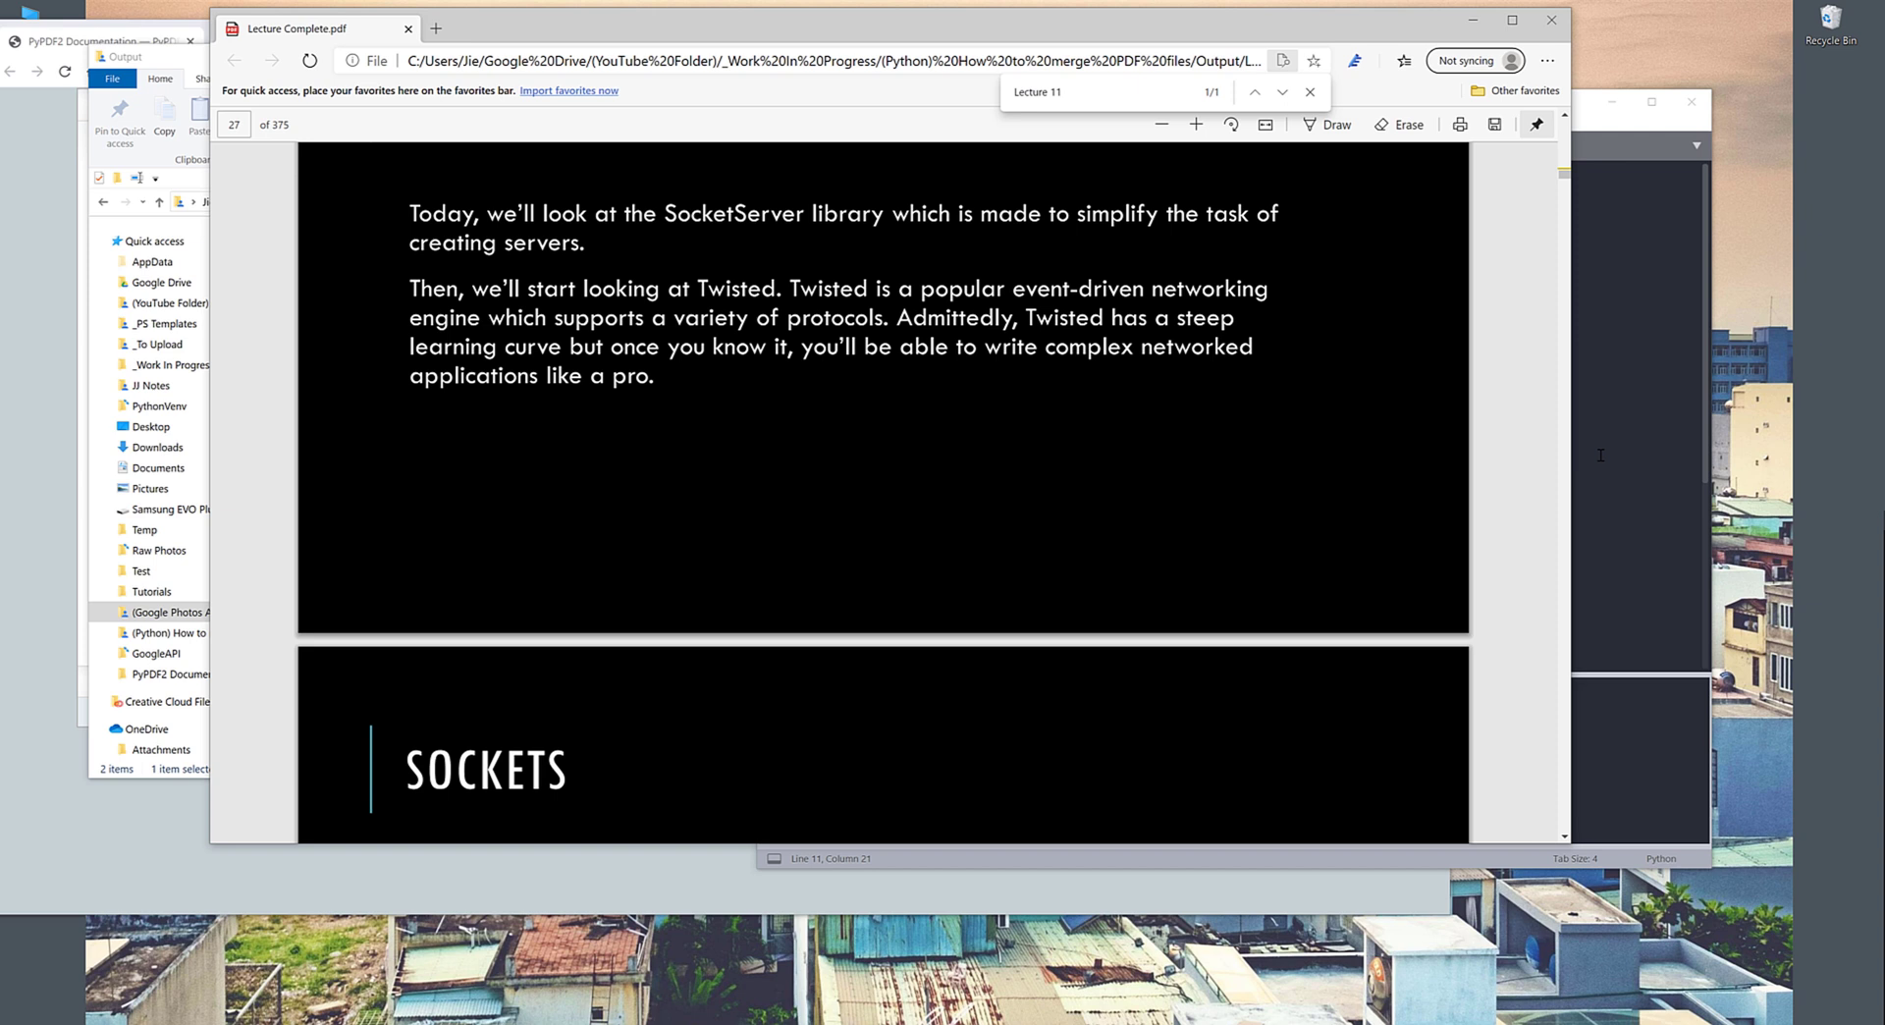
pyautogui.moveTo(803, 921)
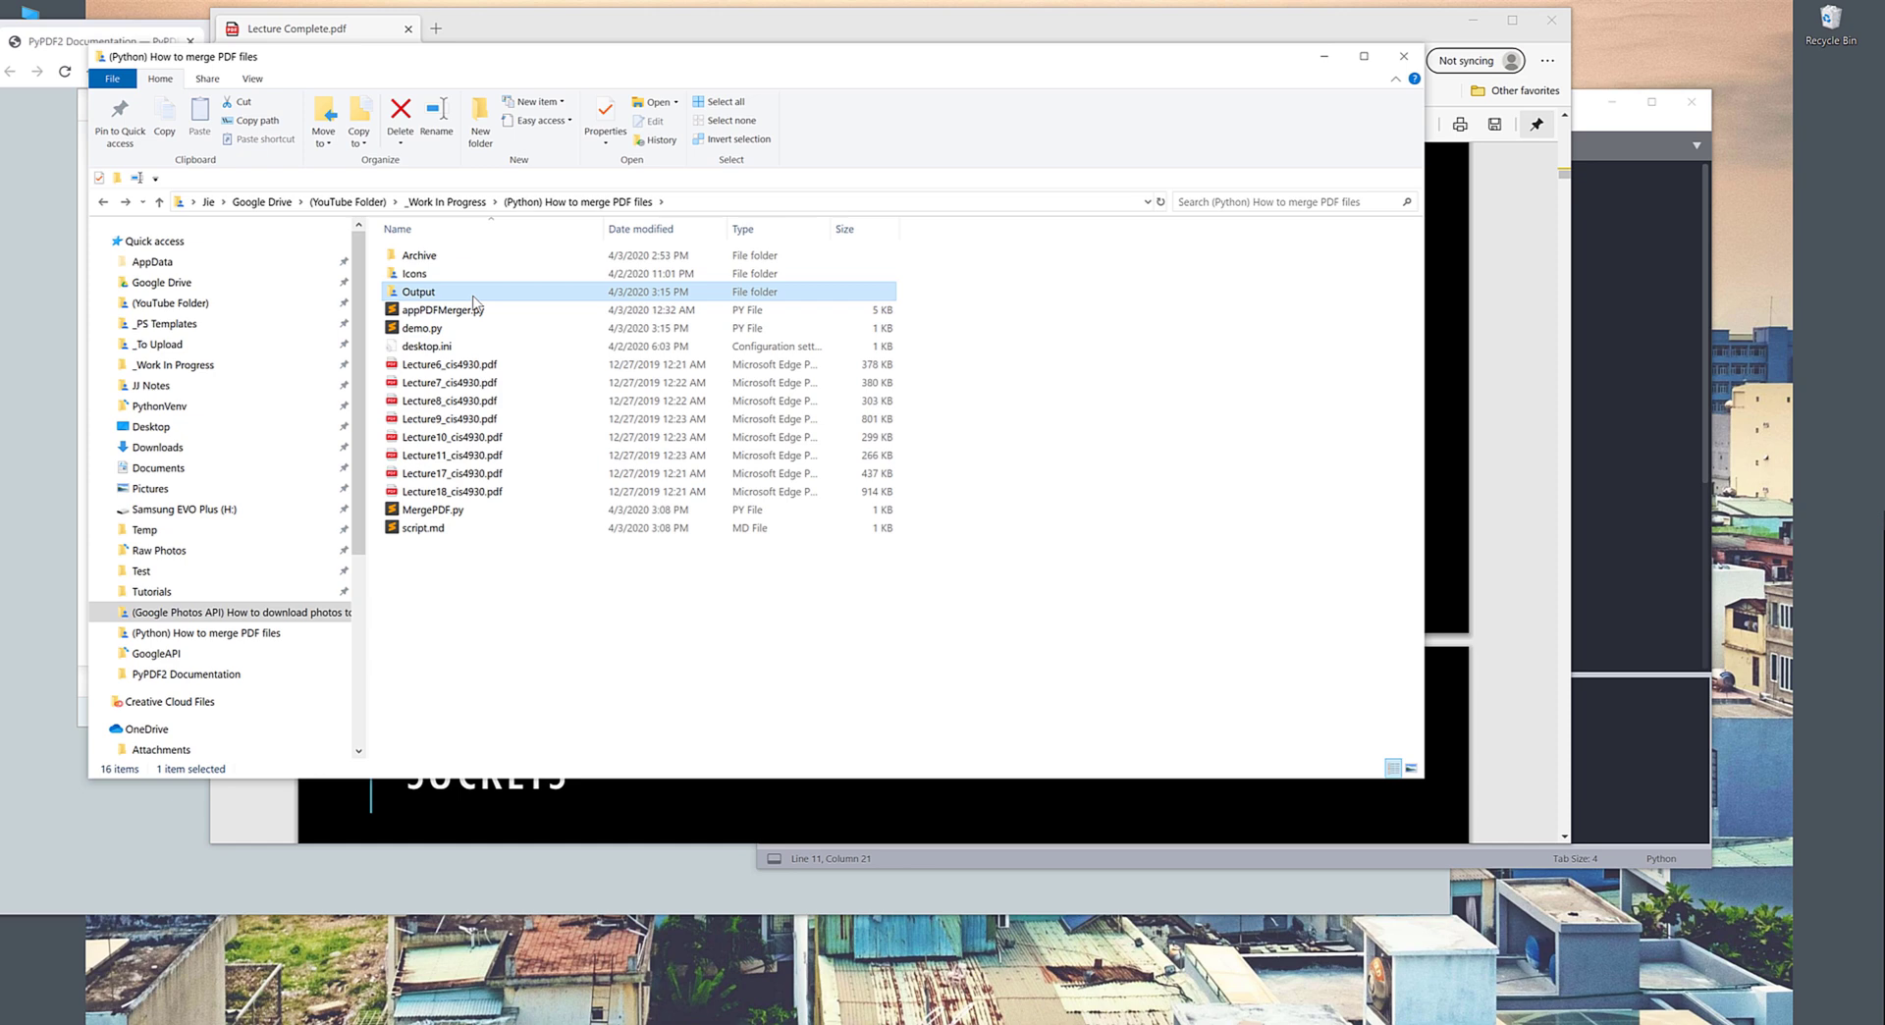
# Step: Launch appPDFMerger.py, load the eight lecture PDFs, and browse for the save location
pyautogui.click(440, 308)
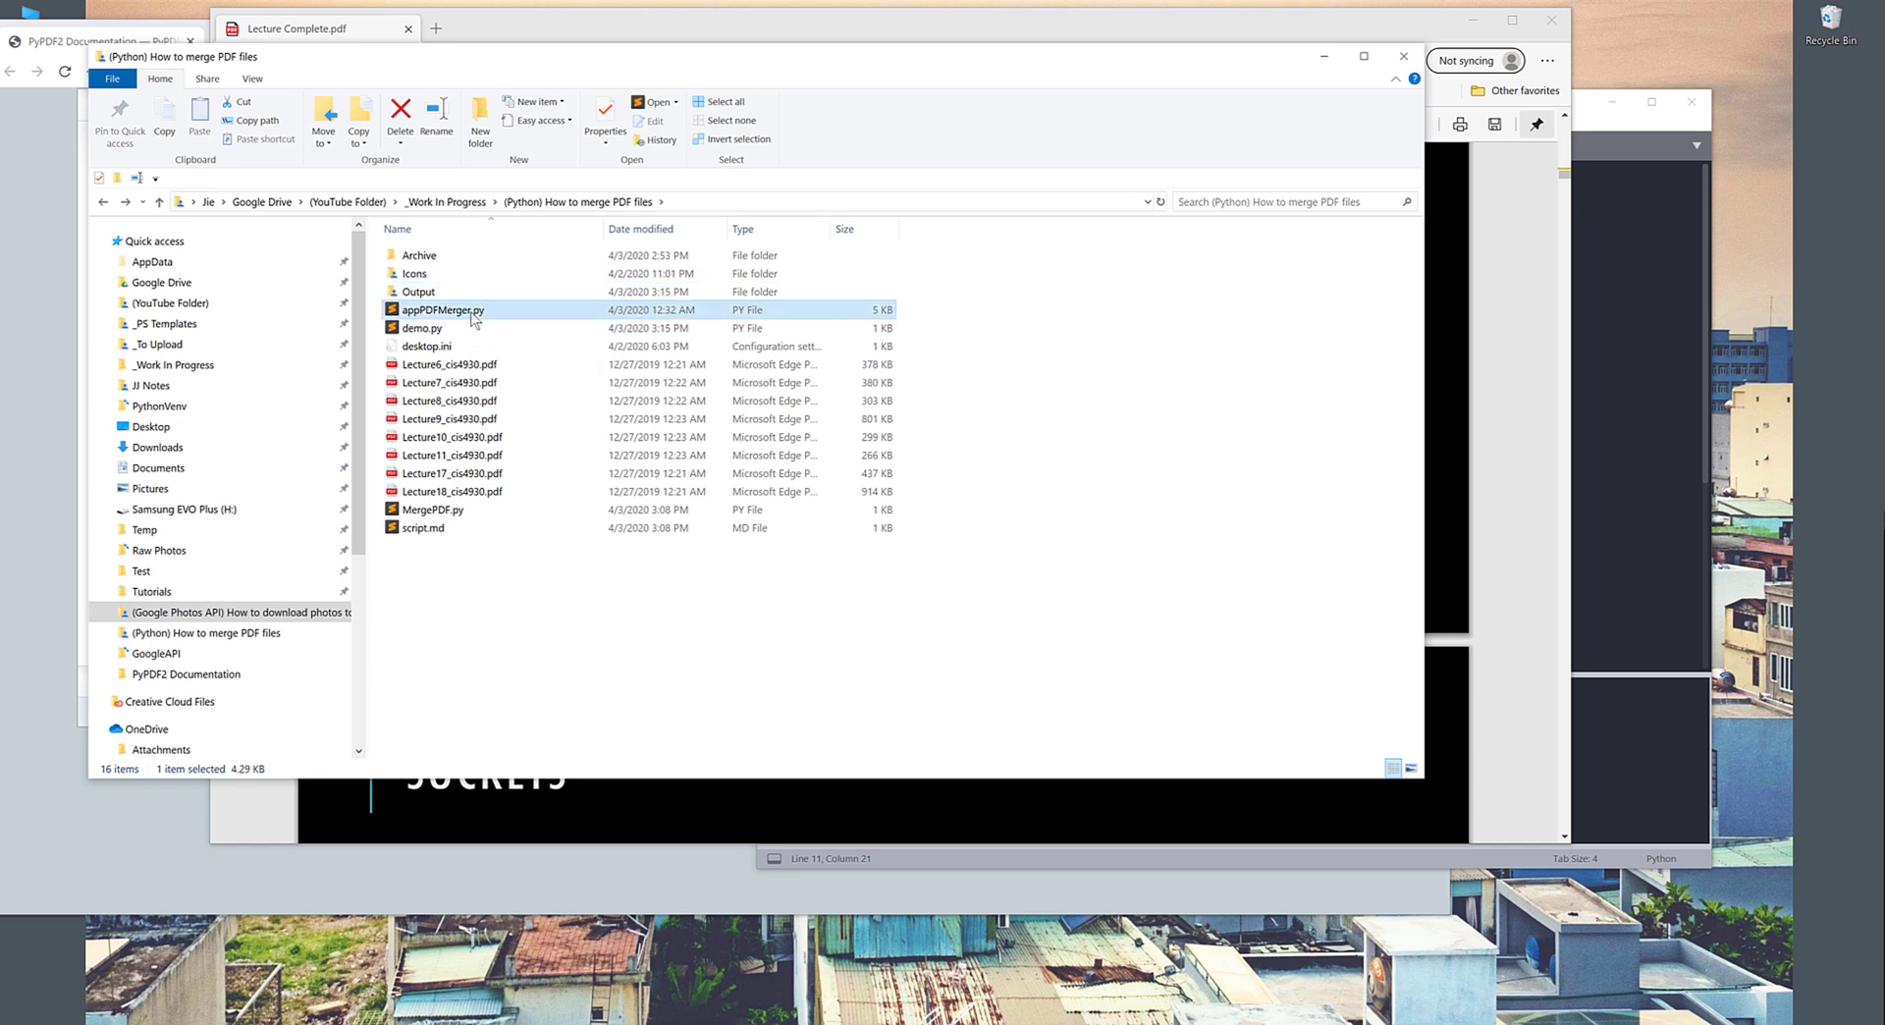
pyautogui.doubleClick(442, 311)
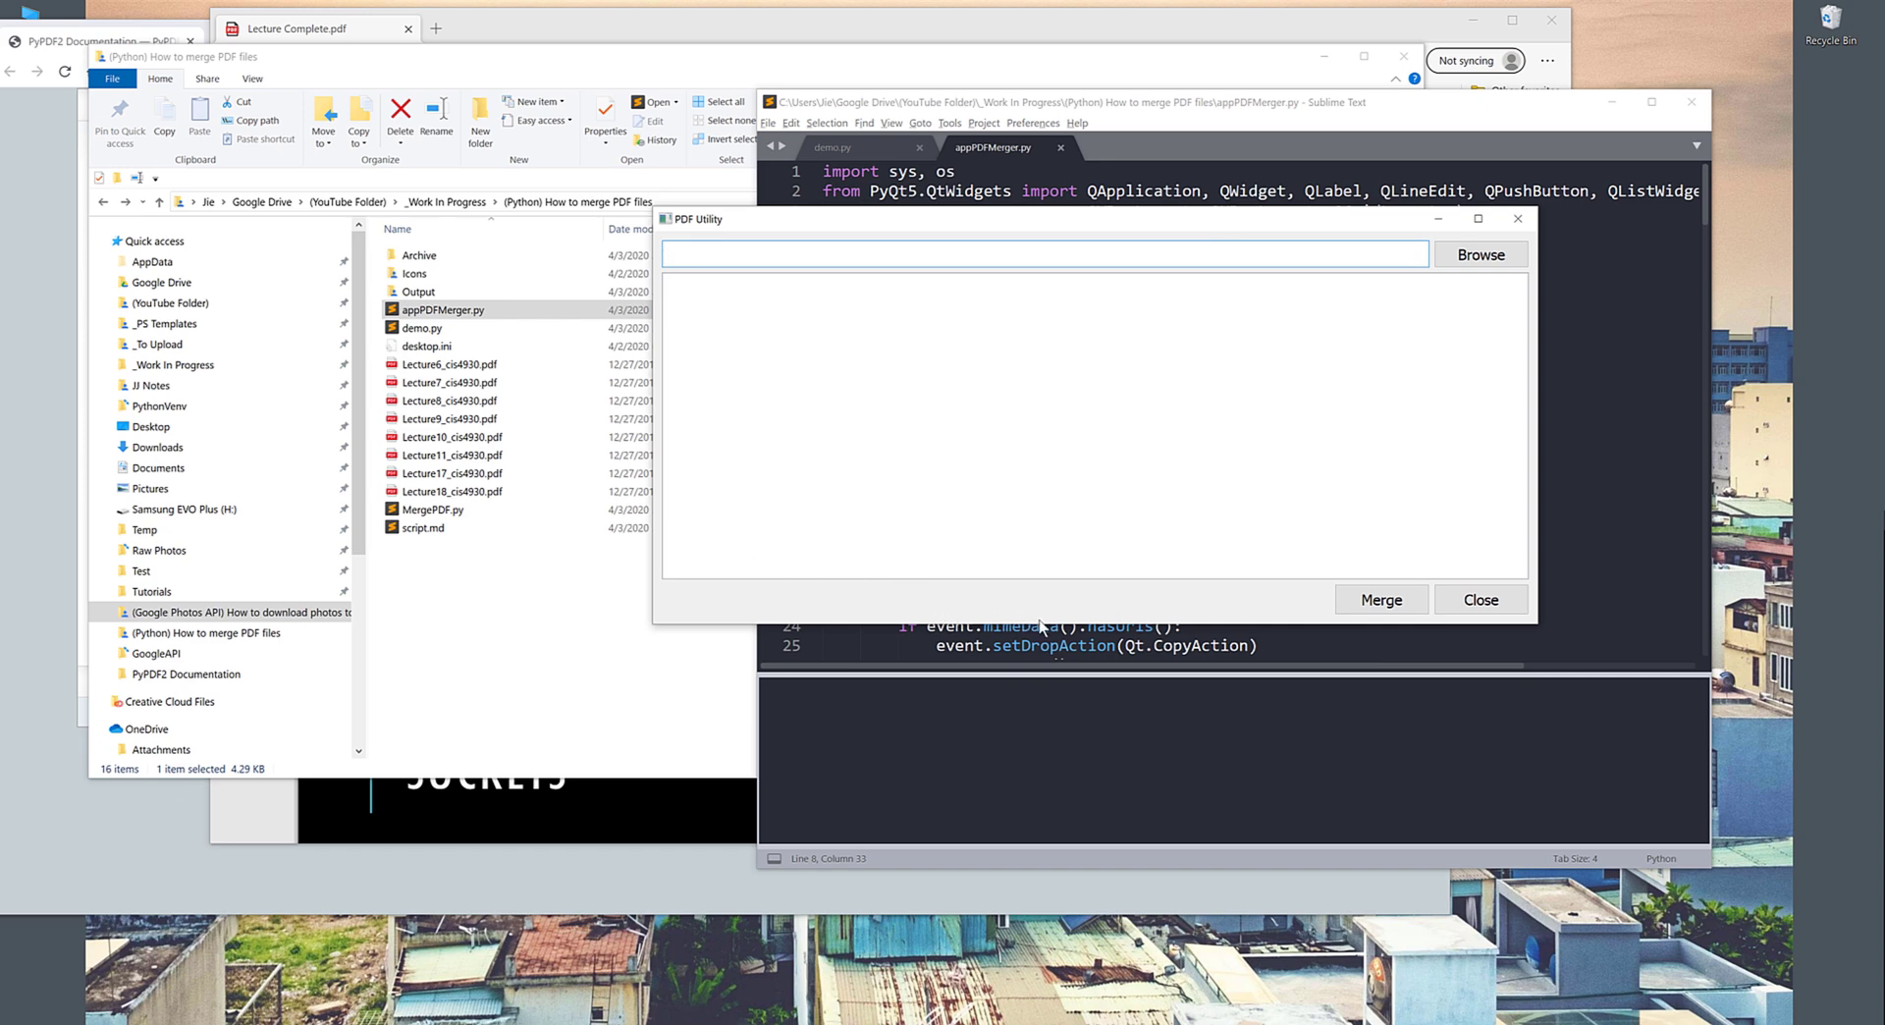
pyautogui.click(432, 508)
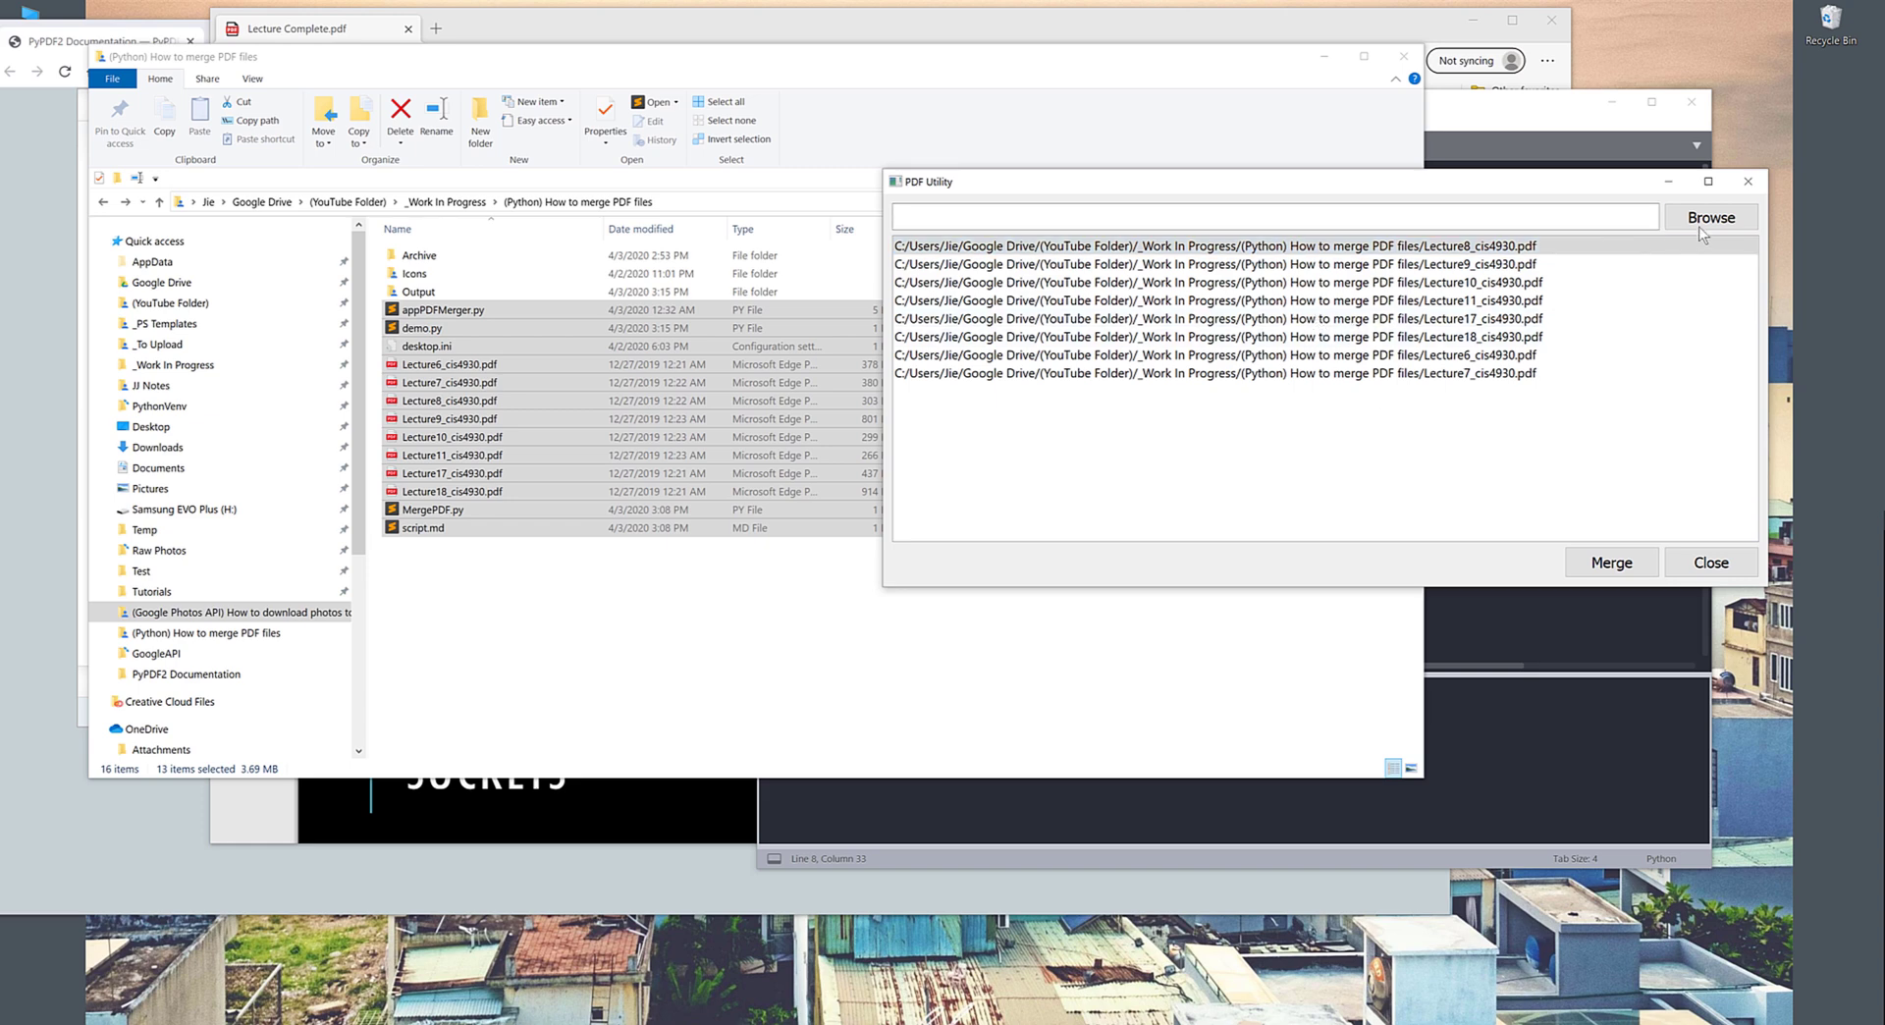
pyautogui.click(1610, 561)
pyautogui.write('L')
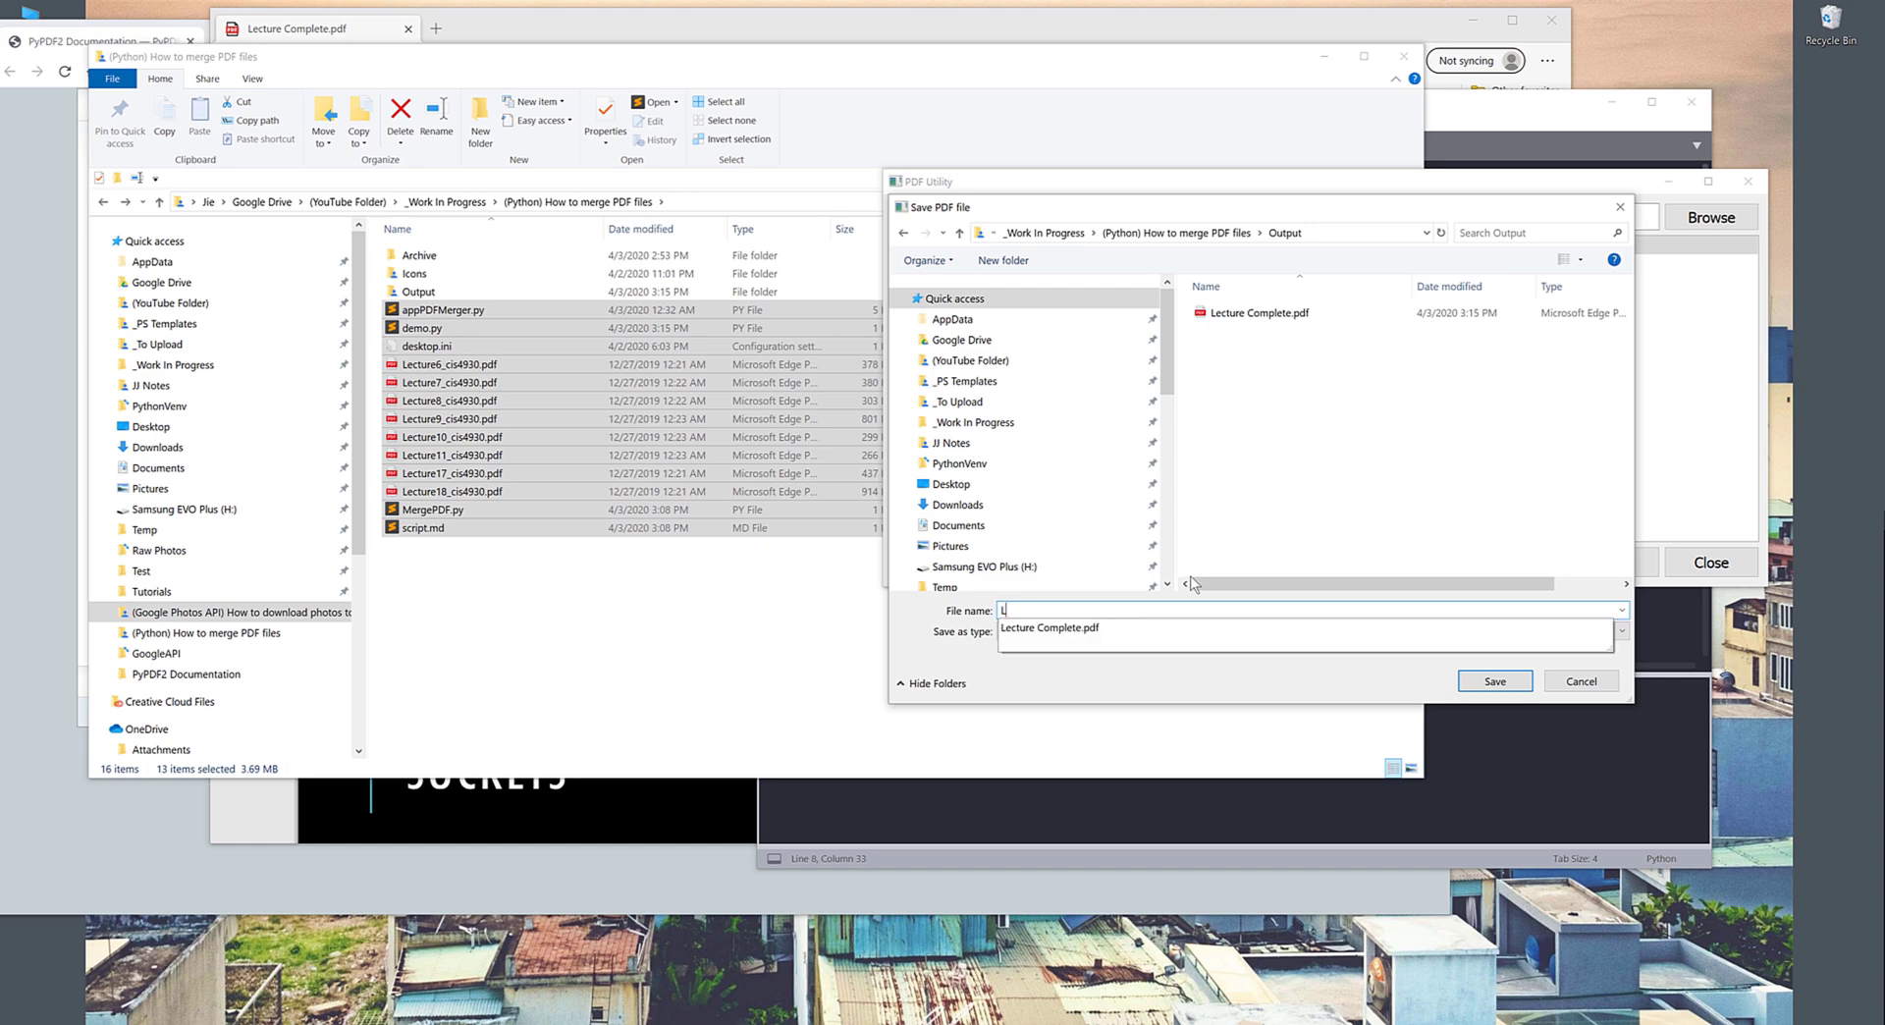
# Step: Save as 'Lecture PY', merge the lectures, dismiss 'PDF merge complete', and return to the folder
pyautogui.write('ecture PY')
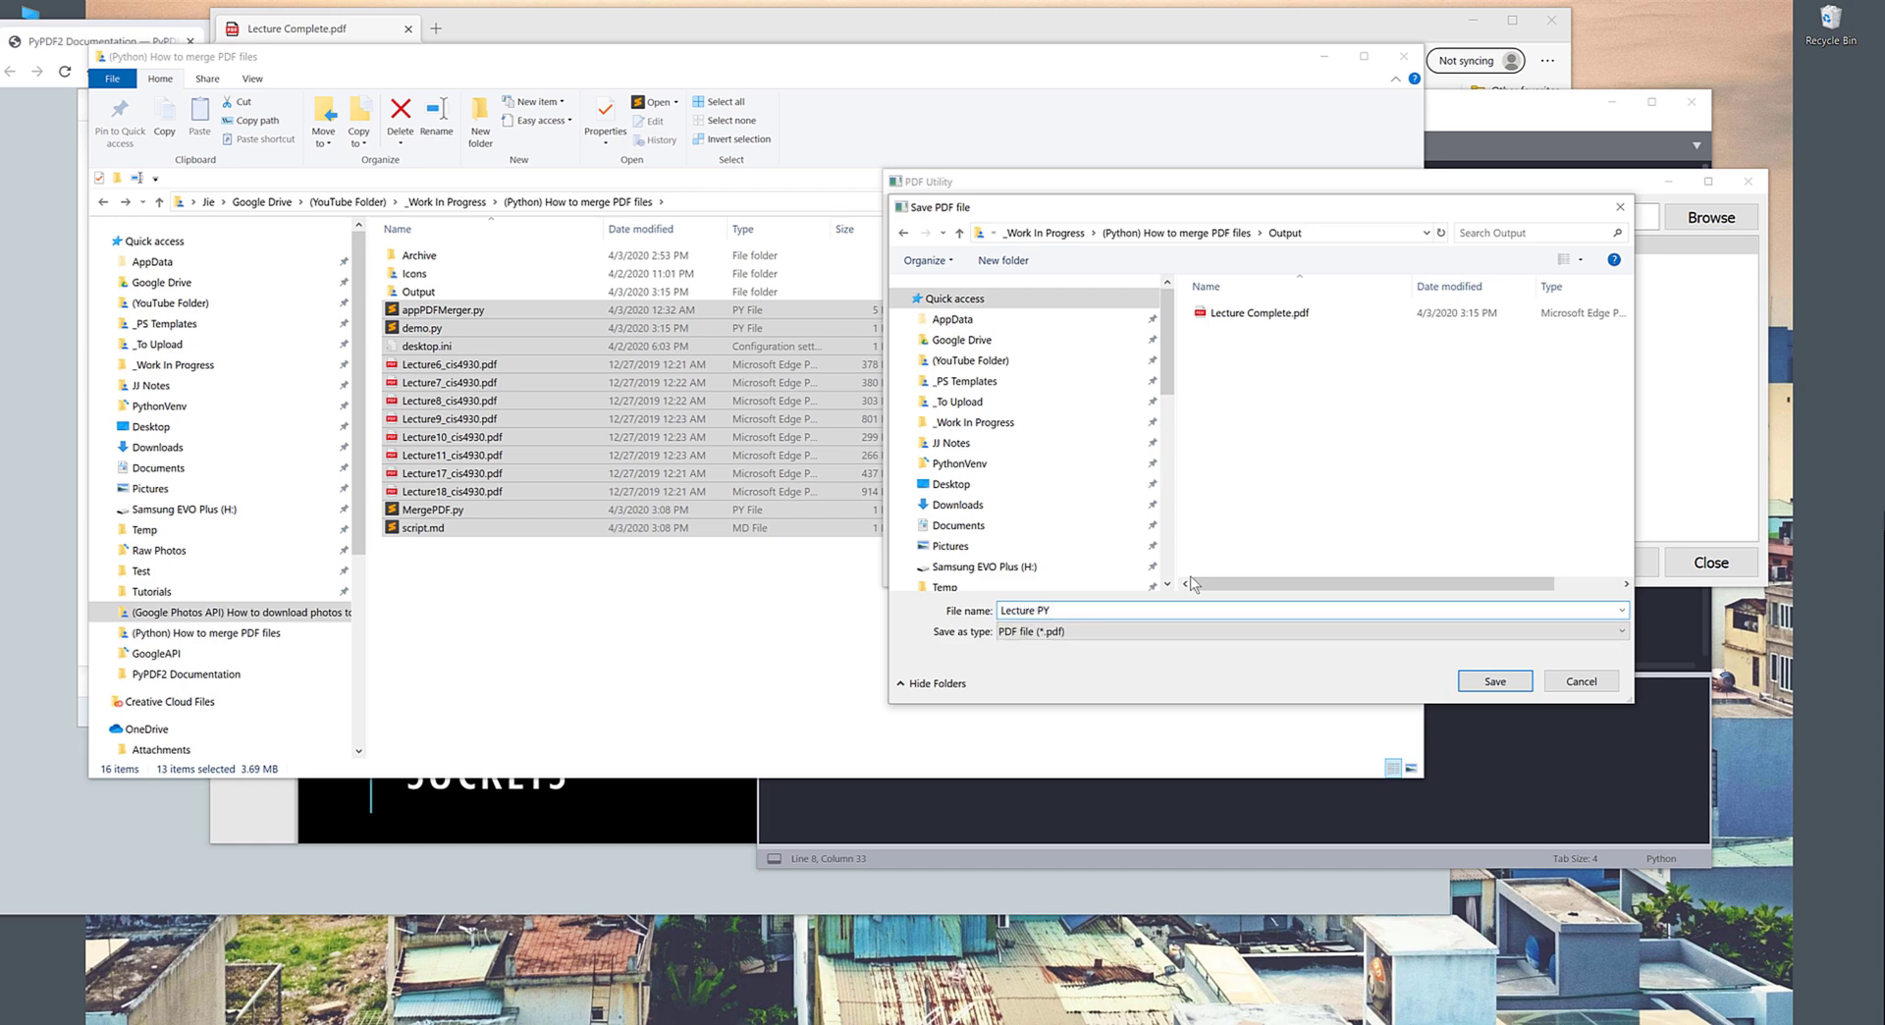
pyautogui.click(1492, 682)
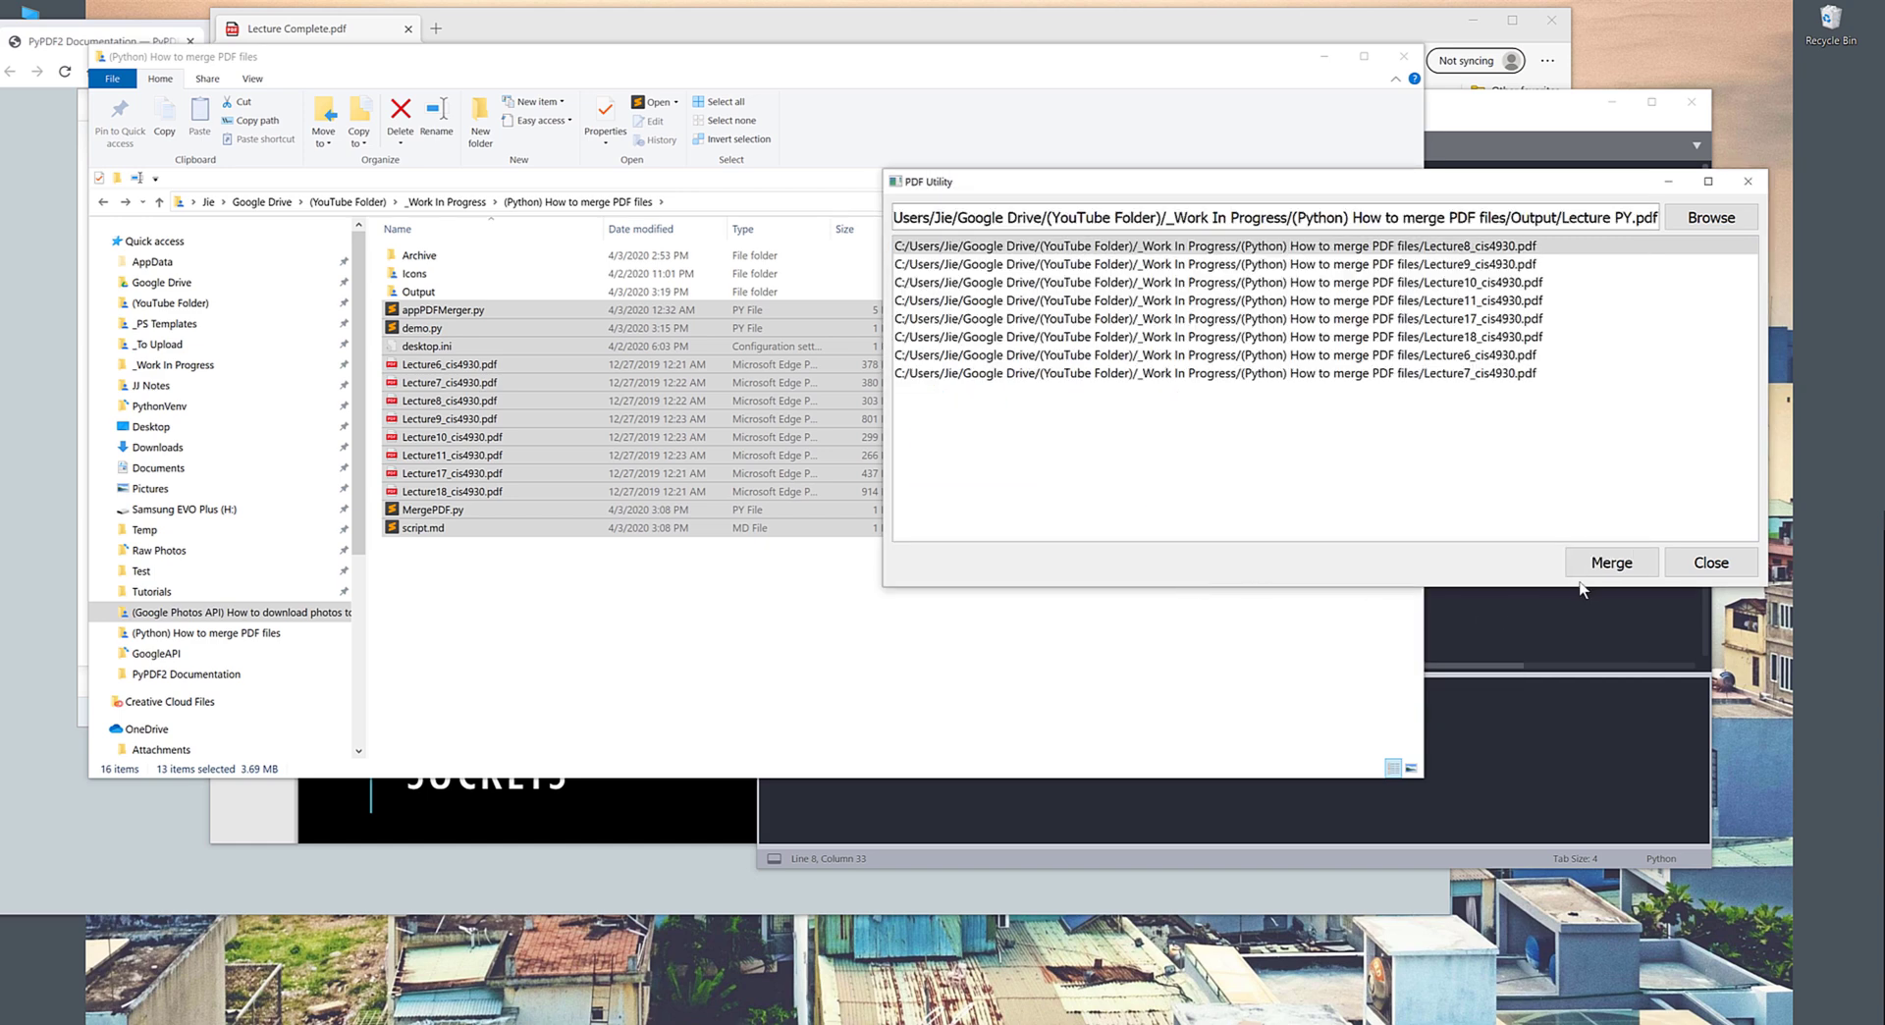
pyautogui.click(1610, 561)
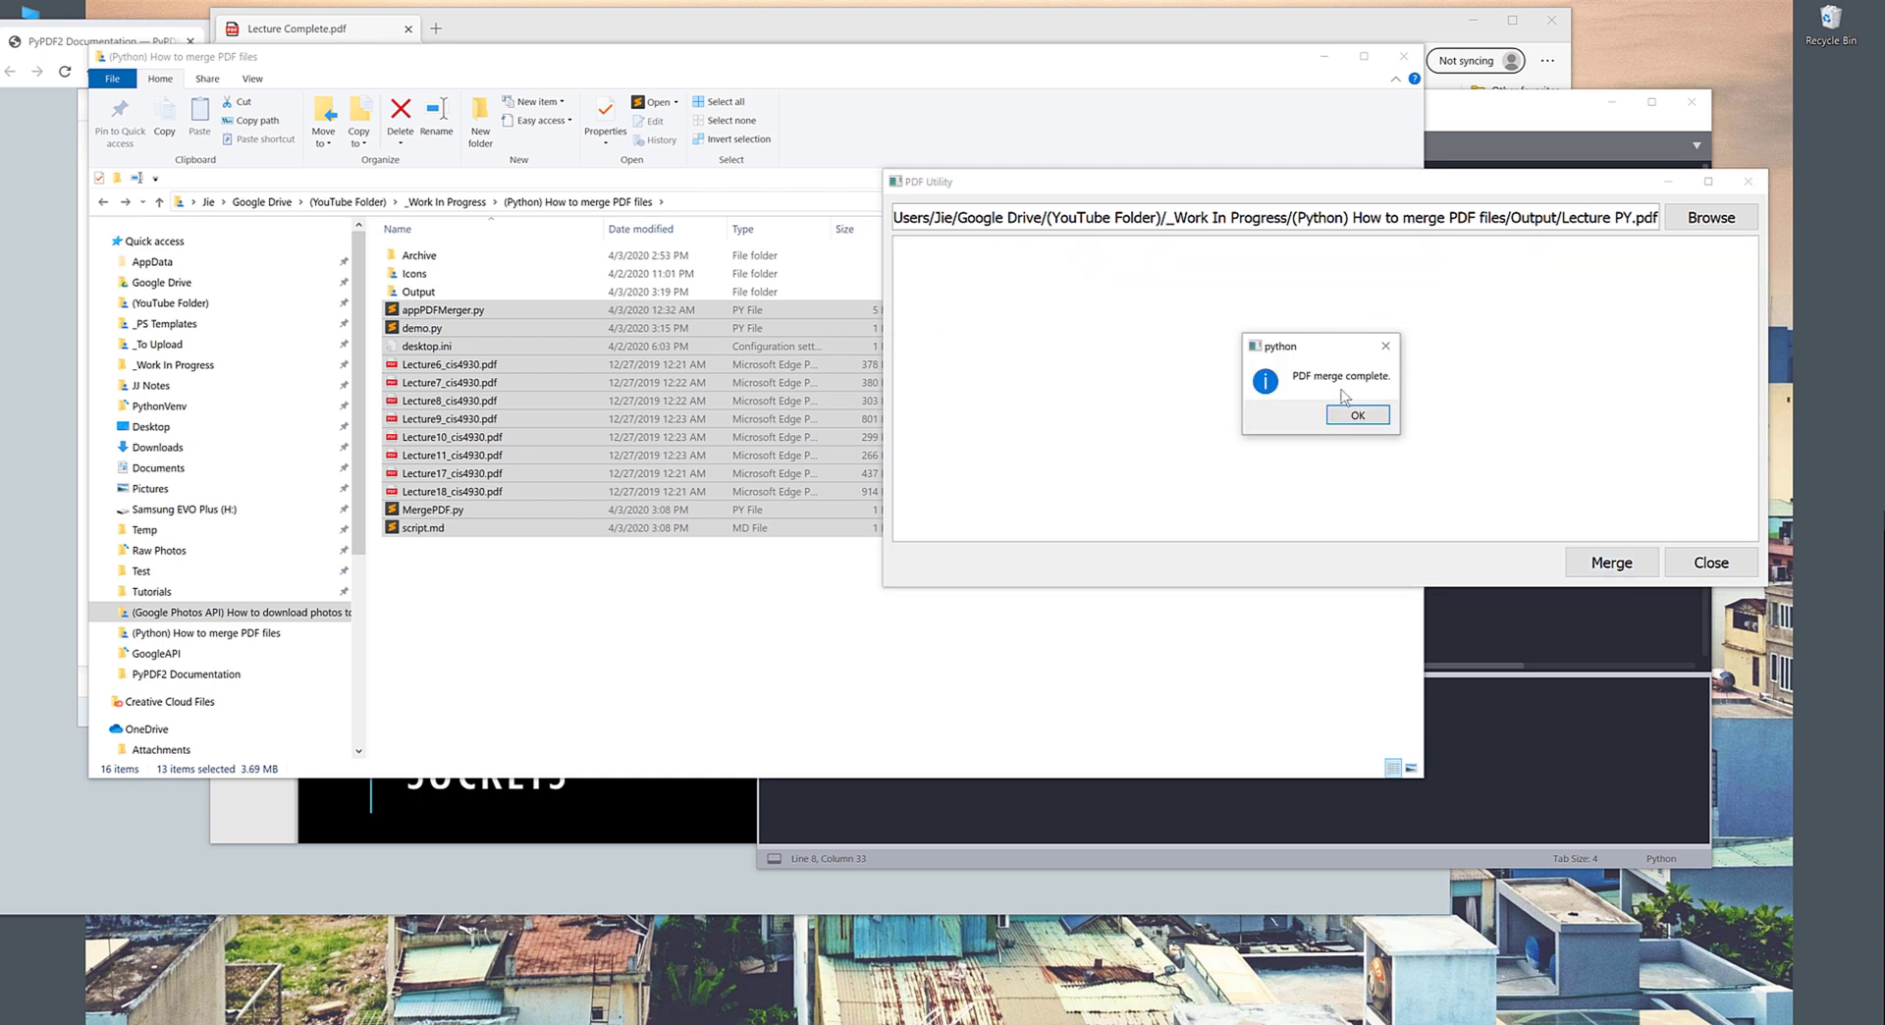
pyautogui.click(1357, 414)
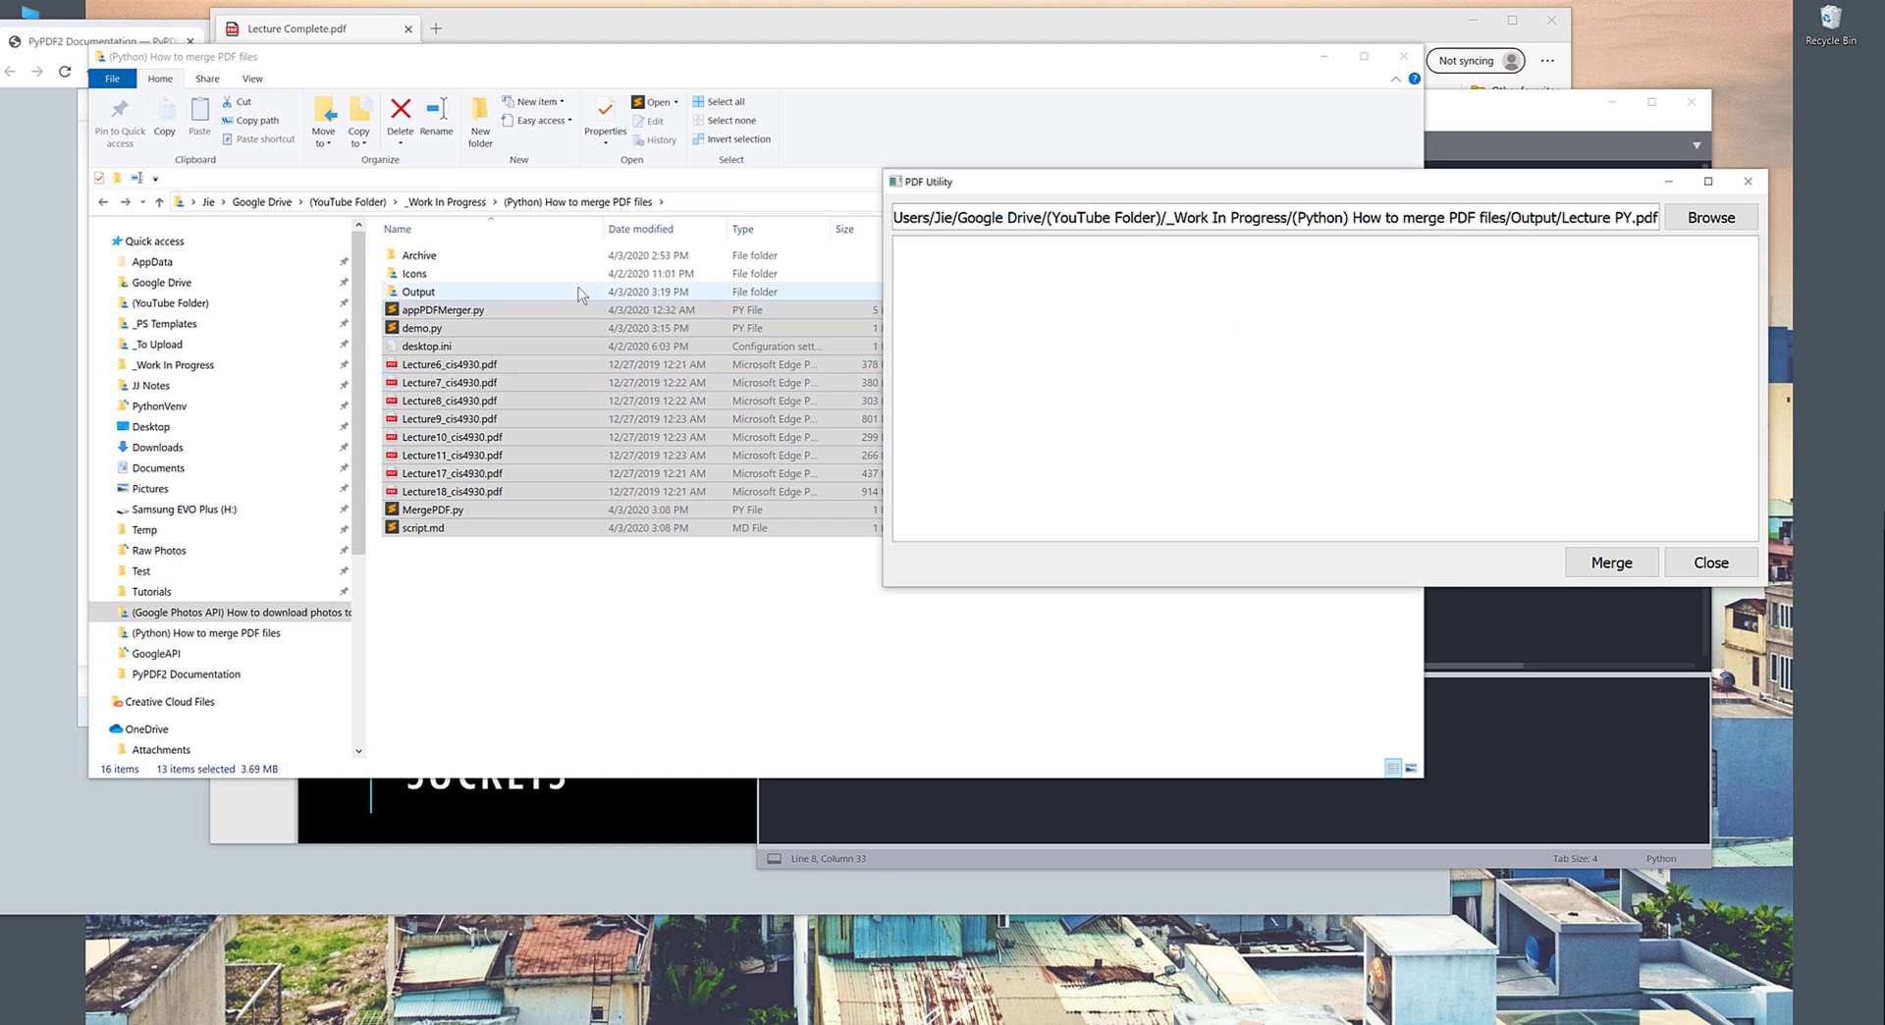
pyautogui.click(417, 291)
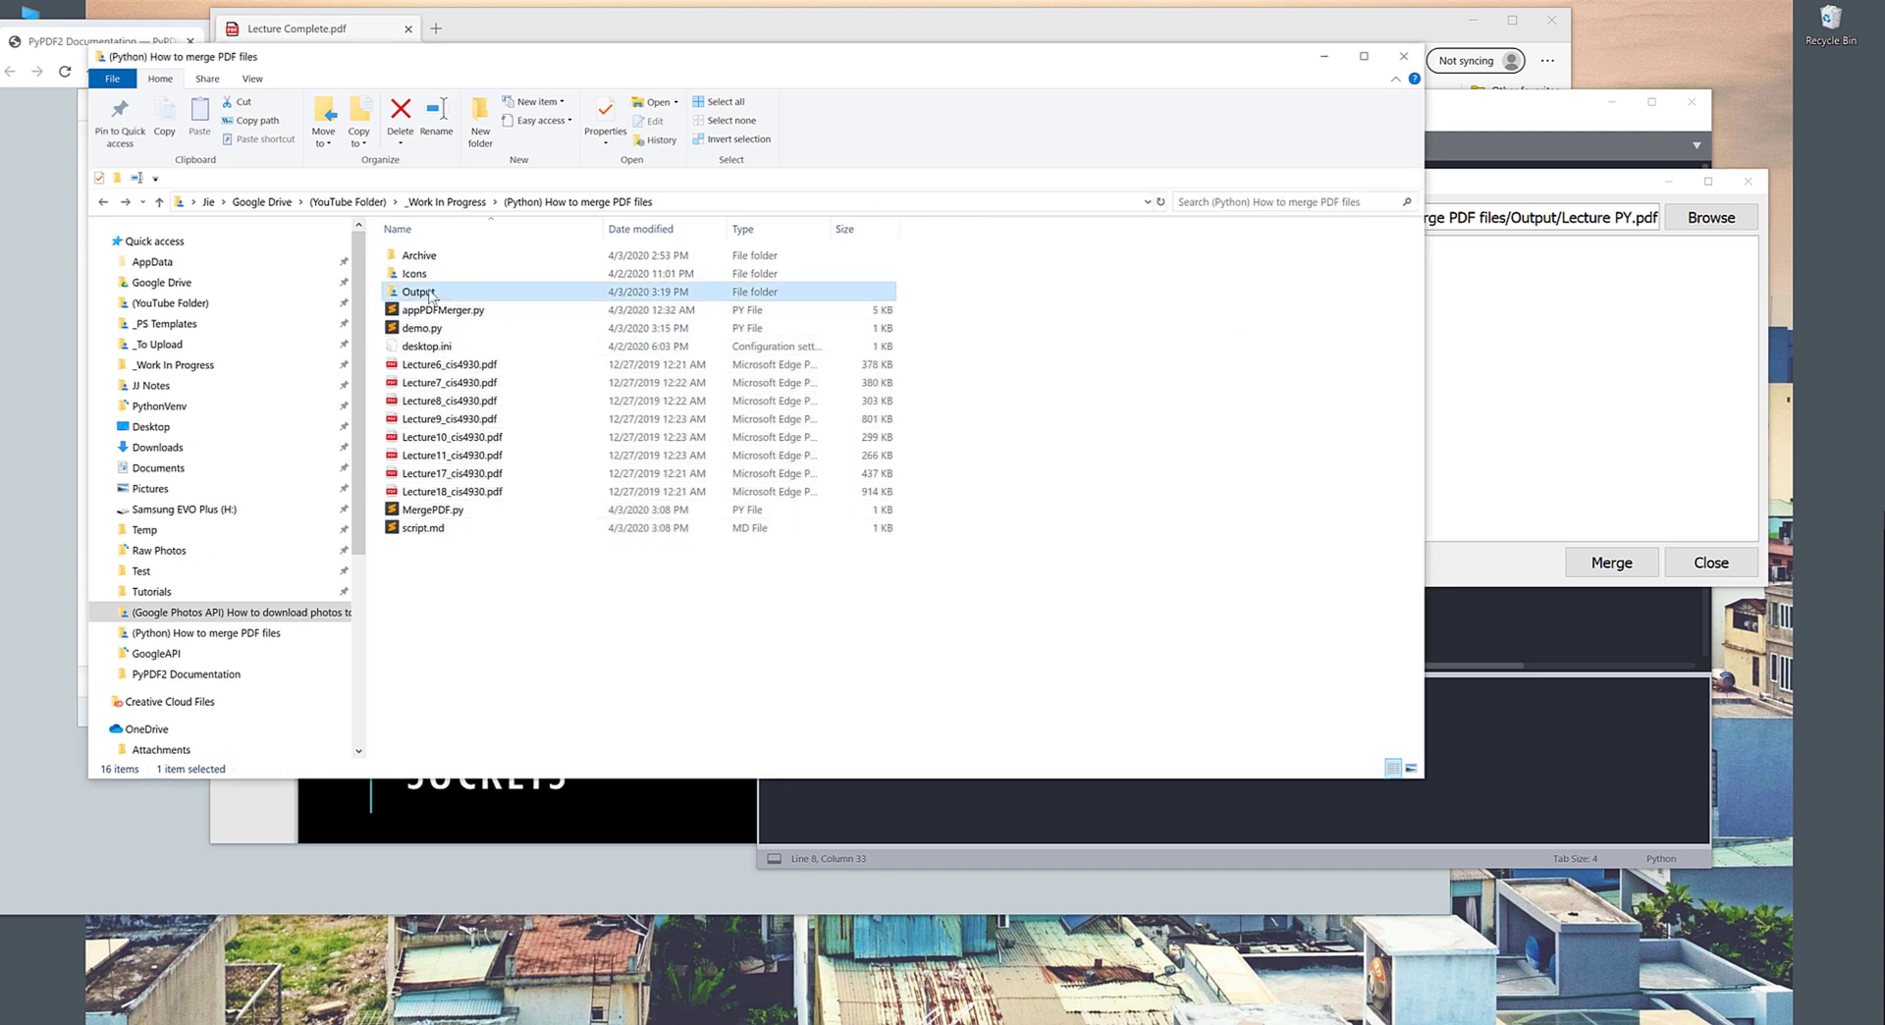
# Step: Open Lecture PY.pdf from the Output folder to view the 375 merged pages in Edge
pyautogui.doubleClick(420, 291)
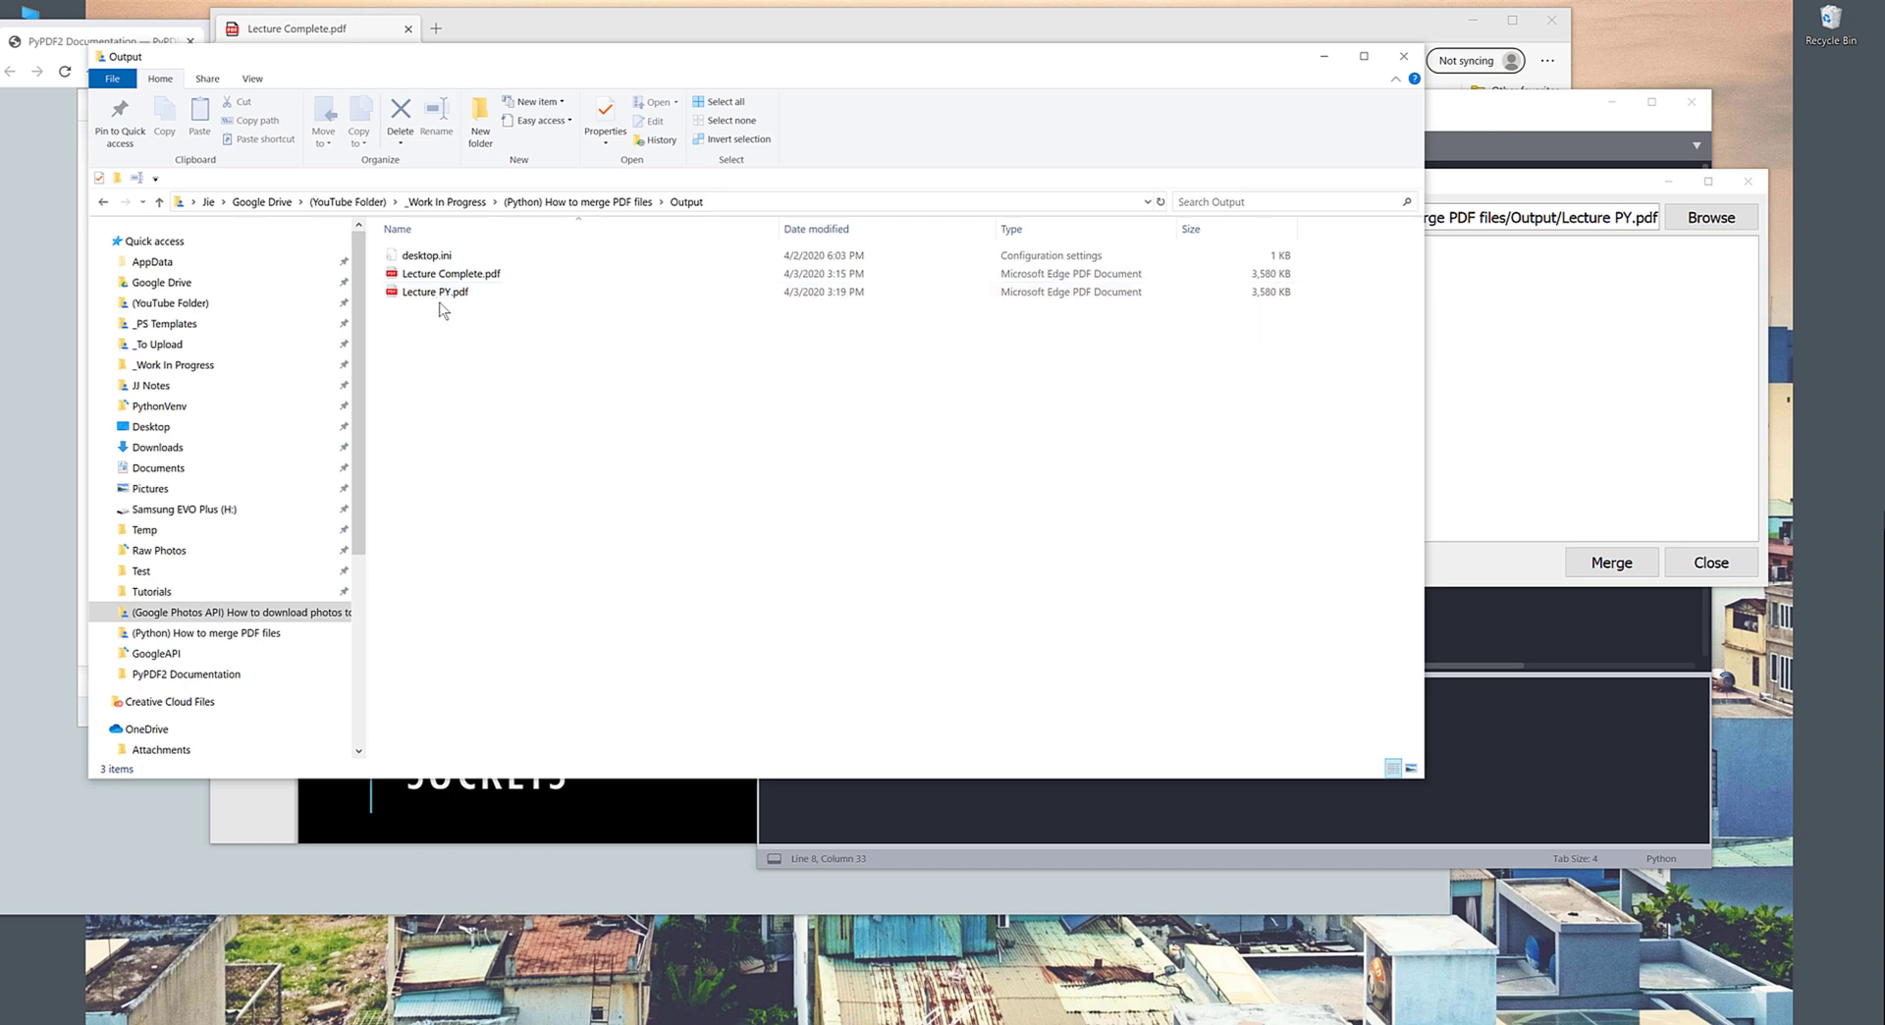
pyautogui.doubleClick(436, 293)
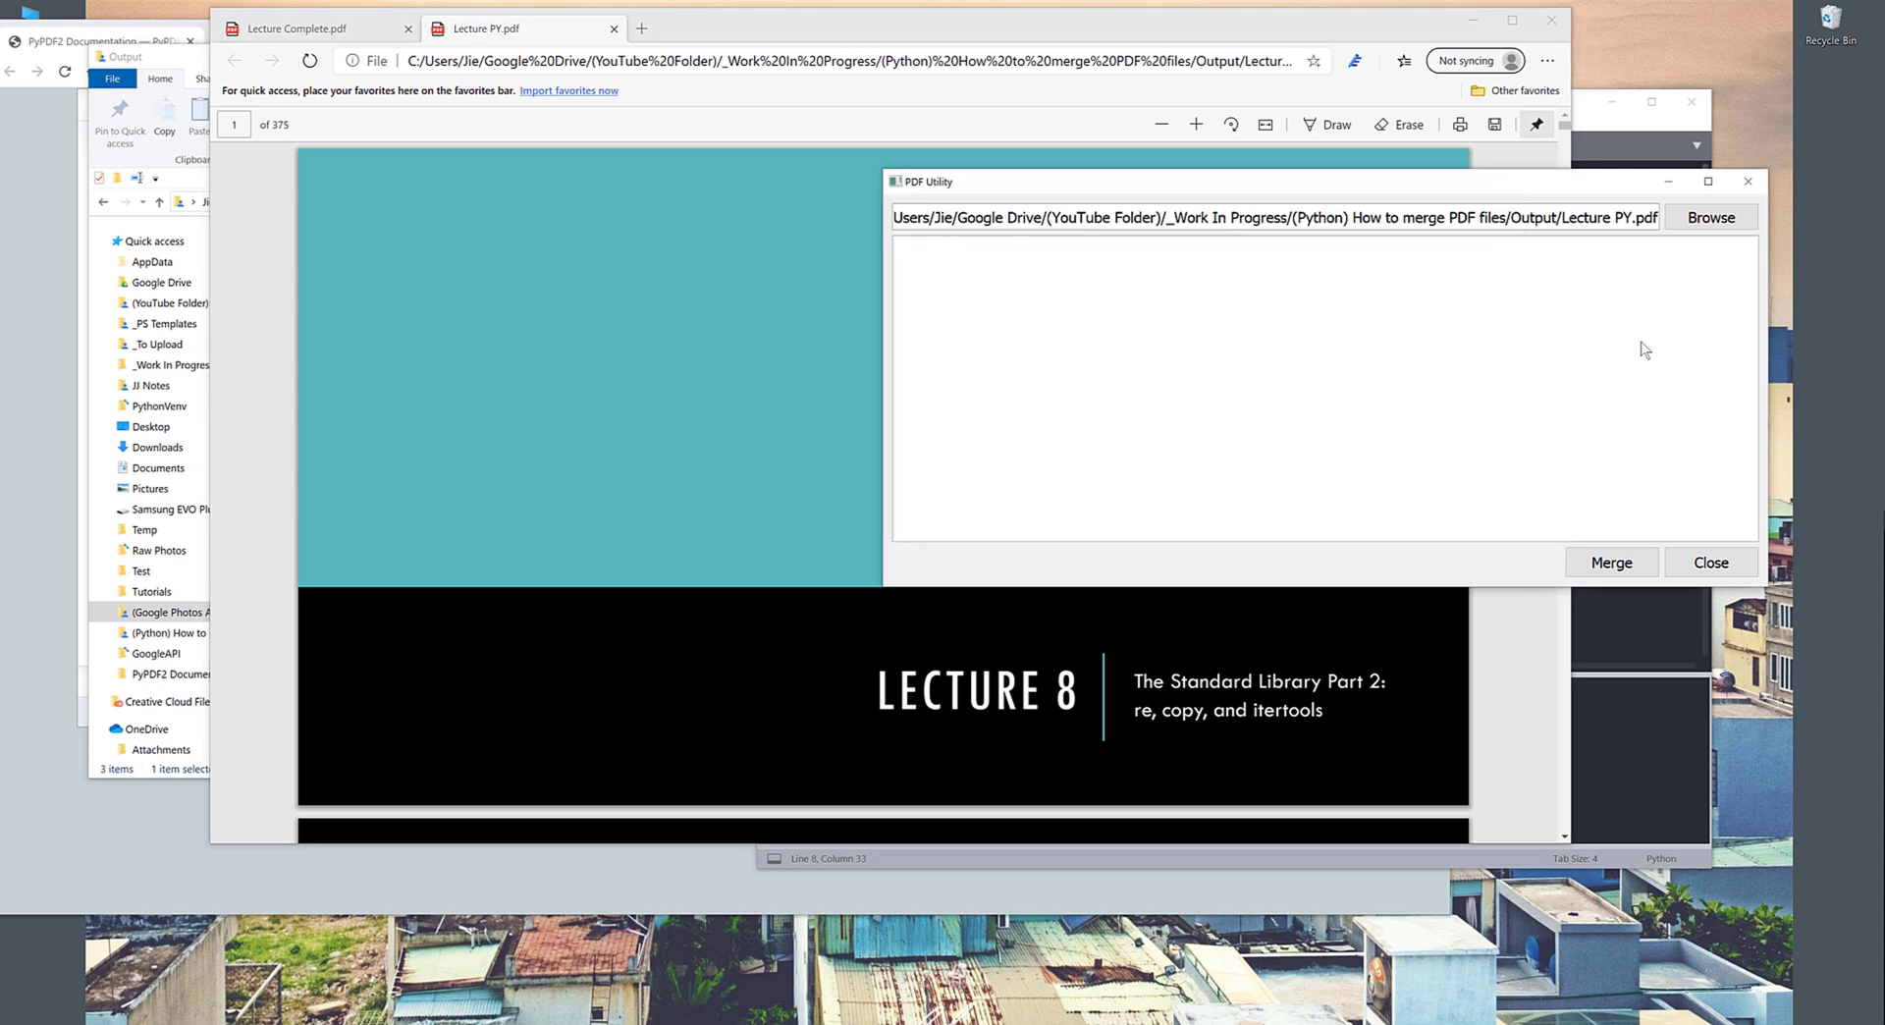
pyautogui.moveTo(937, 200)
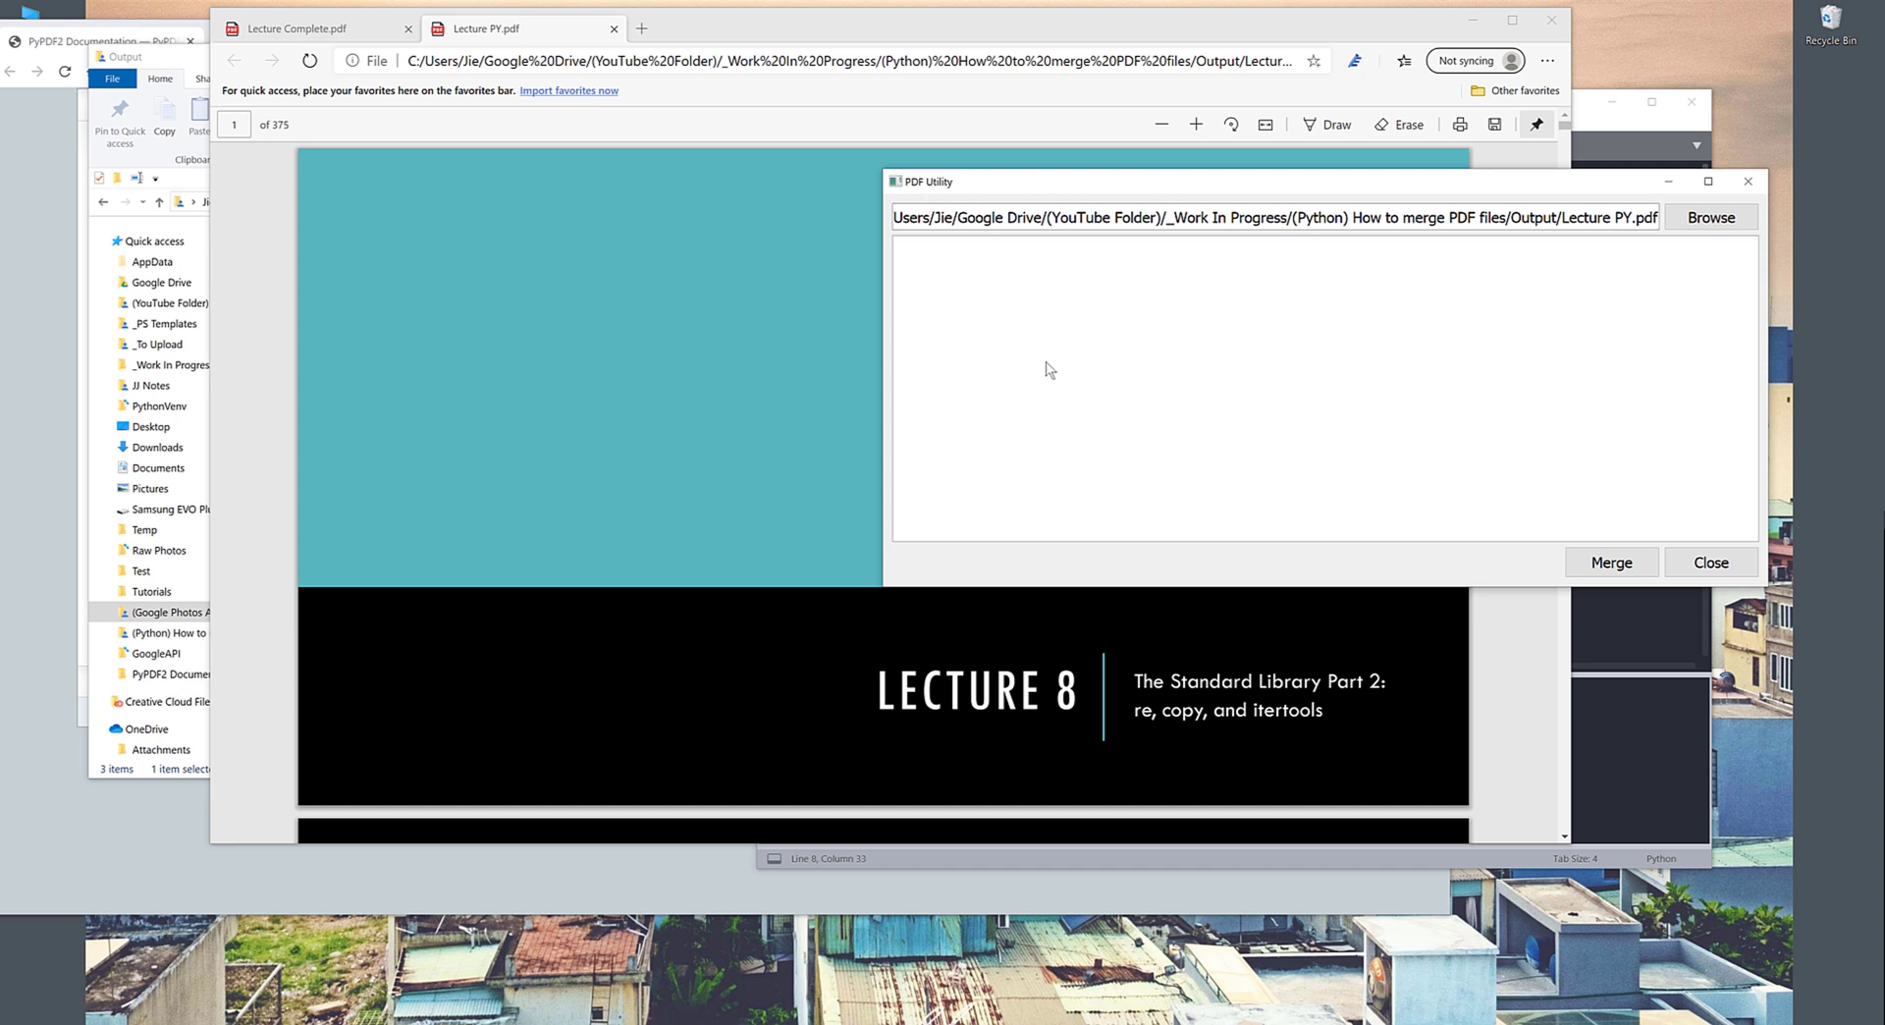
pyautogui.moveTo(951, 241)
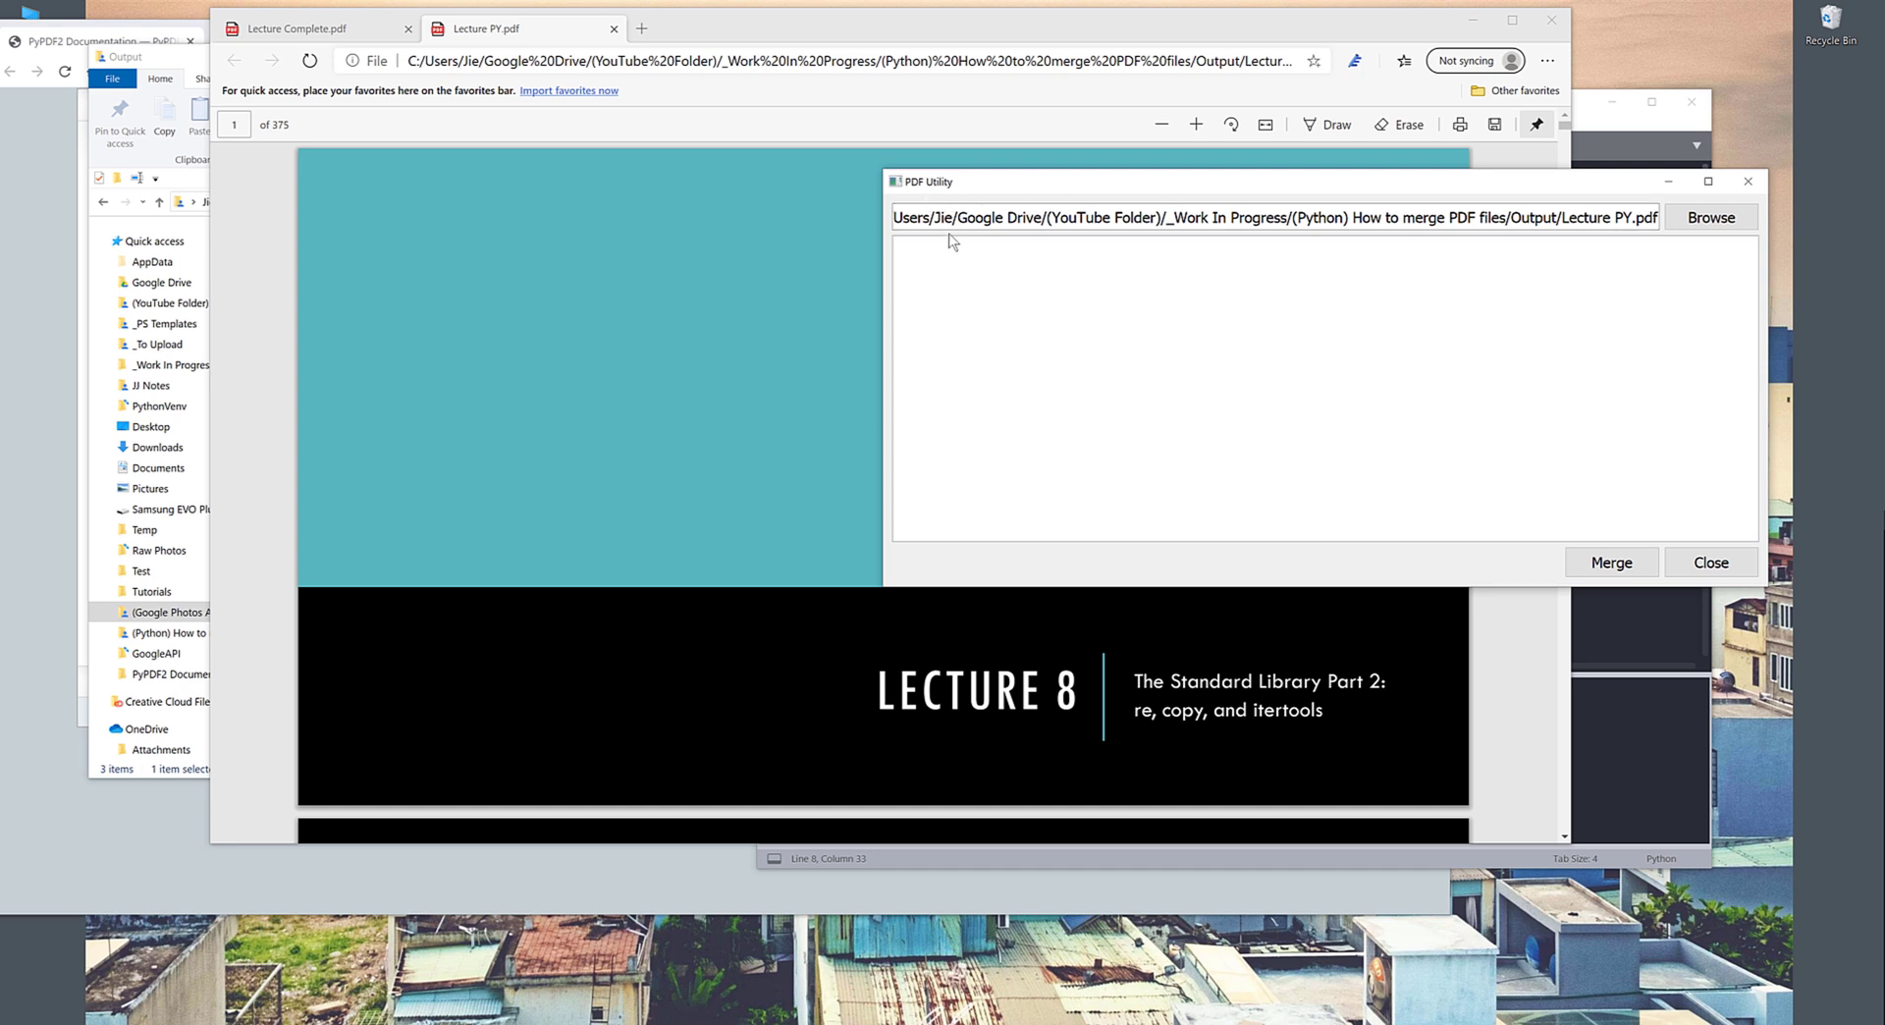